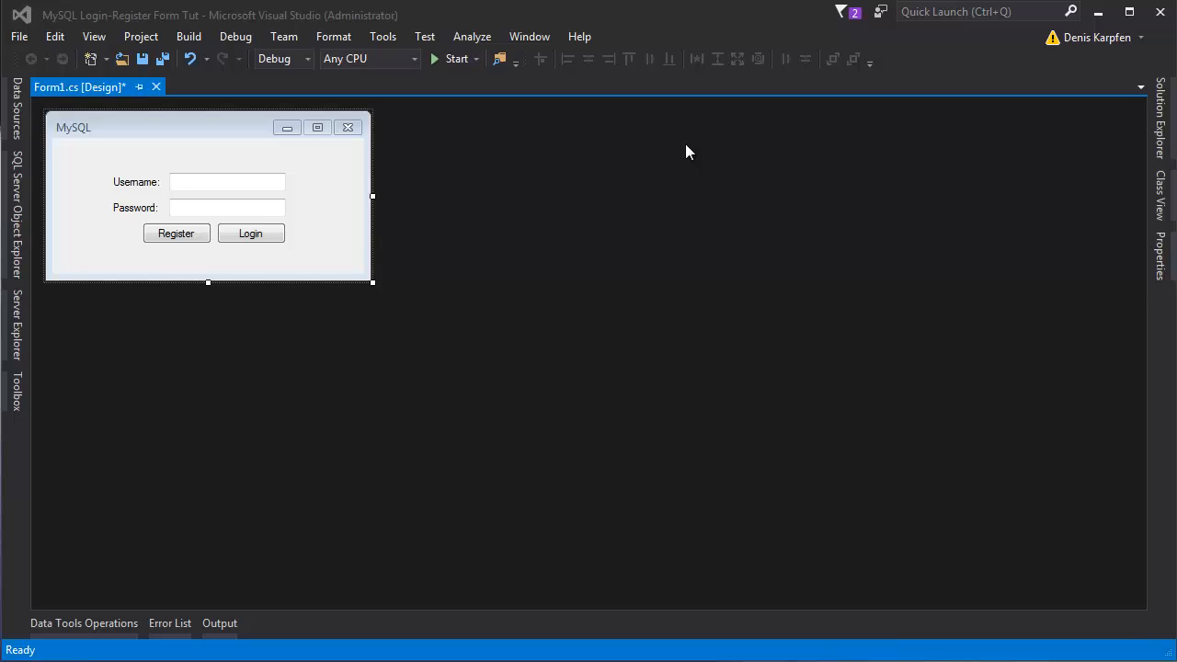
mouse_move(562, 20)
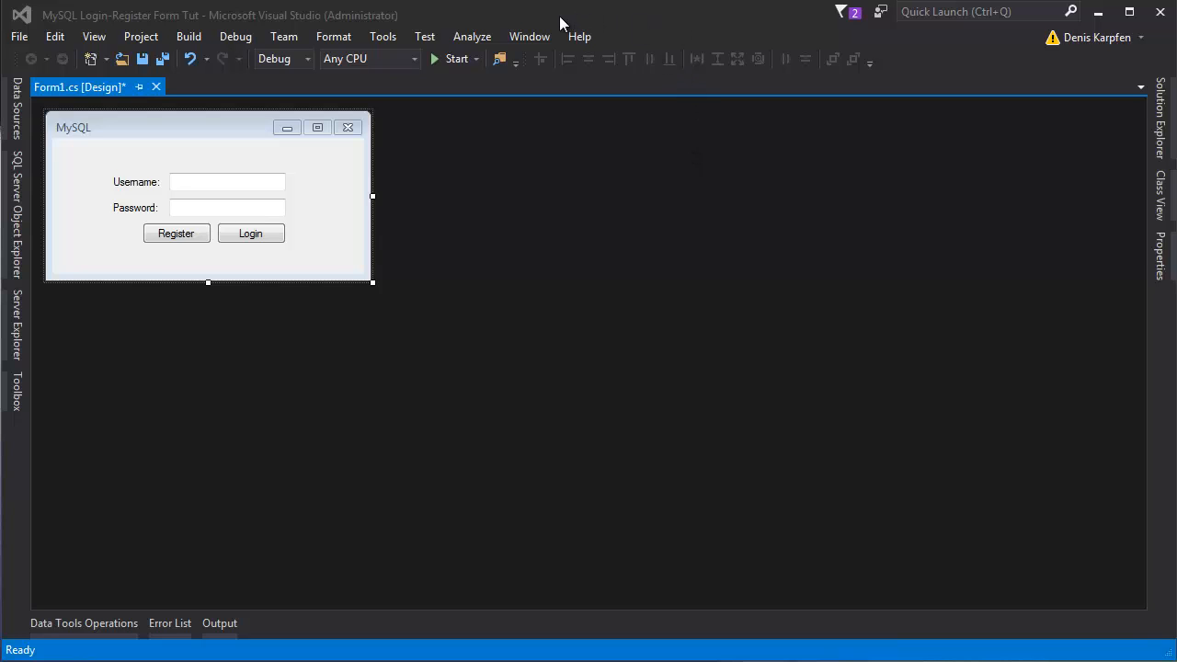
mouse_move(473, 602)
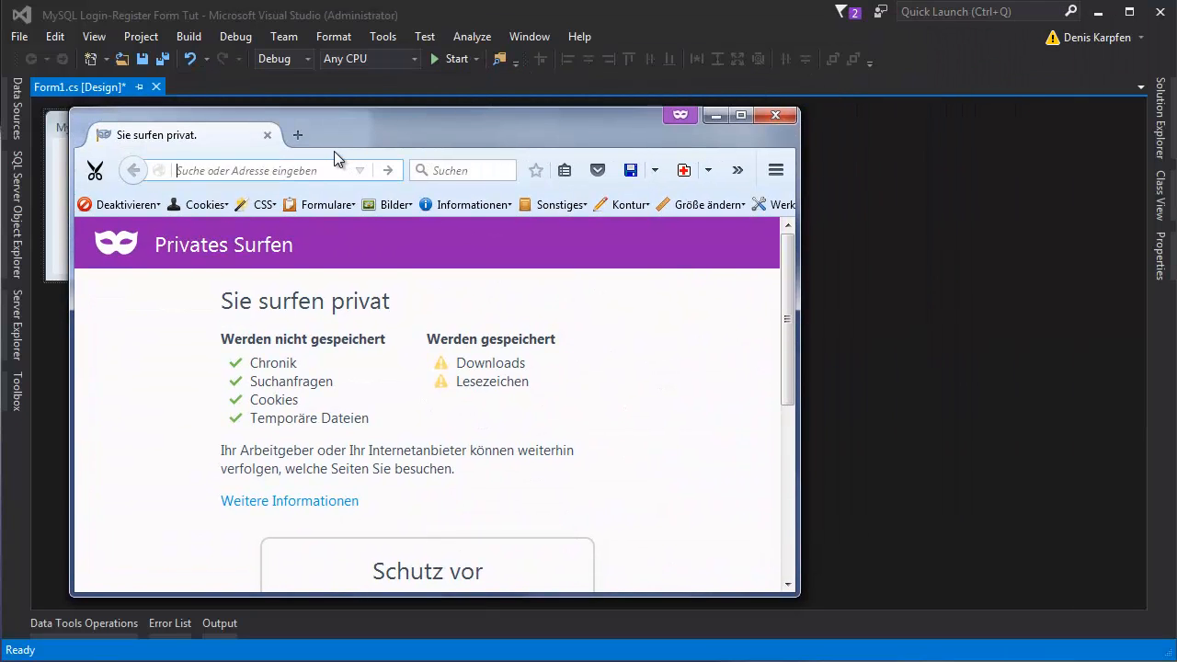
- Create an empty database named 'tut' in phpMyAdmin at localhost/tools/phpmyadmin
text(localhost/tools/phpmyadmin/)
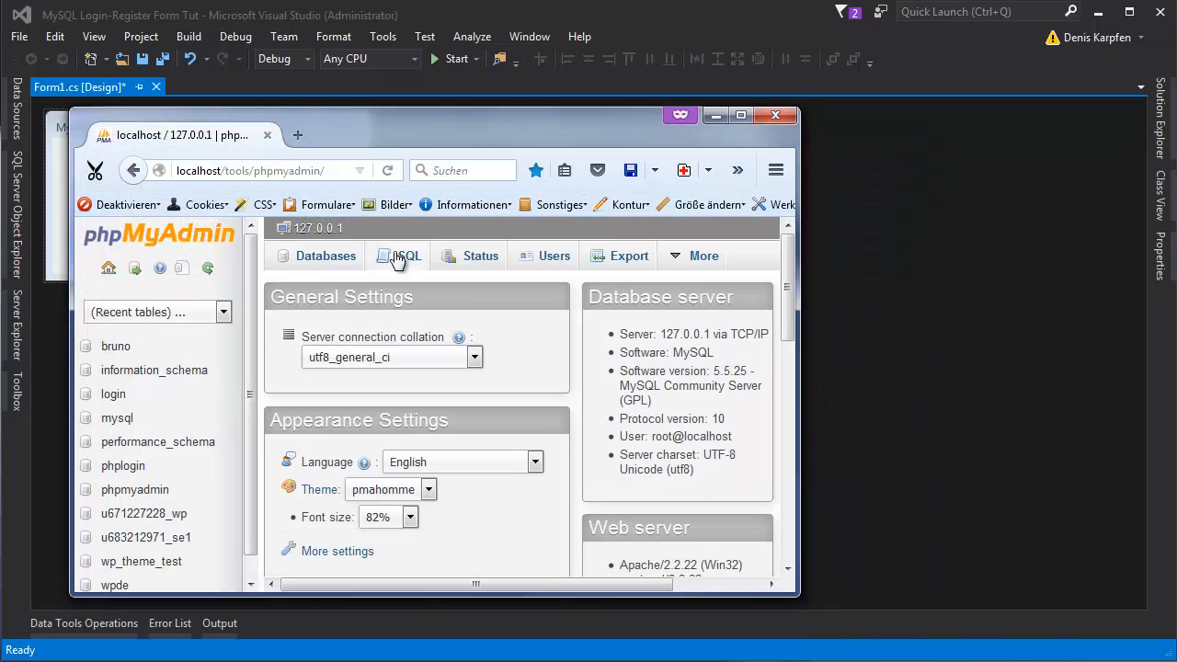
click(325, 256)
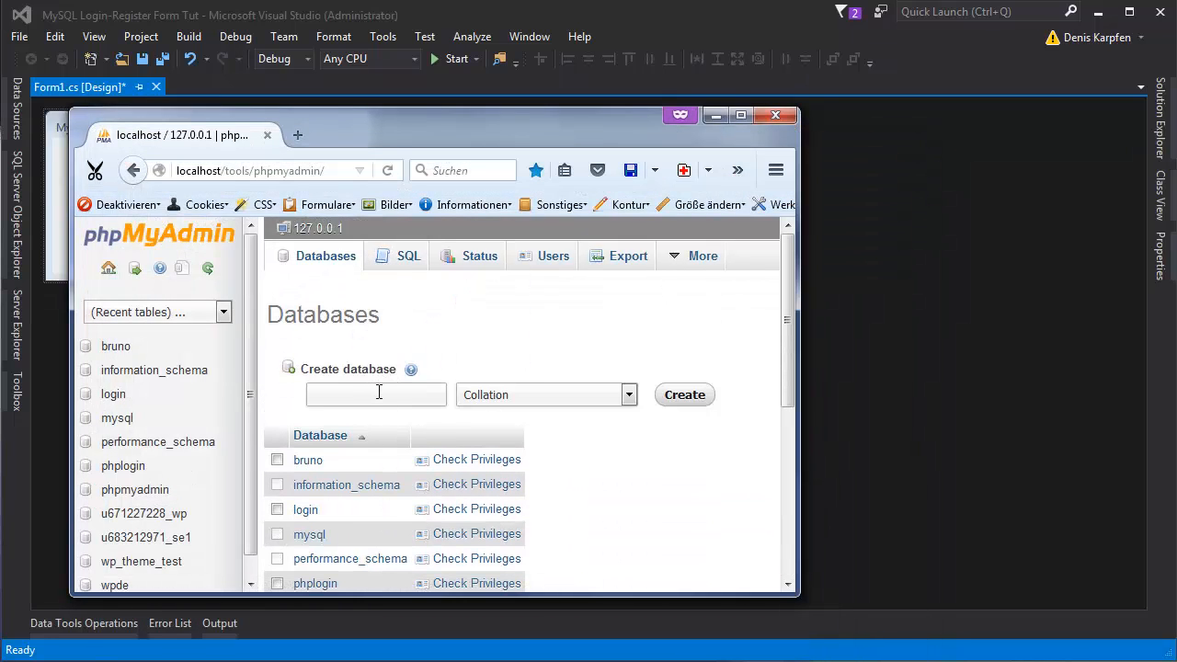
click(684, 394)
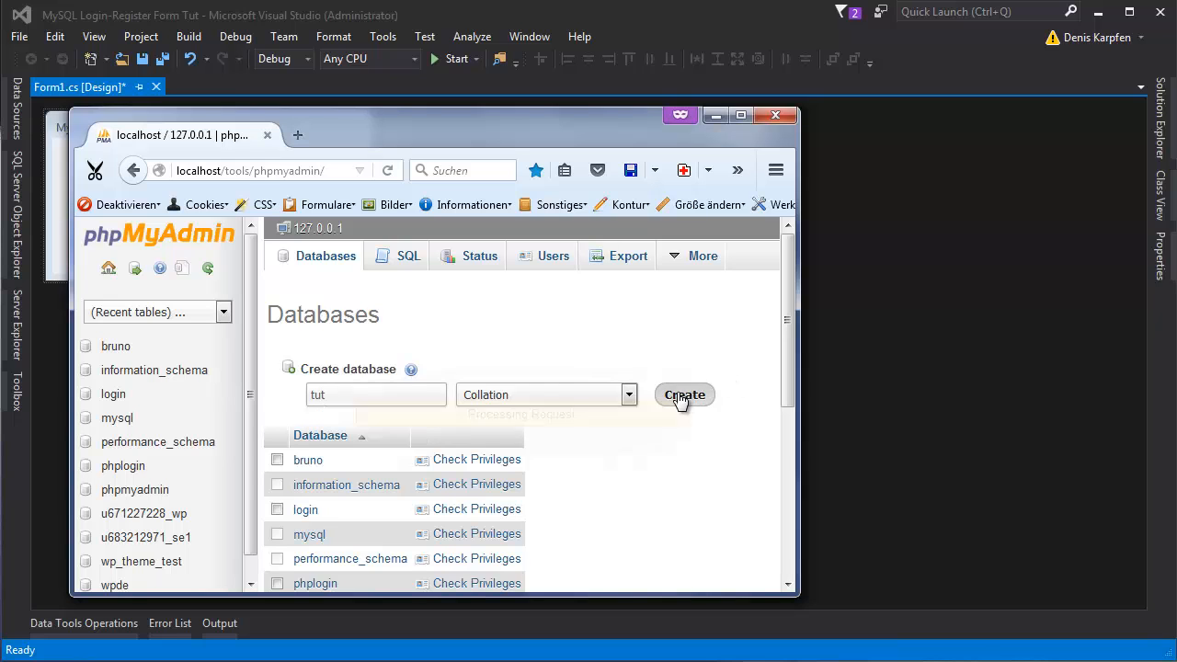
click(684, 394)
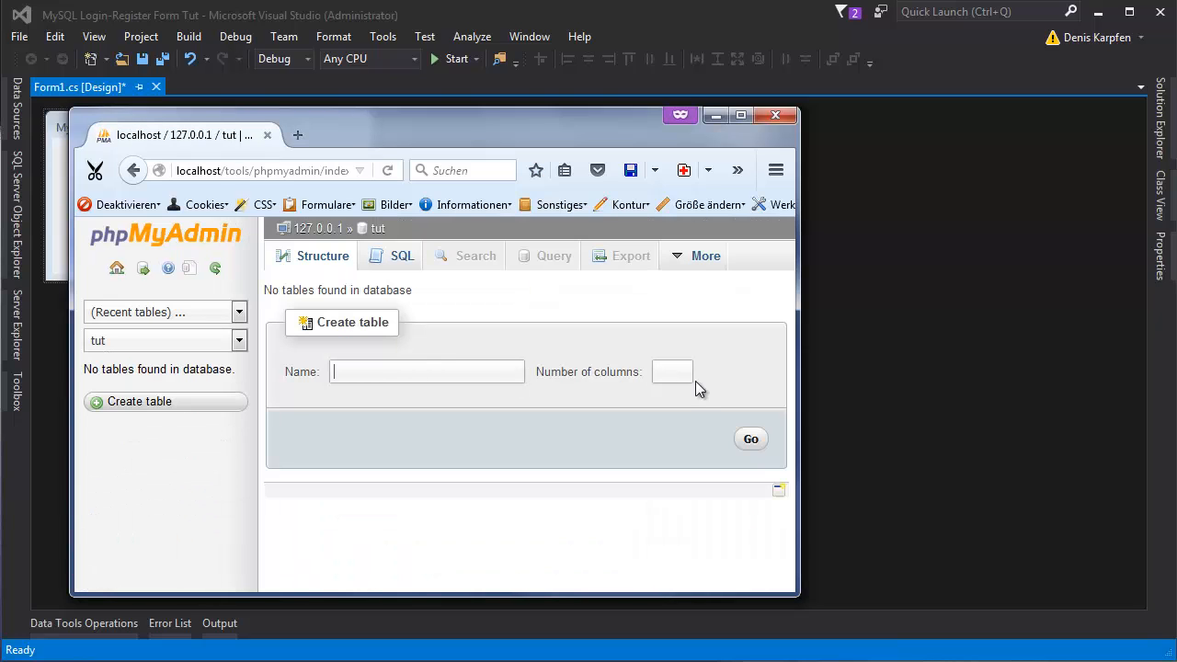
- Define a 3-column users table: id INT, username and password VARCHAR(50), and save
text(users)
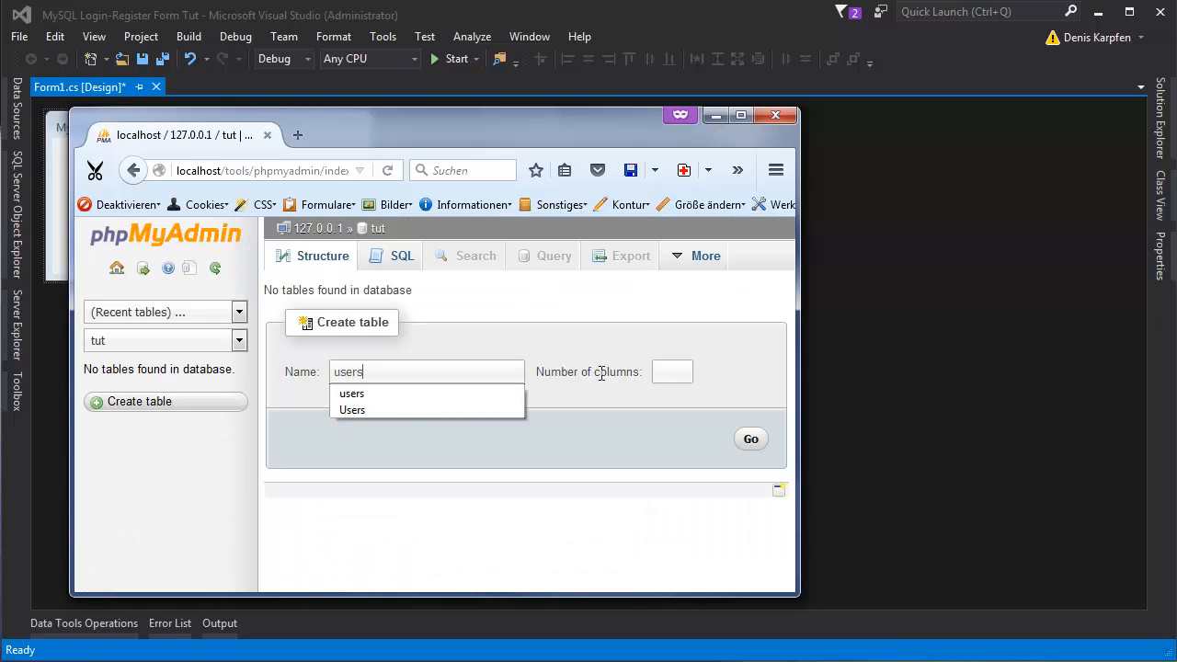
text(3)
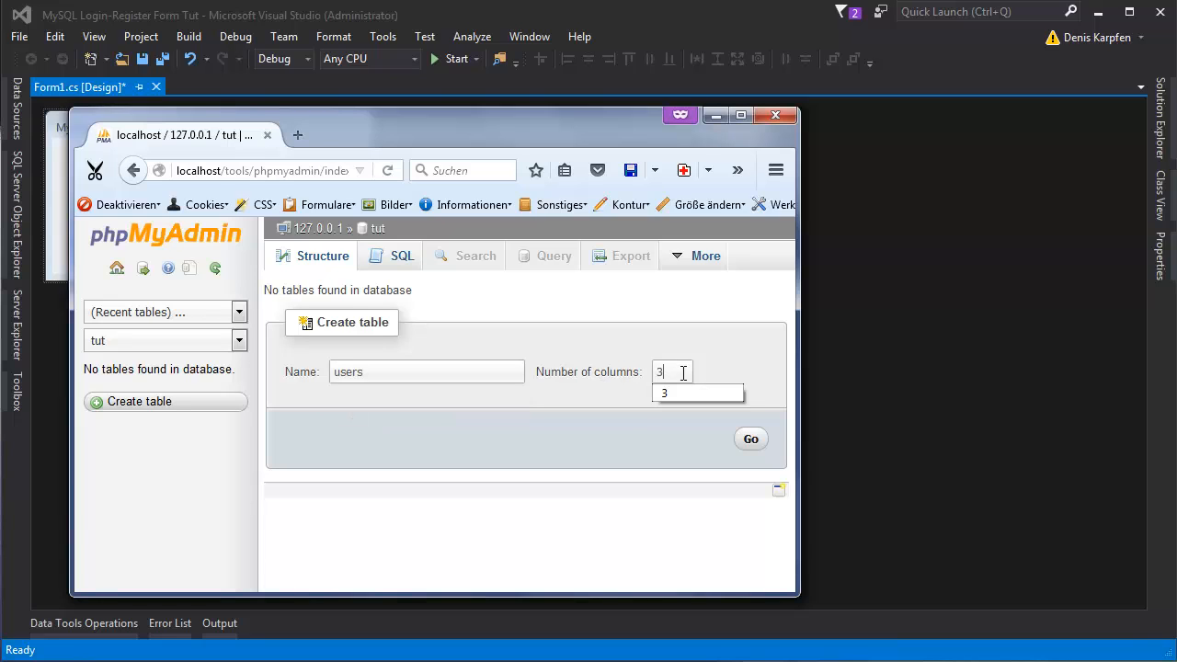
click(750, 438)
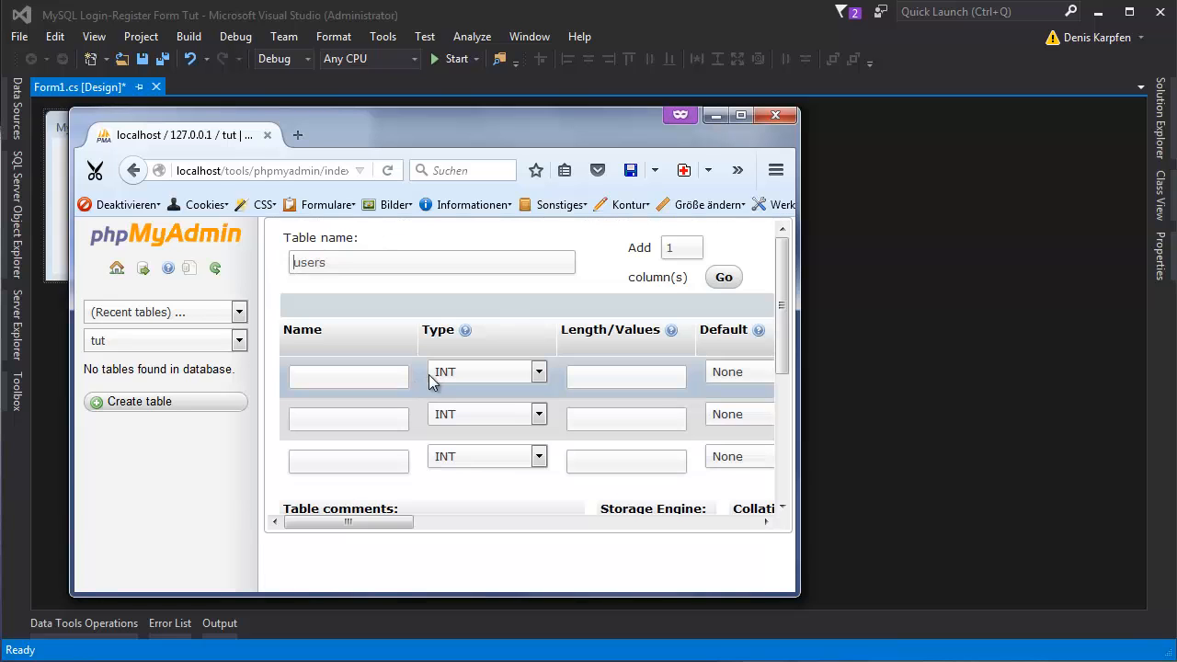
text(id)
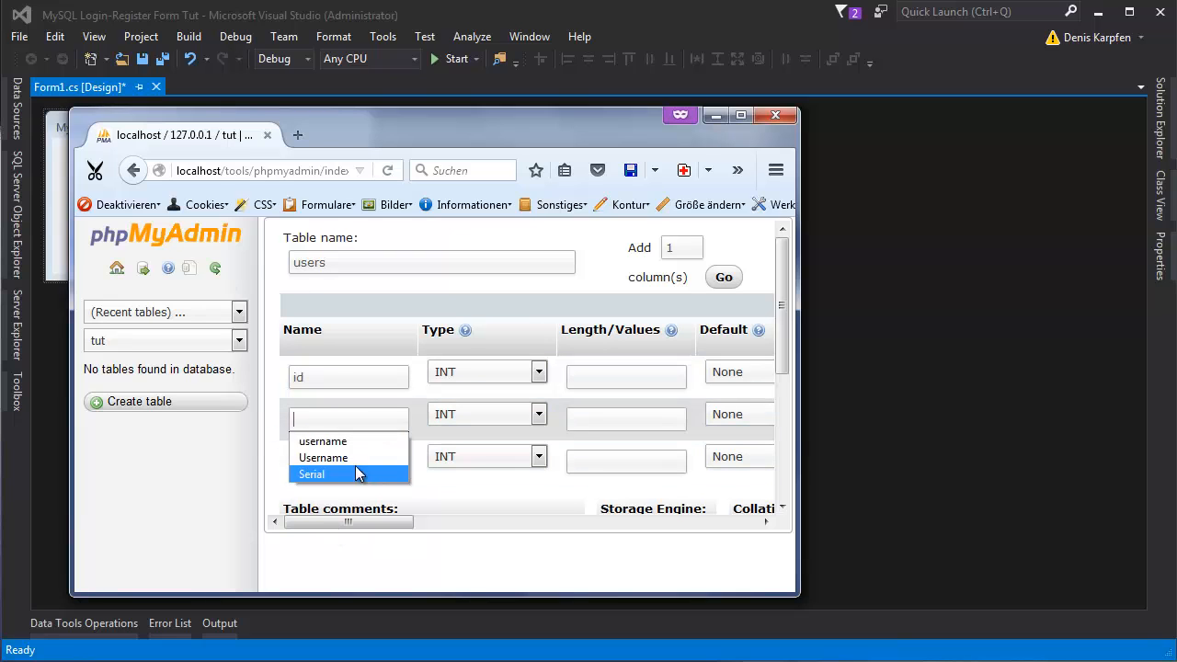
click(538, 414)
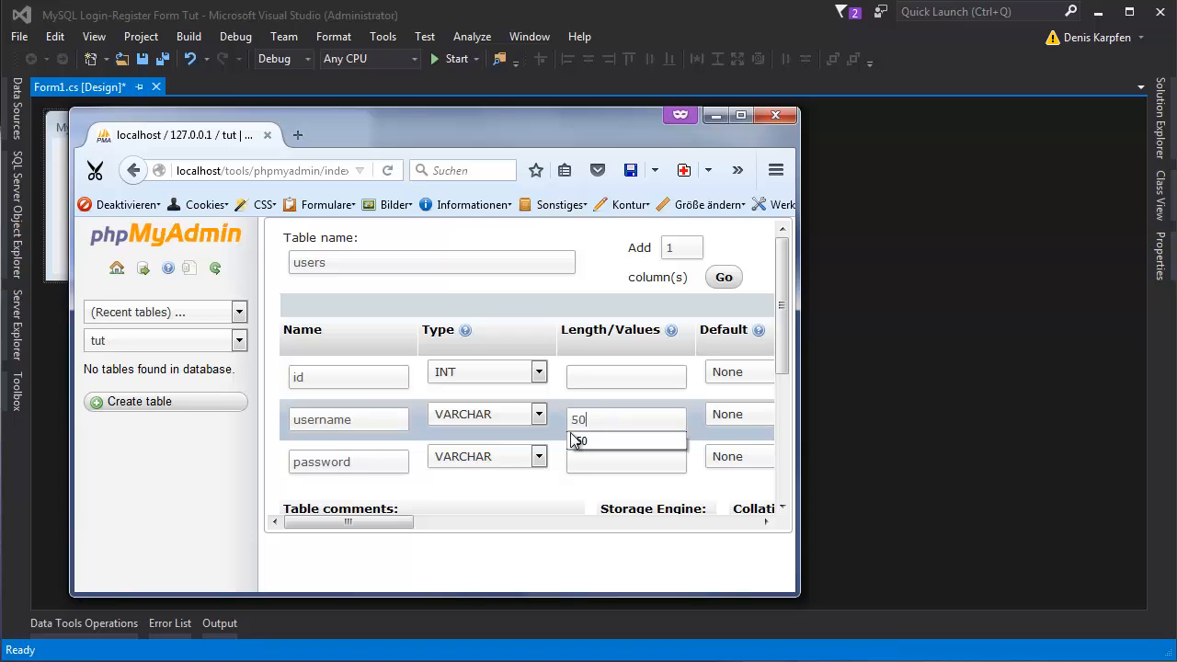
click(625, 461)
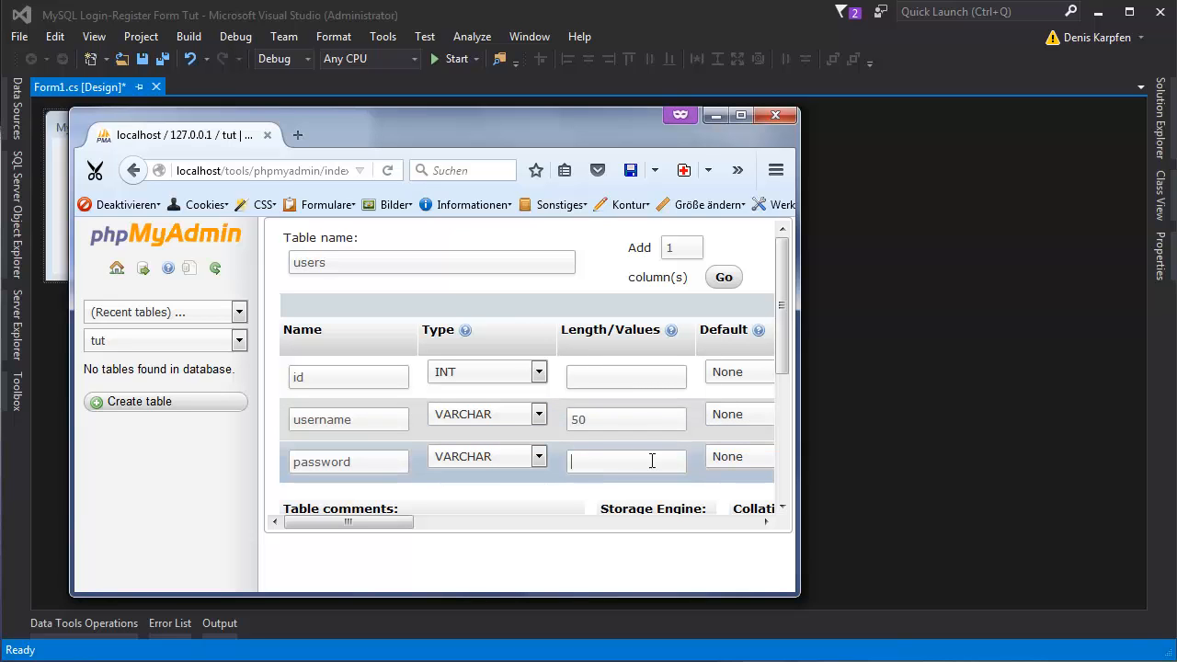
text(50)
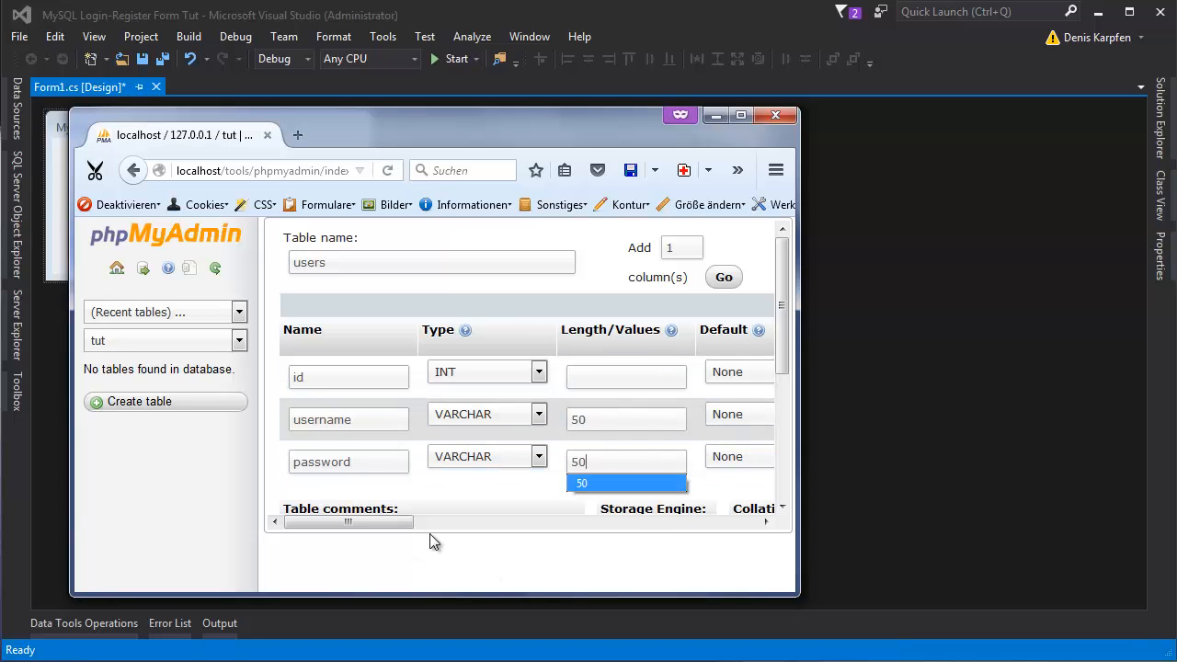
scroll(right, 3)
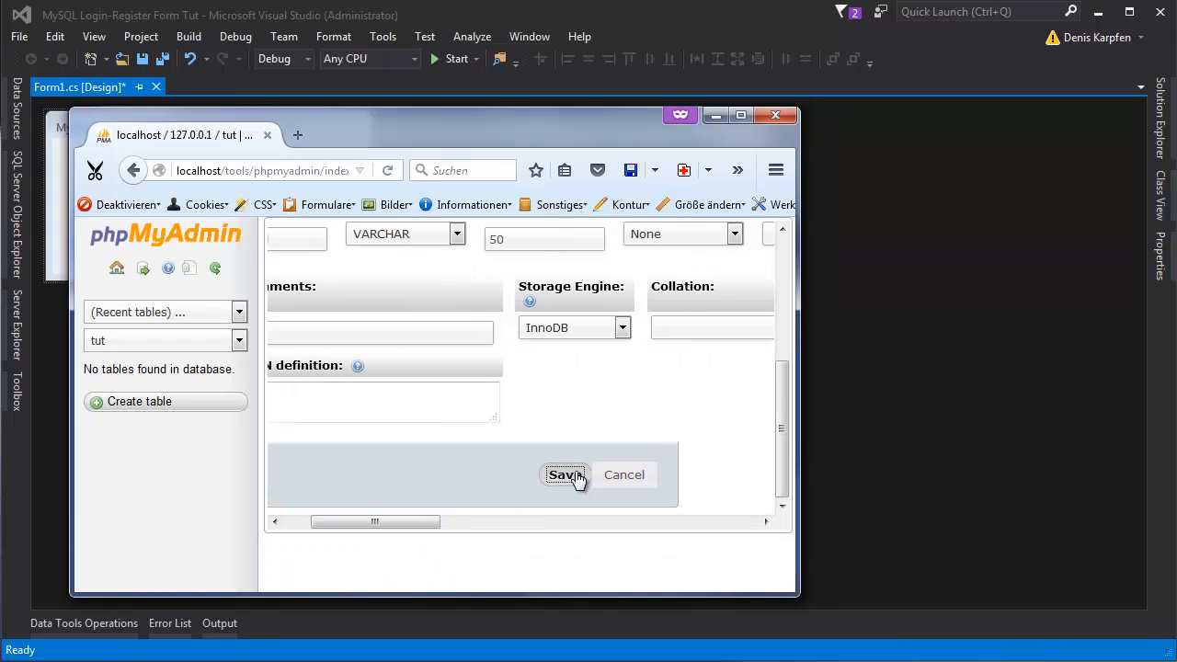
click(563, 474)
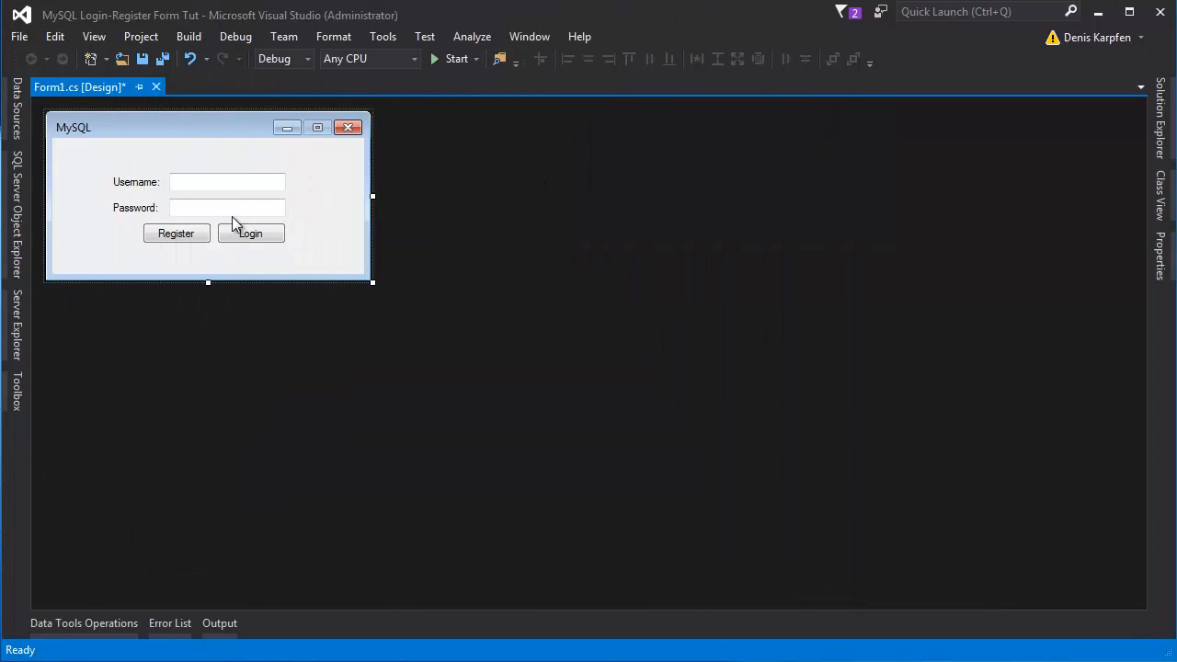
mouse_move(540, 239)
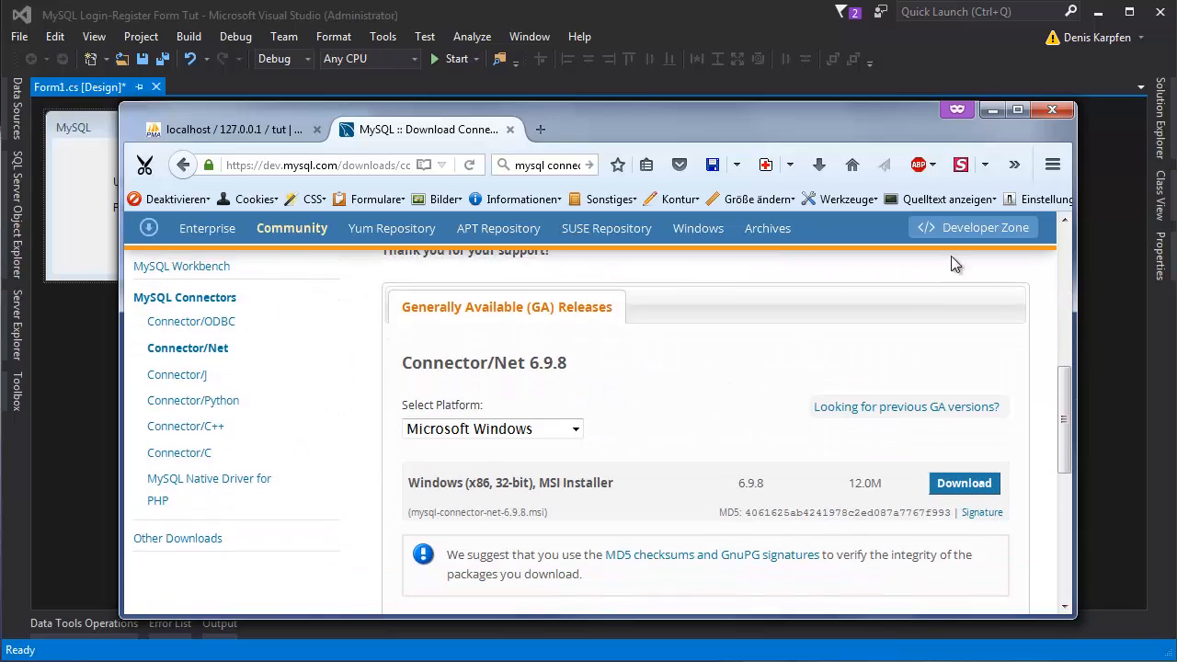
- Scroll down to the Connector/Net 6.9.8 Windows MSI Installer download
scroll(down, 3)
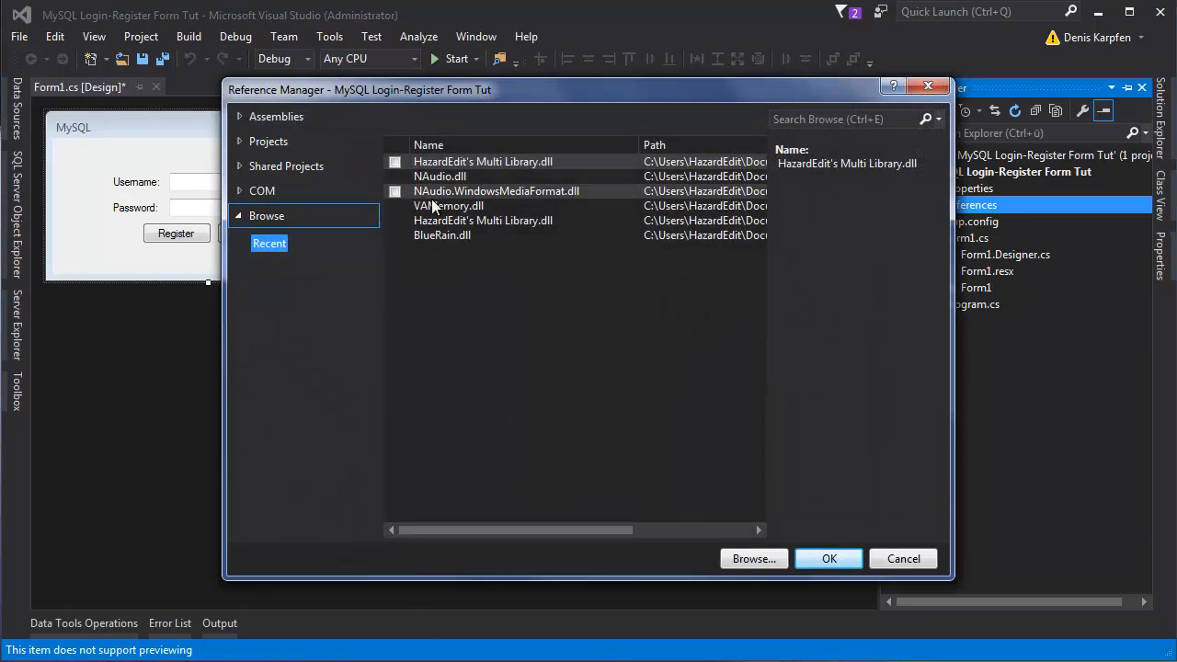
- Reference the MySql.Data assembly in the project and open Form1's code
click(276, 115)
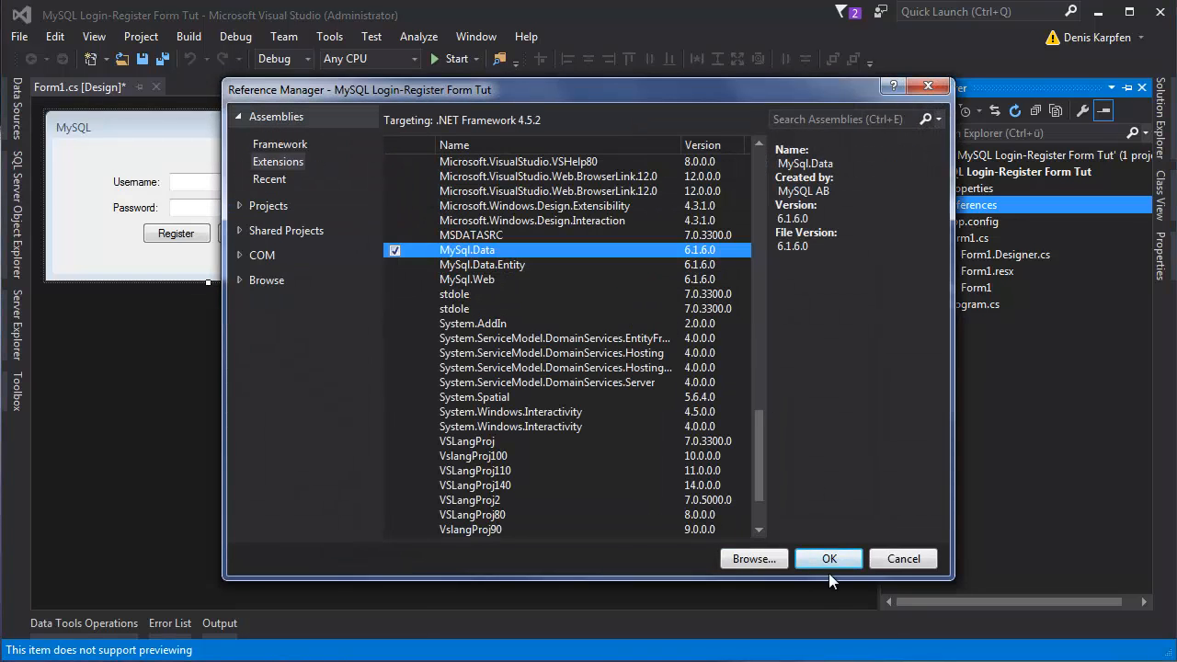
click(828, 558)
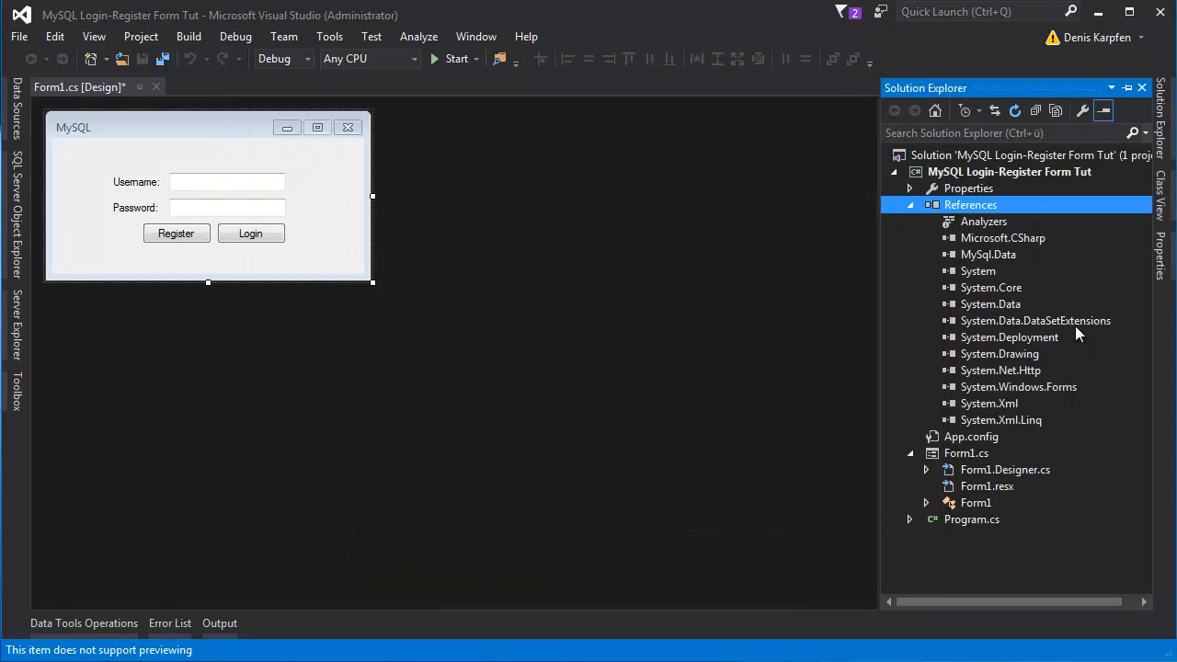
click(909, 204)
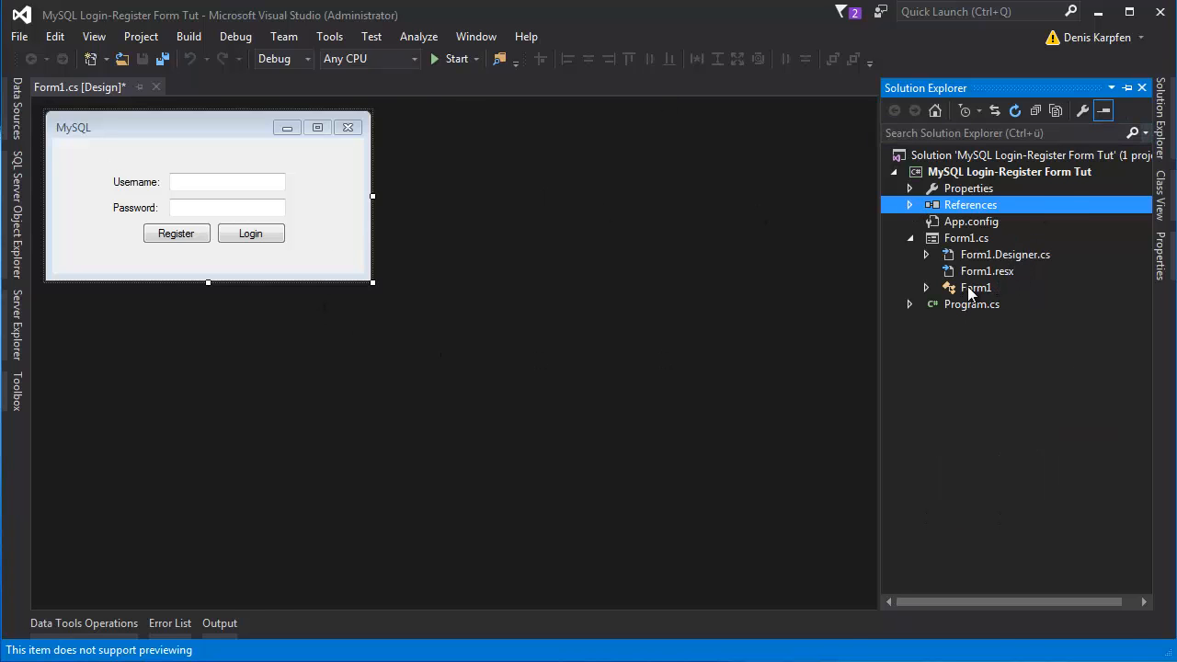
double_click(976, 288)
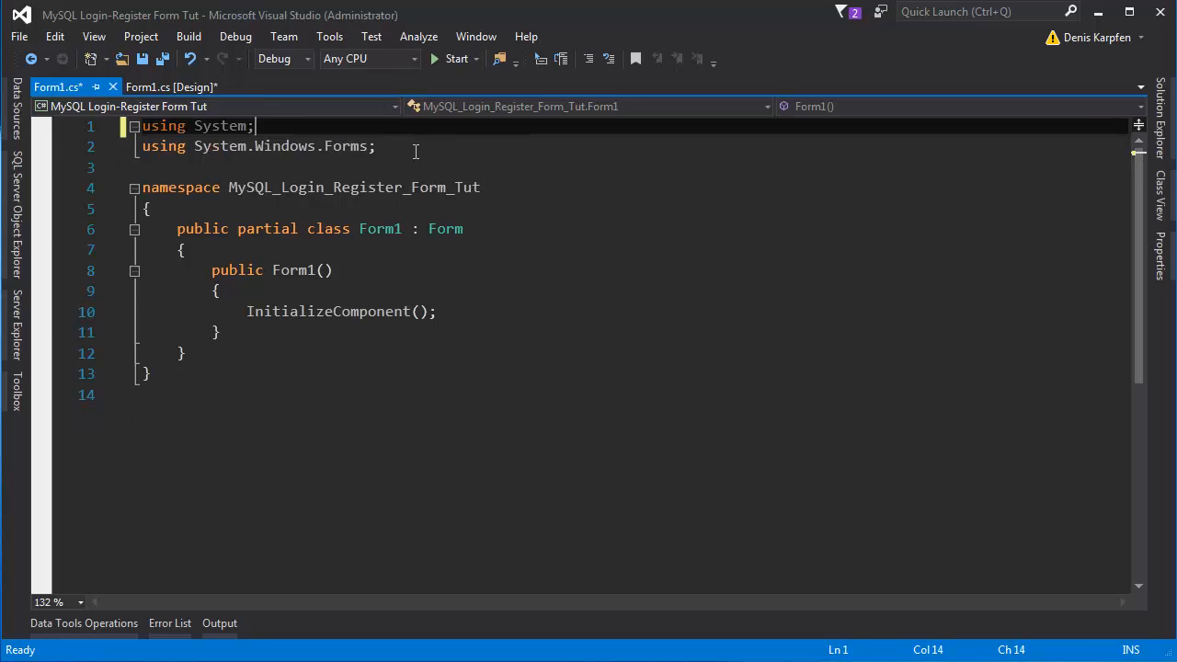
- Import MySql.Data.MySqlClient and declare a private MySqlConnection conn field
key(enter)
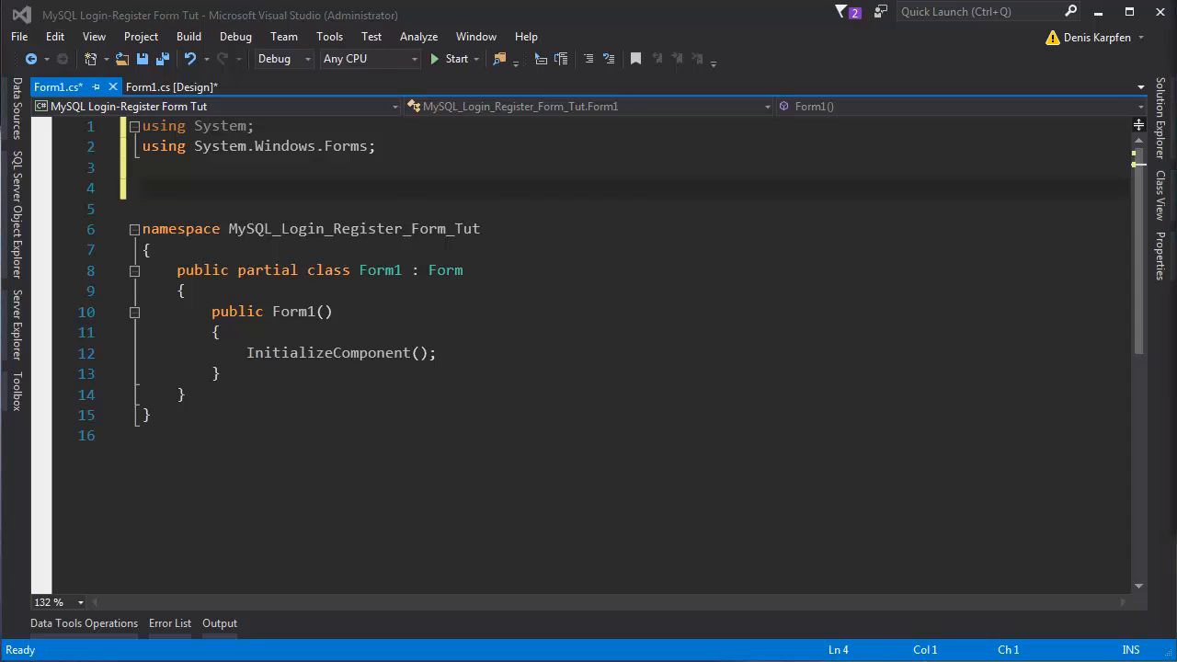
text(using)
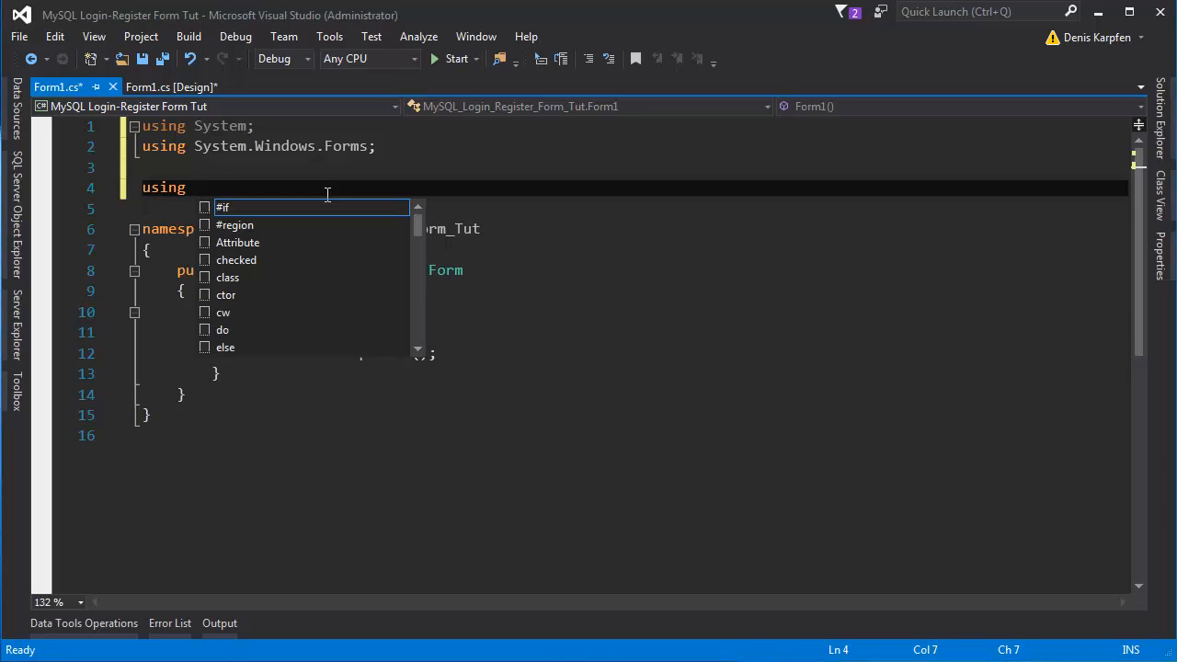
text(MySql.Dta)
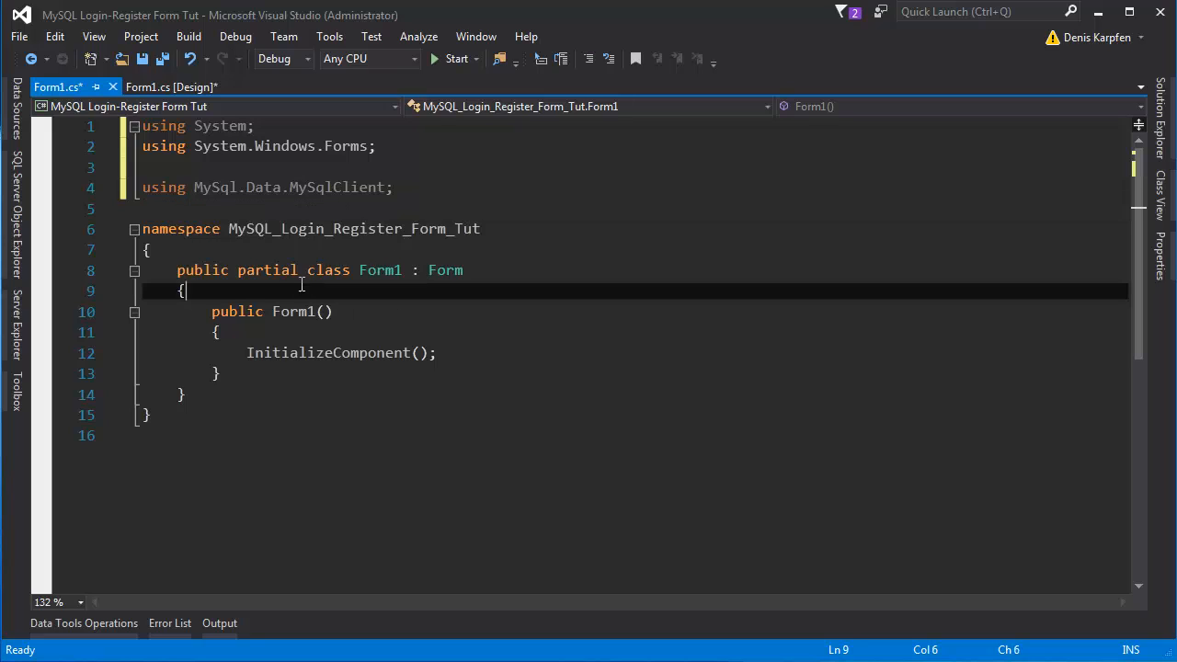
key(Enter)
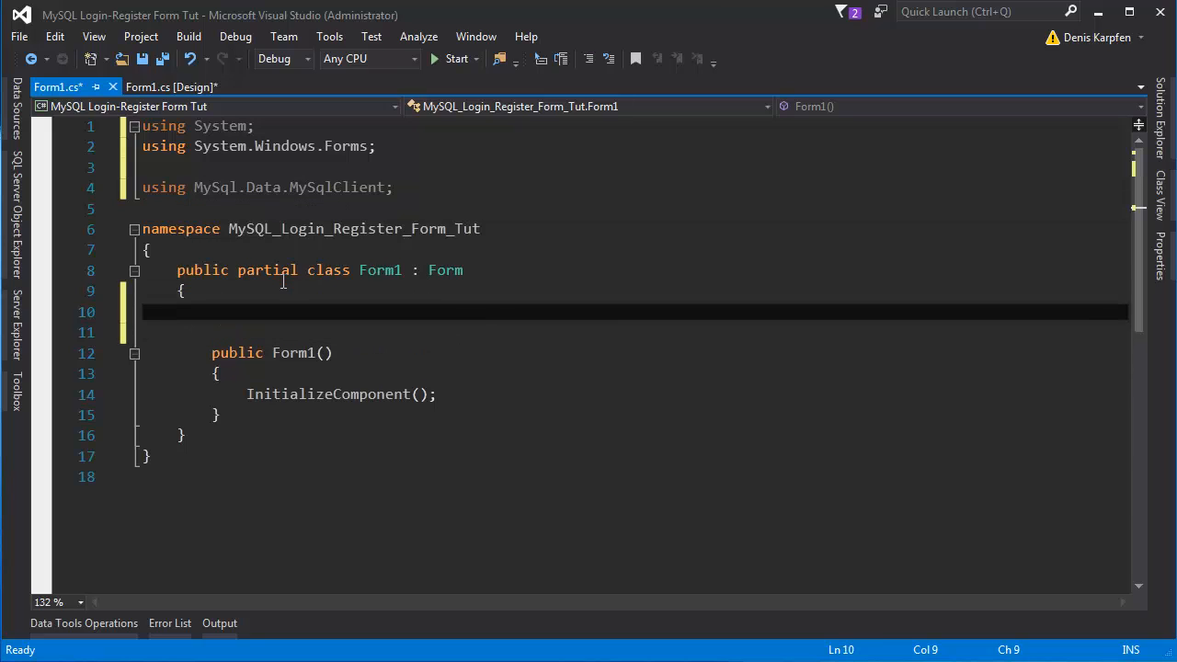
text(private)
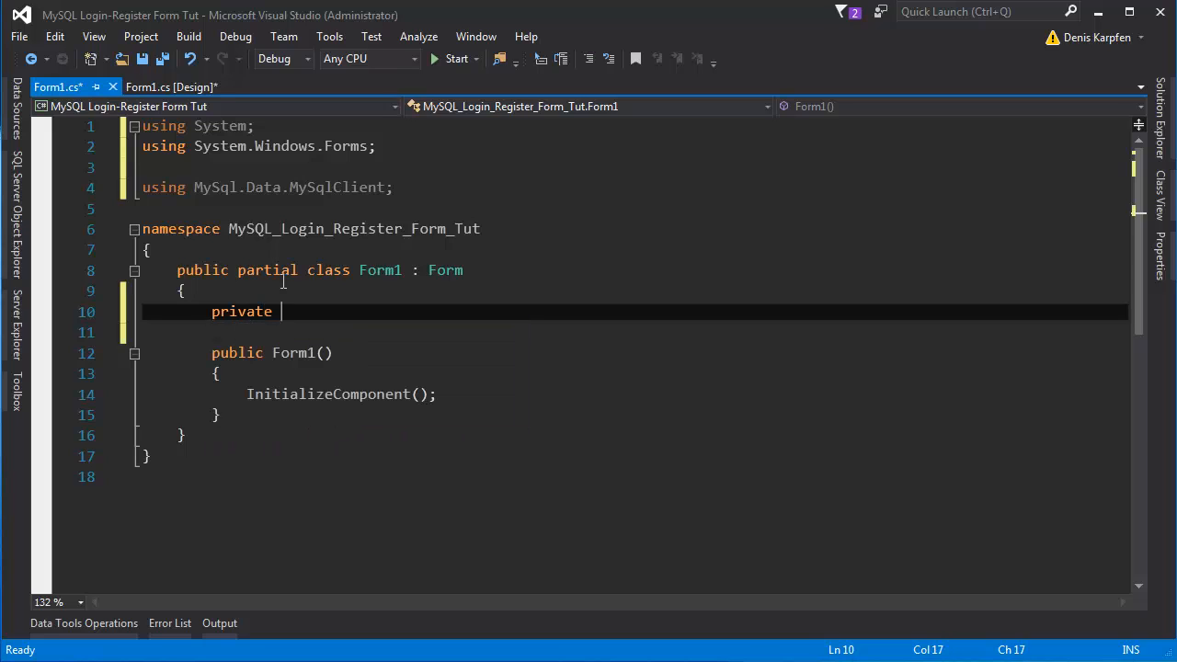
text(My)
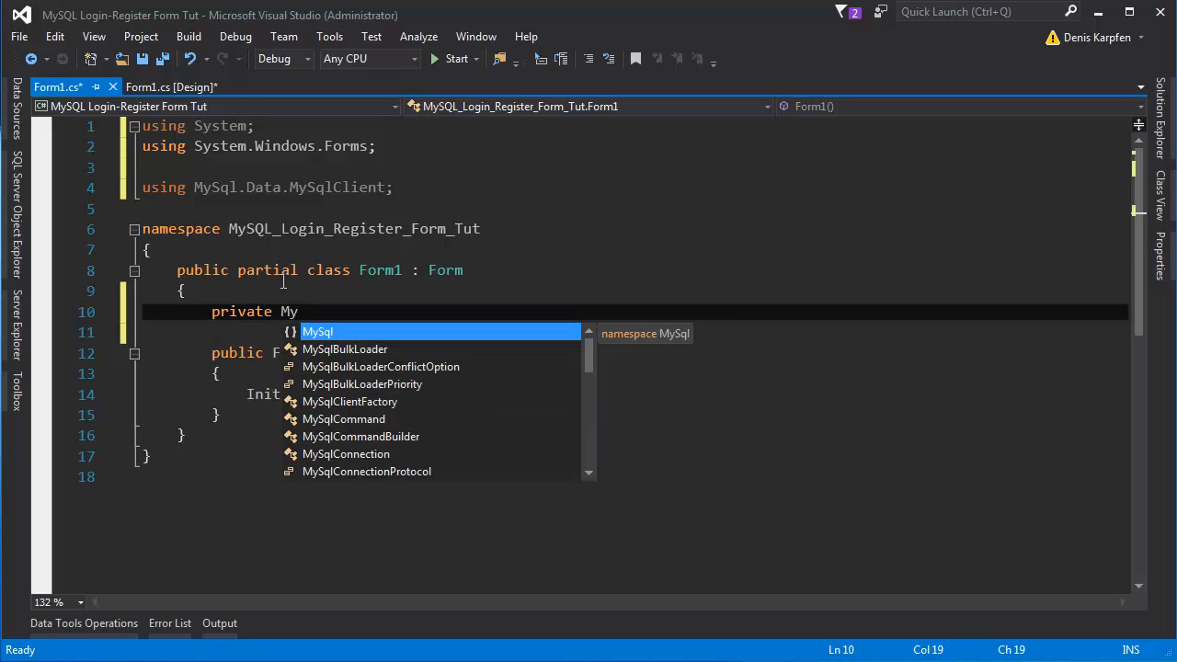
text(SqlConnection conn;)
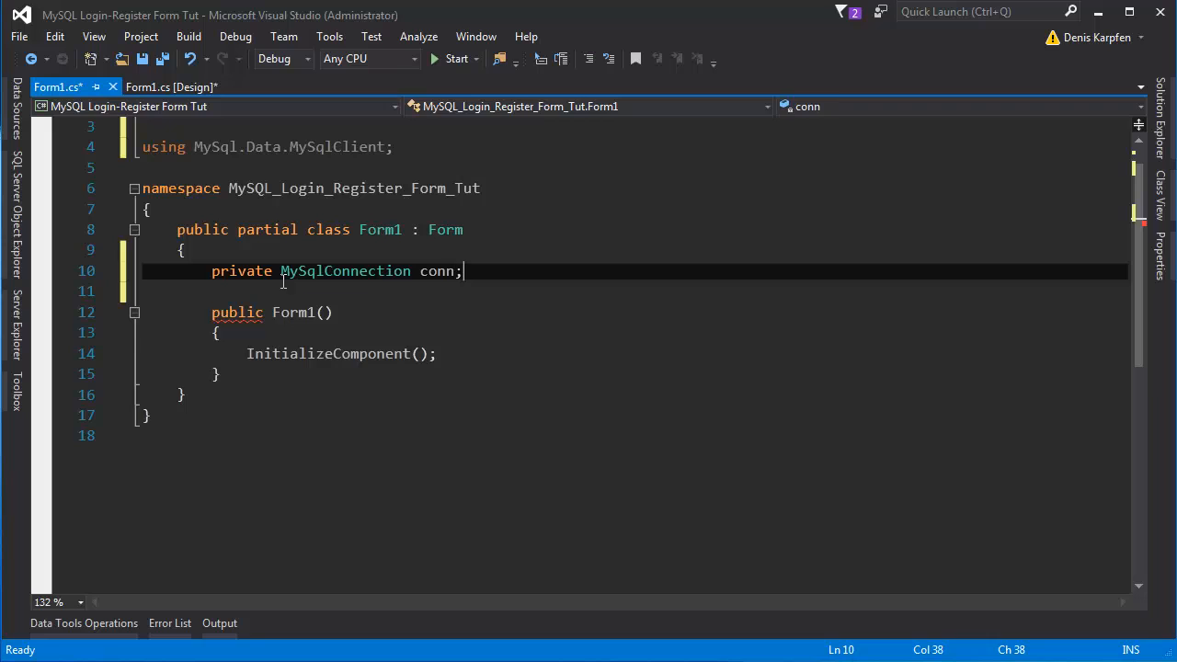
- Declare private string fields server, database, uid and password
text(private string)
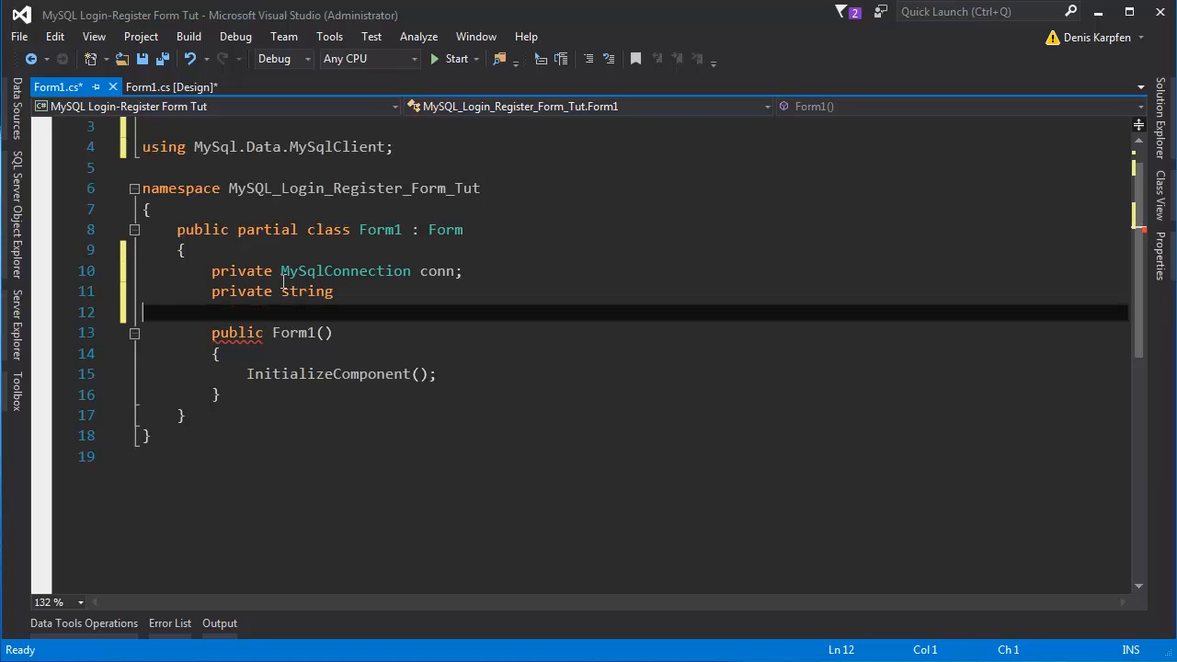
text(ser)
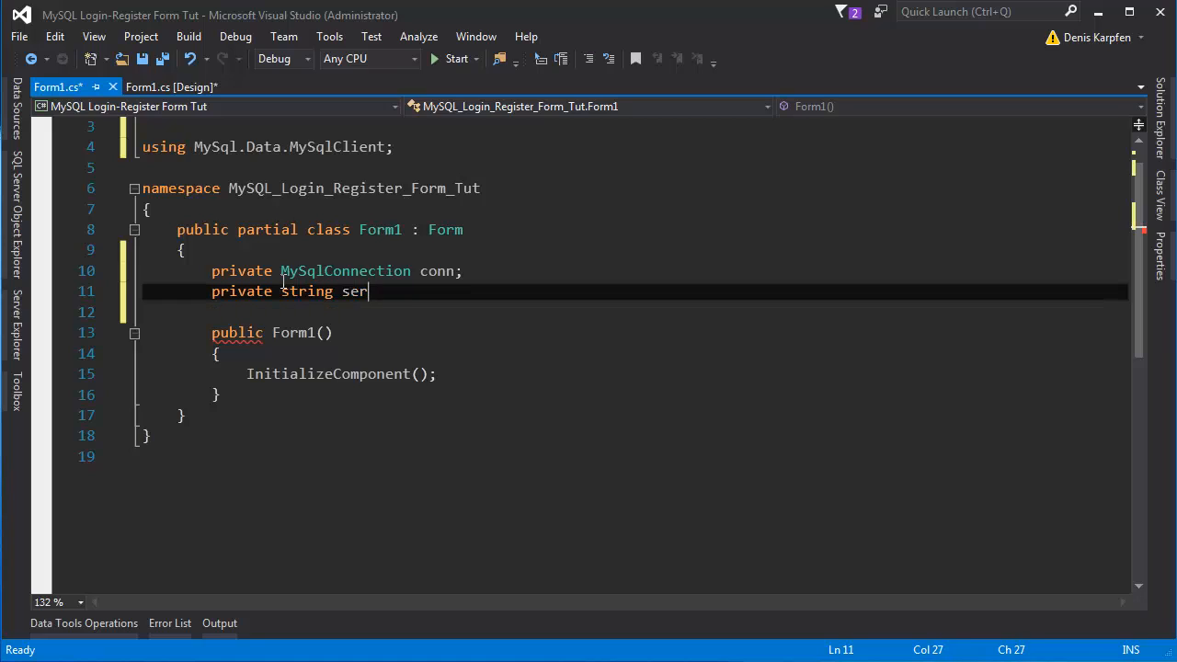
text(ver;)
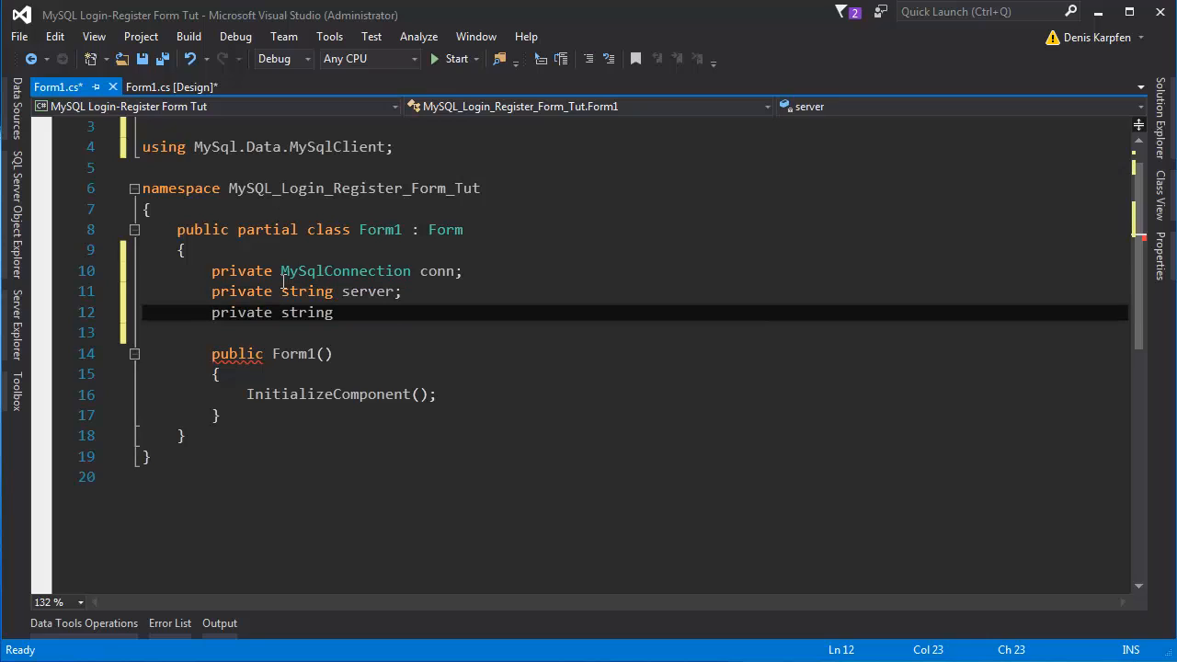
text(database;)
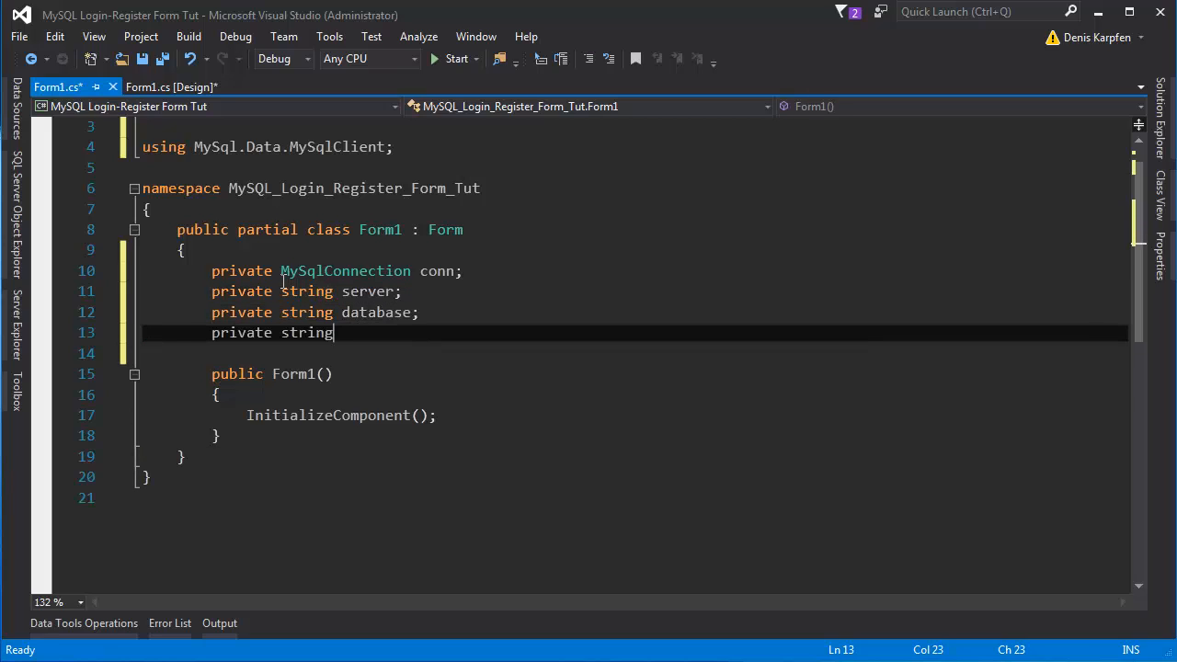
text(uid;)
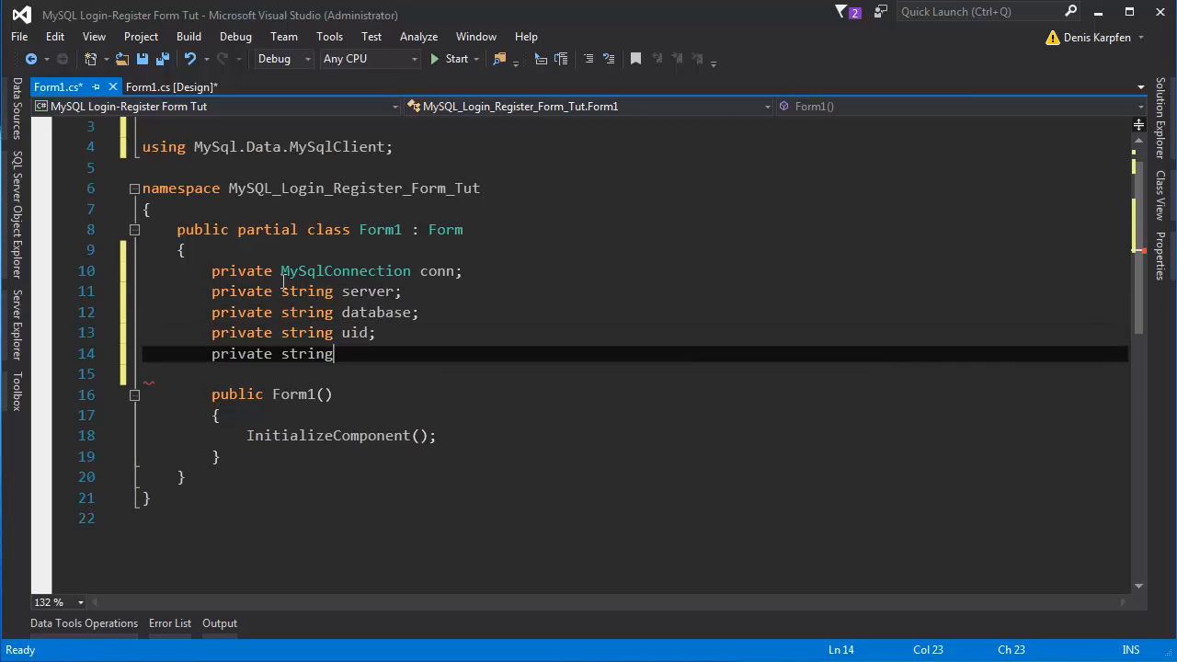
text(password;)
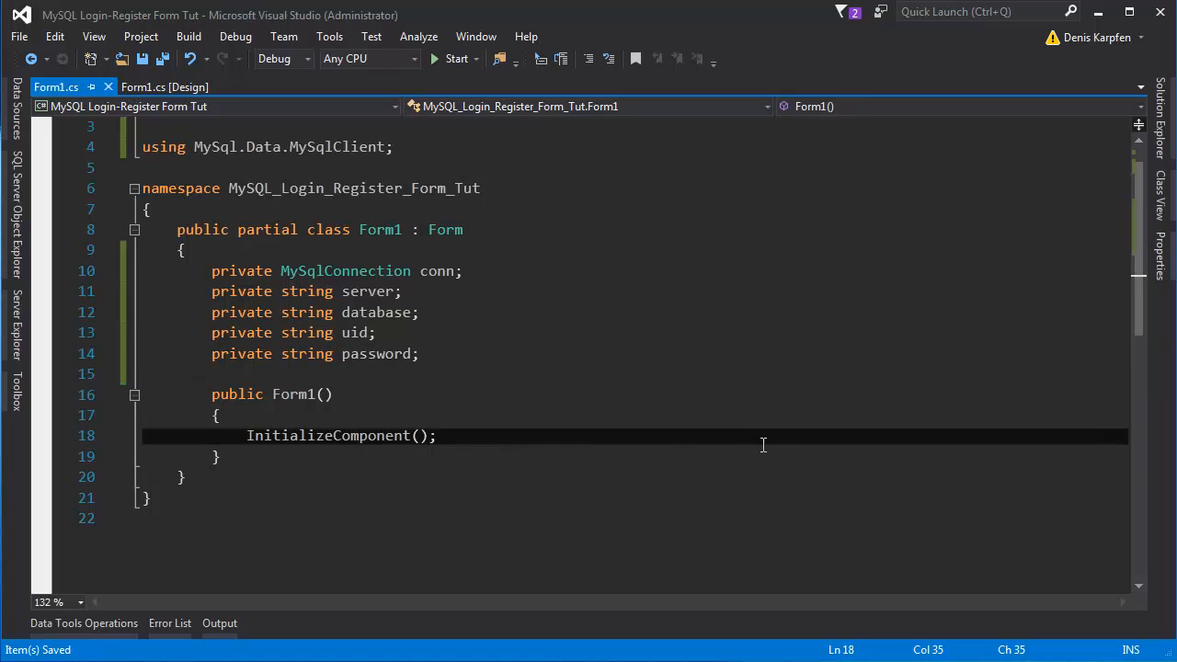
- Assign server = "localost" and database = "tut" at the top of the Form1 constructor
key(Enter)
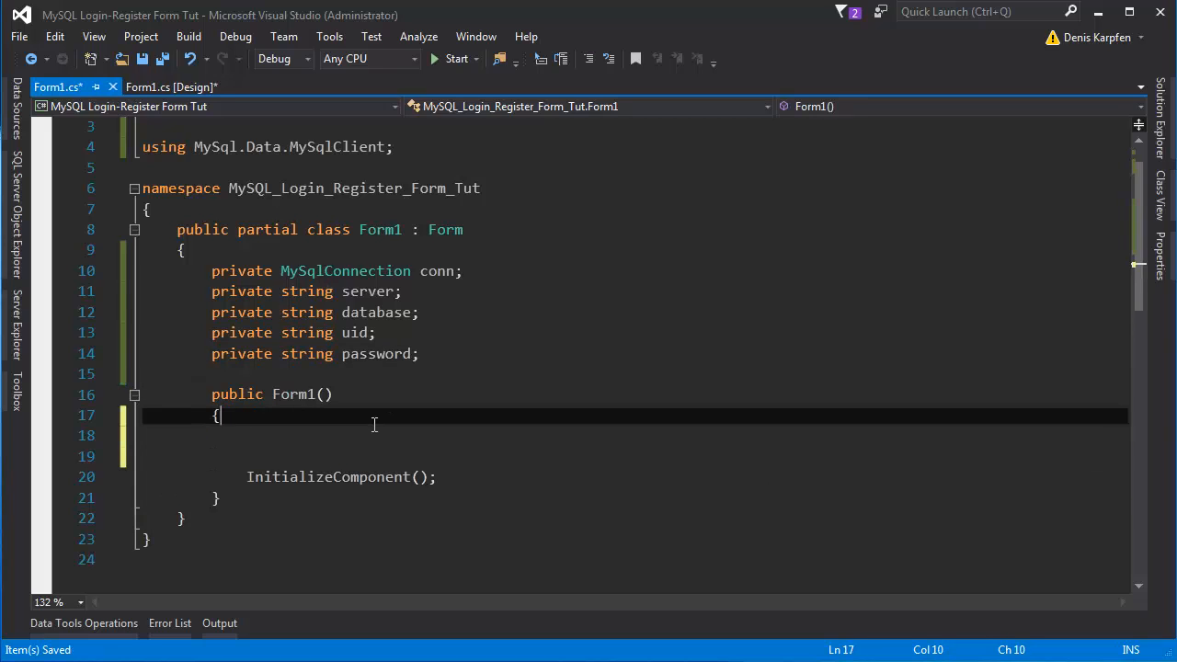
text(server)
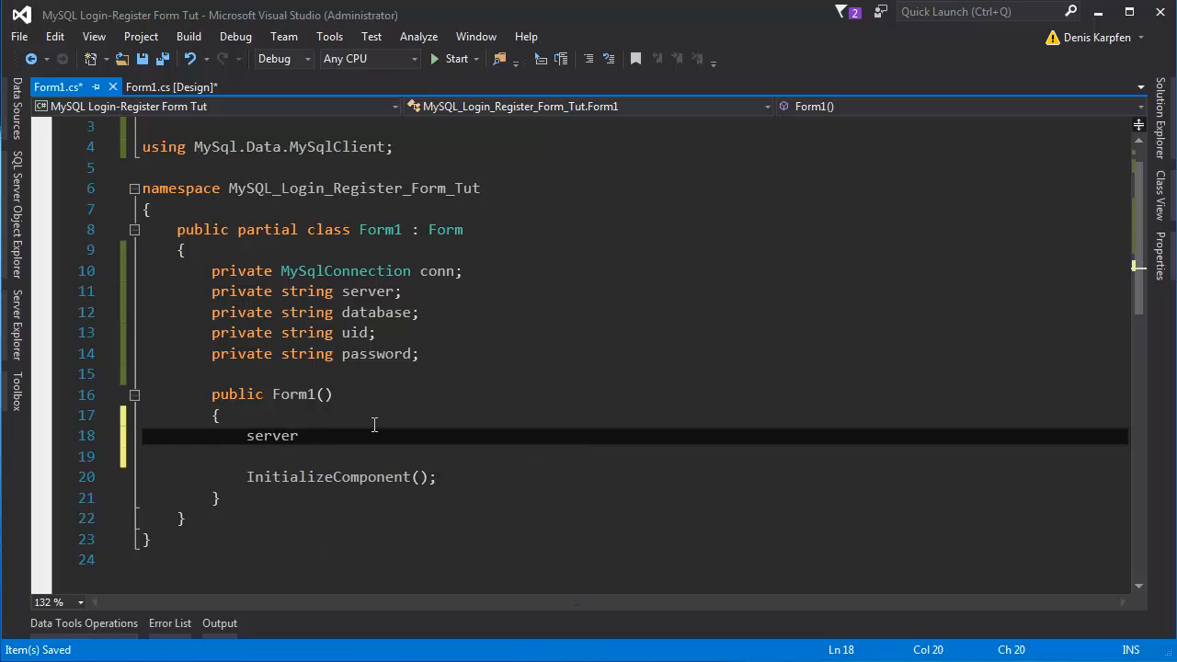
text(=)
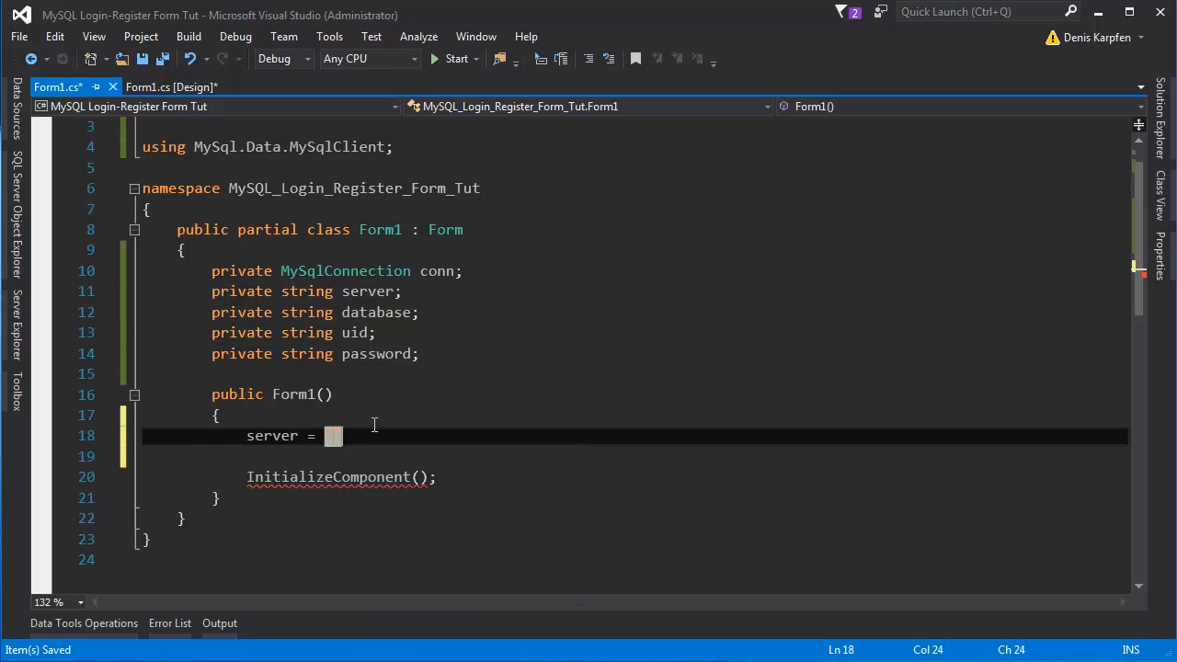
text("";)
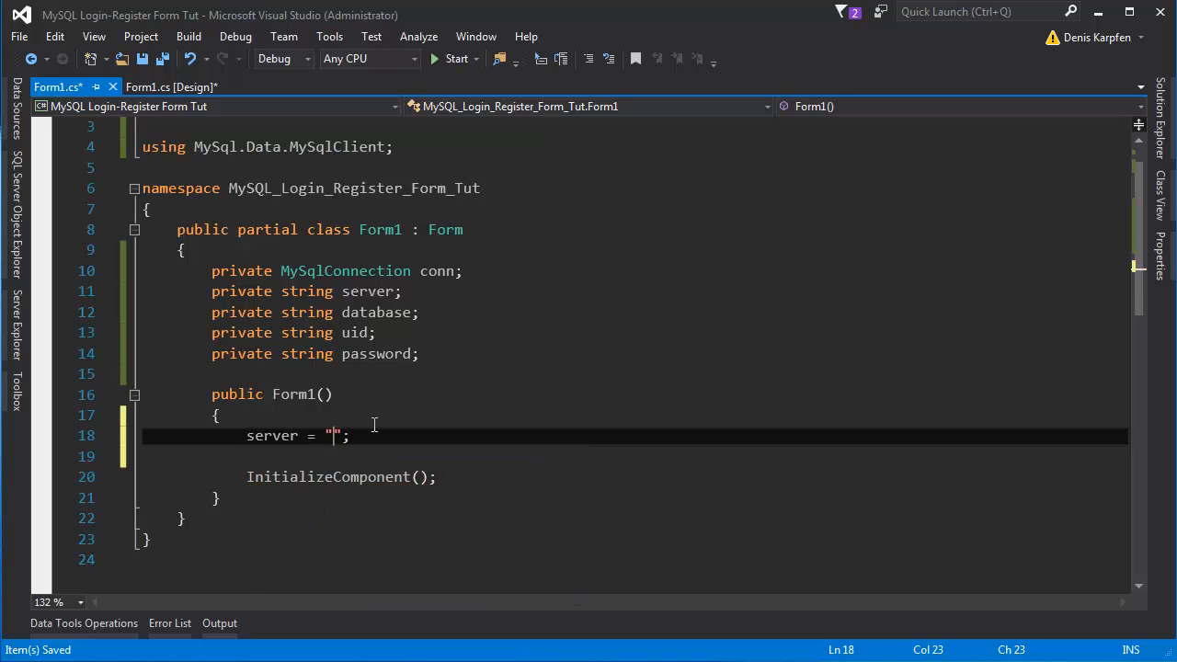
text(localost)
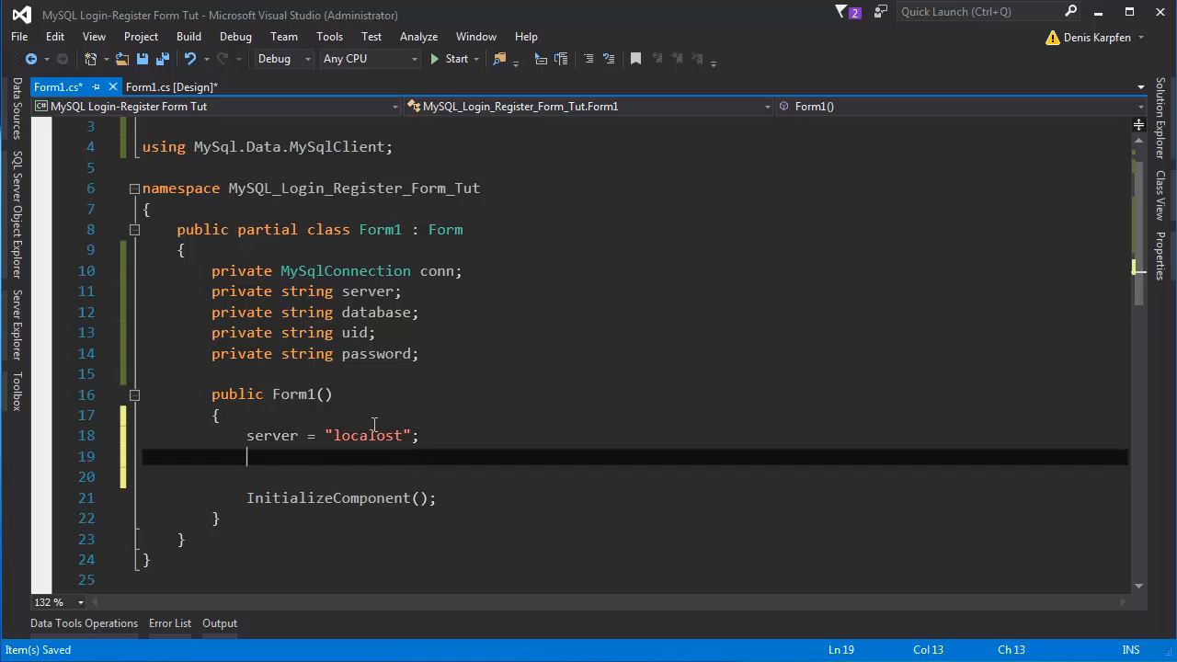
text(database =)
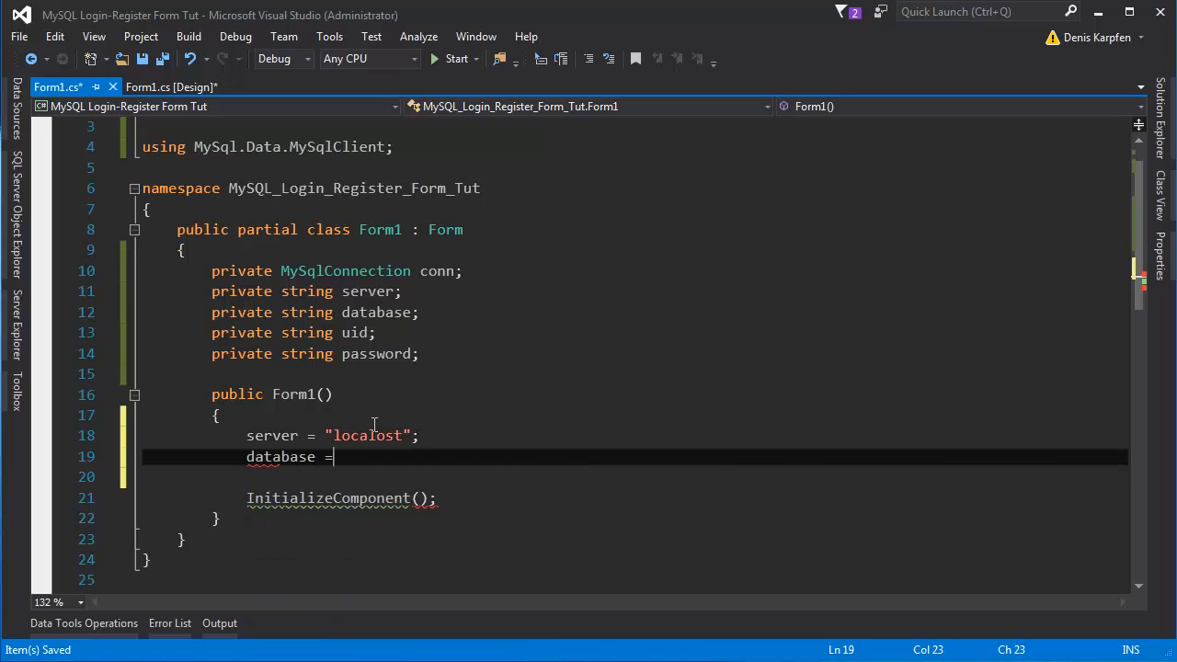
text("tut";)
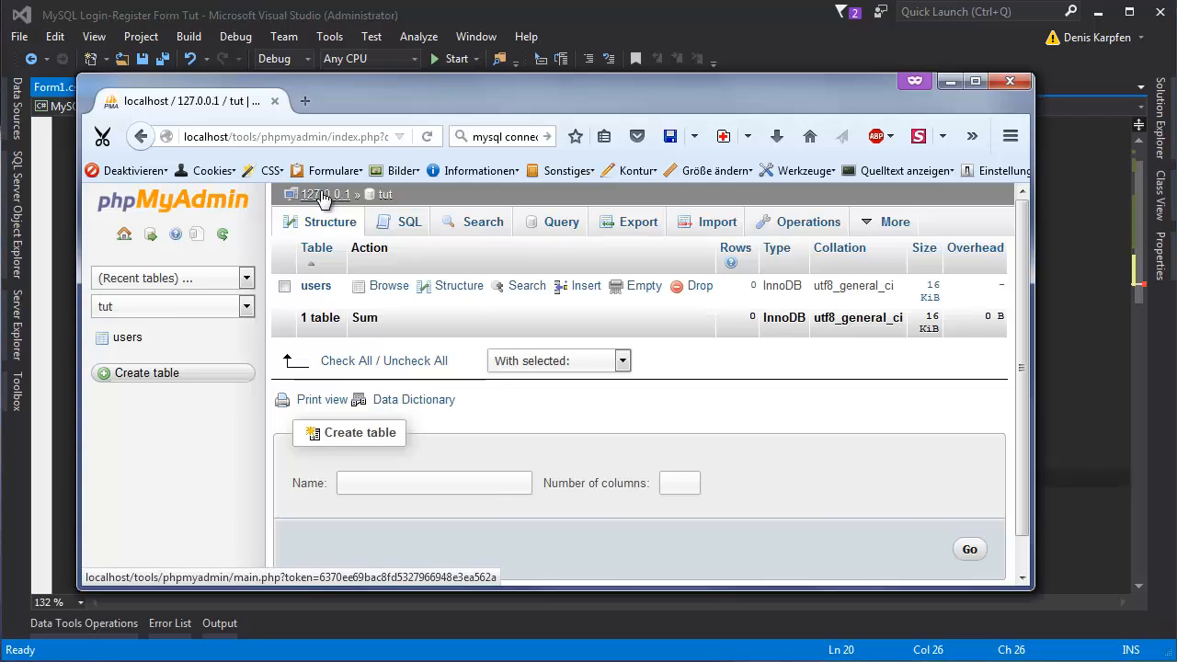
- Open phpMyAdmin's 127.0.0.1 server overview to check the database user
click(313, 194)
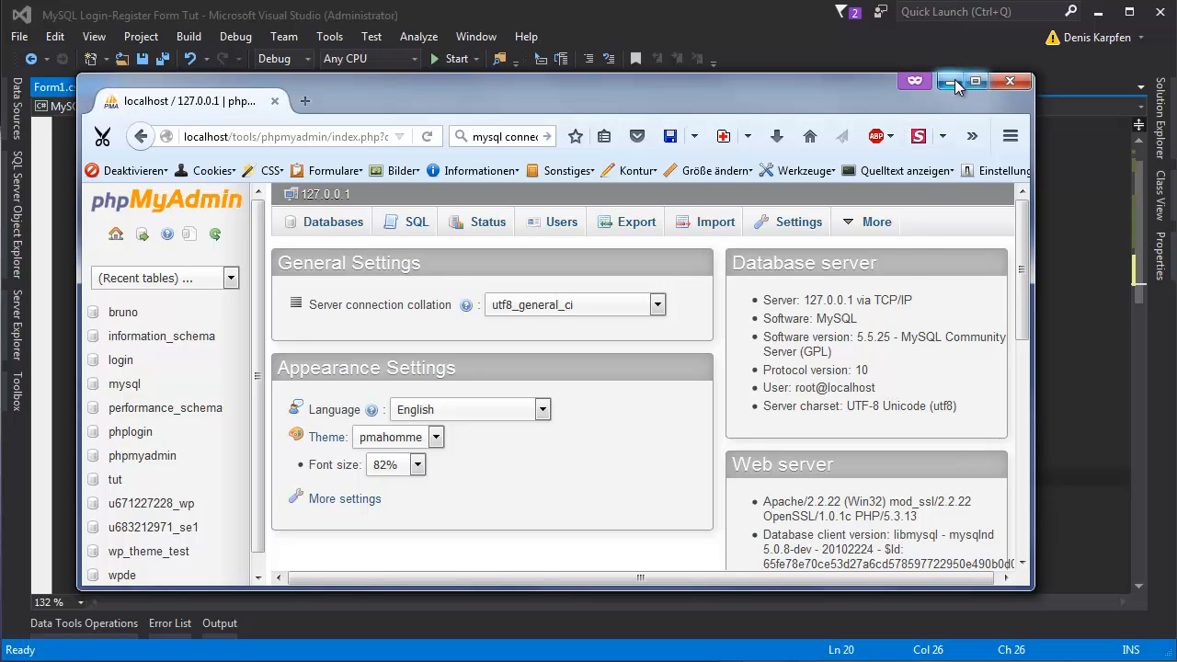
mouse_move(462, 258)
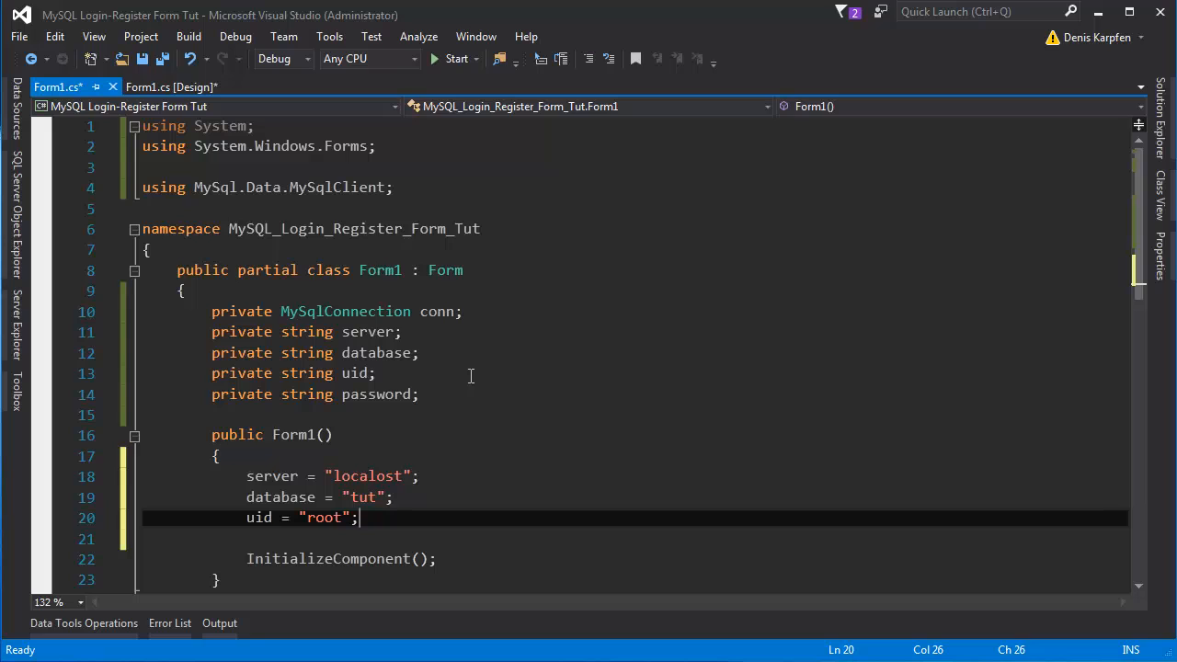
- Add uid = "root" and password = "" assignments in the Form1 constructor
scroll(down, 3)
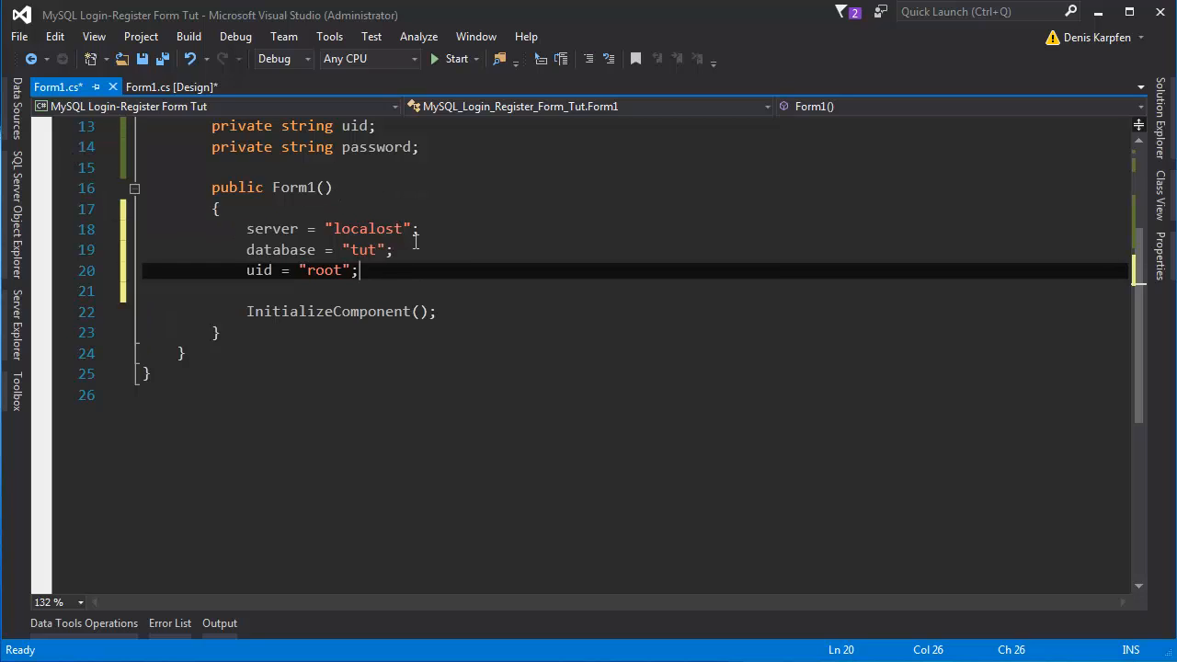
mouse_move(448, 279)
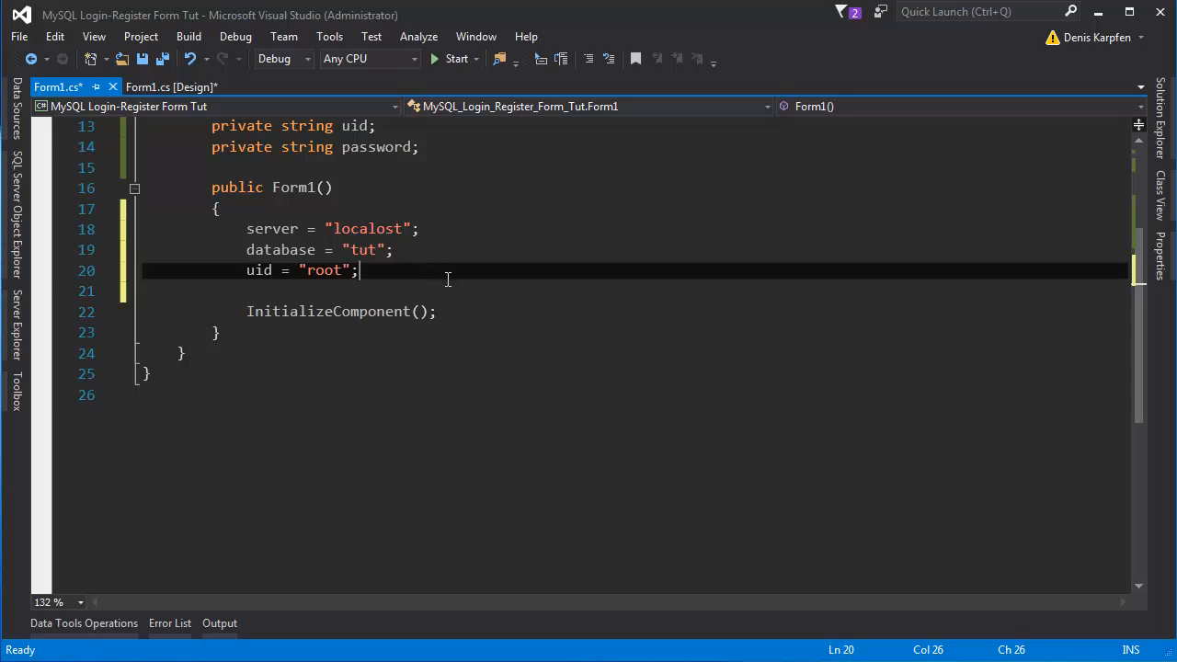
mouse_move(572, 327)
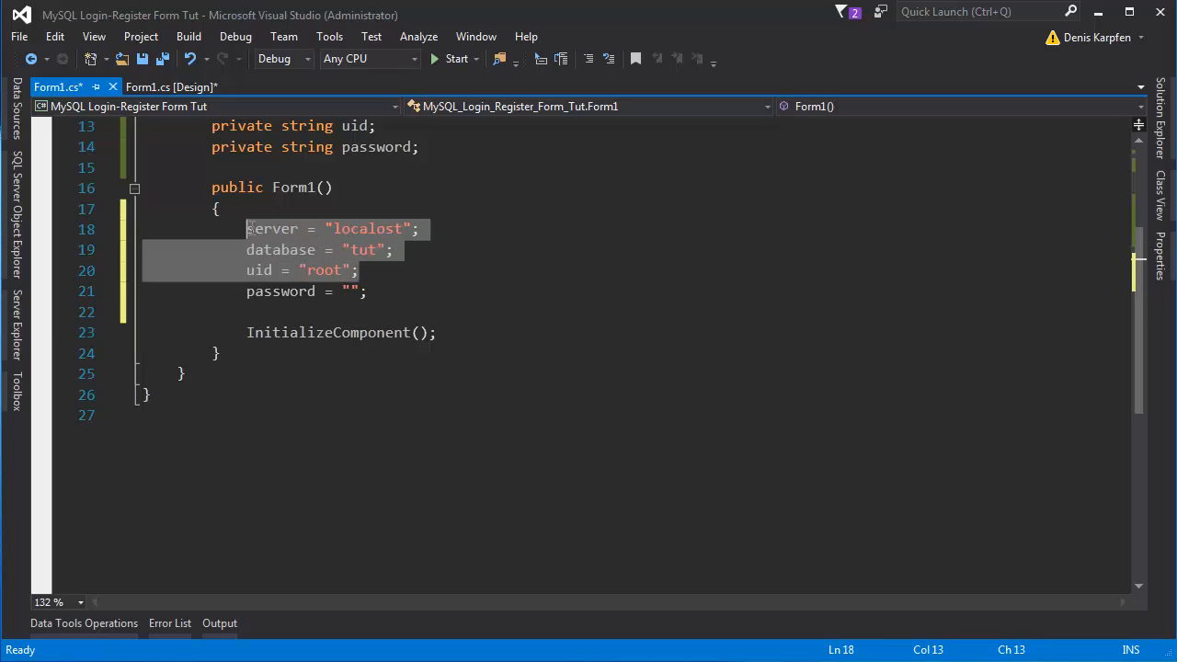
click(368, 292)
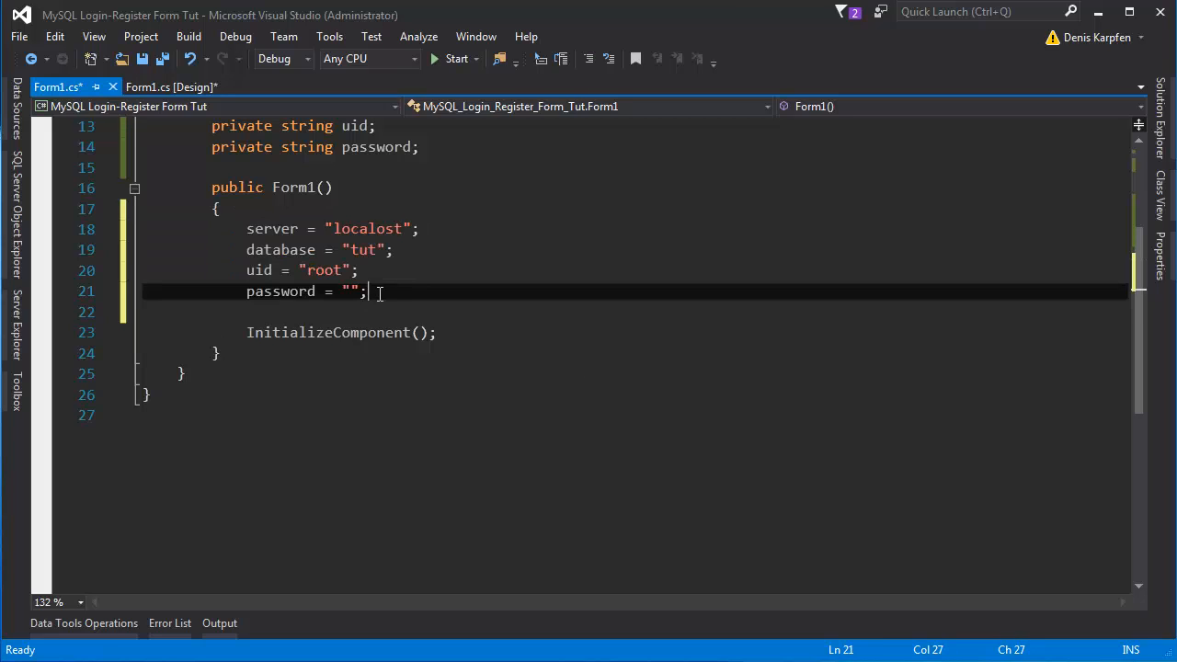
double_click(271, 229)
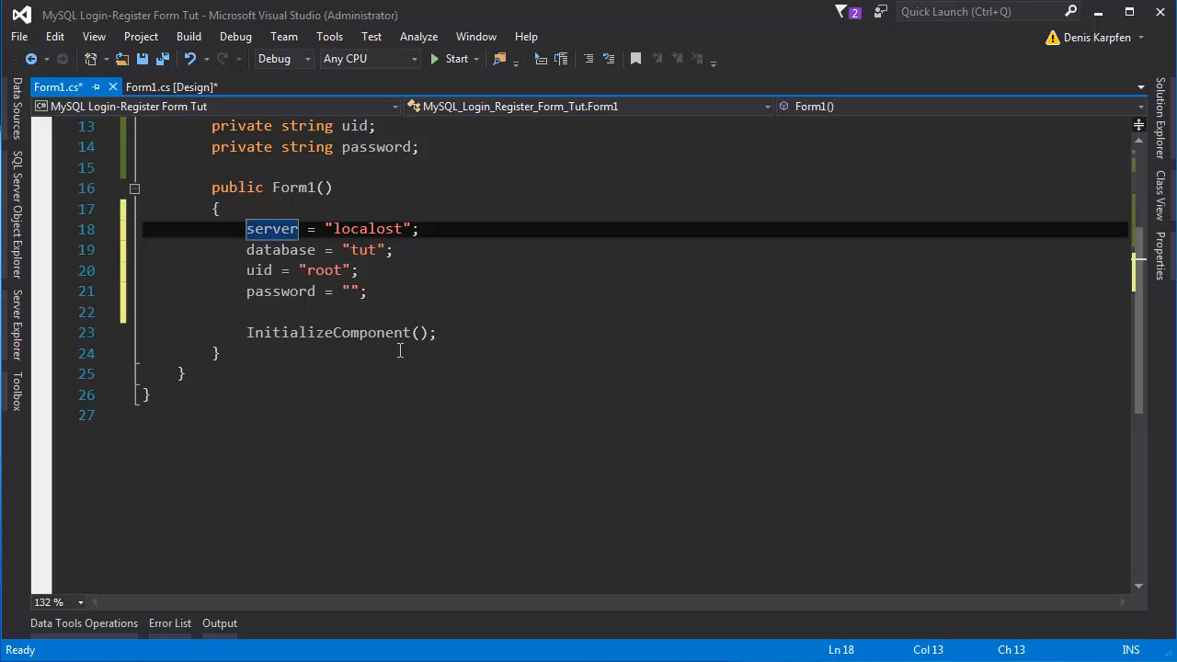
mouse_move(420, 285)
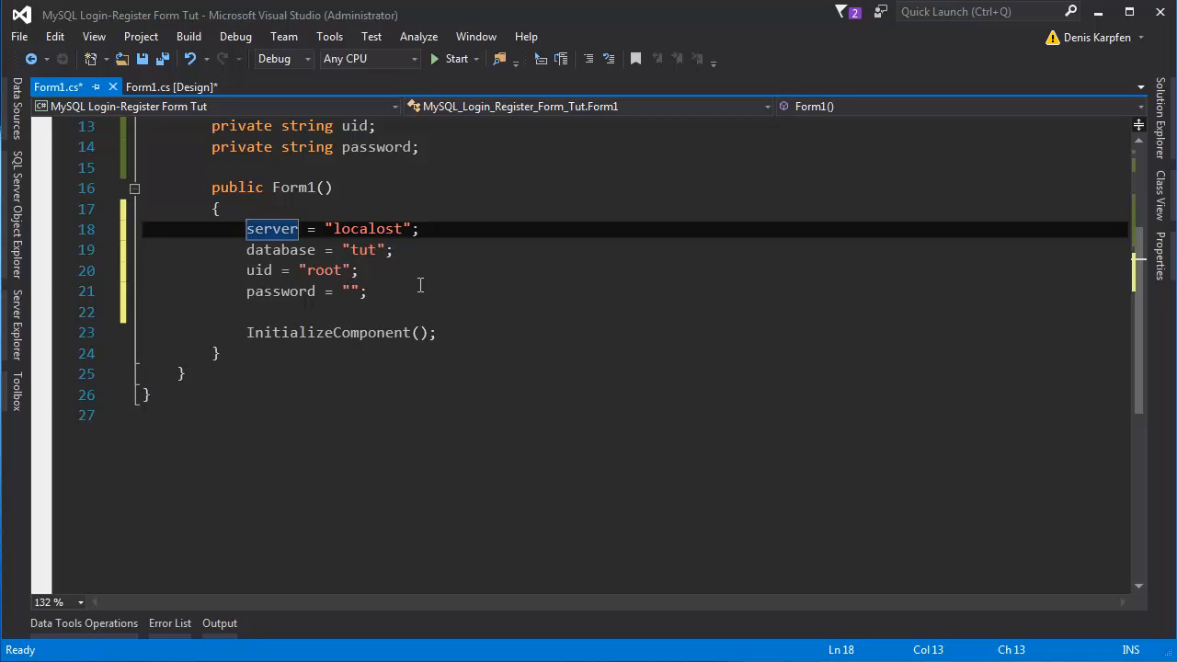
click(491, 331)
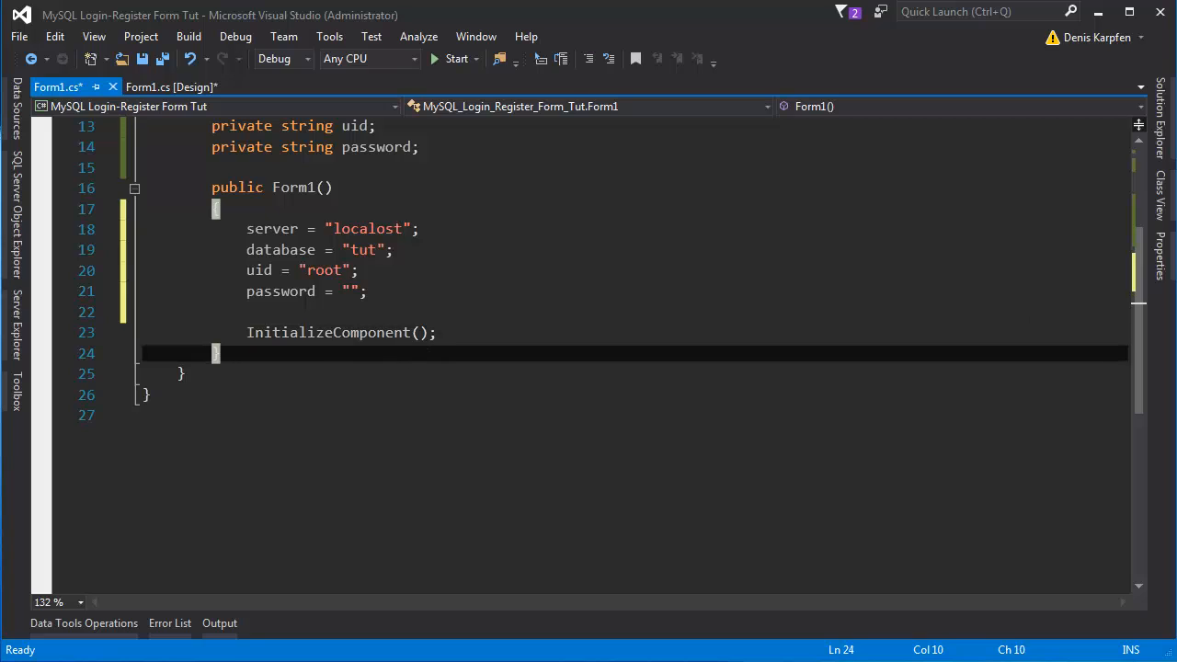
click(358, 269)
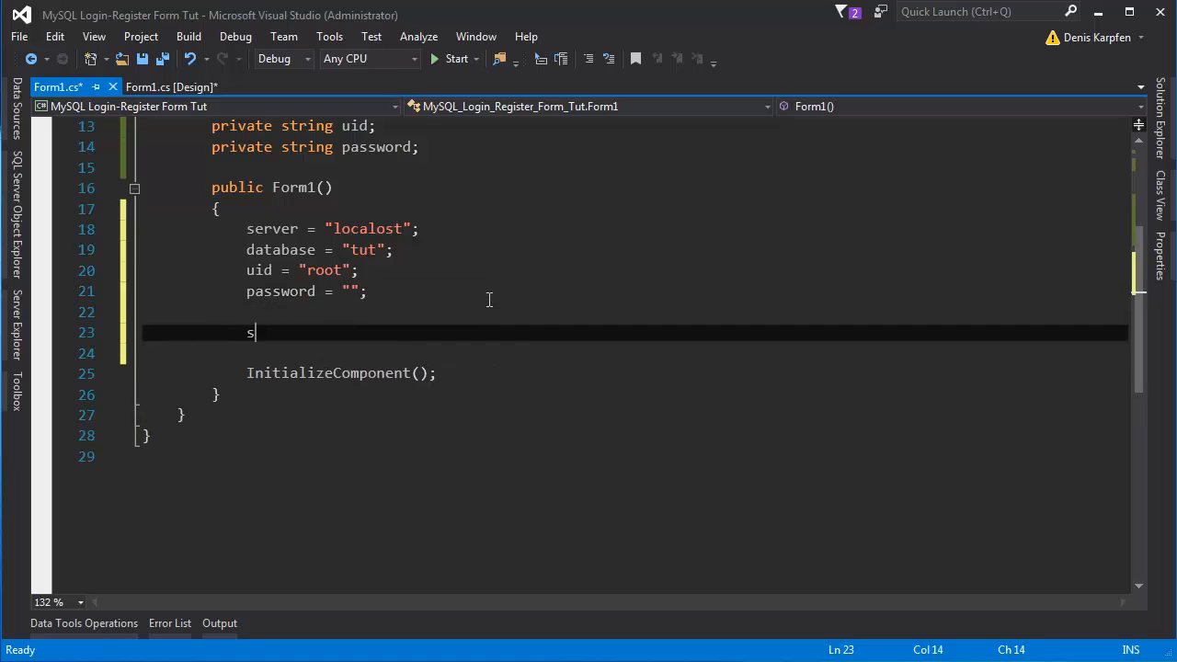
- Declare connString as $"SERVER={server};DATABASE={database};UID={uid};PASSWORD={password};" and save
text(tring)
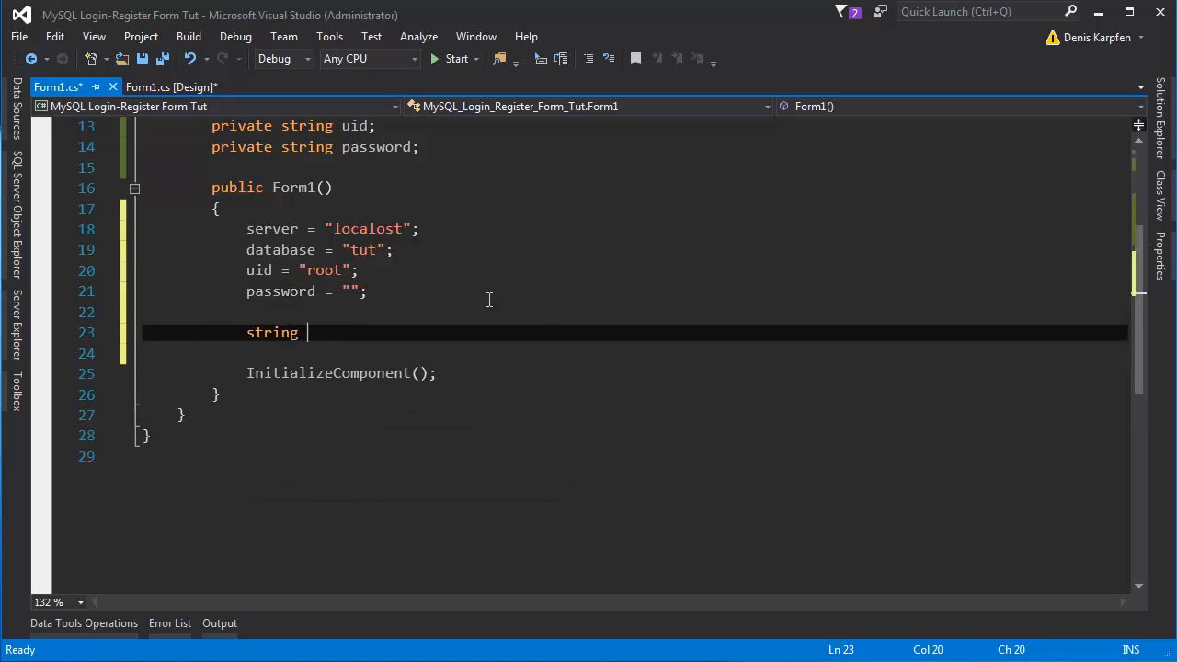
text(connString;)
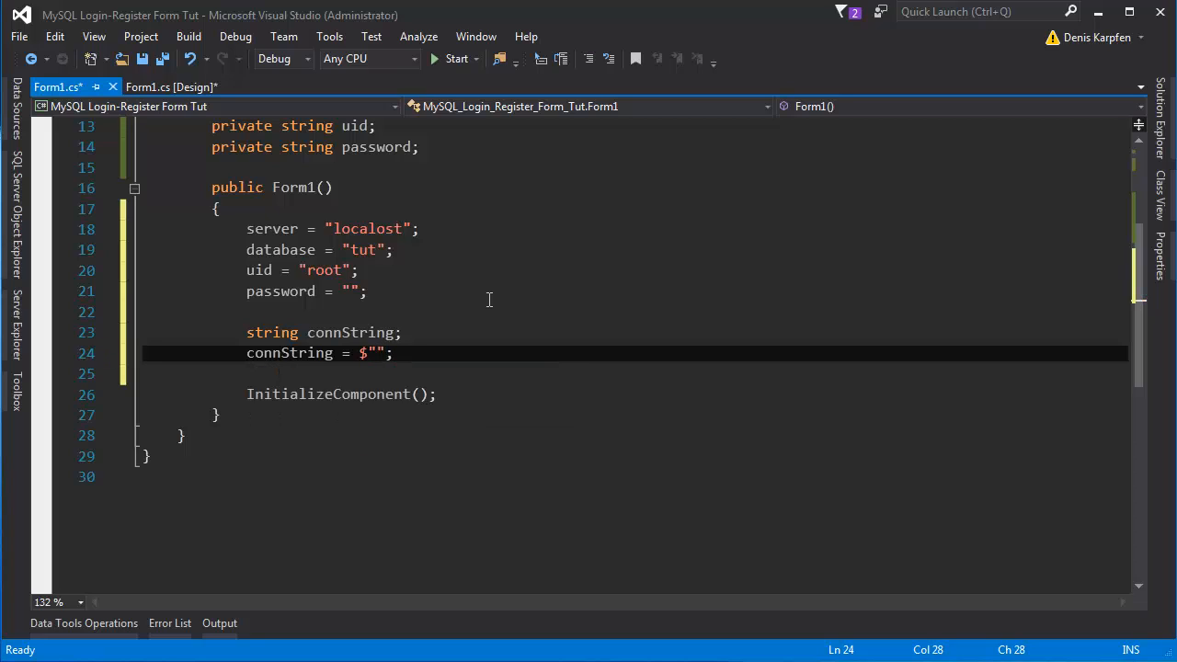
text(SERVER=)
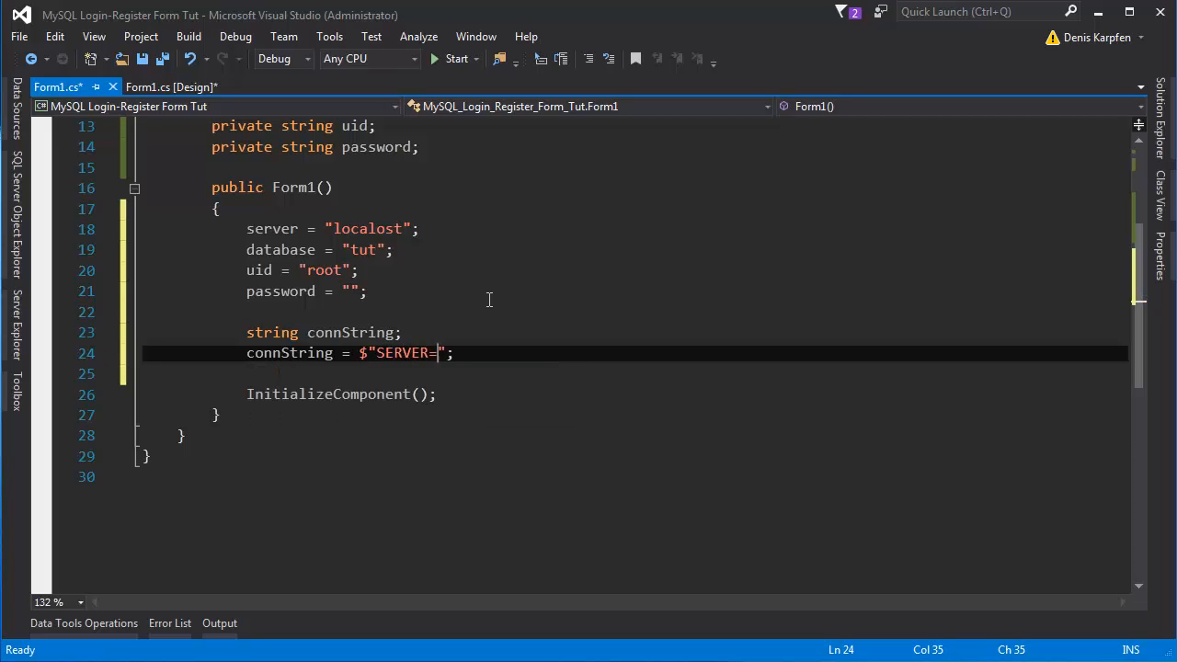
text(;DATAB)
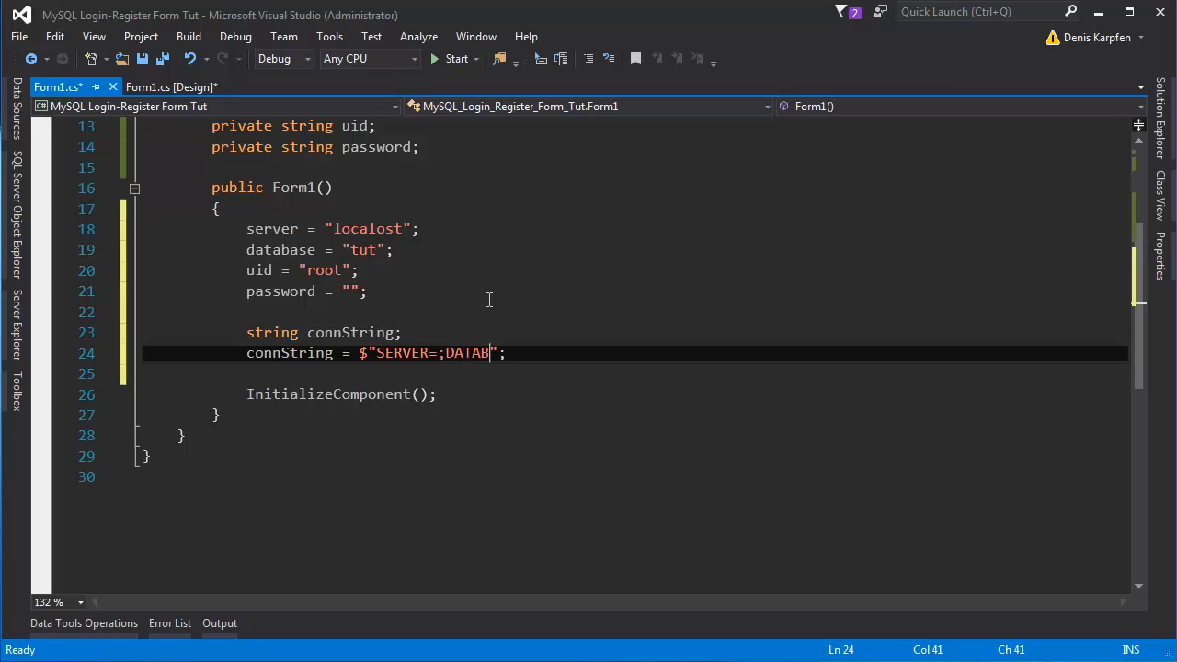
text(ASE=;UID=;)
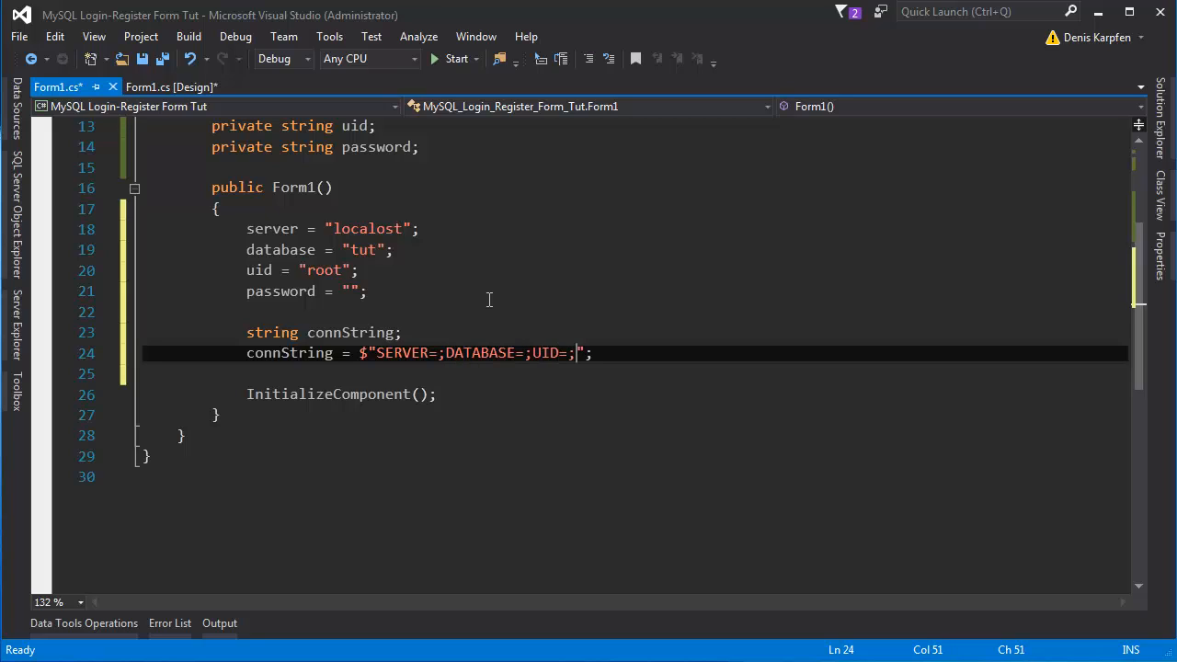
text(PASSWORD=;)
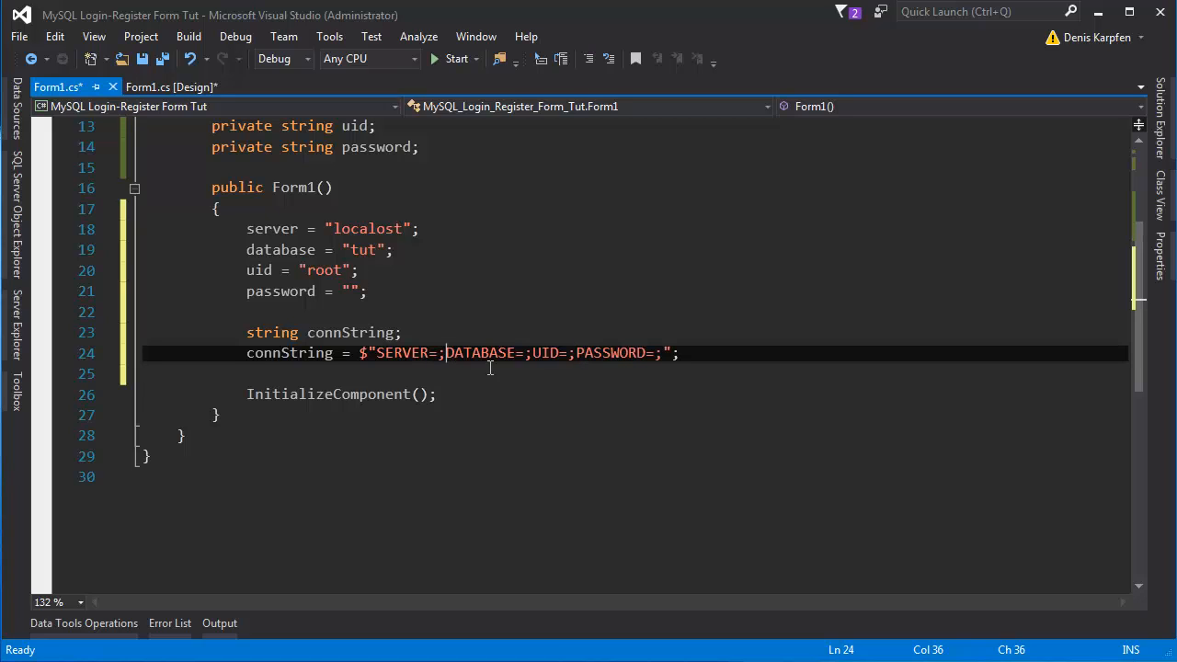
text({server)
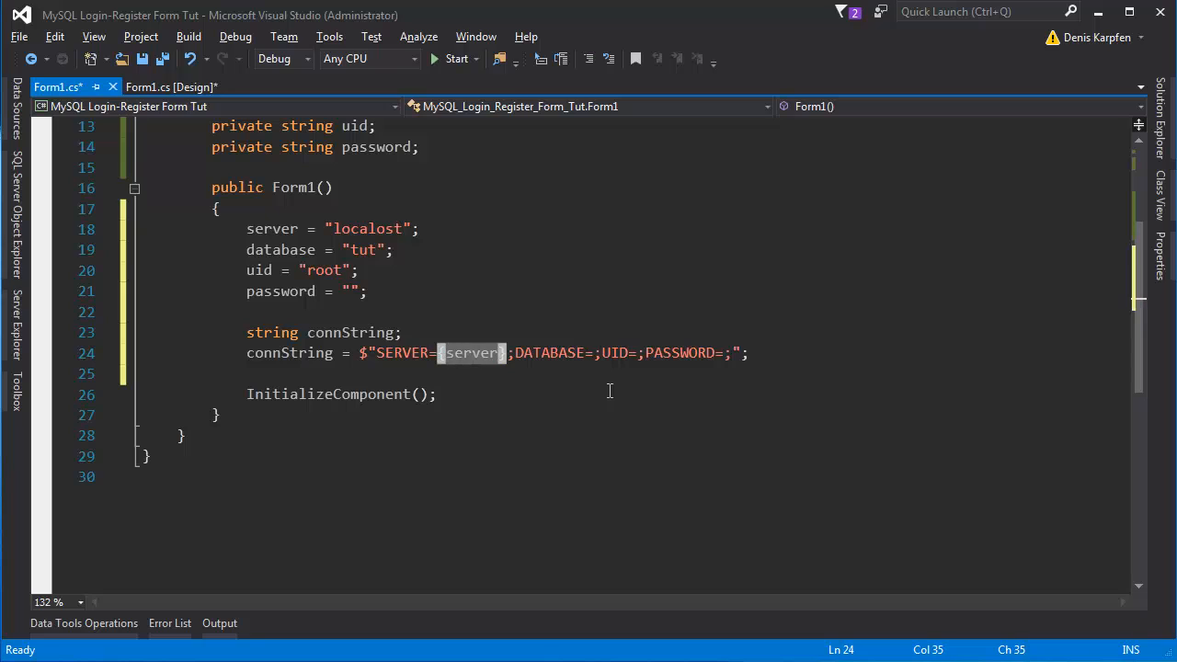
text({database)
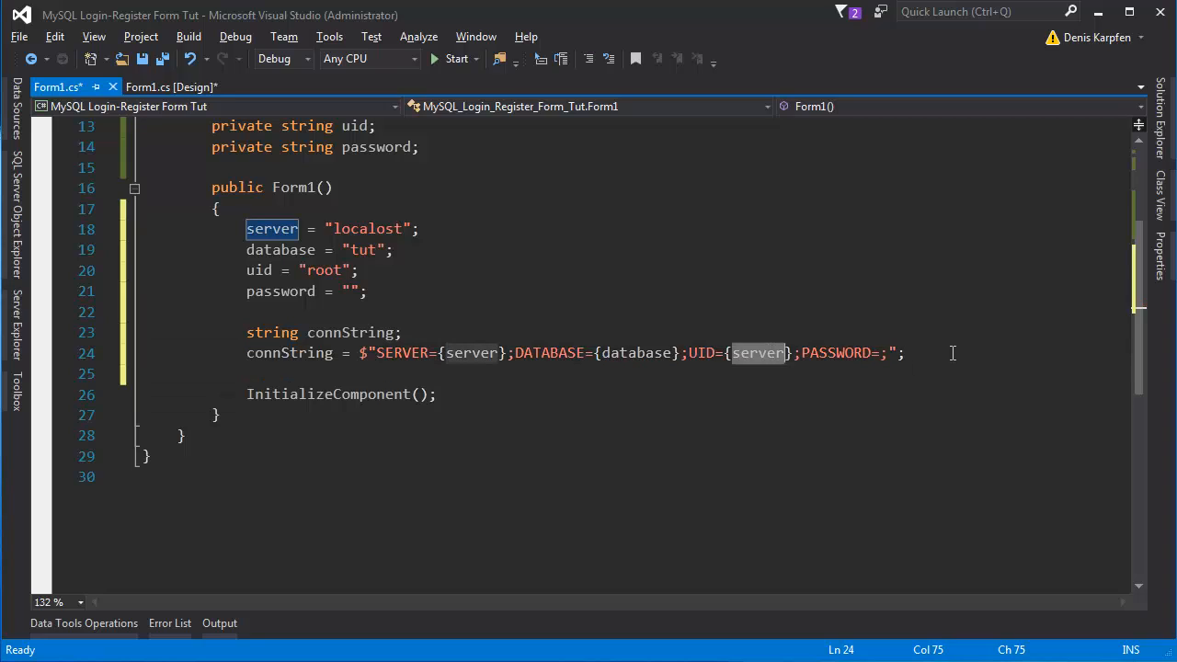
text({uid};PASSWORD={password})
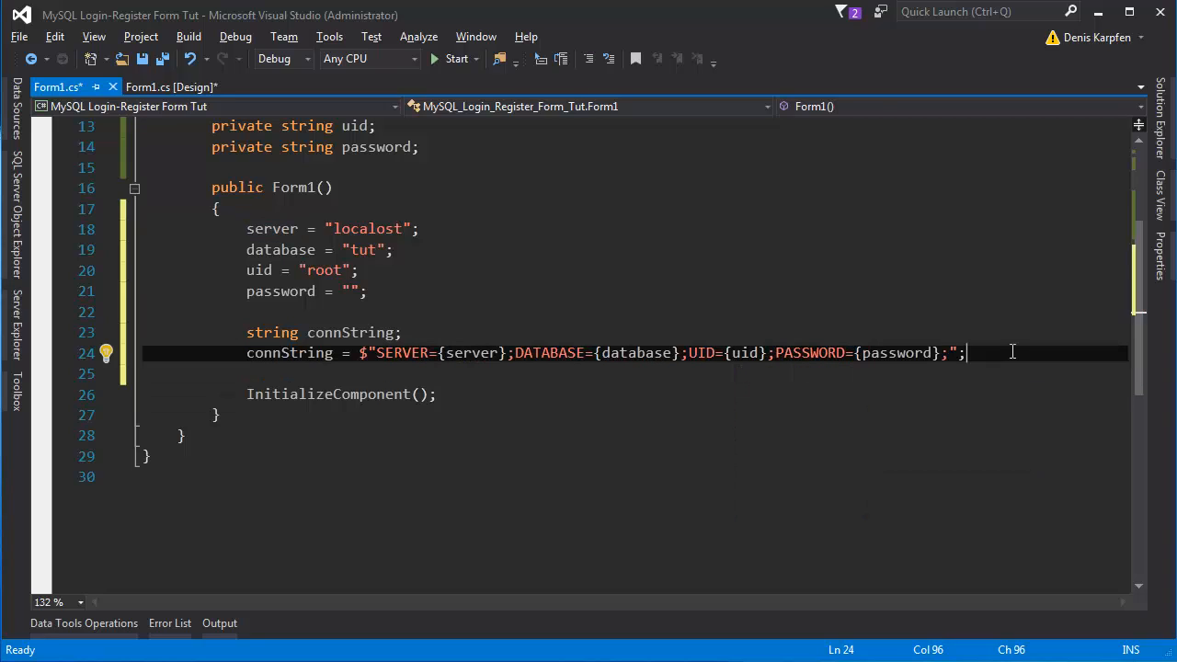
key(ctrl+s)
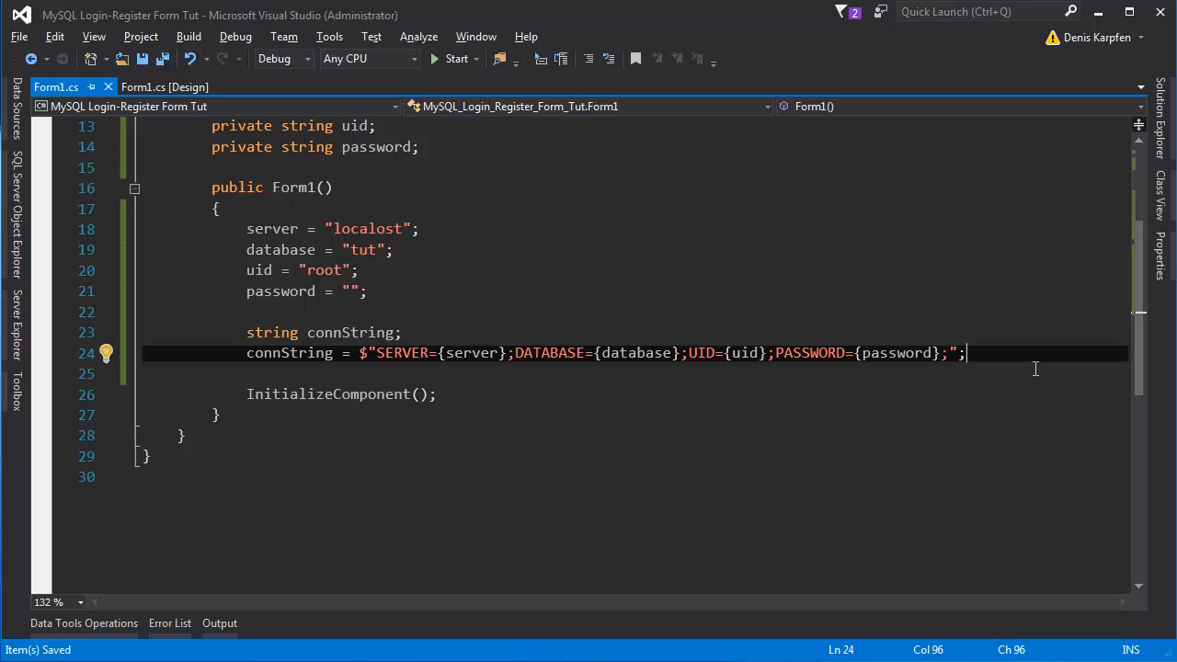
text(conn =)
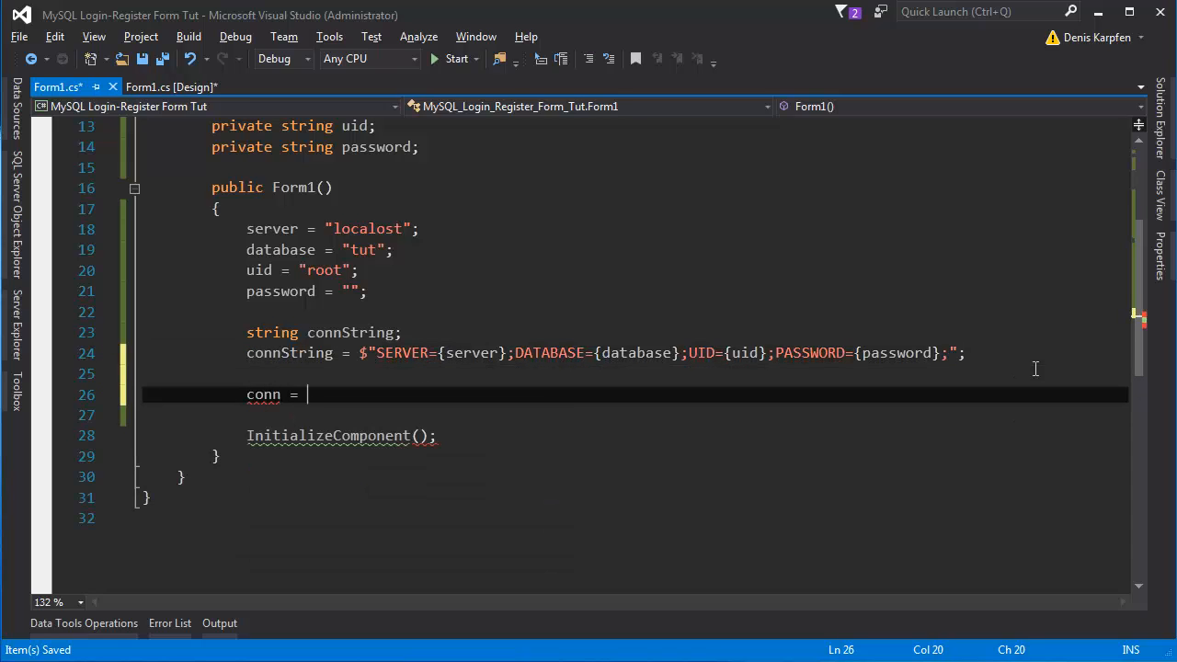
- Assign conn = new MySqlConnection(connString) in the constructor, then switch to design view
text(new MySqlConnection(connString);)
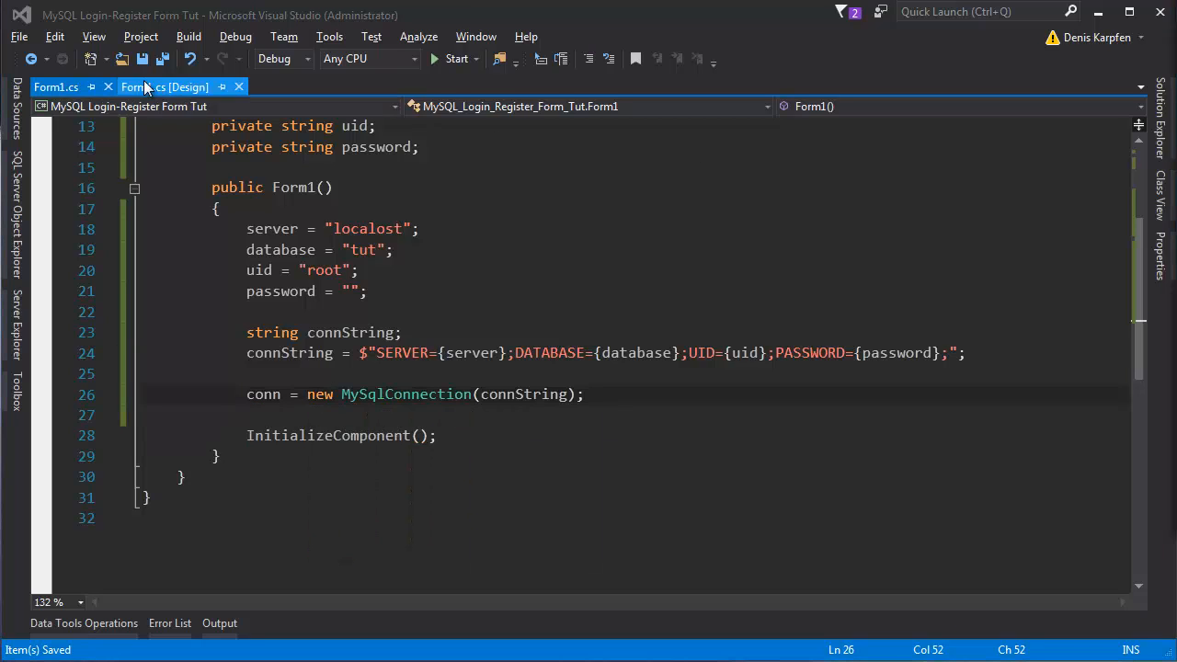
click(166, 87)
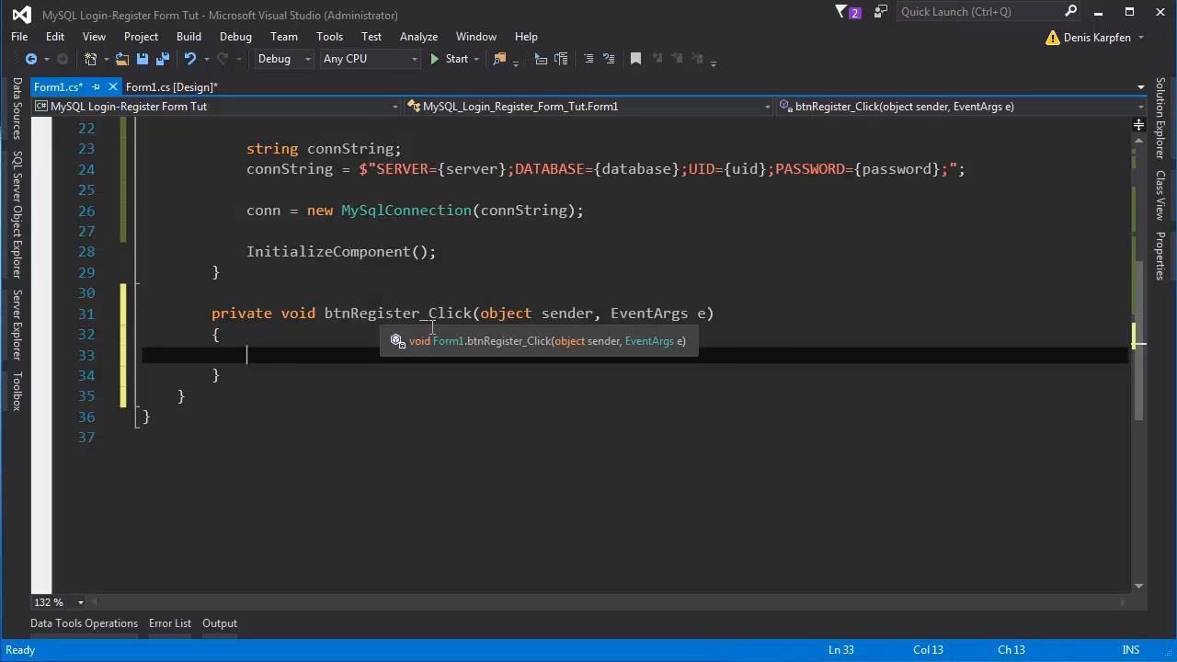
mouse_move(701, 269)
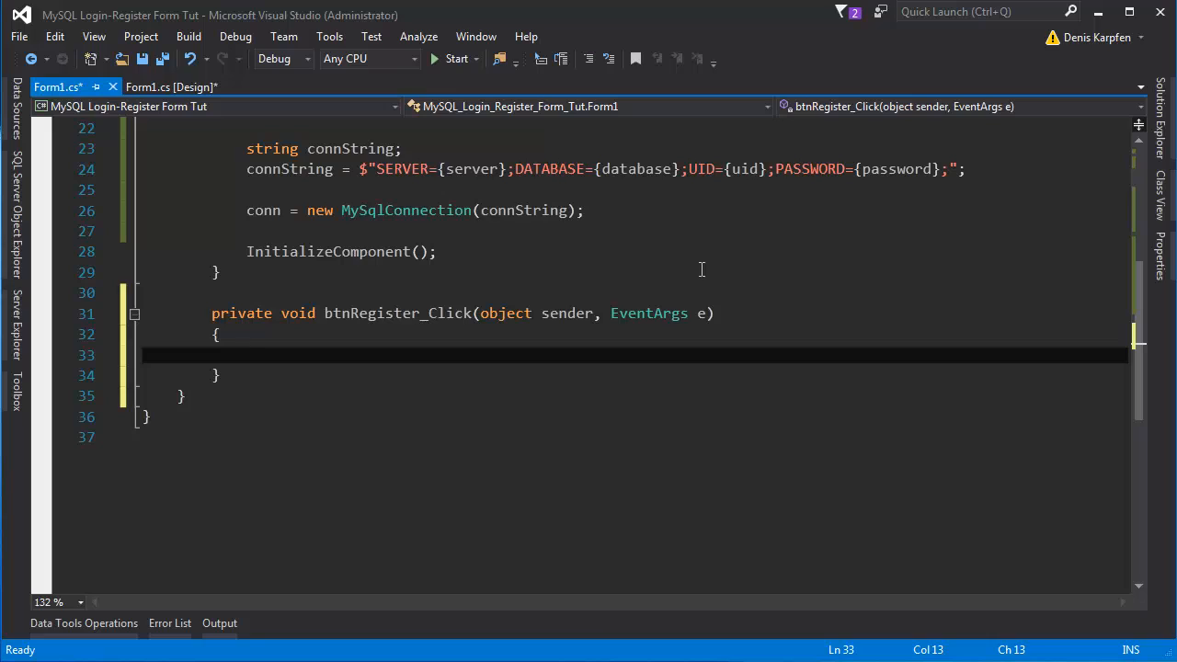
- Call Register(tbUser.Text, tbPass.Text) in btnRegister_Click and add a blank line below
text(Regs)
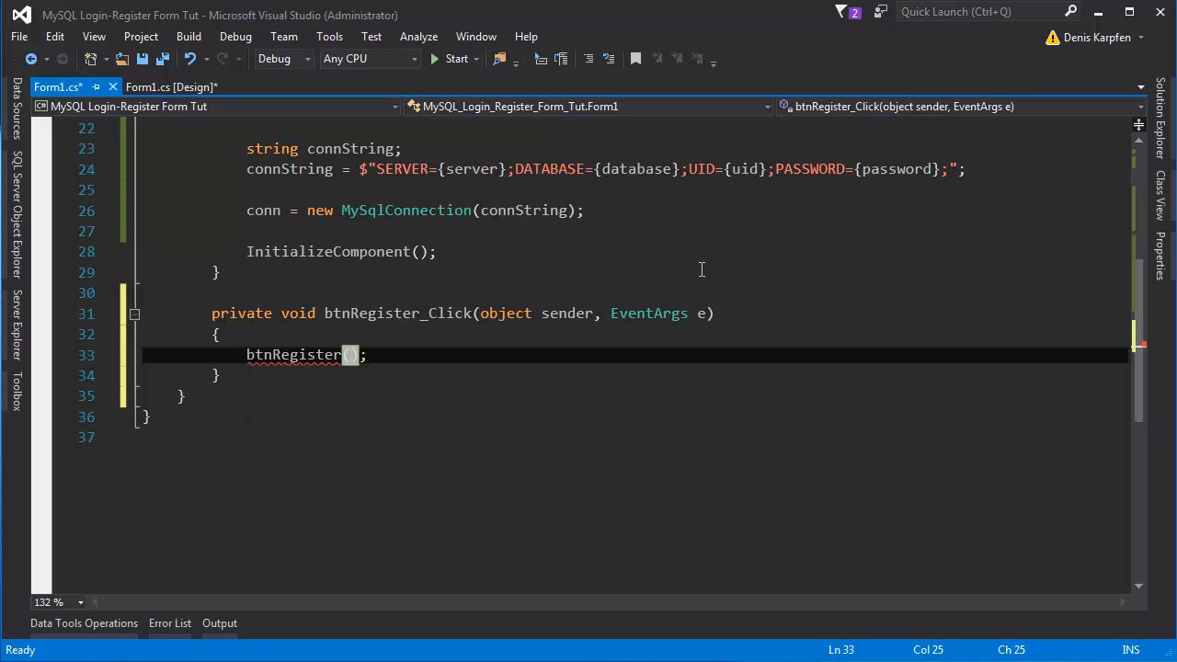
text(tbUser.Text, tbPass.Text)
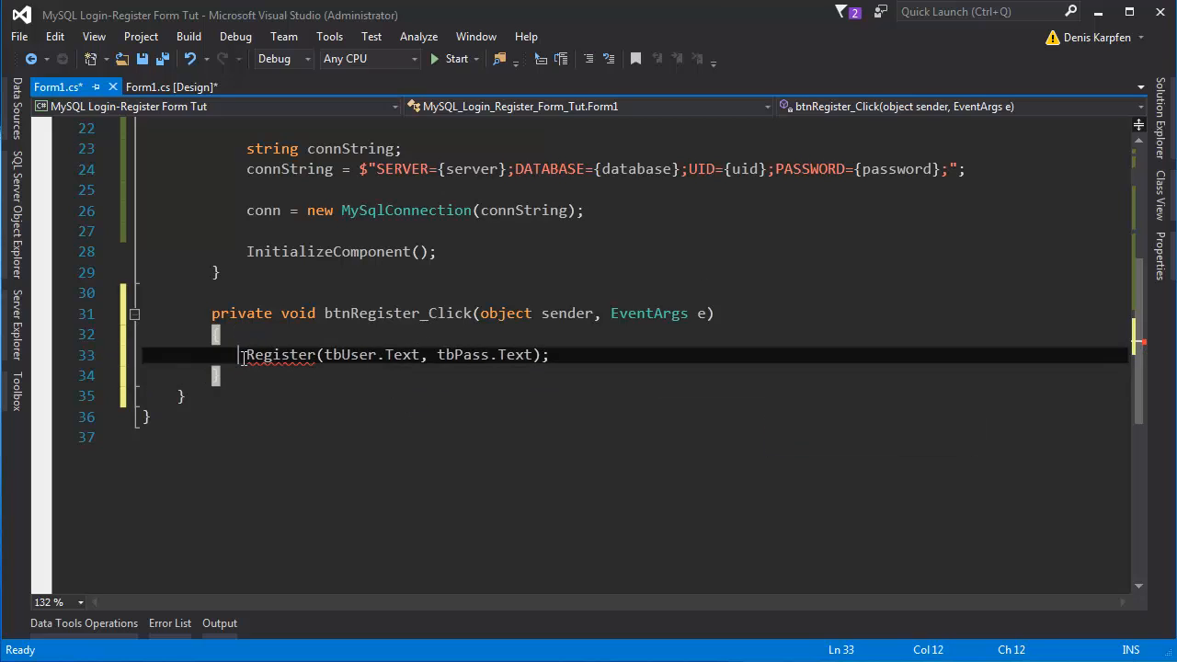
key(enter)
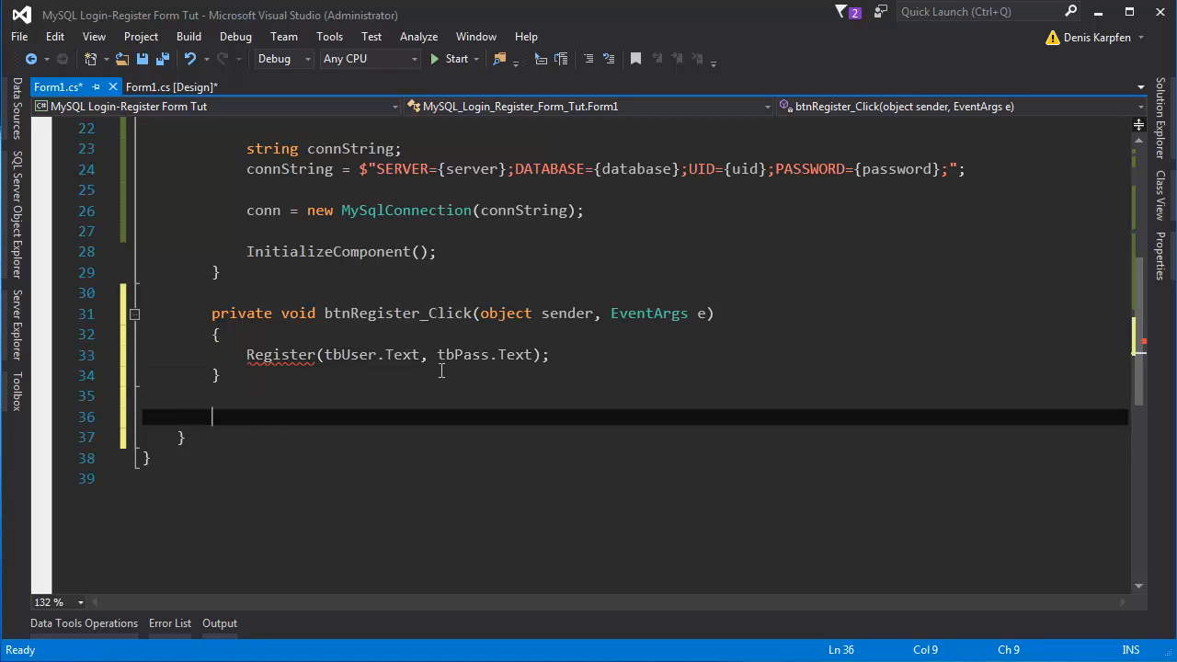
- Declare public bool Register(string user, string pass) and start a query string in its body
text(üu)
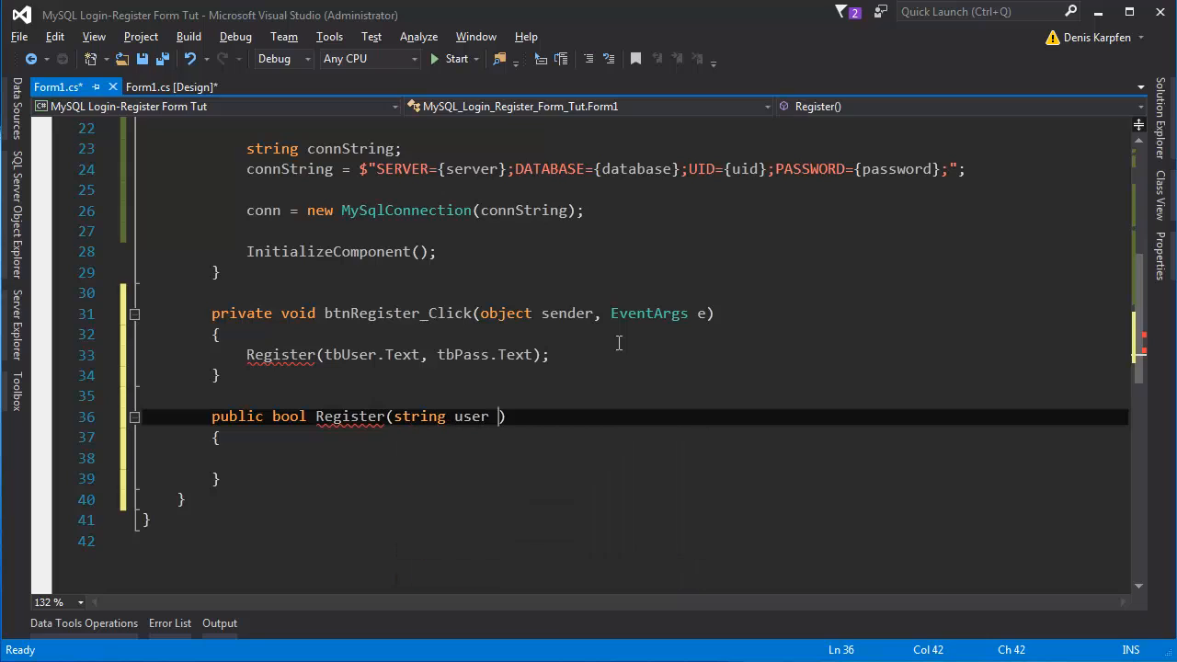
text(, string pass)
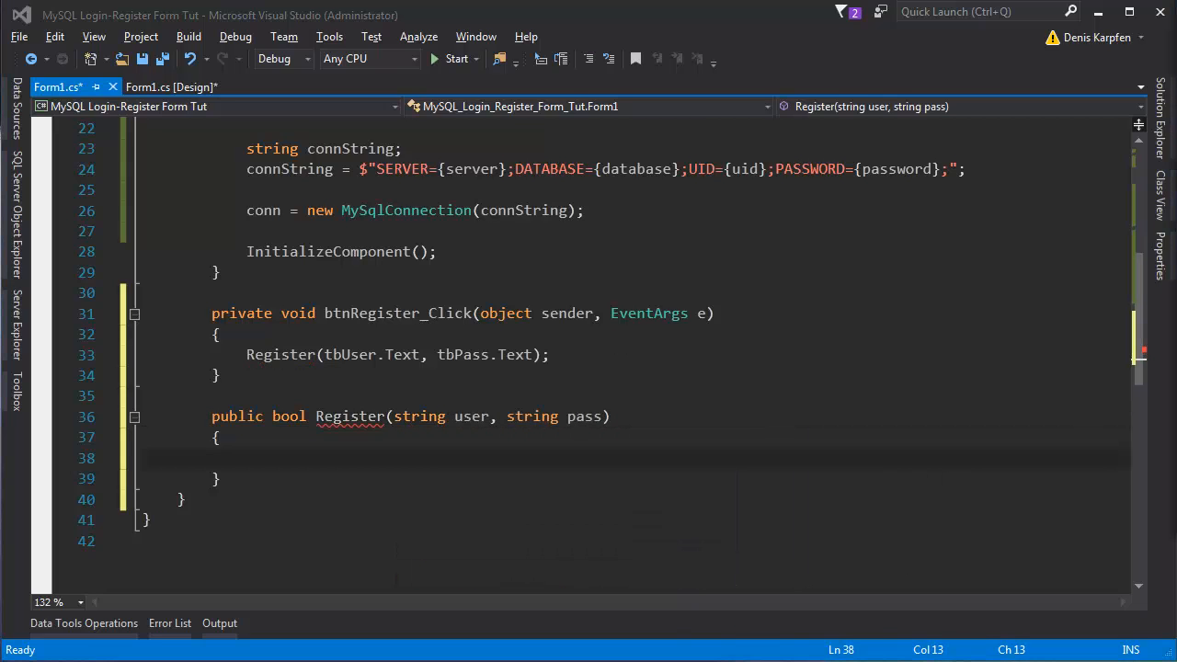
click(342, 458)
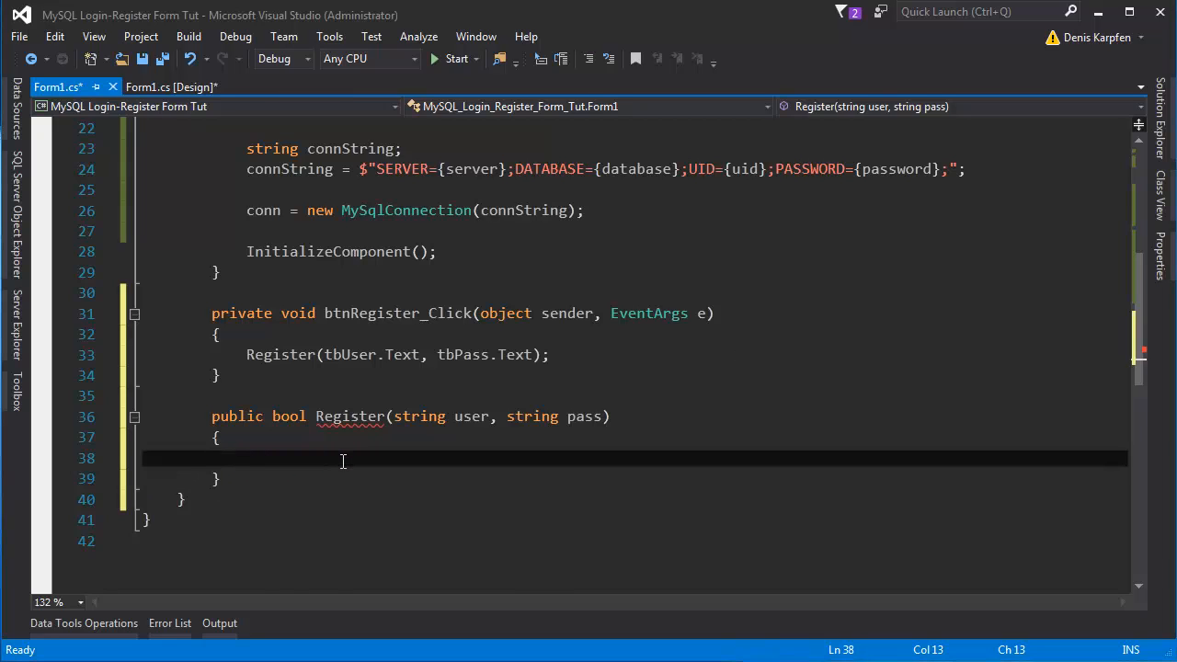
text(string)
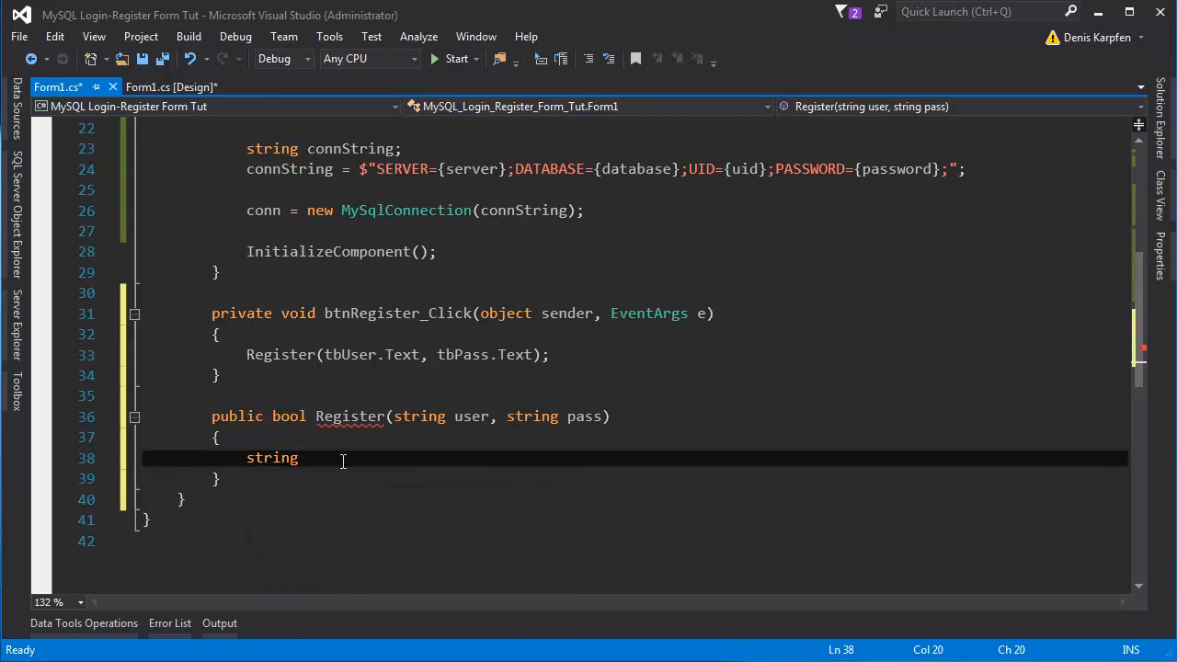
text(query = $"INSERT INTO ";)
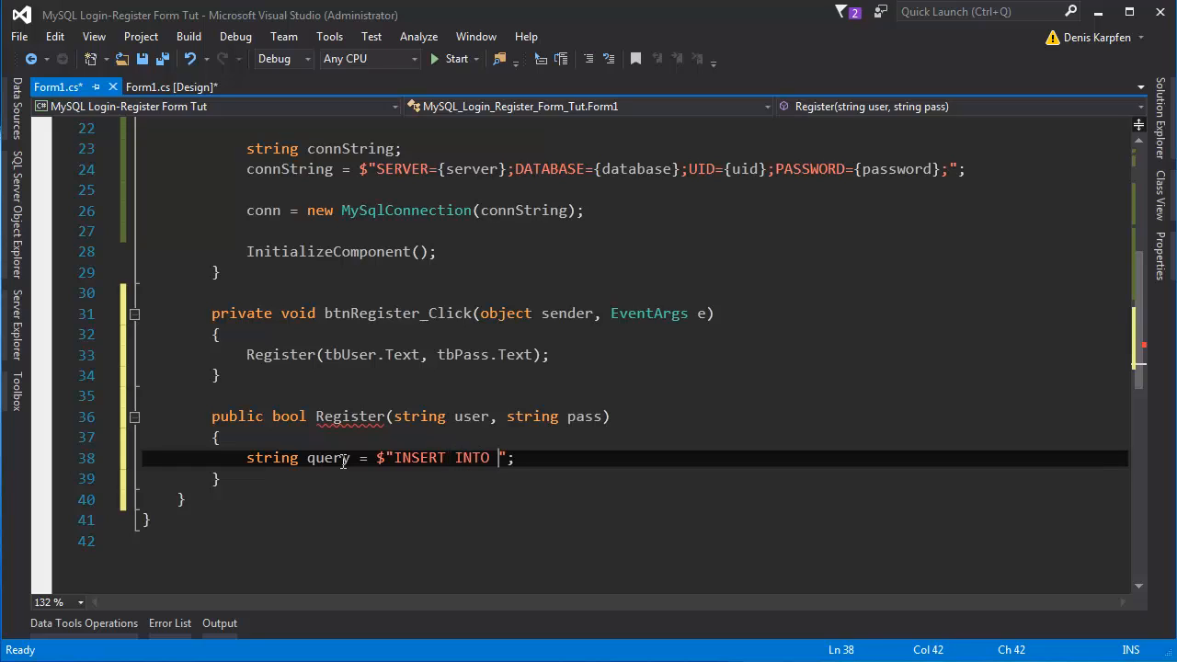
- Build the query INSERT INTO users (id, username, password) VALUES ('', '{user}', '{pass}')
text(users)
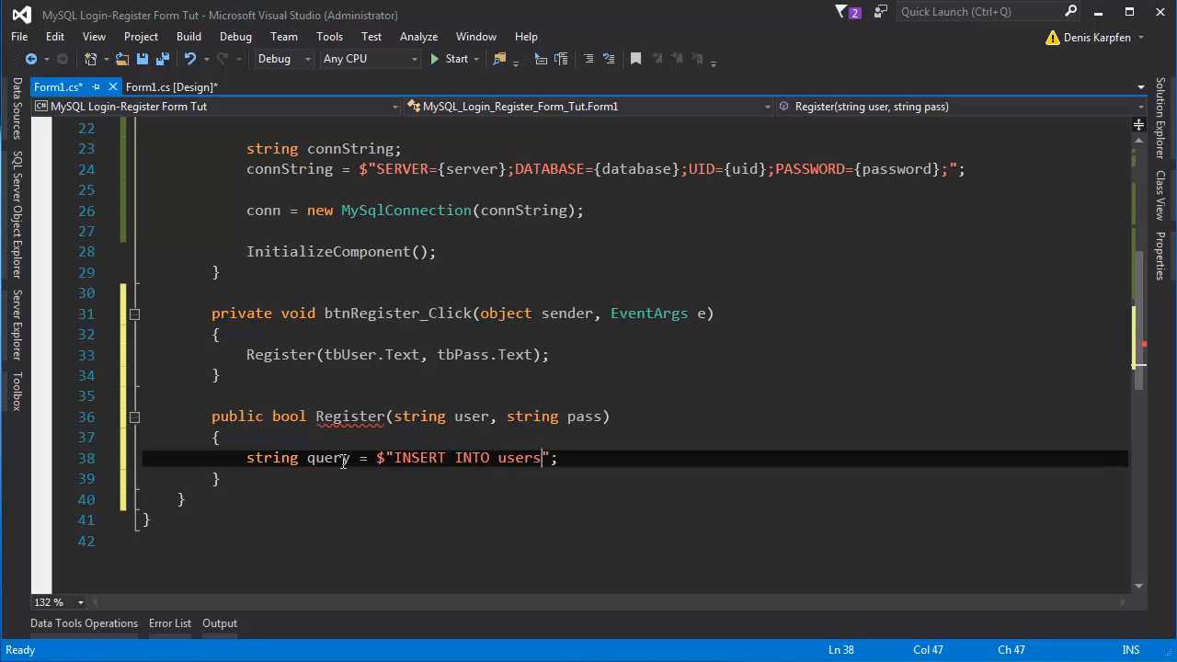
text(())
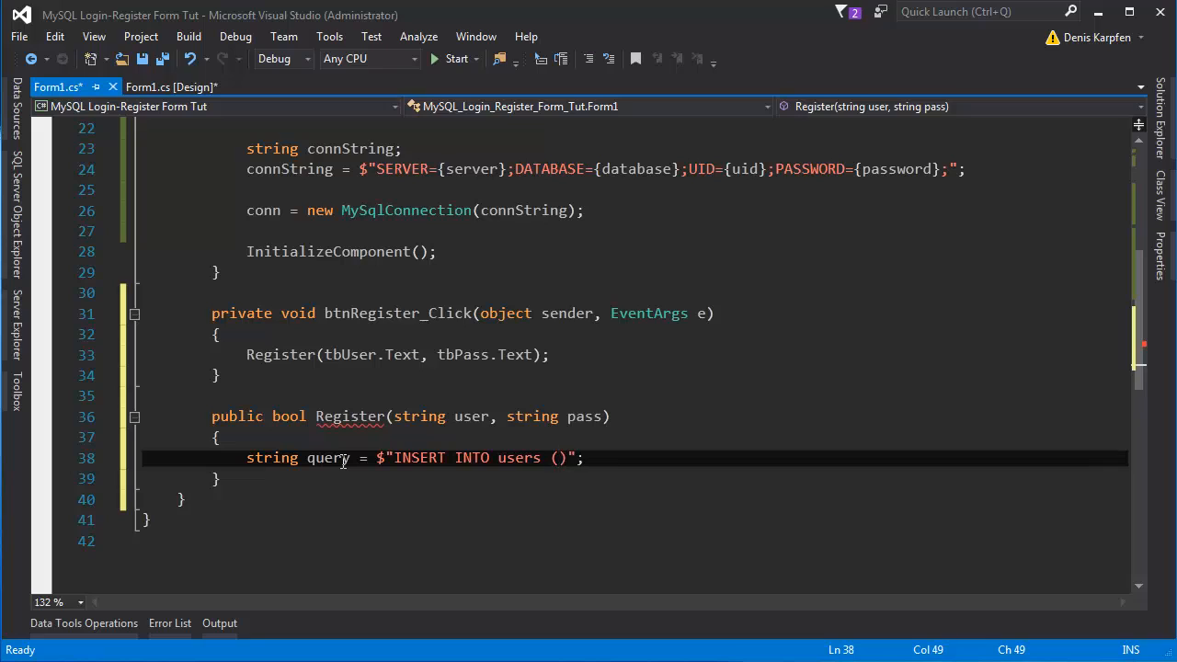
text(id,)
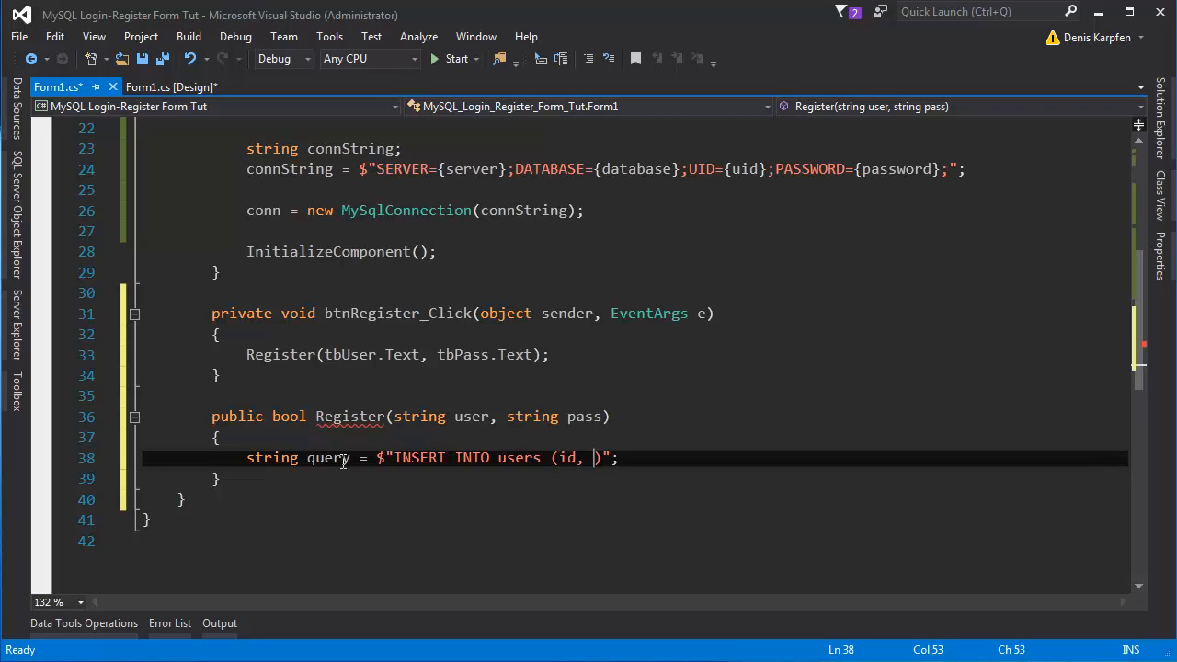
text(u)
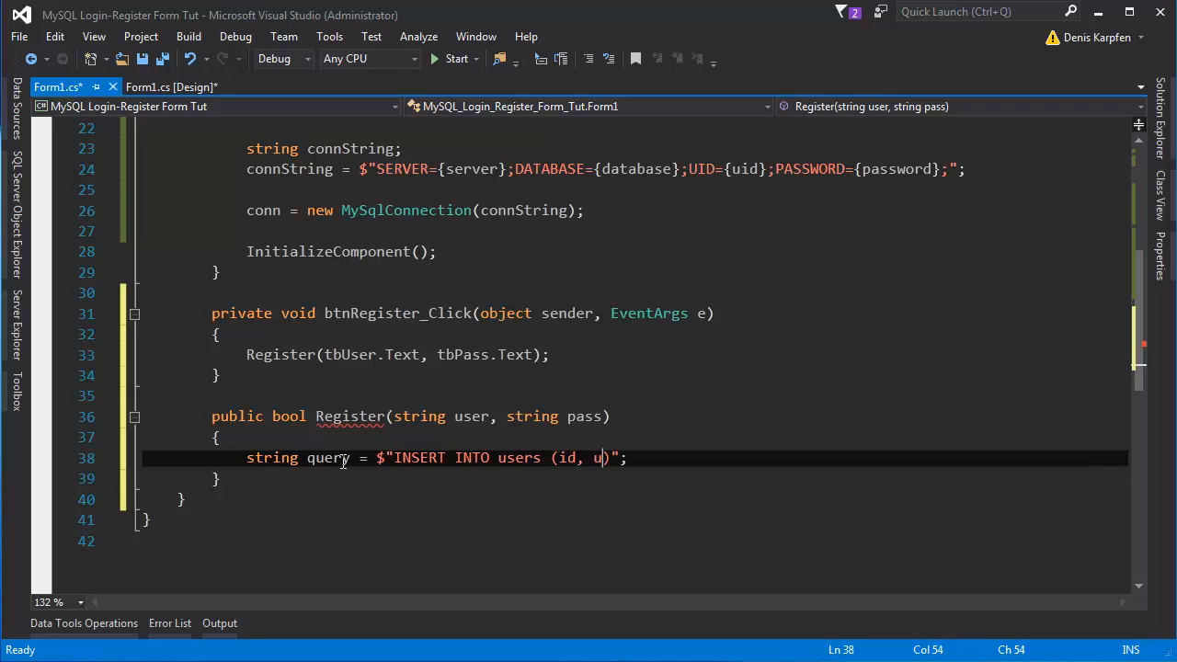
text(sername,)
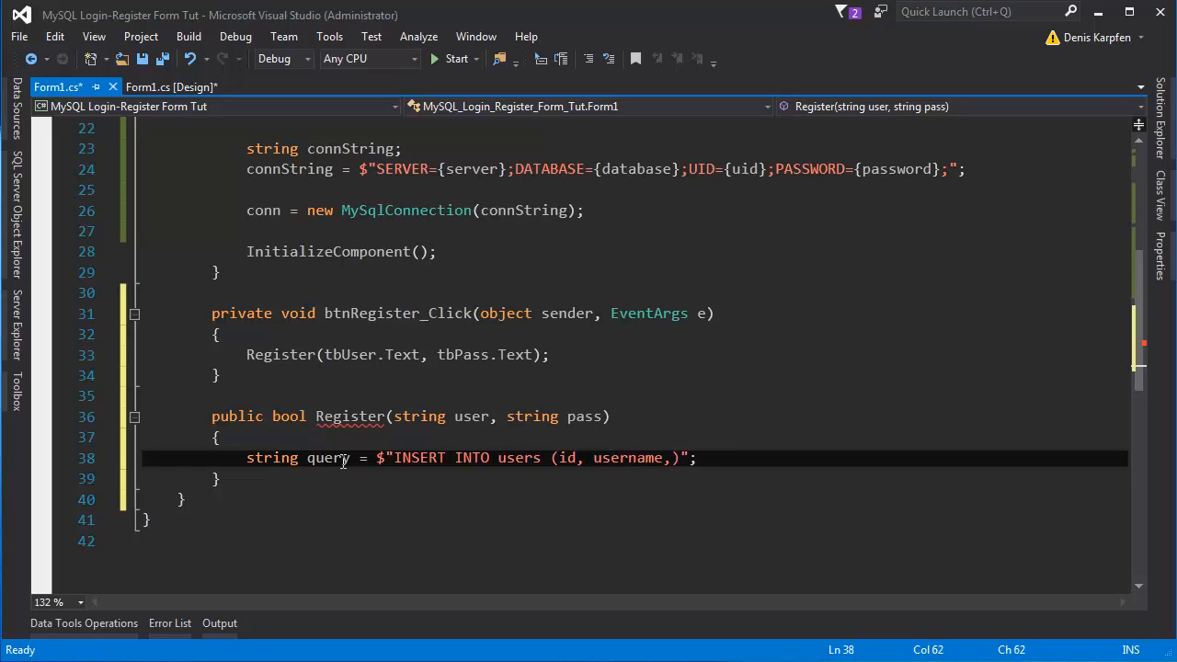
text(password)
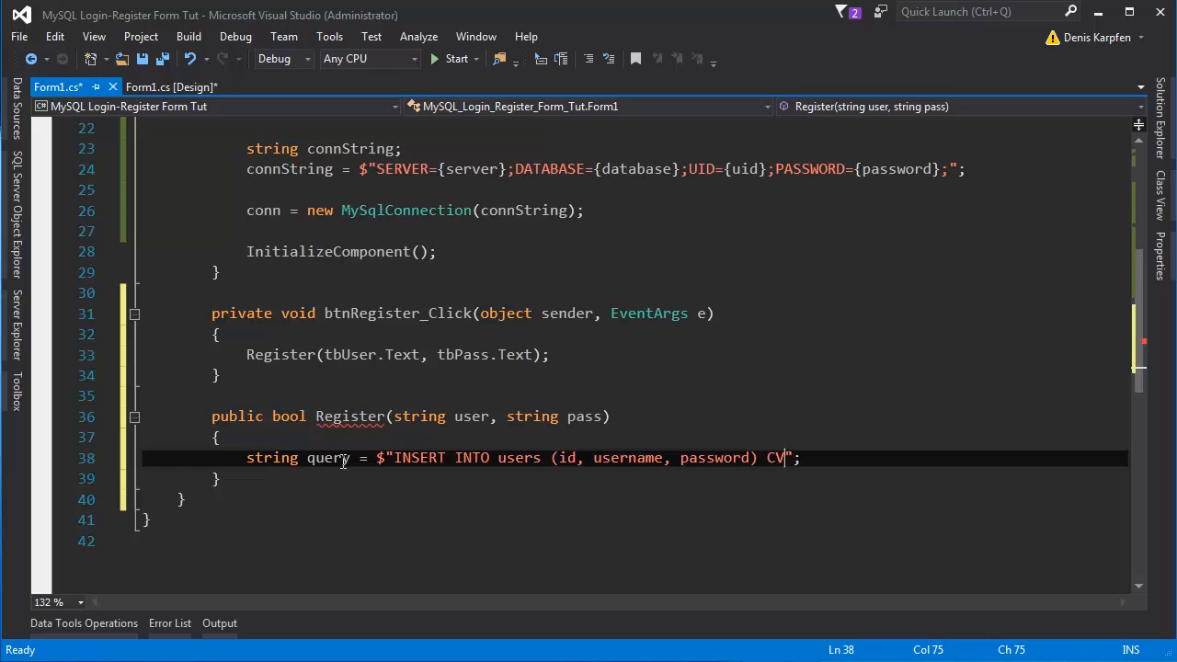
text(VALUES)
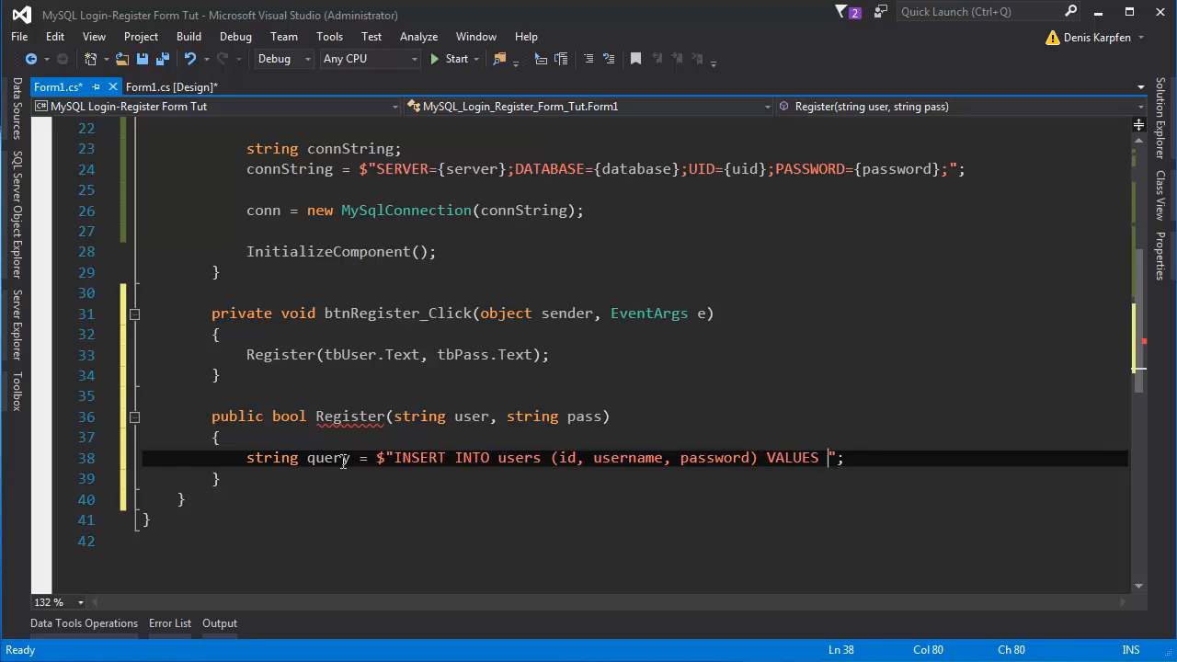
text(('', );)
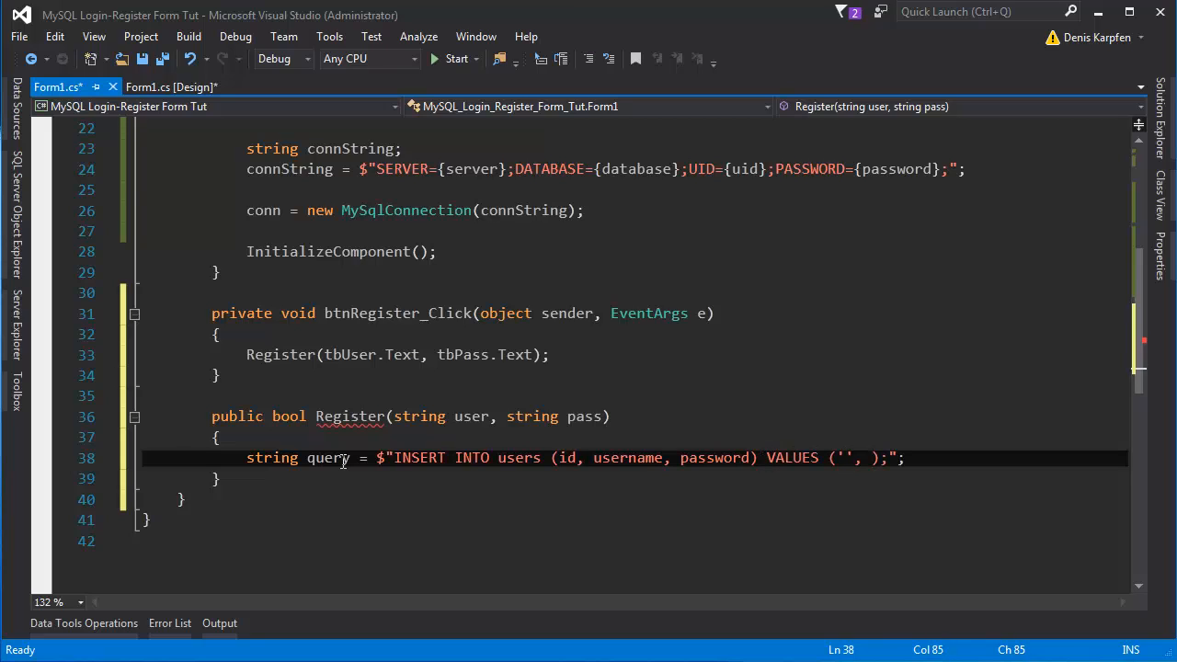
text('')
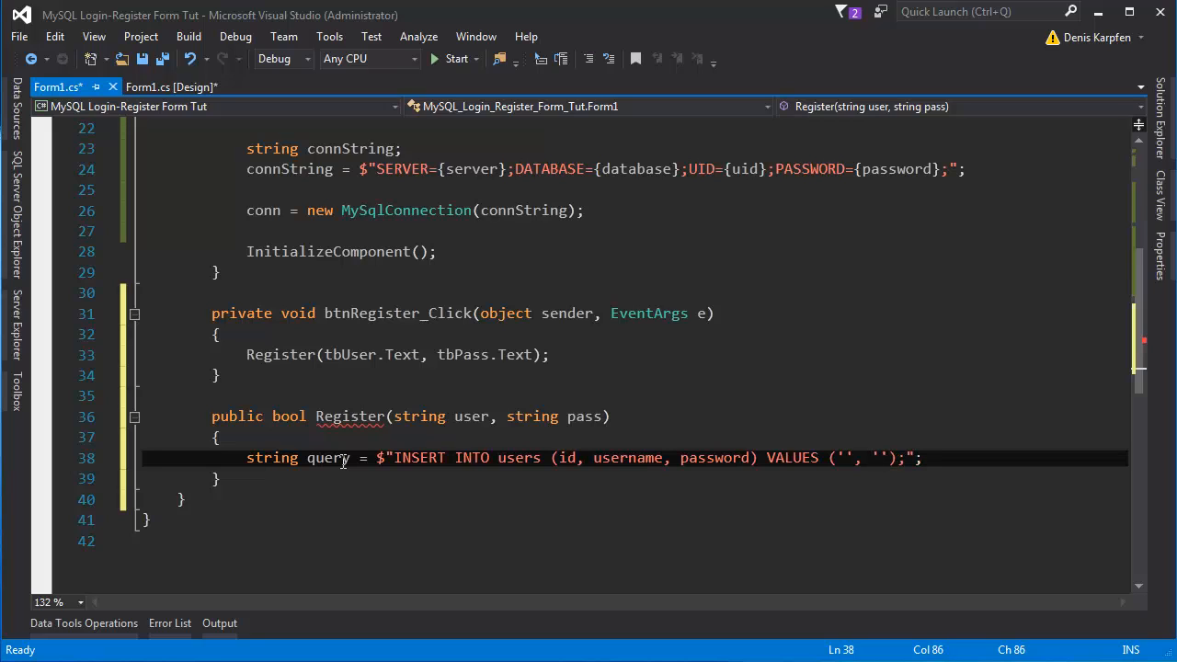
text({})
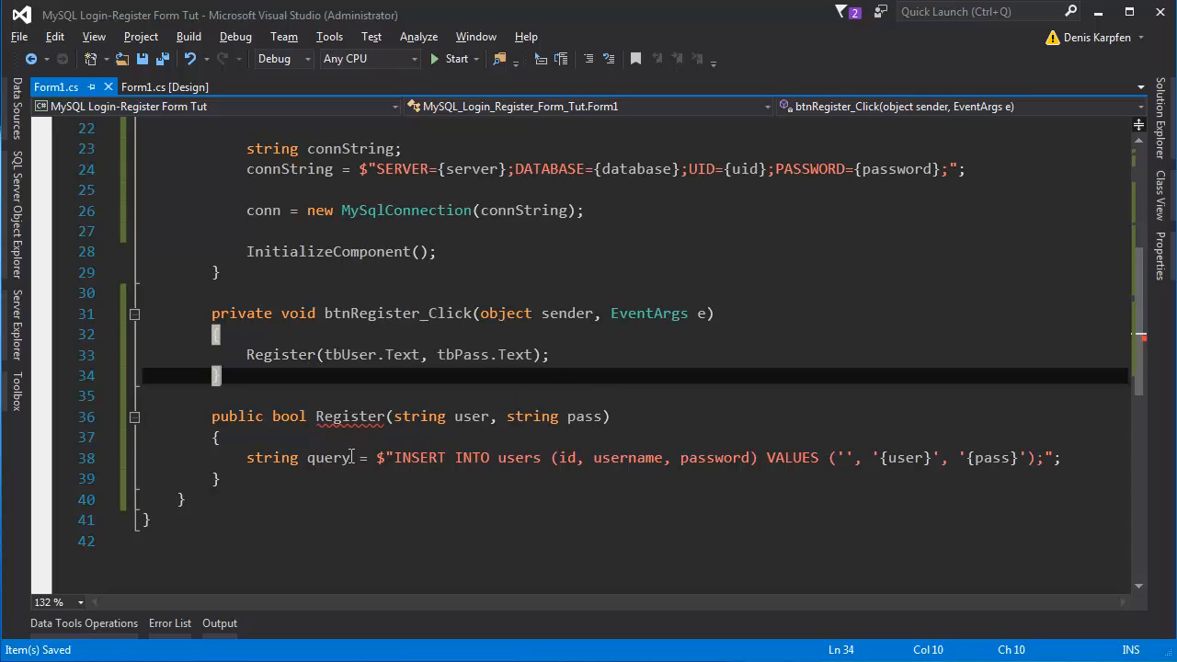
- After the query line, add a try block with an if (OpenC...) check started
click(1062, 457)
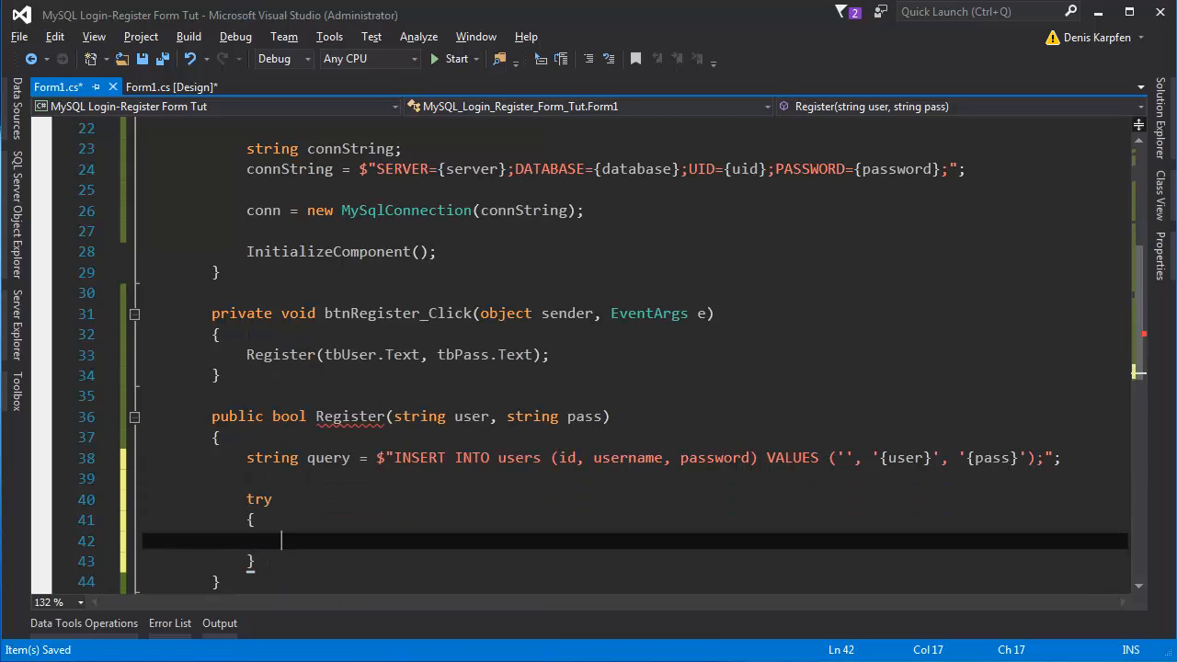
text(if (Open)
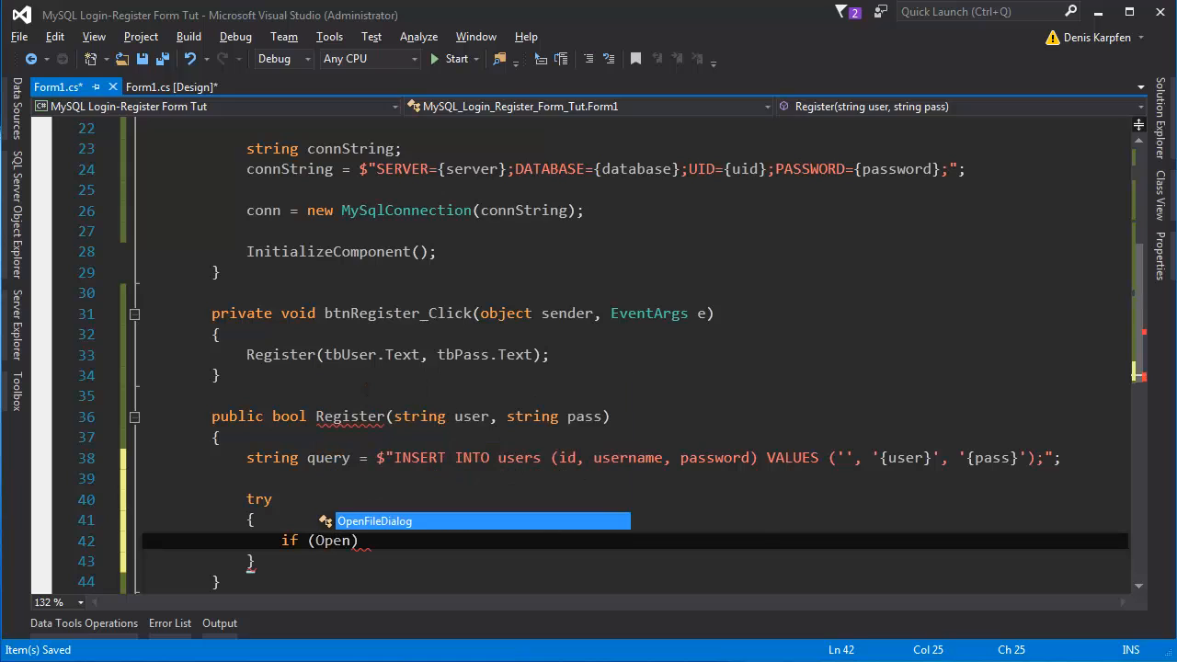
text(C)
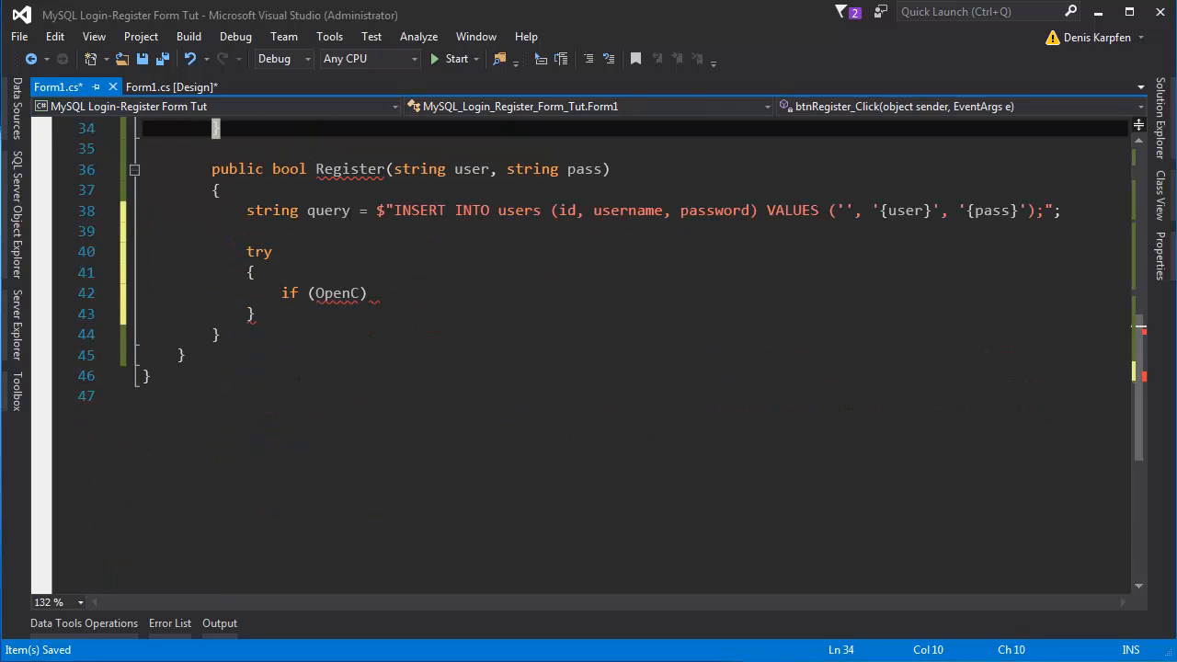
- Write private bool OpenConnection() that opens conn in a try, catching MySqlException
text(private)
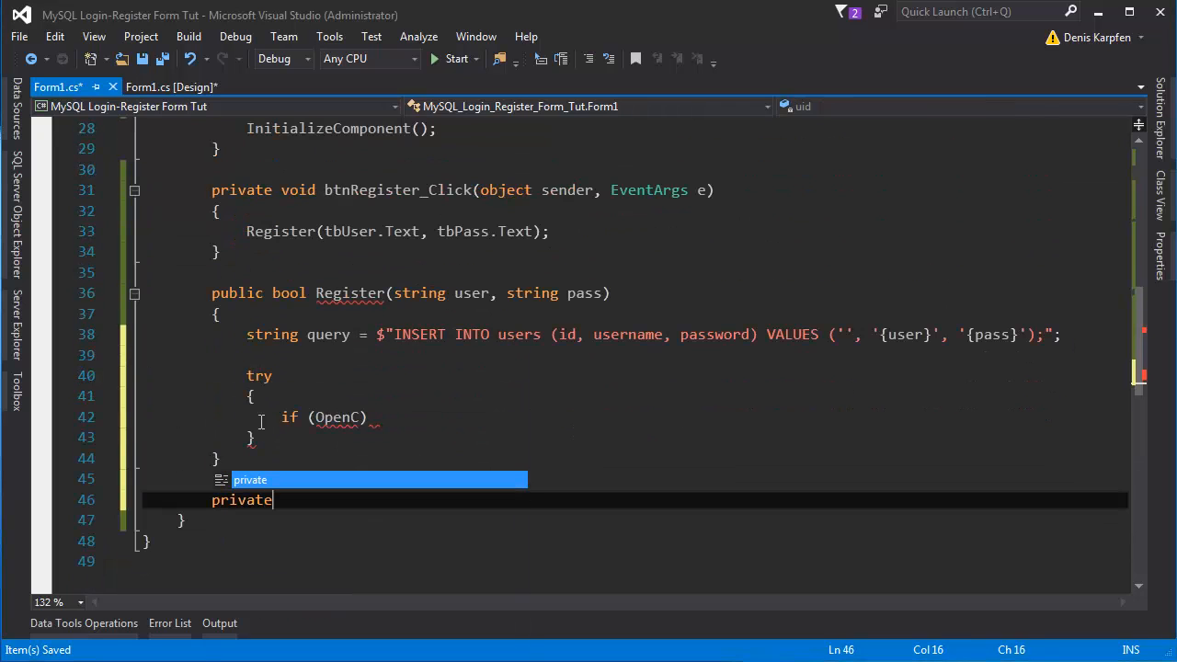
text(bool Op)
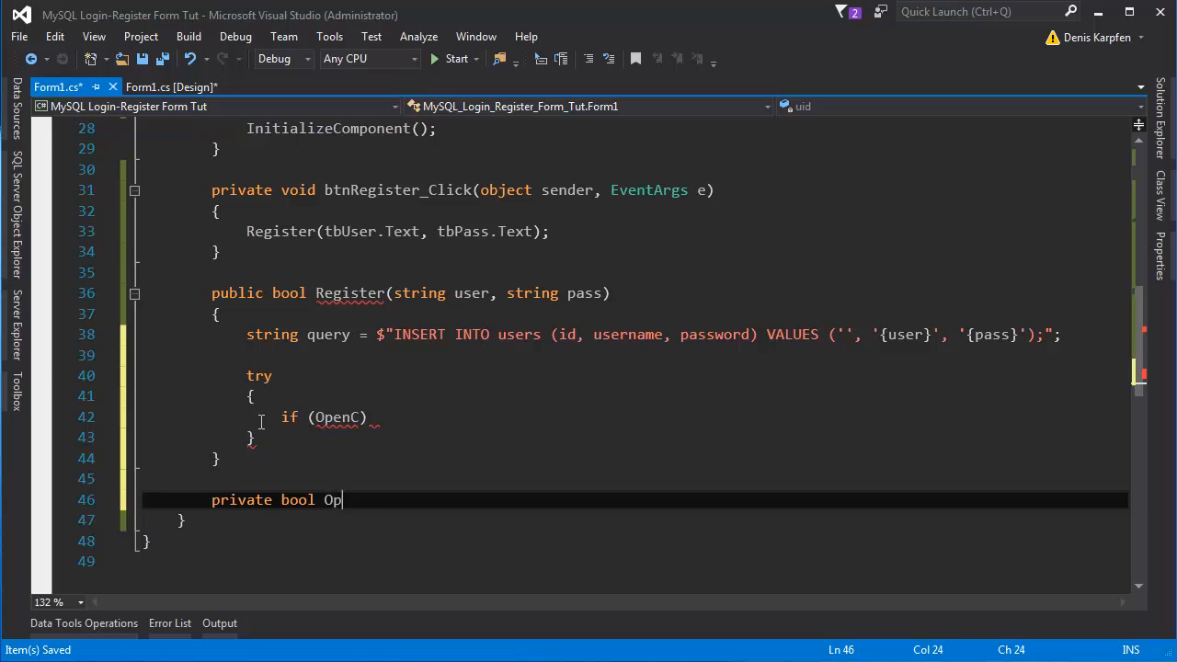
text(try)
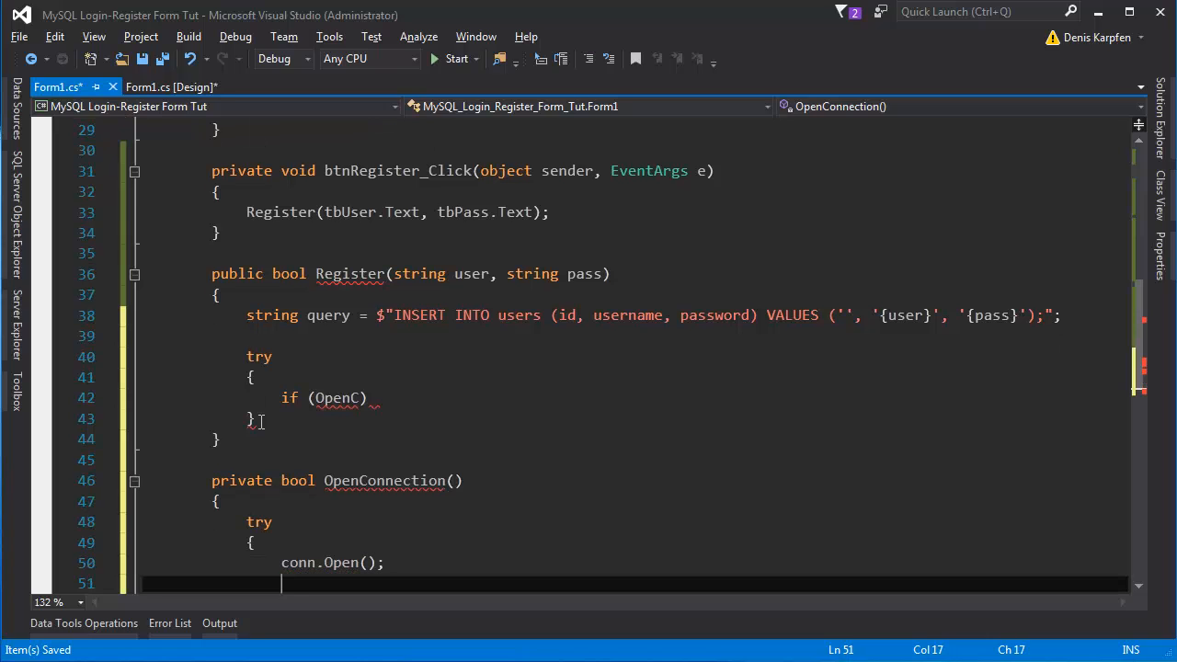
text(return true;)
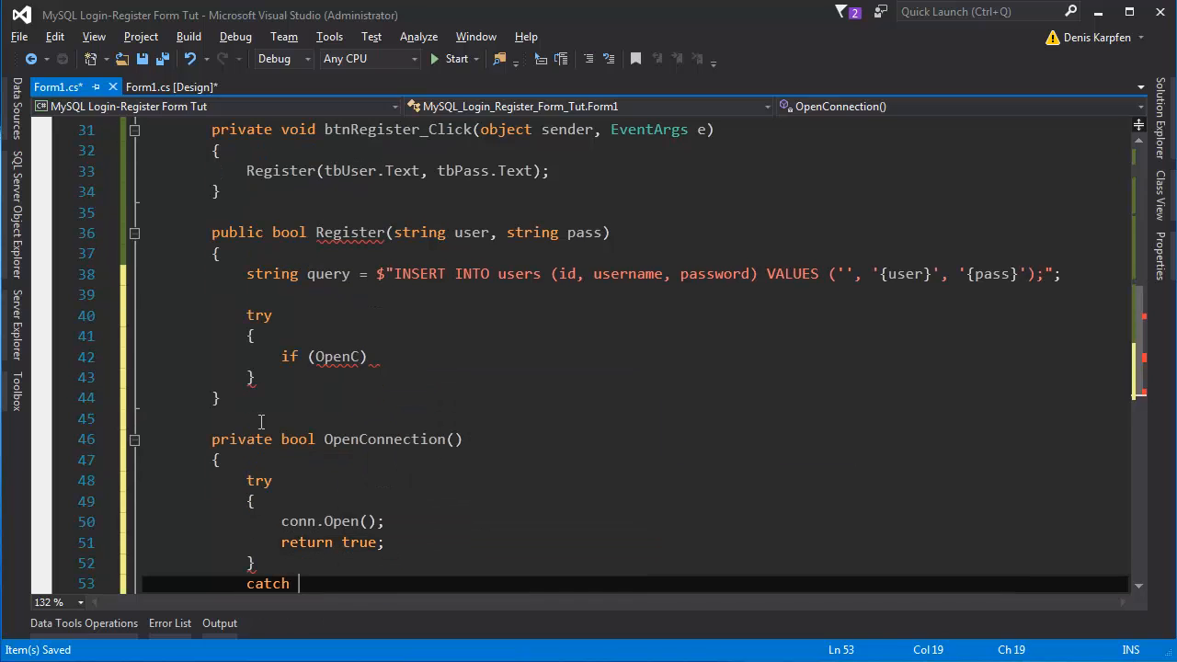
text((MysqlException ex)
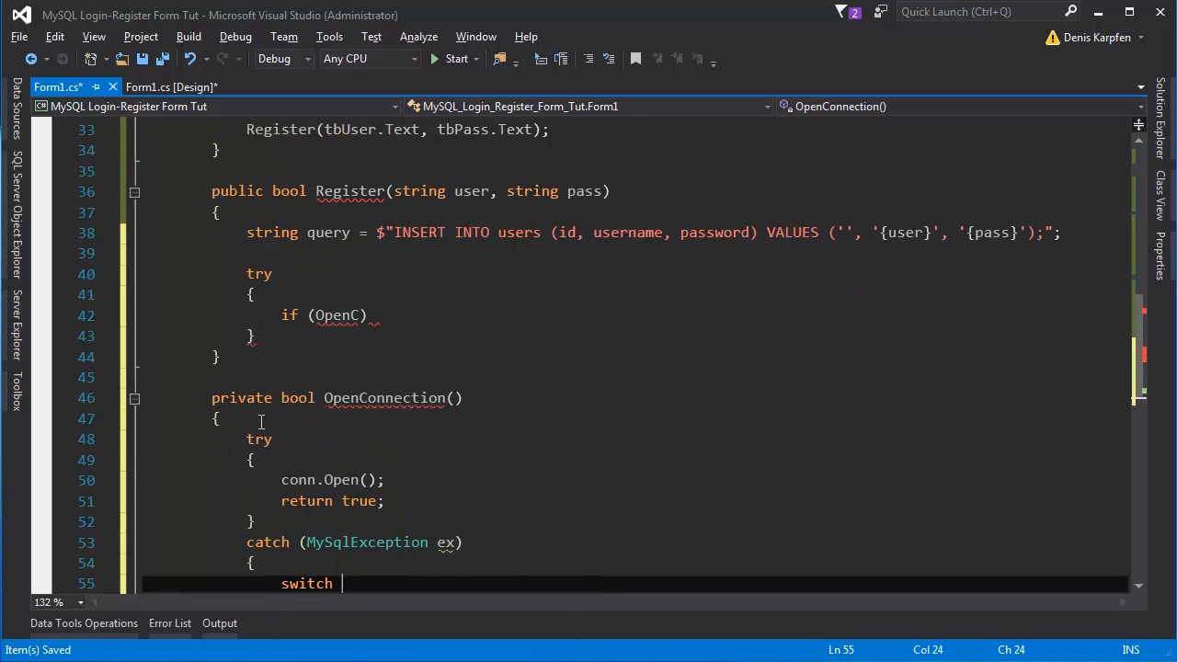
text(())
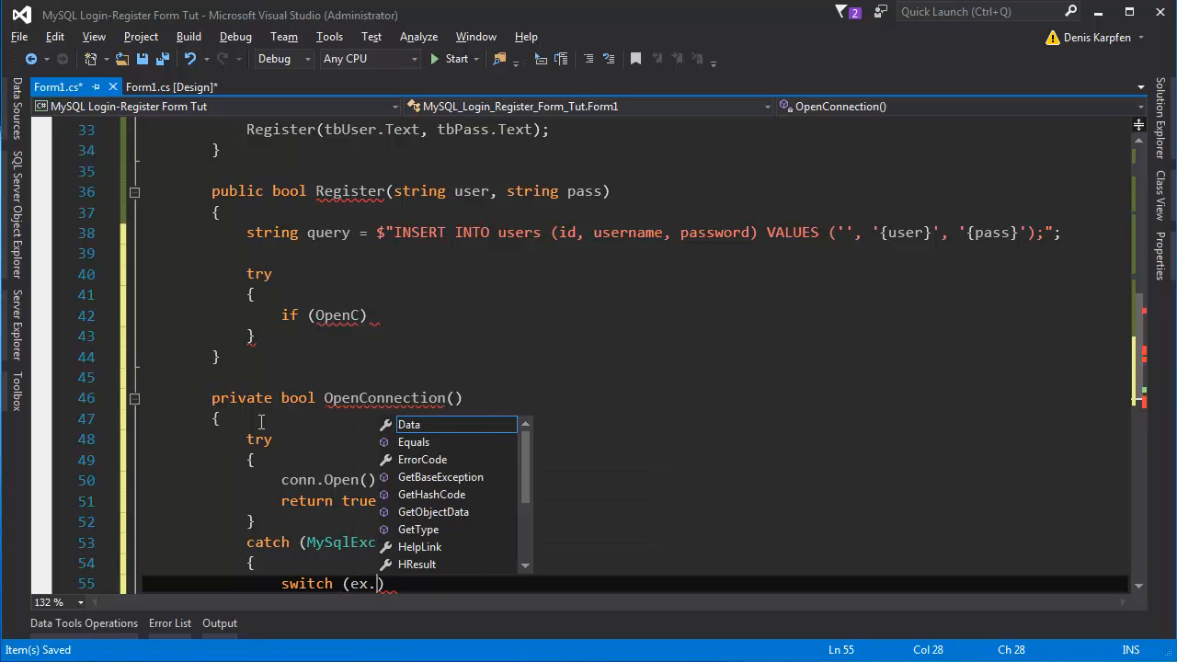
- Switch on the error Number; case 0 shows 'Connection to server failed!'
text(Number)
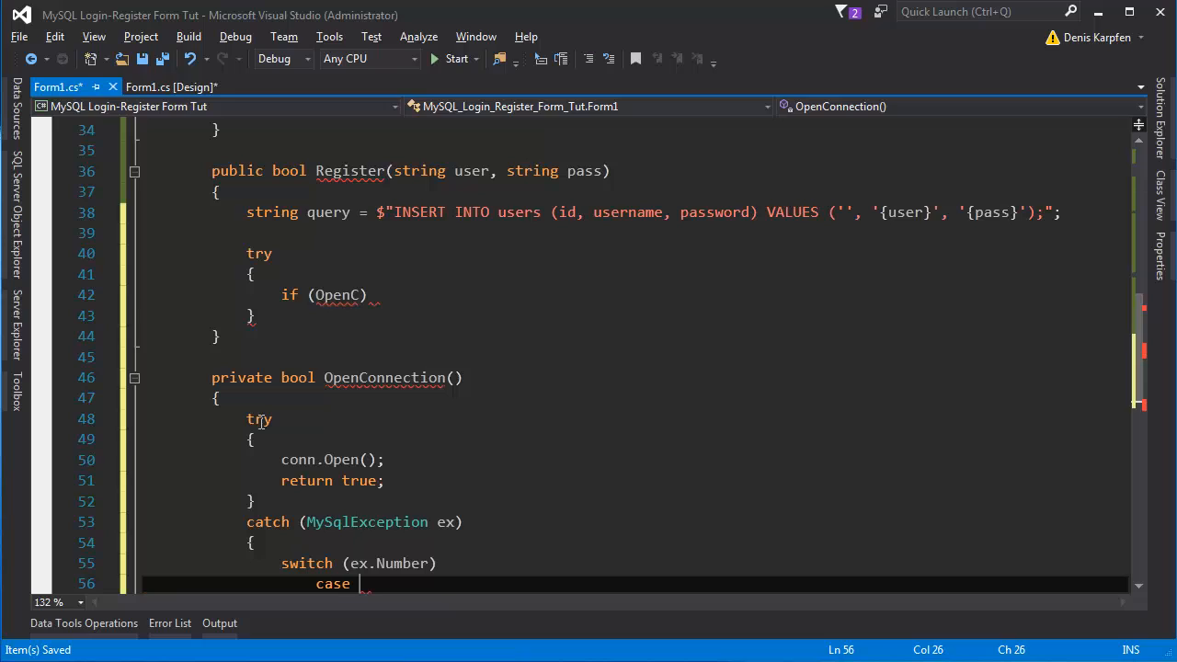
text(0:)
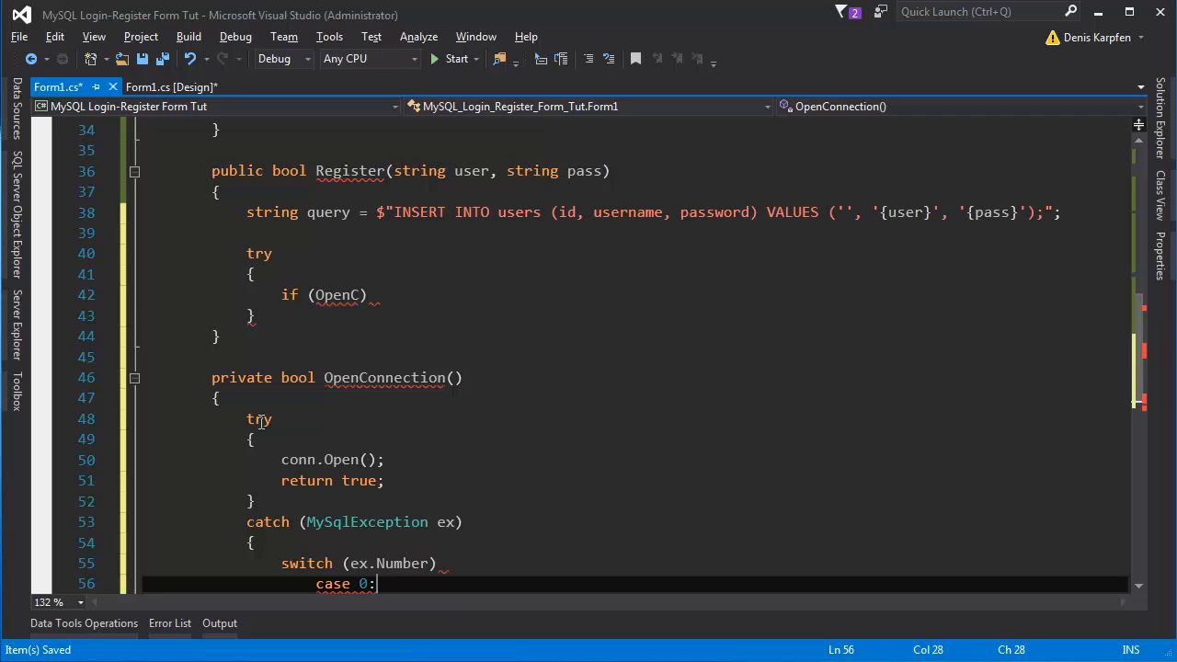
text(MessageBox)
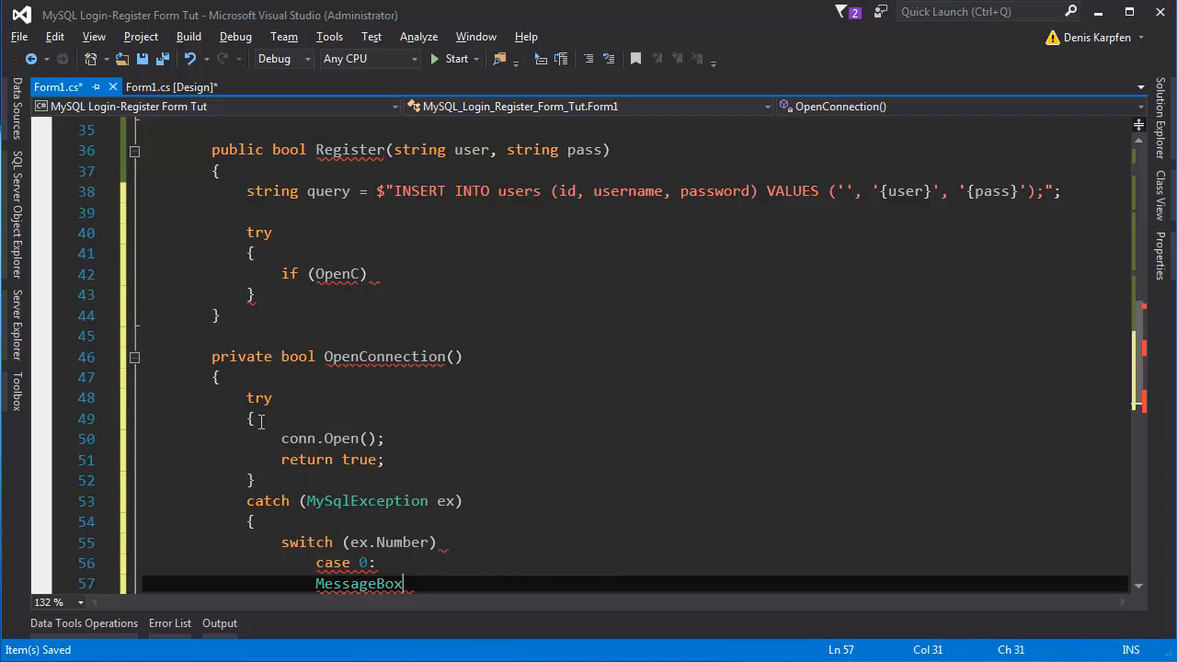
text(.Show();)
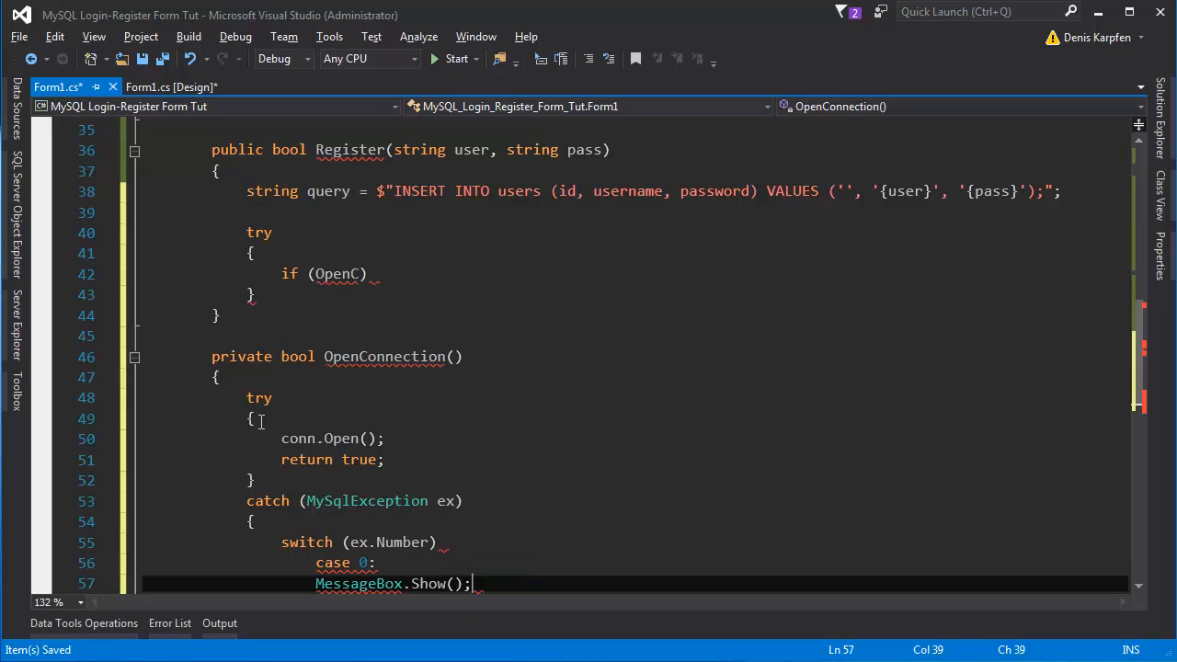
text(")
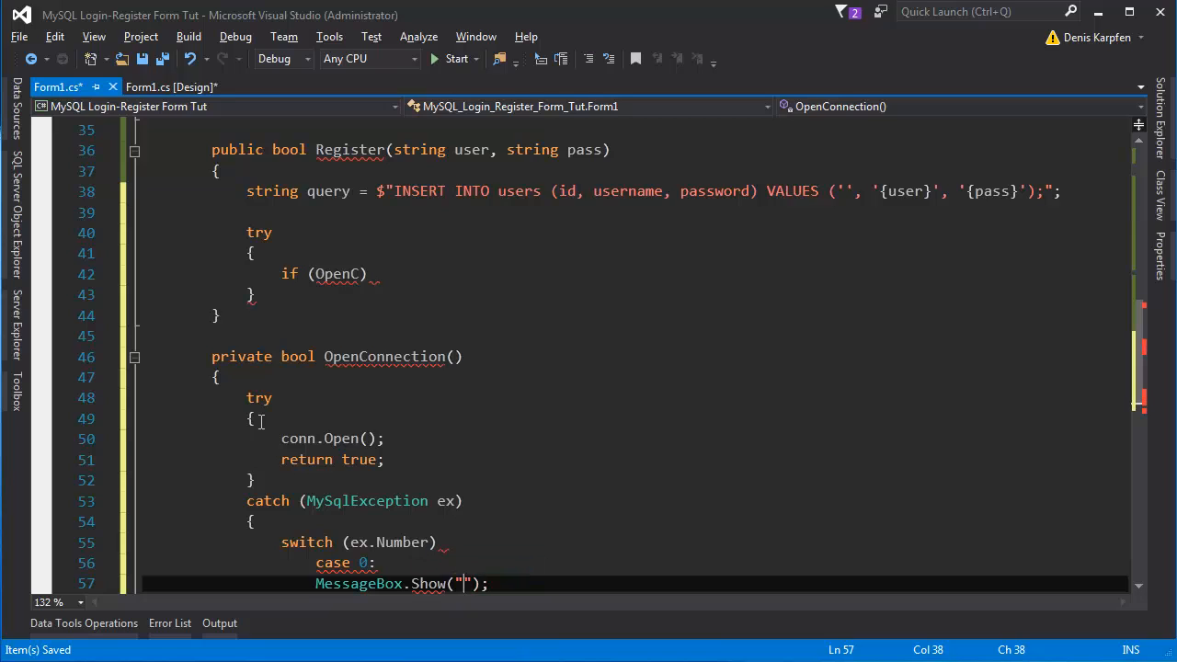
text(No conne)
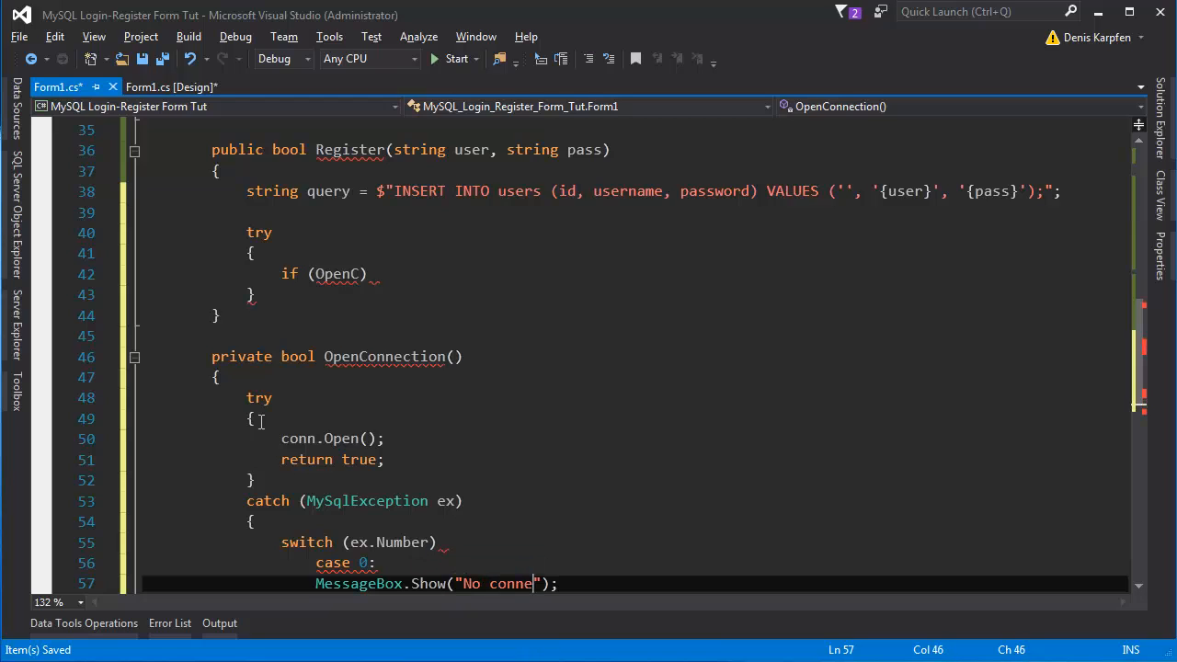
text(ction)
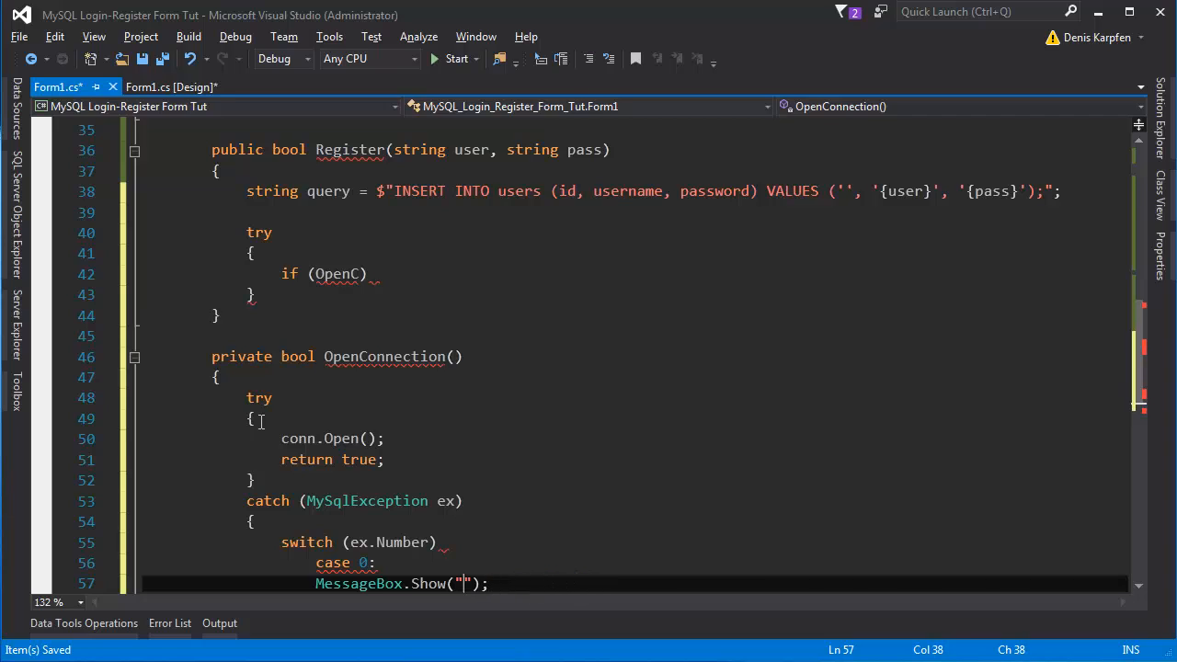
text(Connection to server failed!)
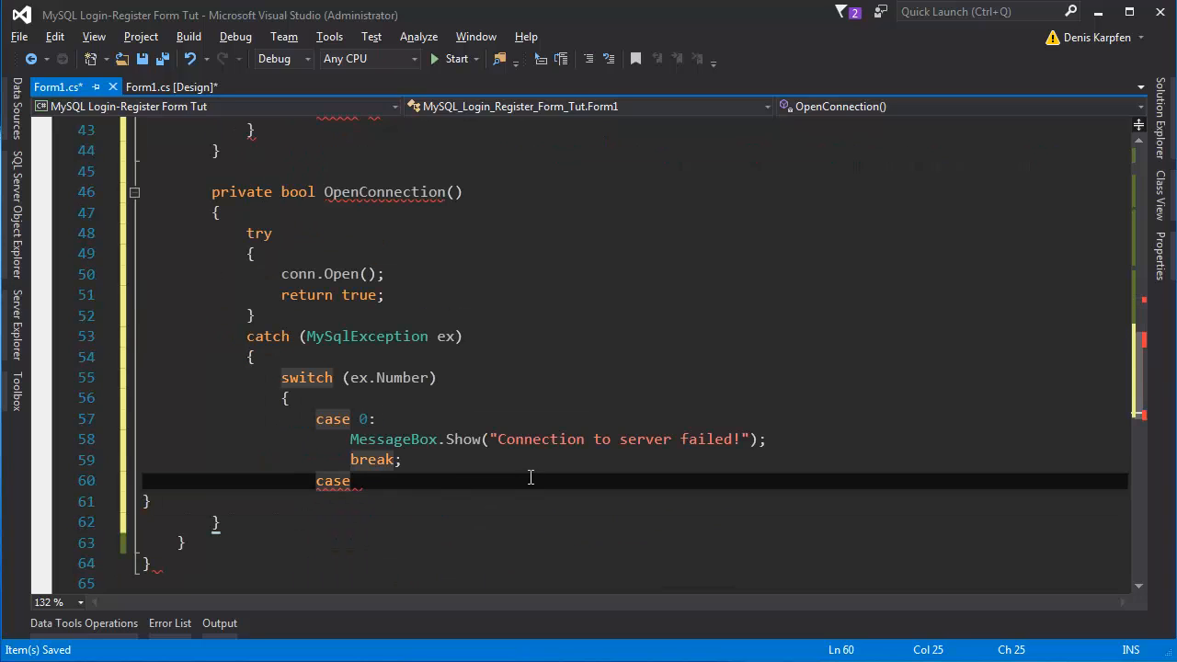
- Add case 1045 showing a server username or password incorrect message, then return false
text(10)
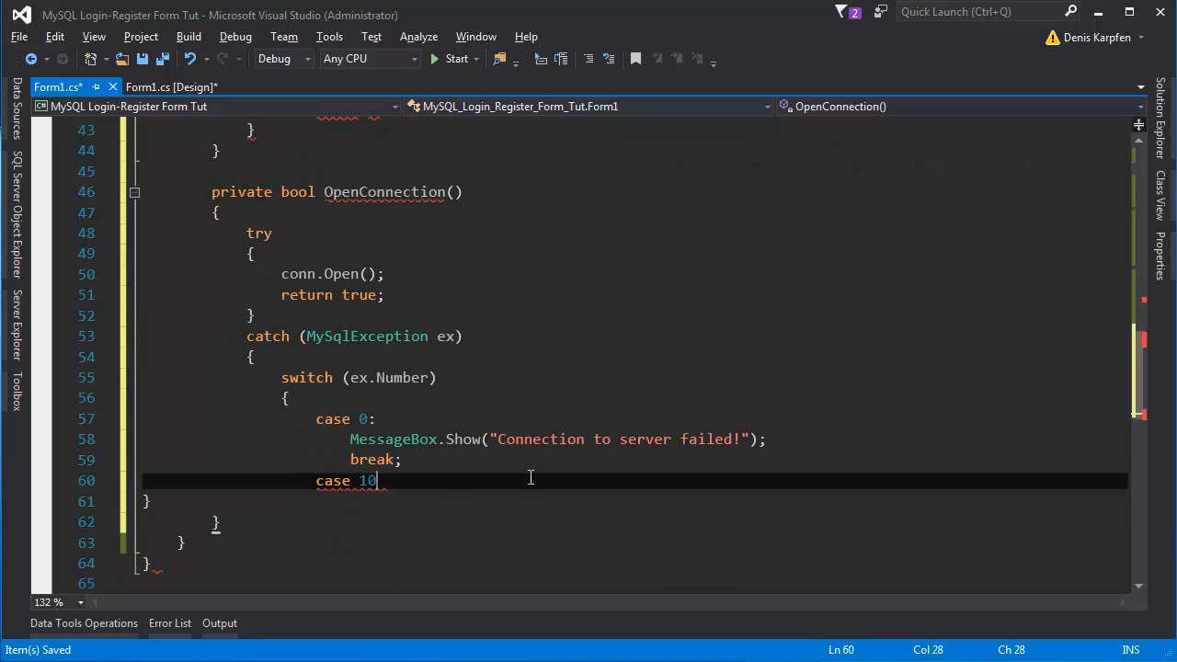
text(MessageBox.Show("Ser");)
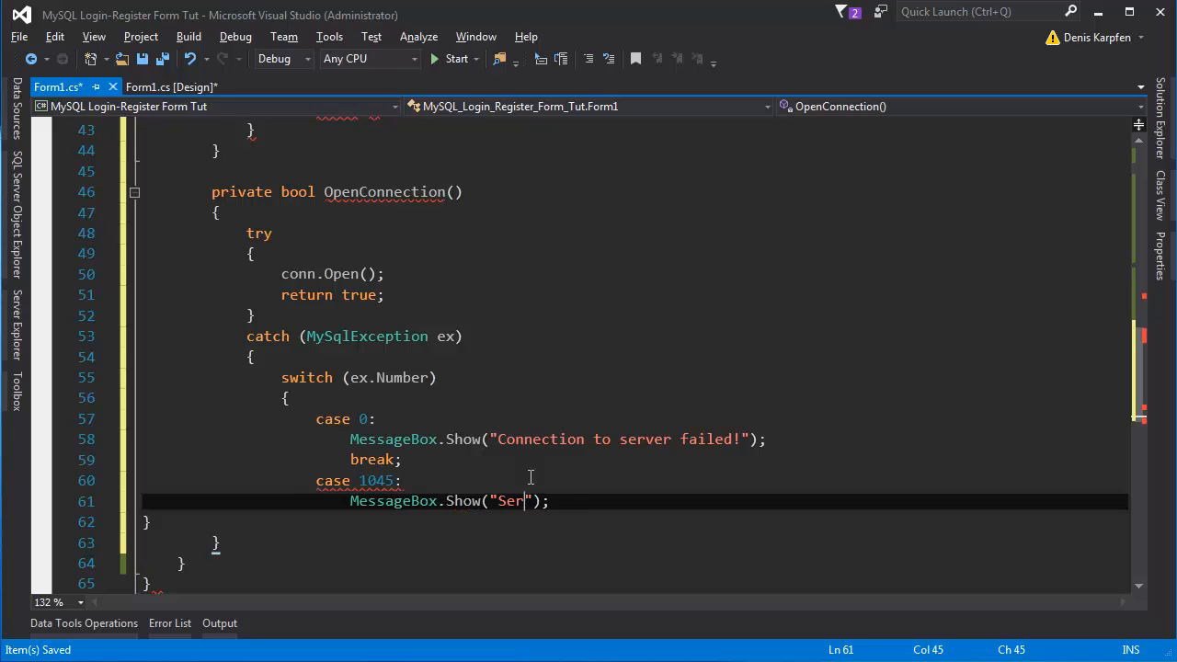
text(ver)
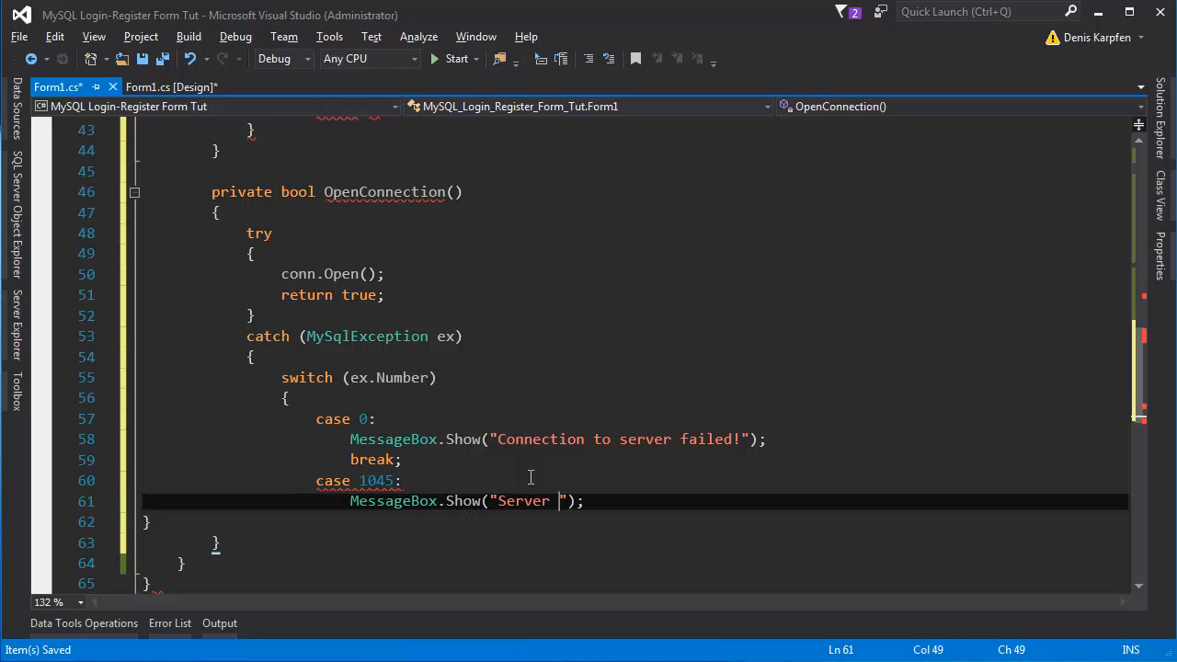
text(username or password is)
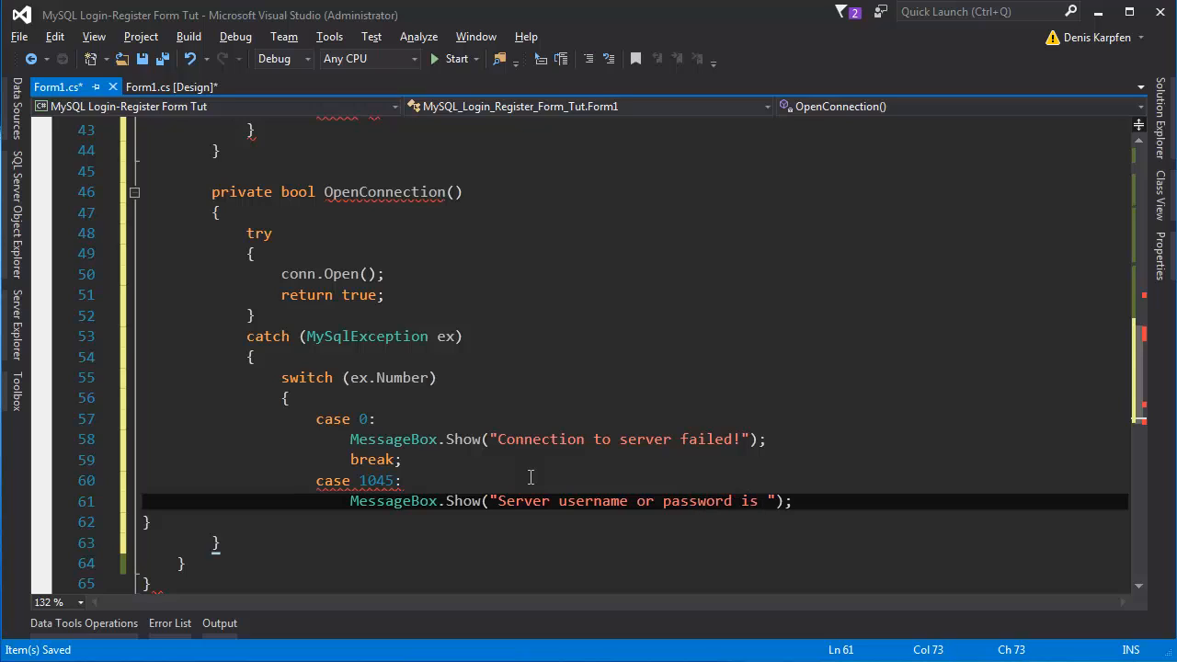
text(incorrecr)
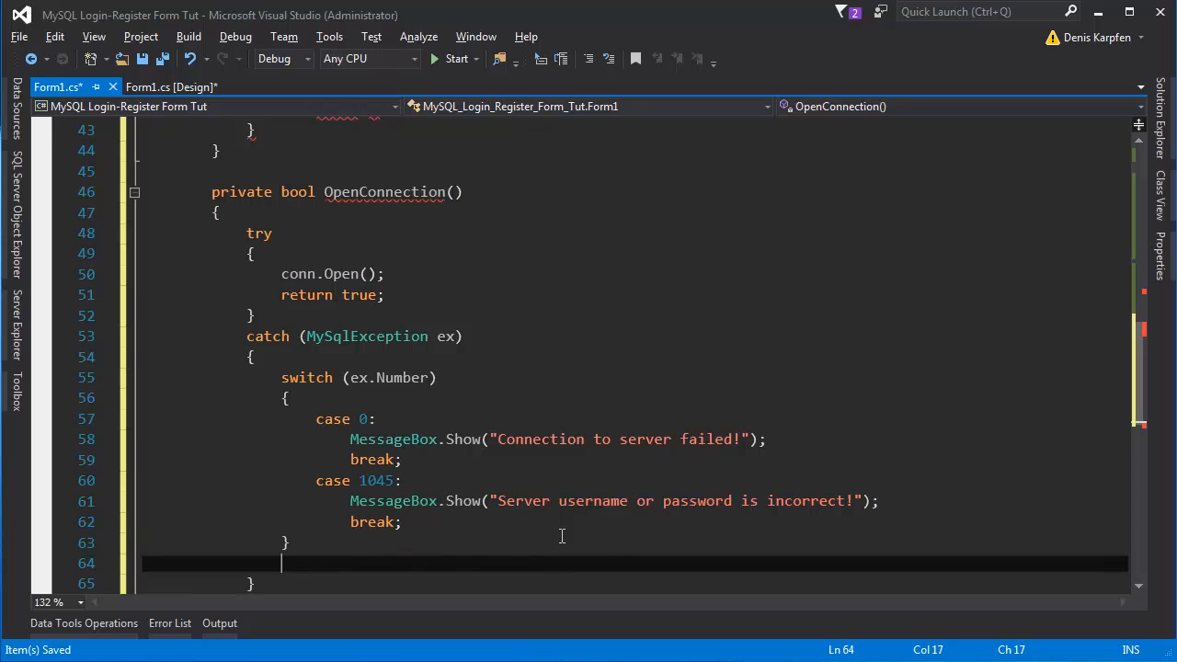
text(return false;)
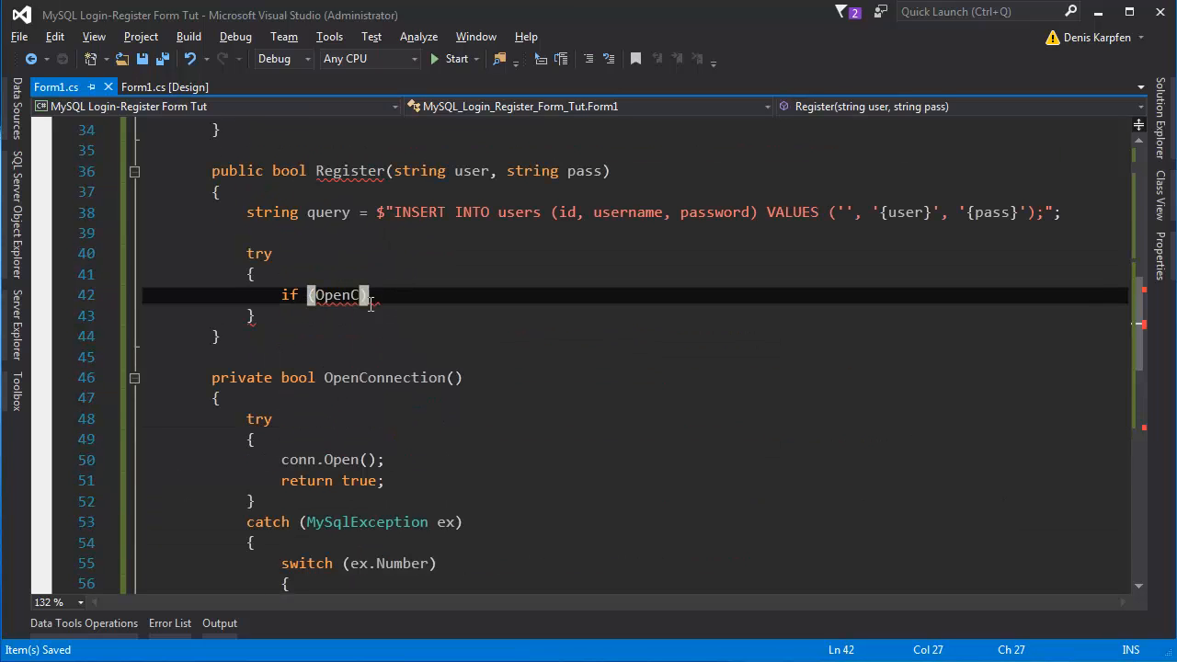
- In Register, if OpenConnection() succeeds, create a MySqlCommand(query, conn) and call ExecuteNonQuery
text(onnection)
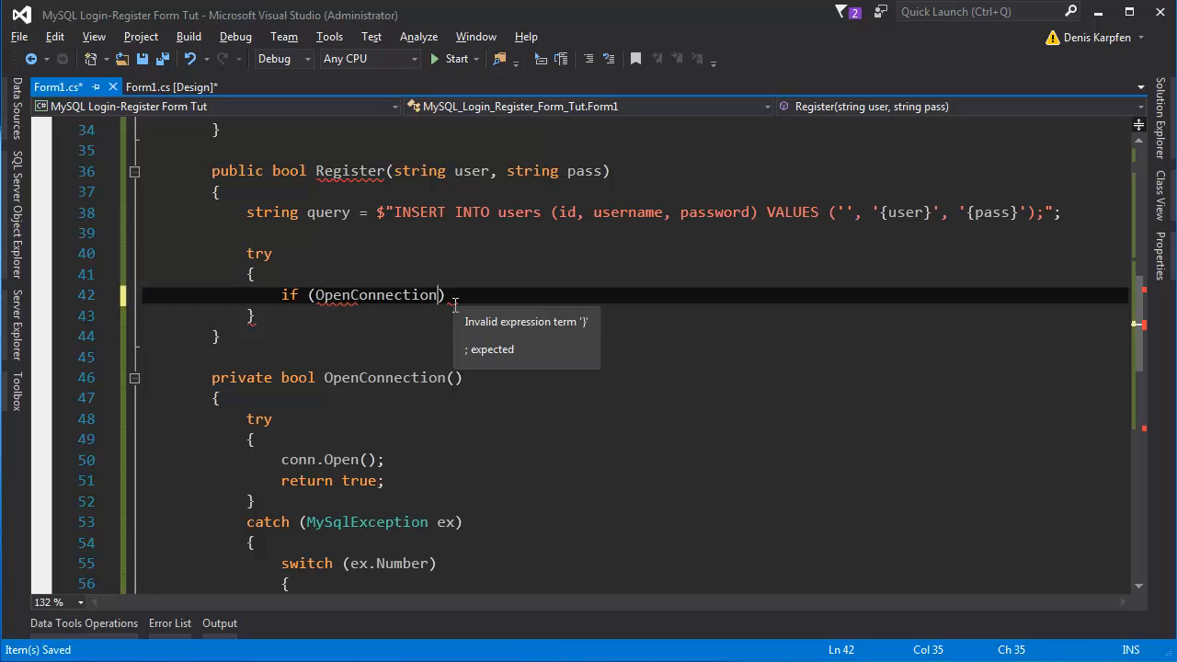
text(())
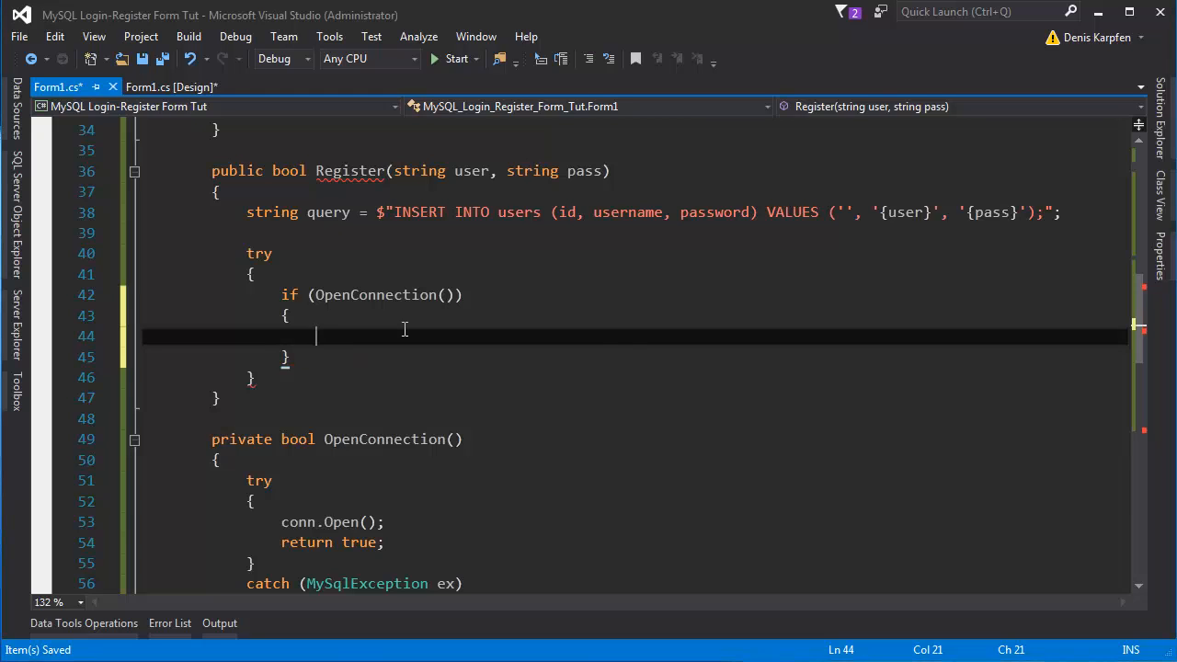
text(Mysql)
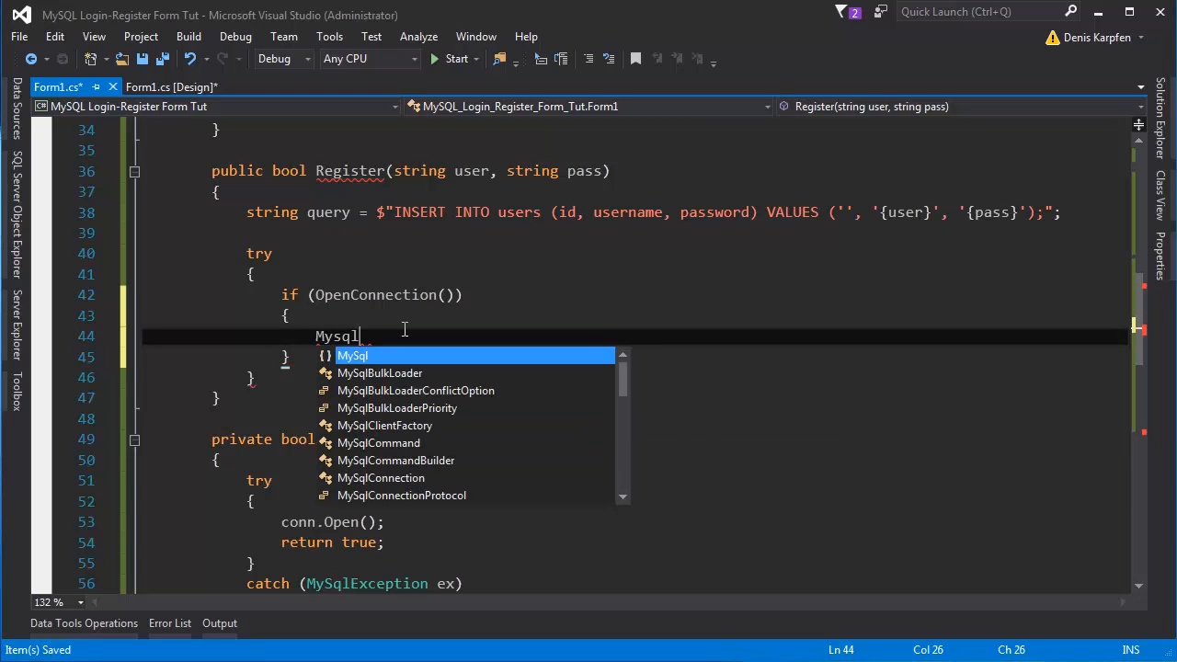
text(Command)
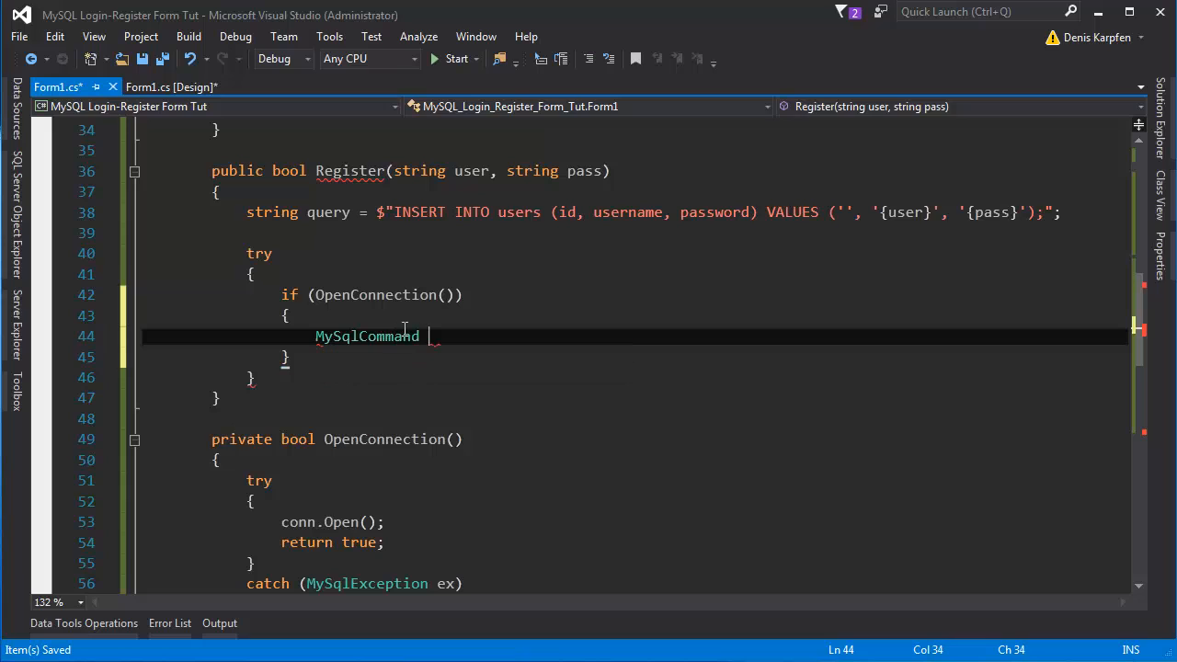
text(cmd = new MySqlCommand(quer);)
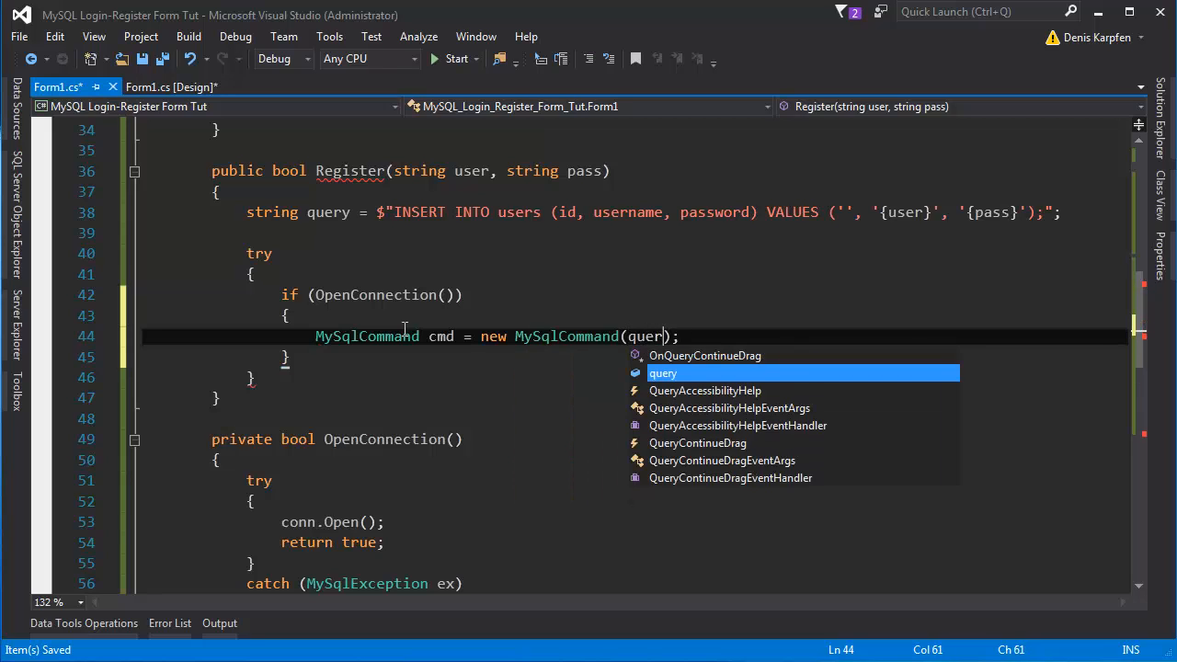
text(, conn)
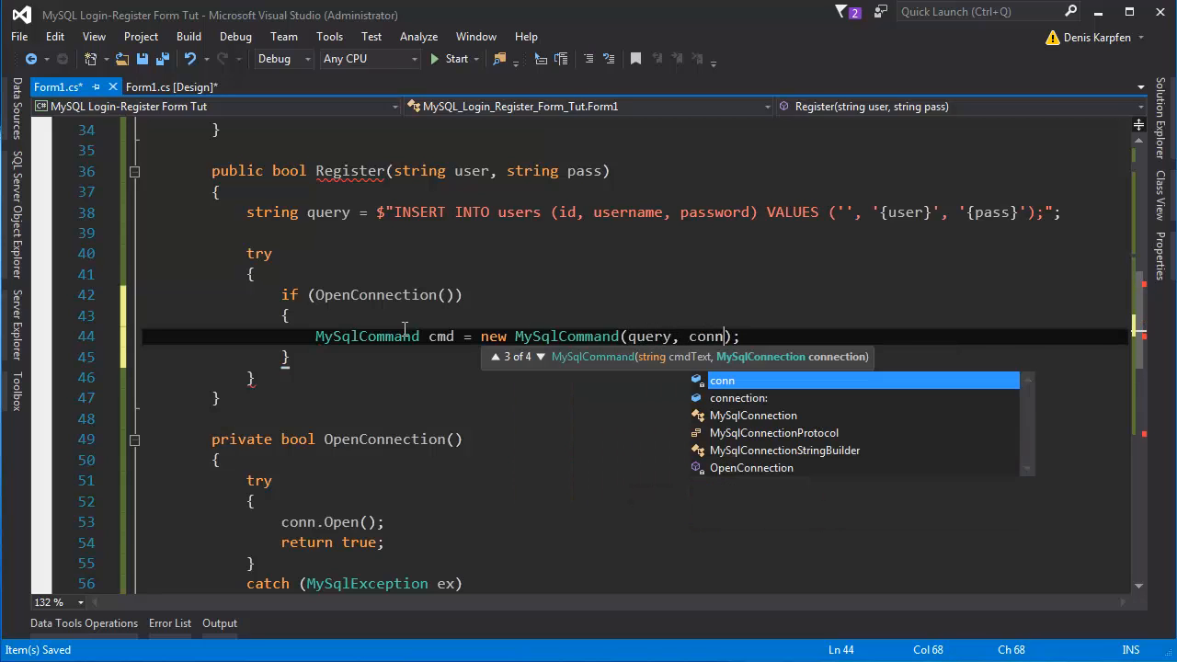
text(cmd)
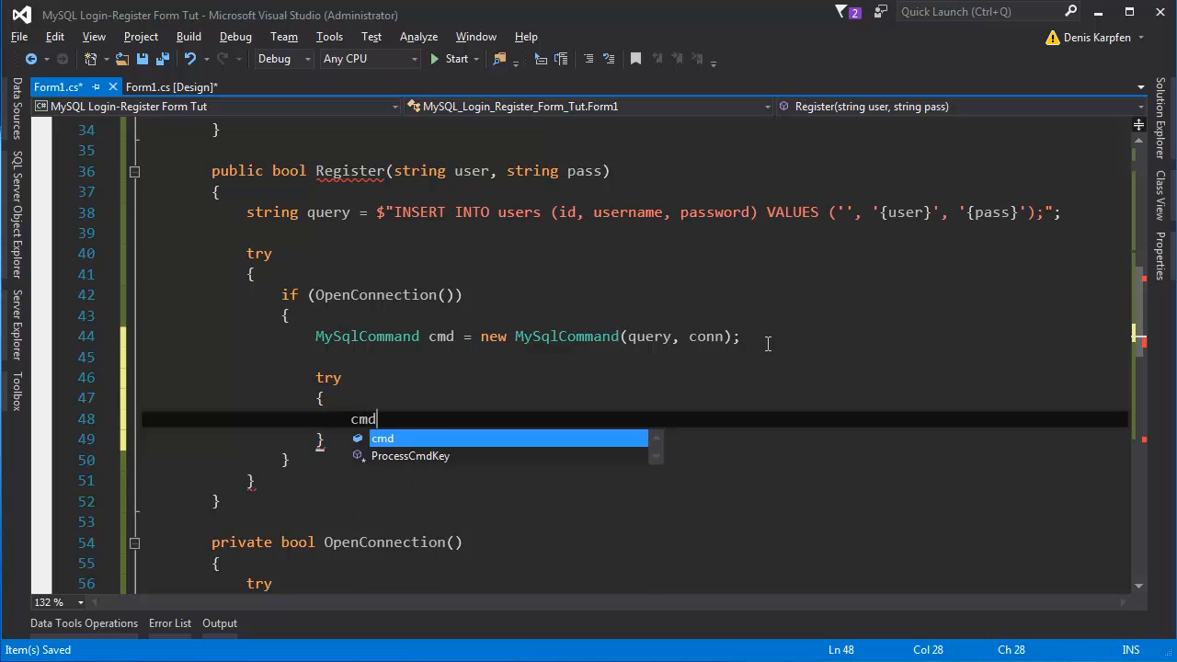
text(.ExecuteNonQuery();)
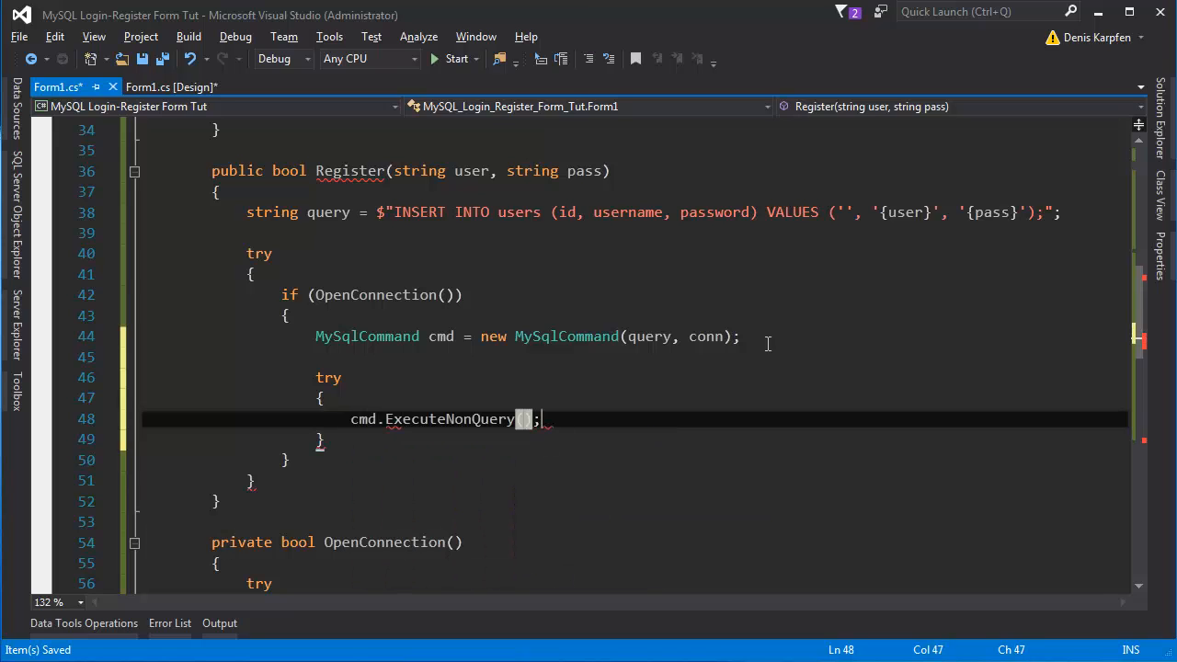
double_click(440, 419)
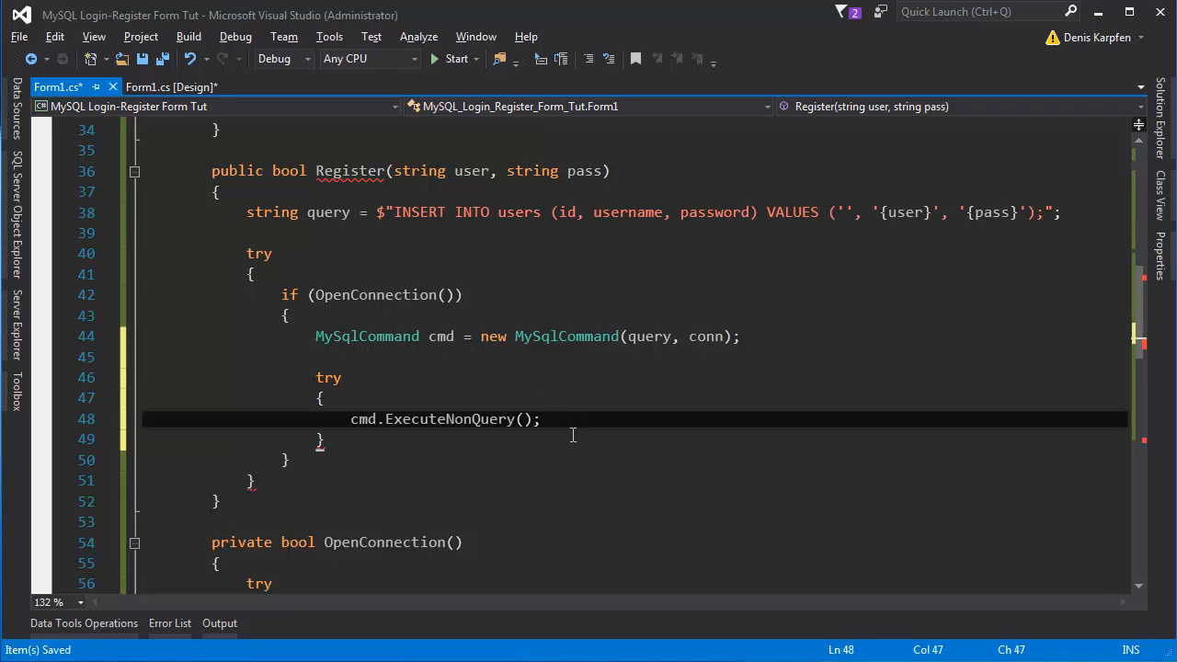
- Return true on success; catch Exception, close conn and return false
text(return true)
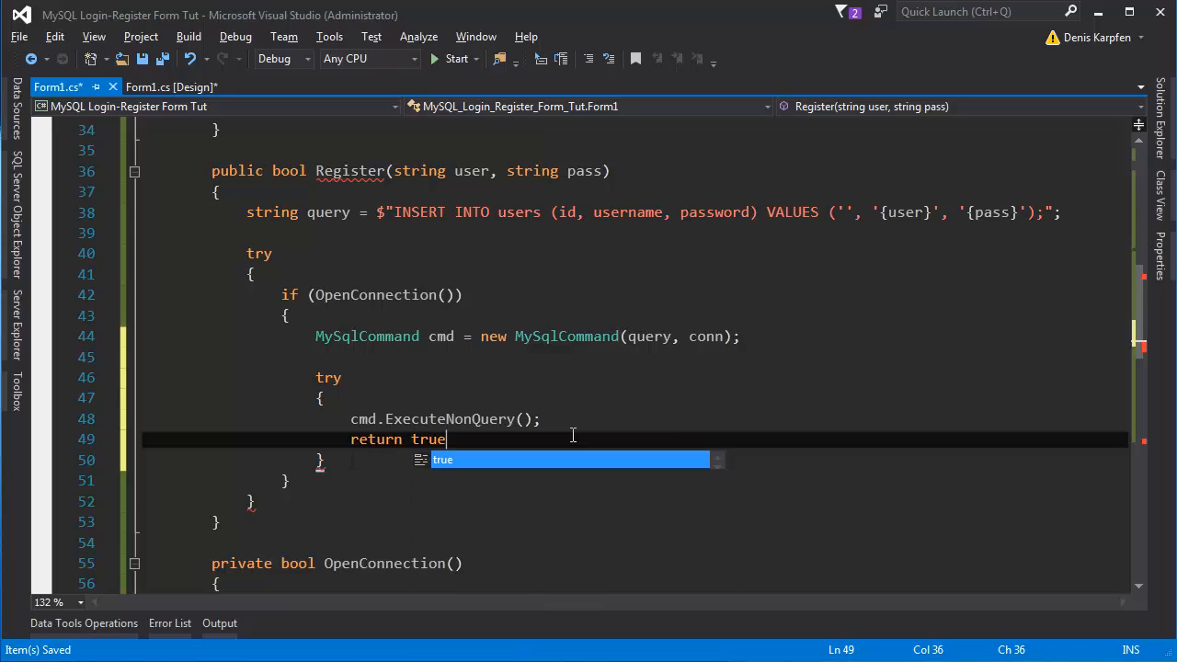
text(;)
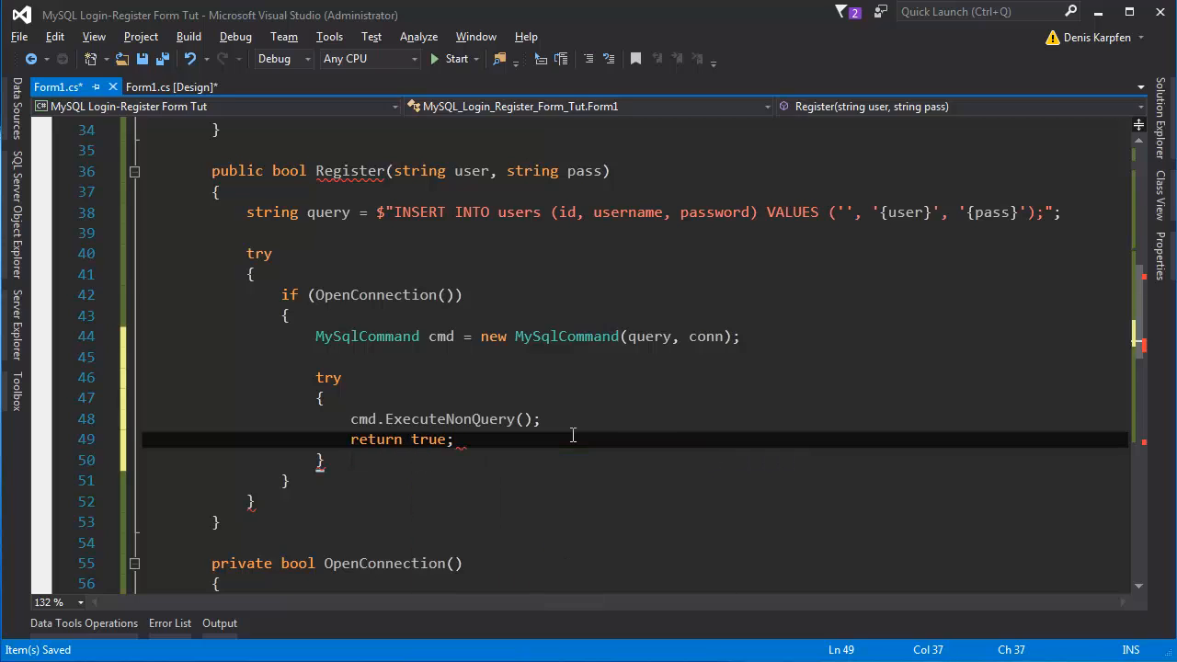
text(catch ()
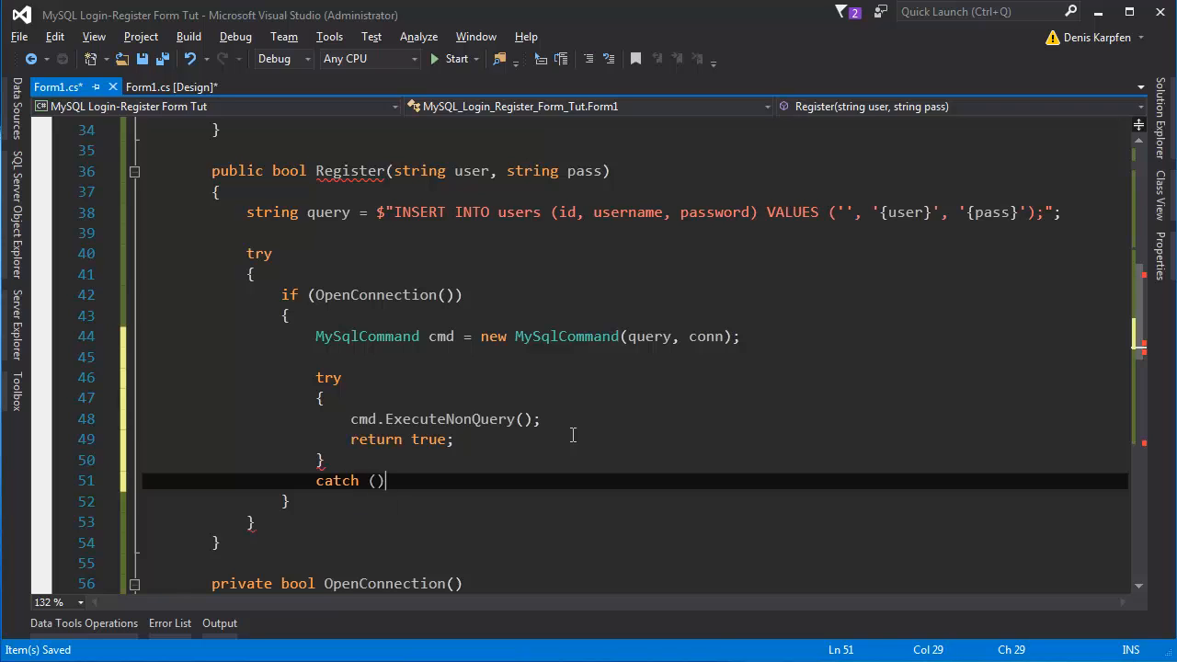
text(Exception ex)
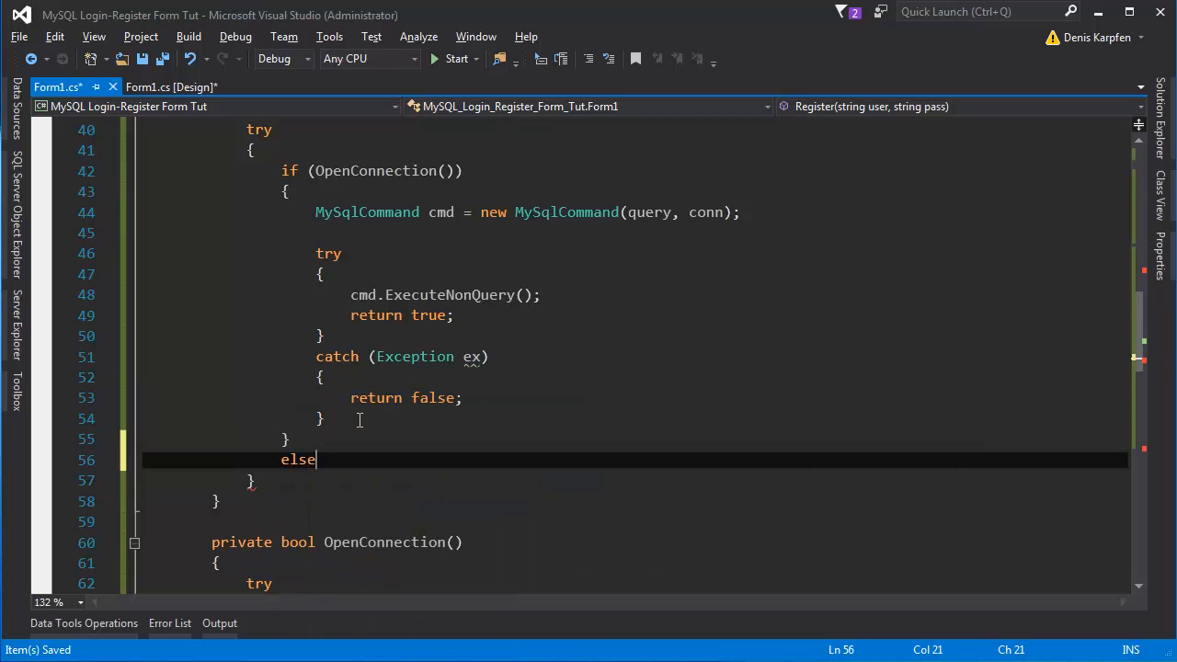
text(co)
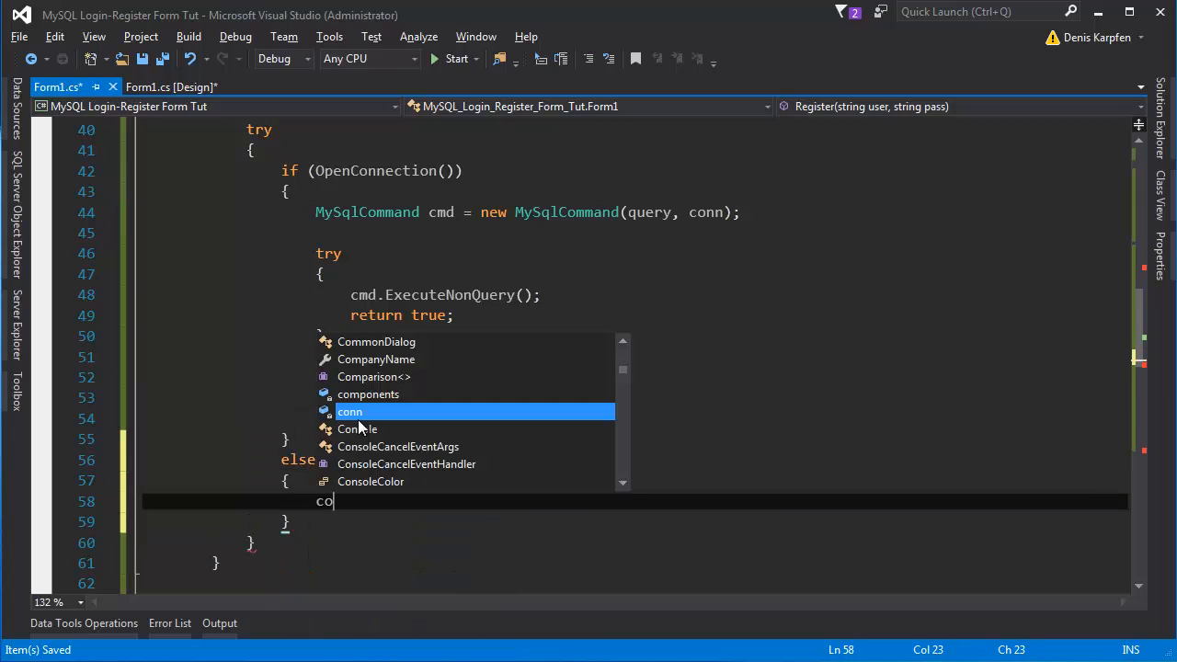
text(nn.Close();)
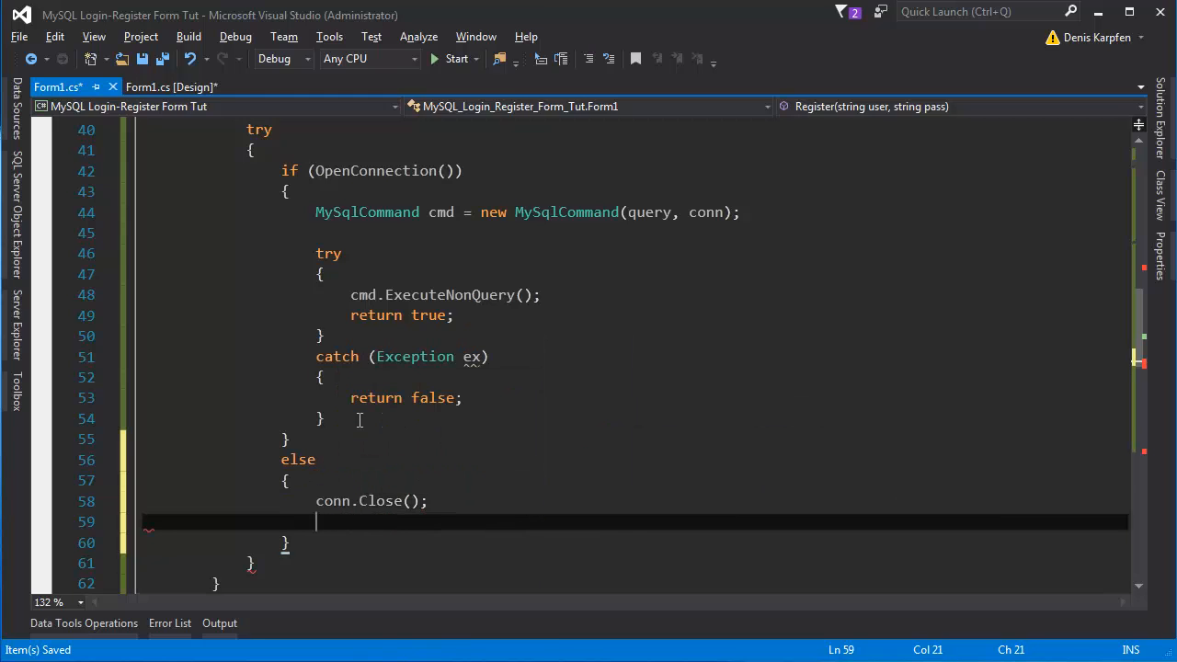
text(return false;)
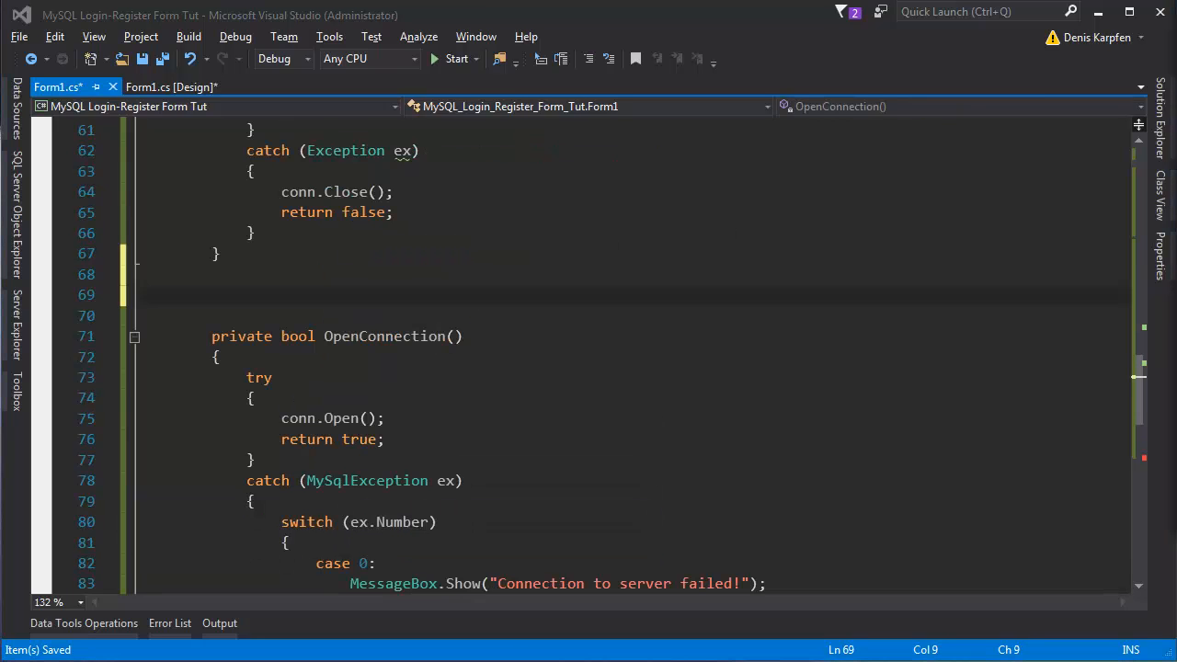
- Declare public bool IsLogin with query SELECT * FROM users WHERE username and password match
text(public bool)
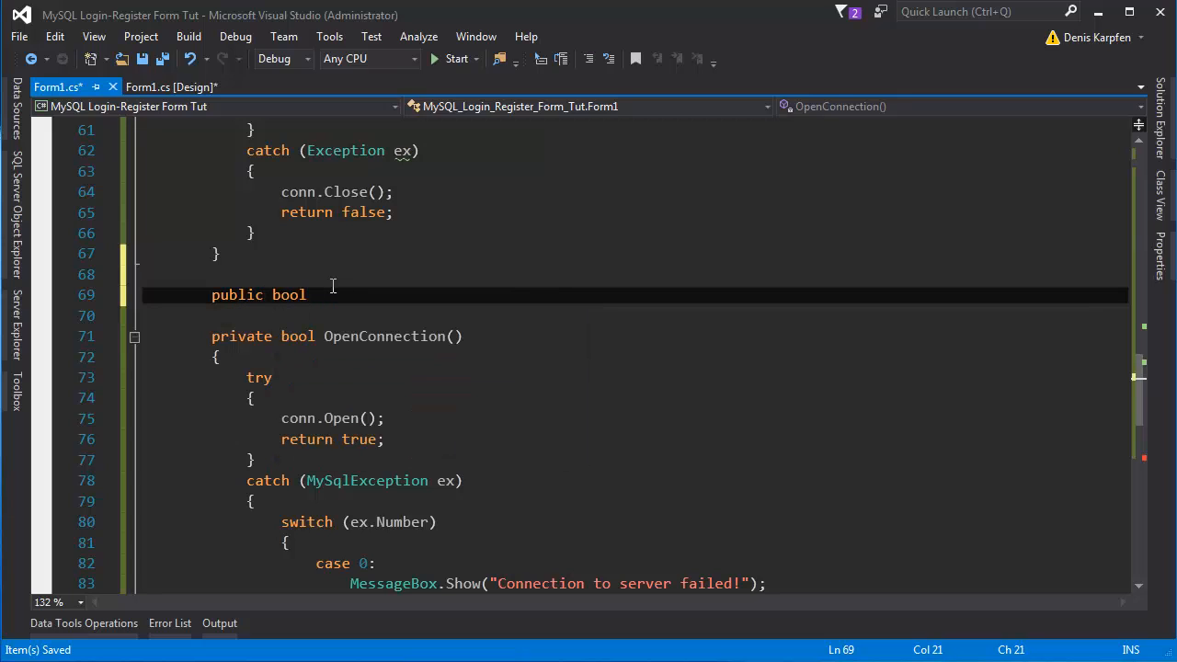
text(IsLogin(string user, string pass)
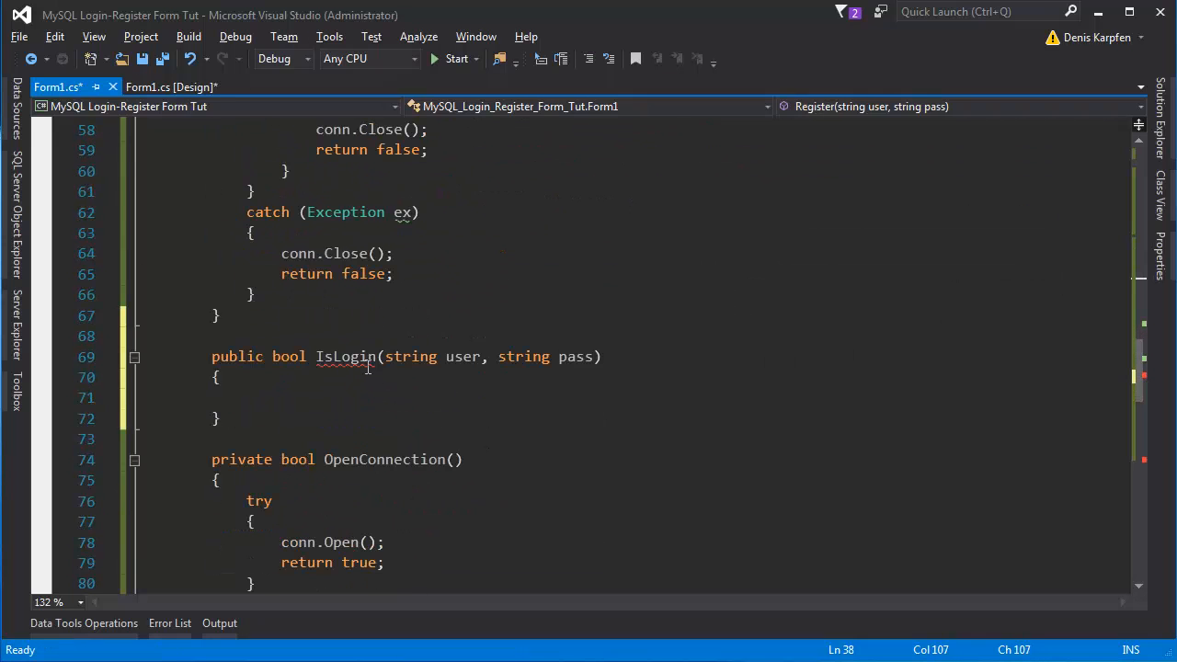
text(string query = $"INSERT INTO users (id, username, password) VALUES ('', '{user}', '{pass}');";)
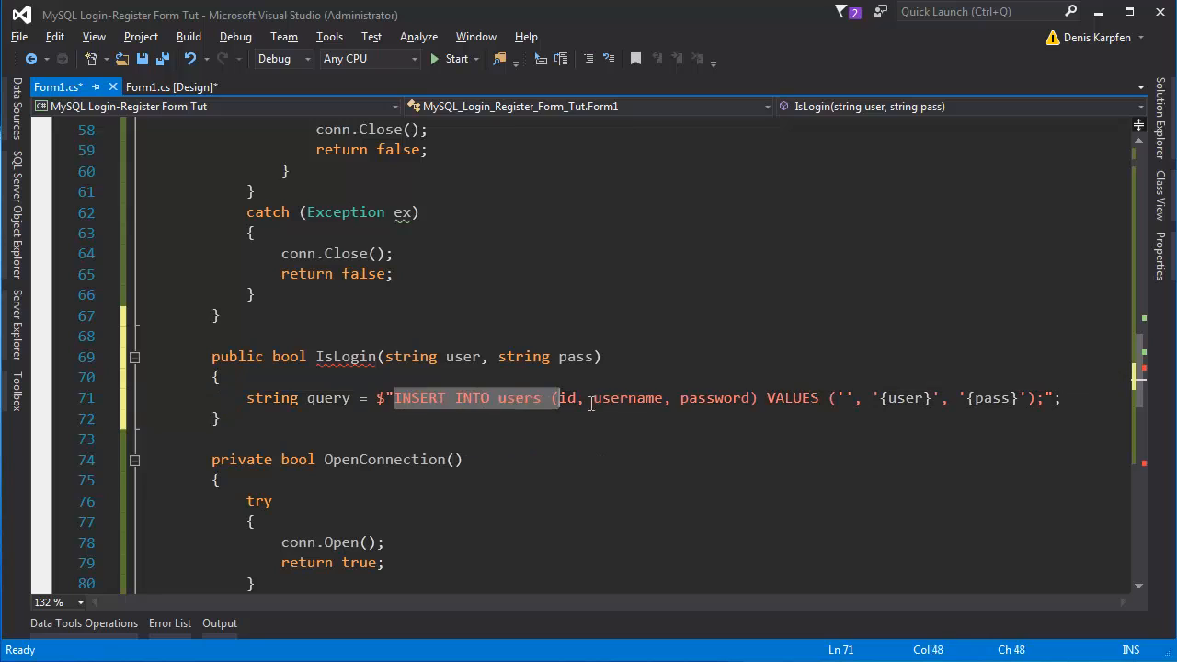
text(SELECT *'{user}', '{pass}');";)
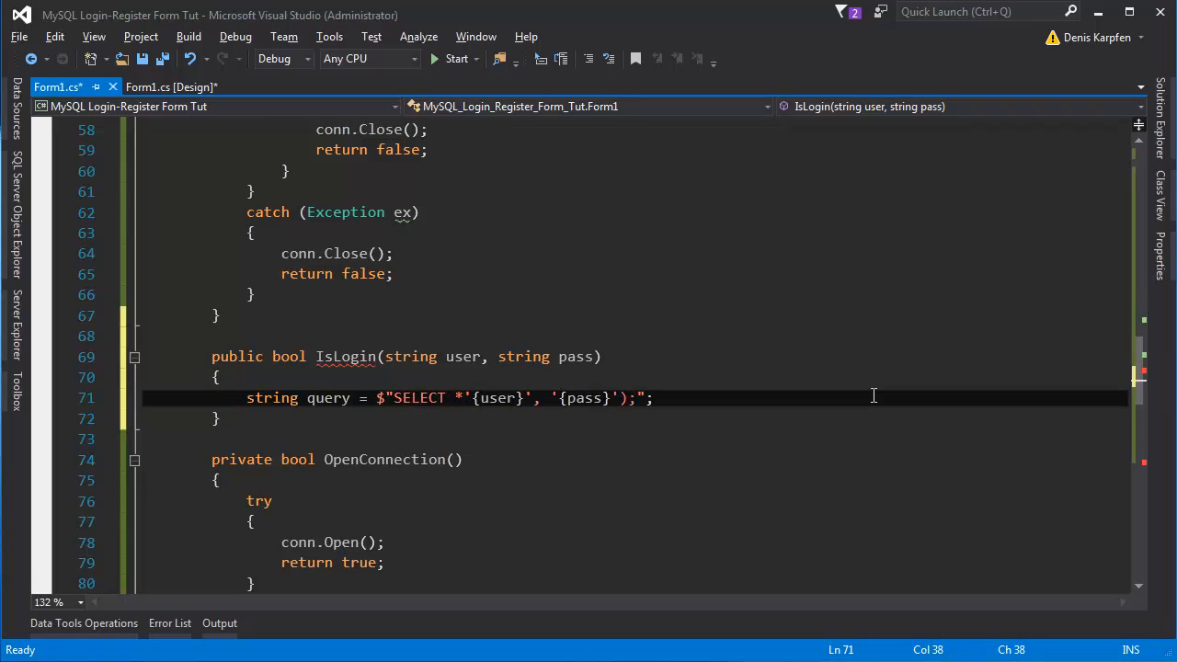
text(FROM use)
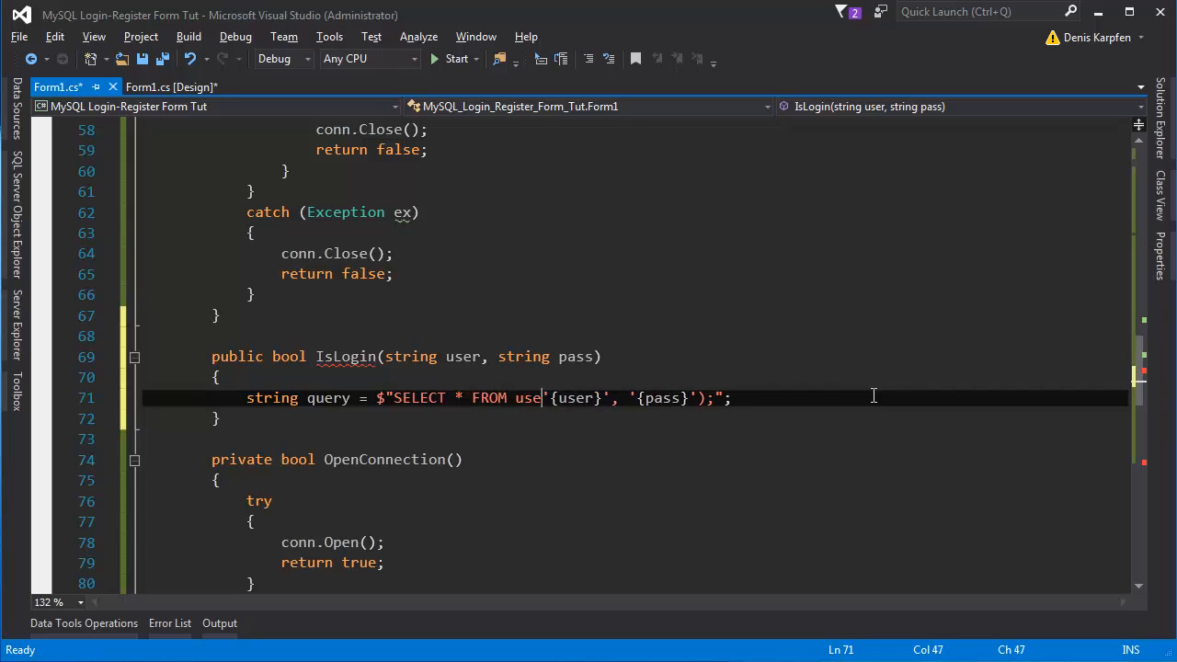
text(rs)
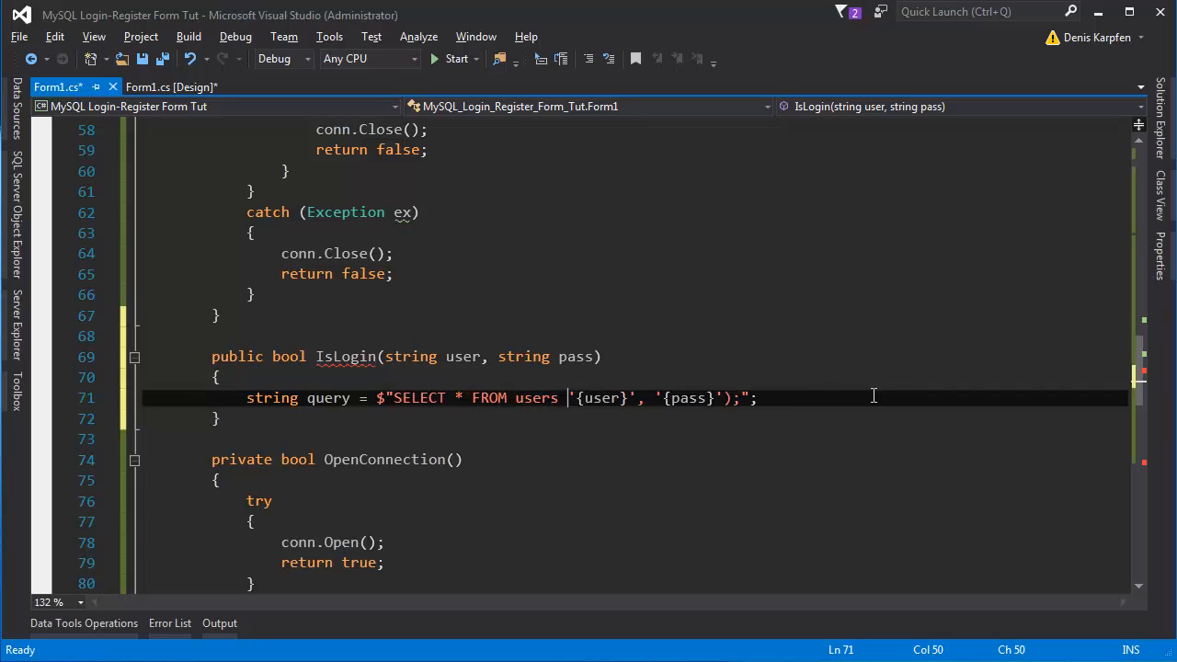
text(WHERE username =)
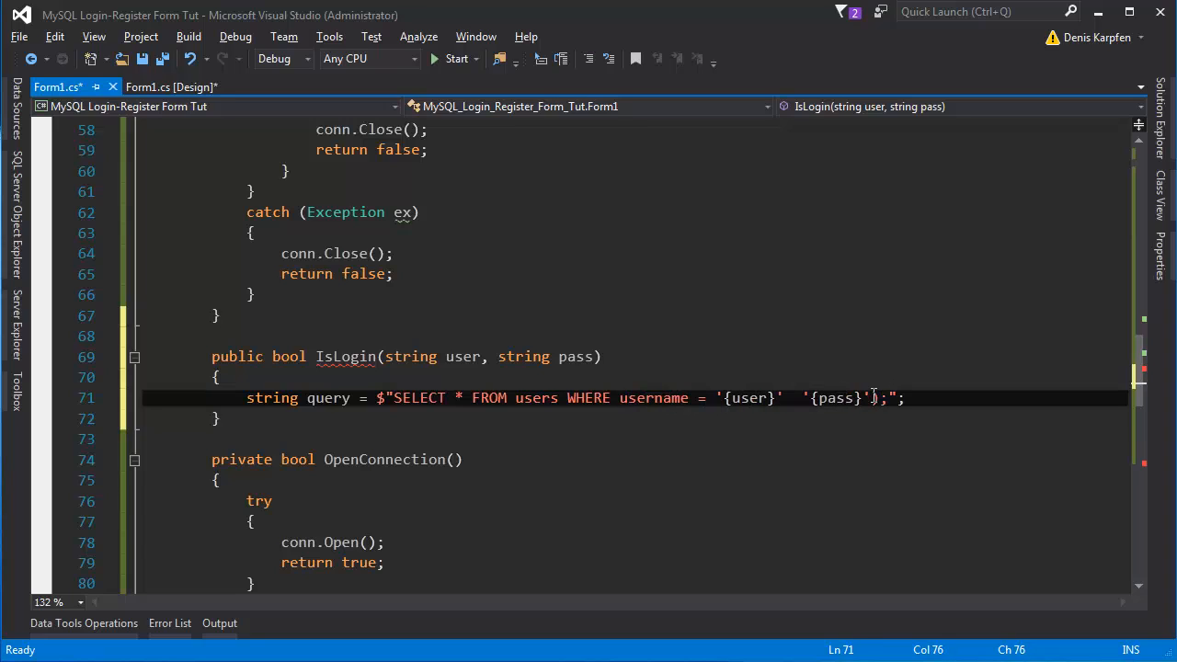
text(AND)
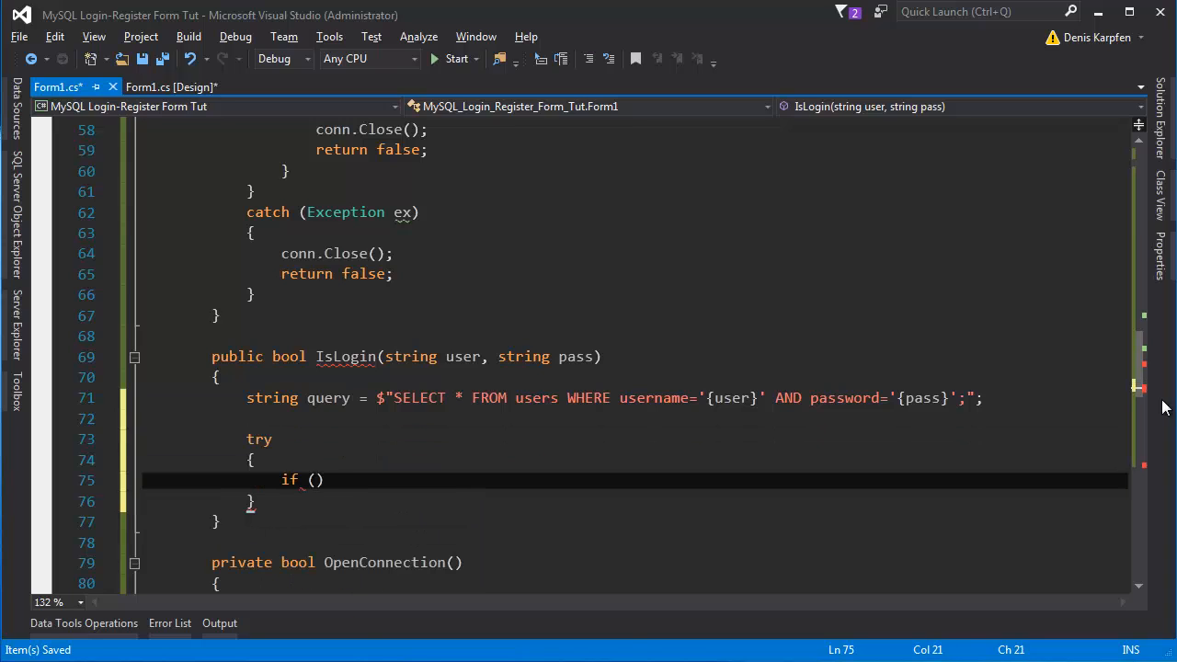
- Inside the try, check OpenConnection(), create MySqlCommand(query, conn) and execute a MySqlDataReader
text(OpenConnection)
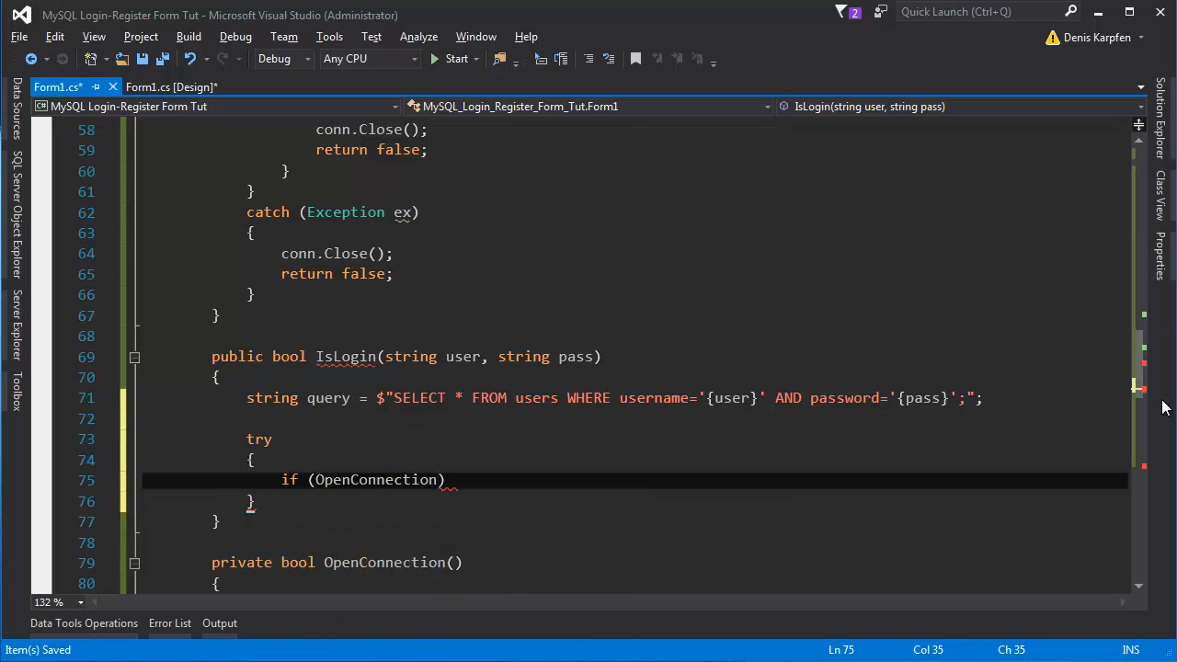
text(MYsql)
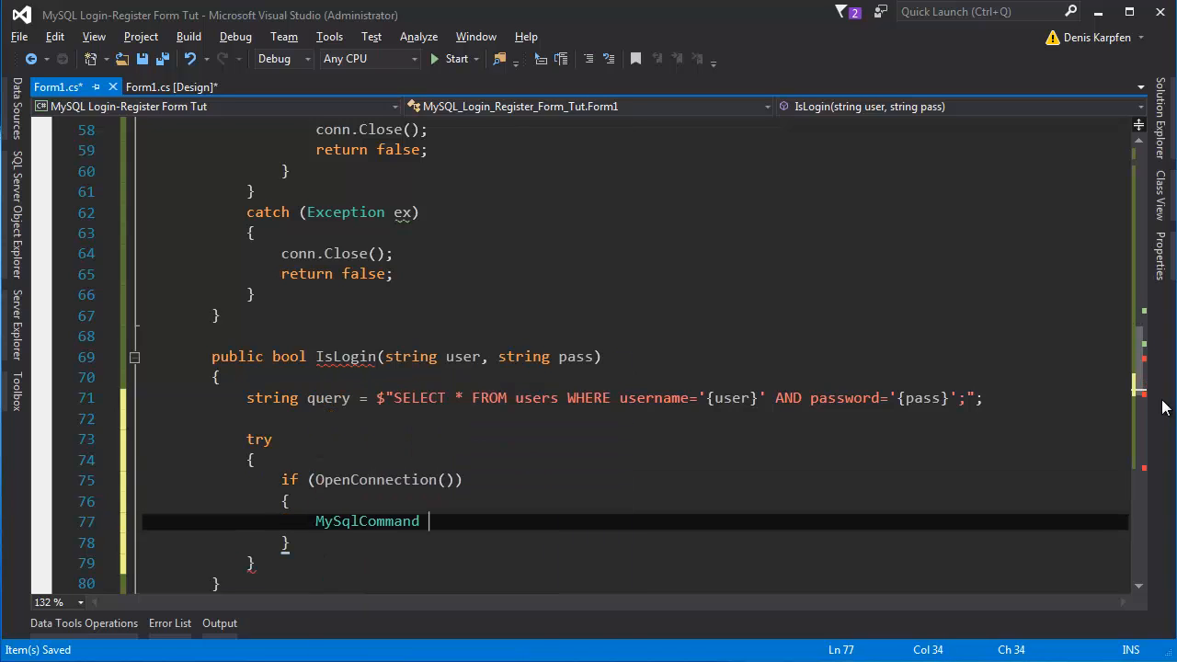
text(cmd = new)
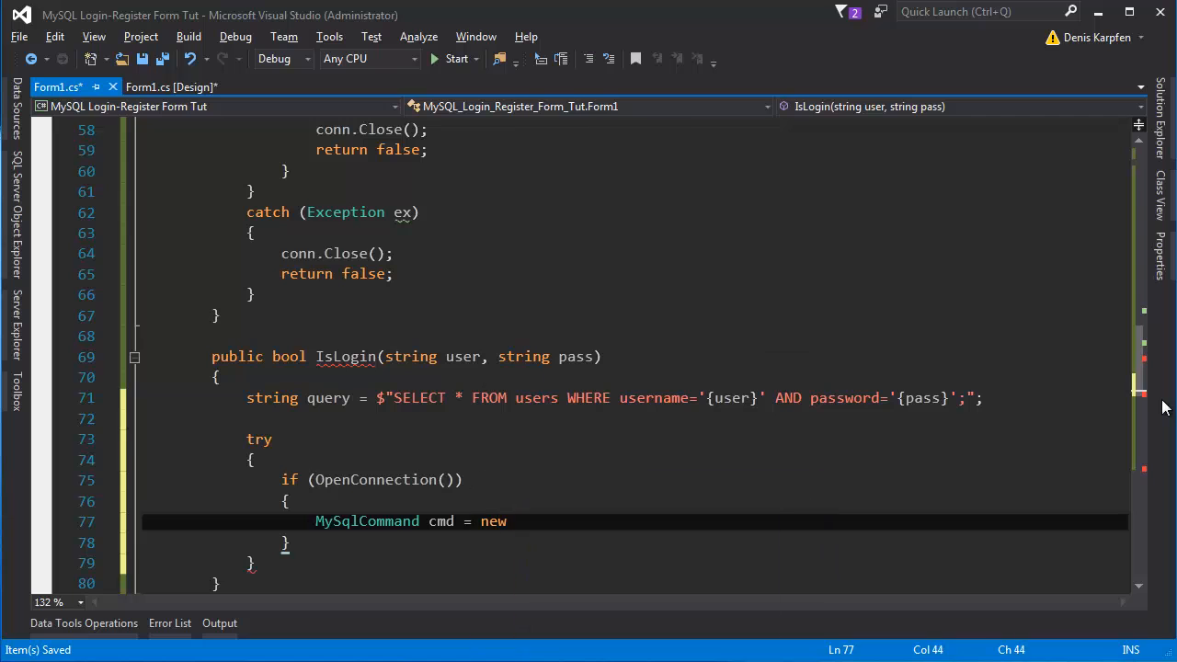
text((que)
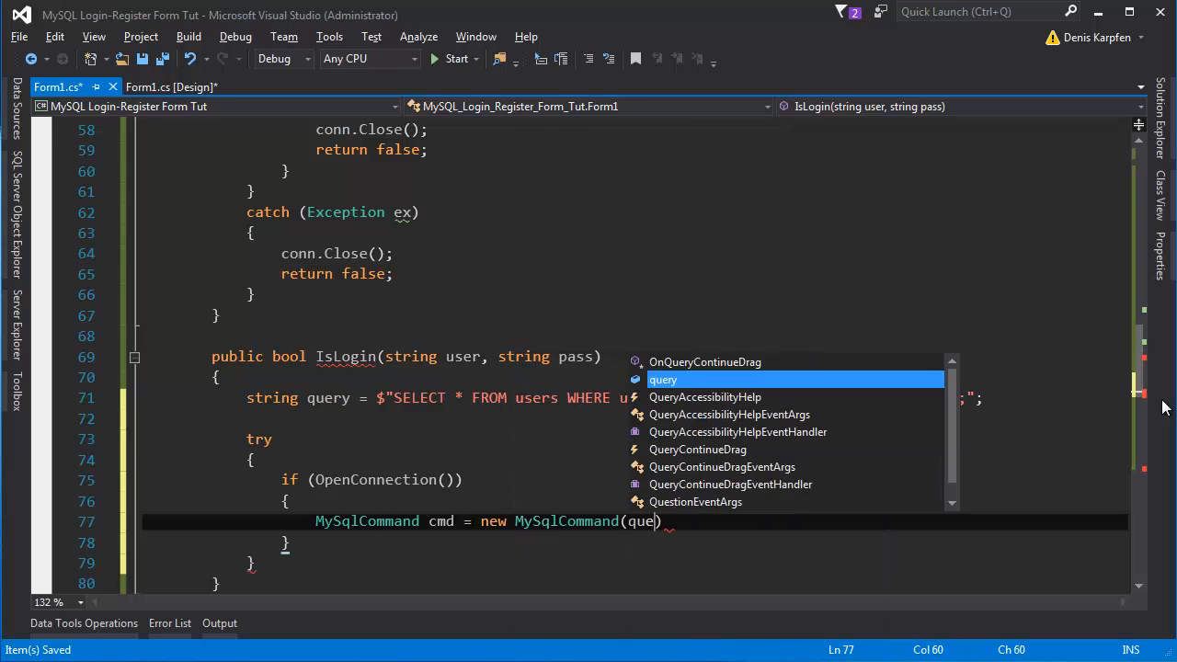
text(, conn)
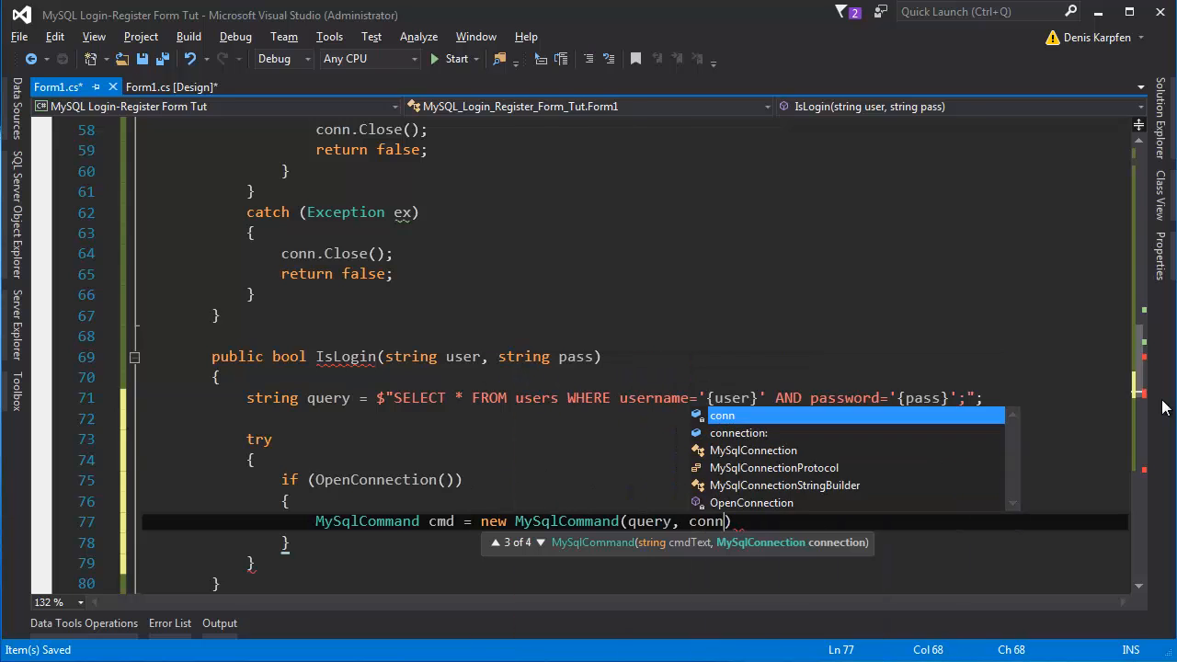
text(MySqlDataReader reader =)
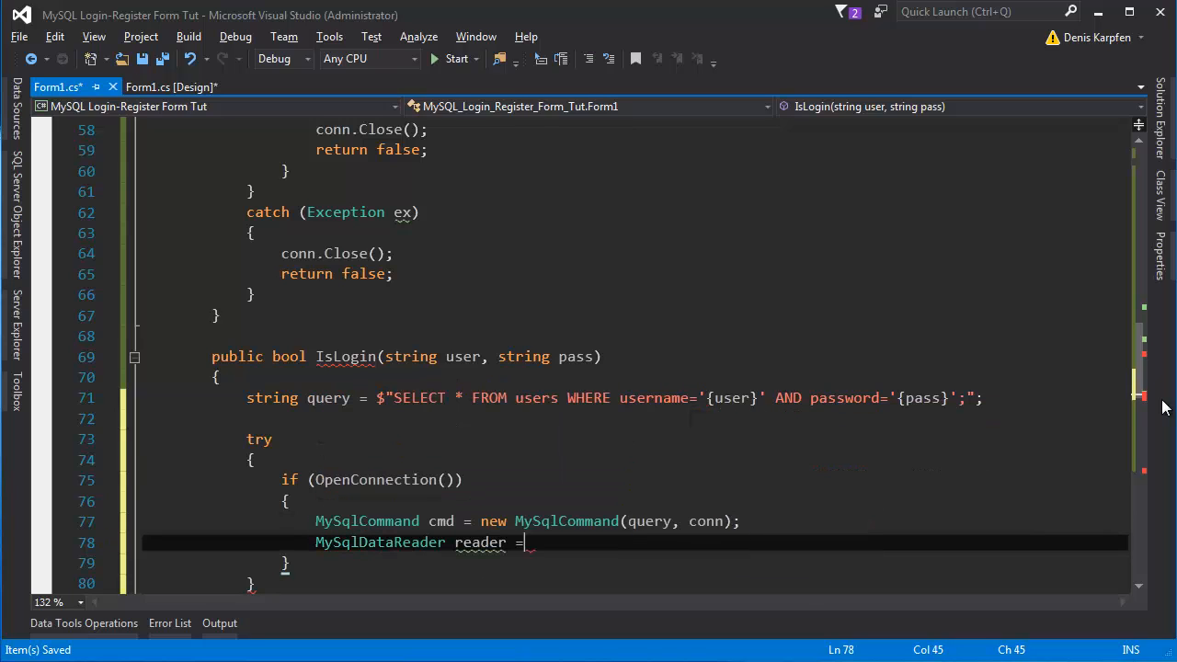
text(cmd.)
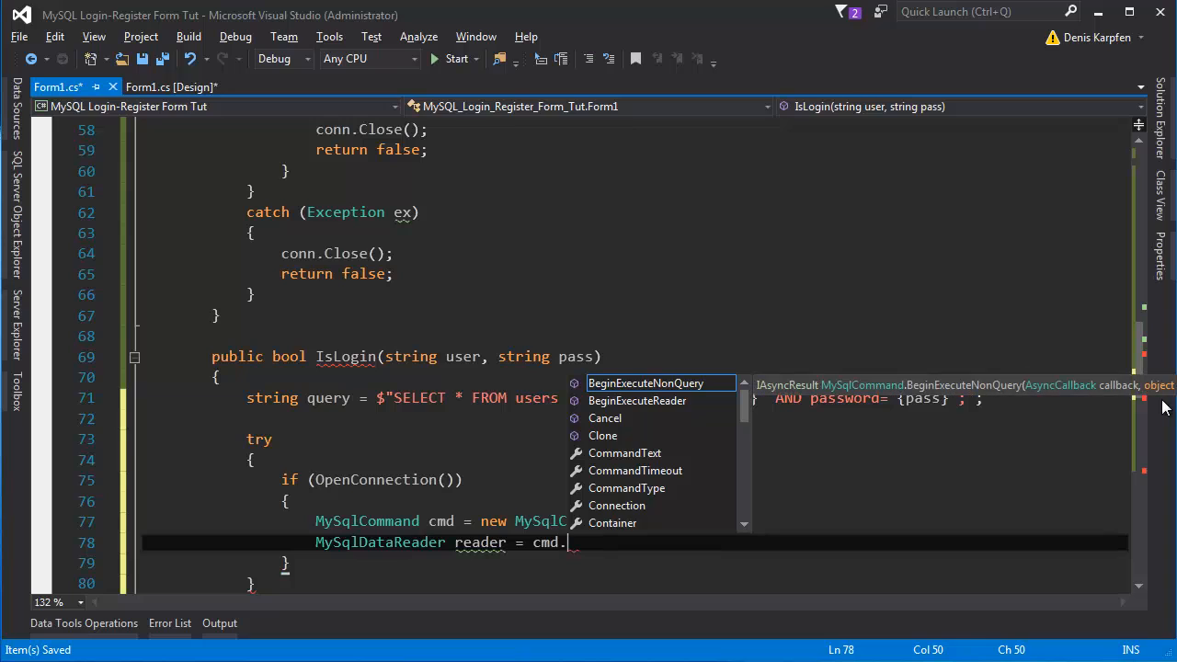
text(ExecuteReader();)
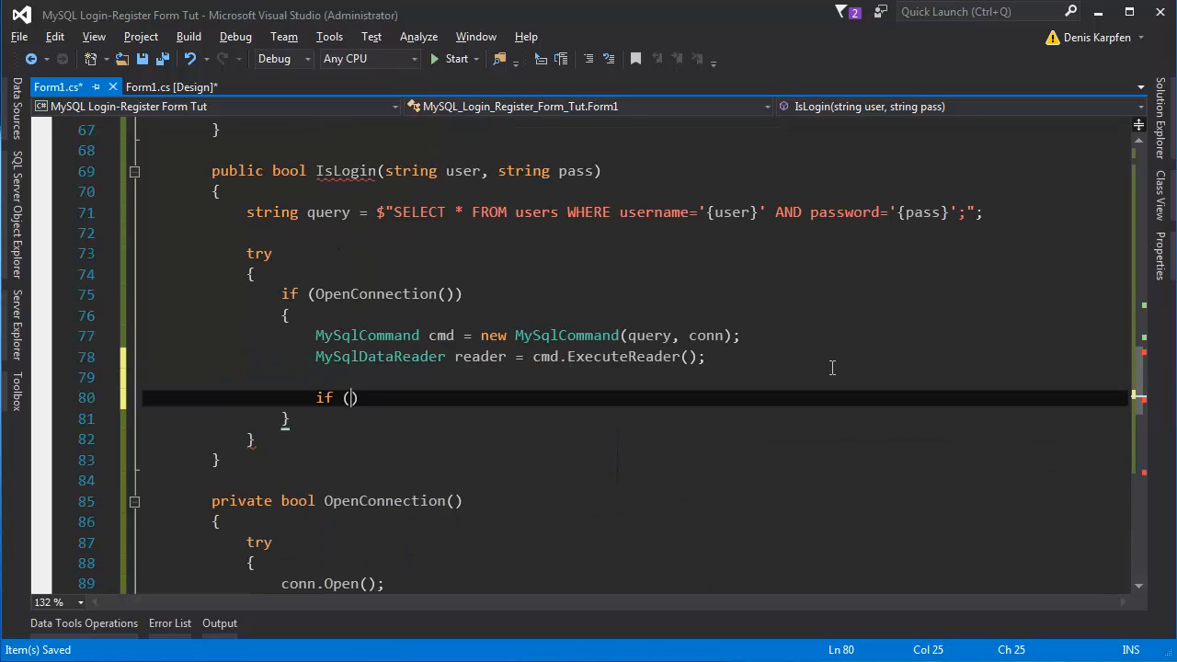
- If reader.Read(), close reader and conn and return true; else return false; catch Exception e
text(reader)
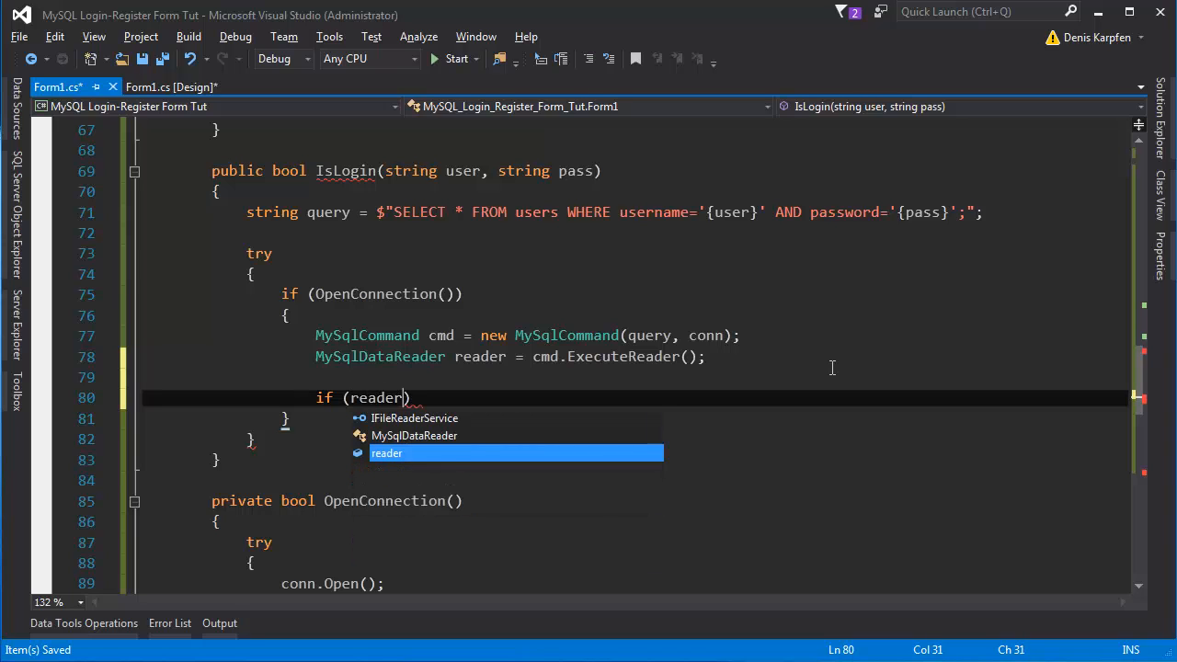
text(.Read())
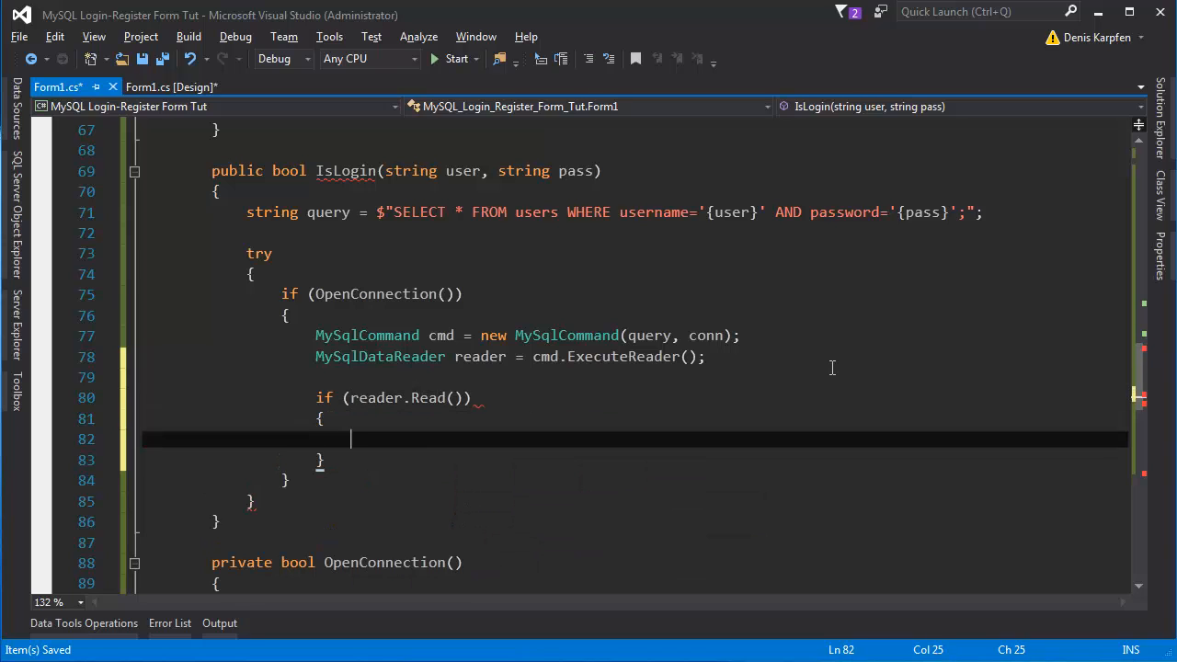
text(reader)
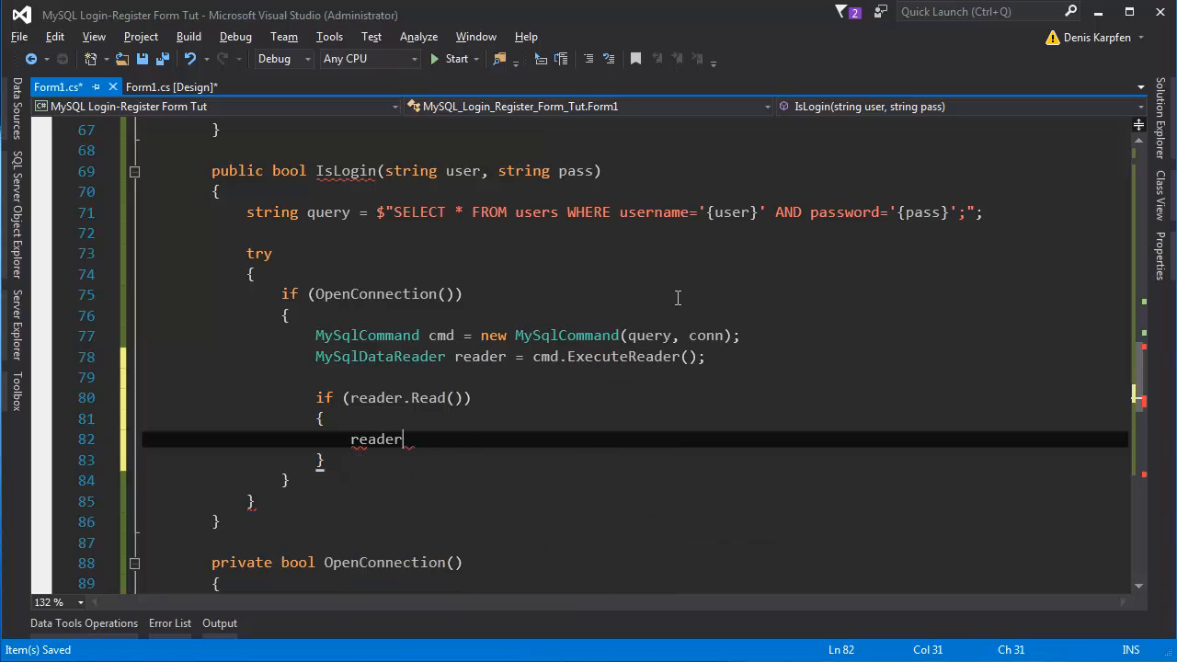
text(.Close())
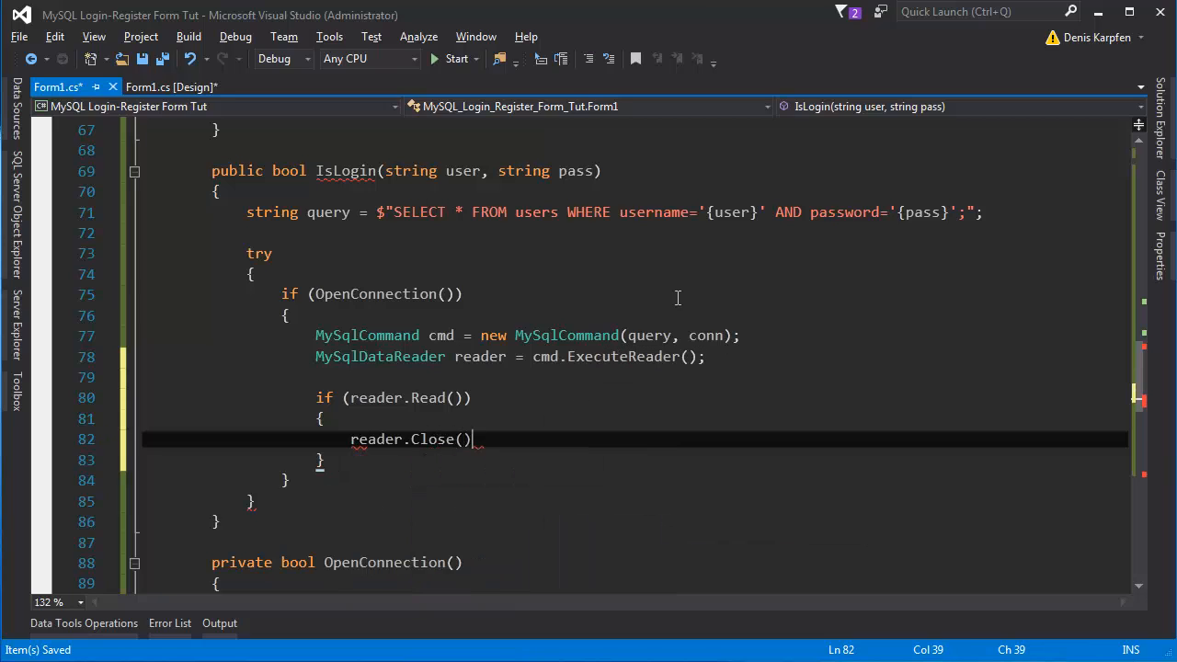
text(conn.Close();)
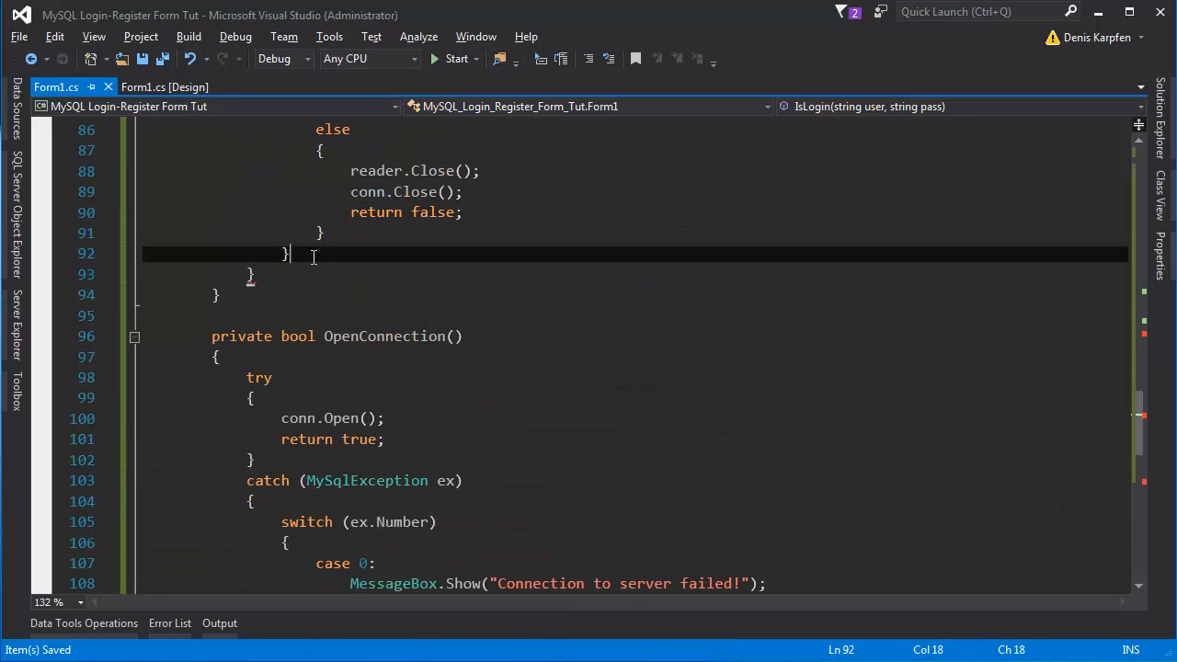
text(else)
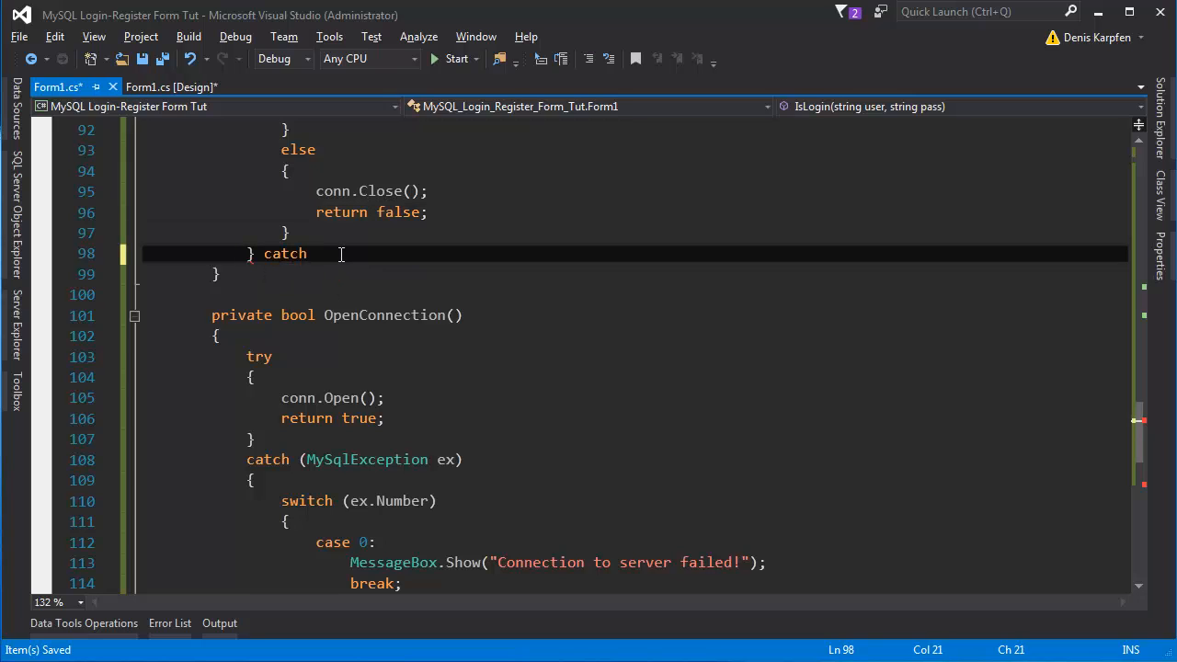
text((Exception e))
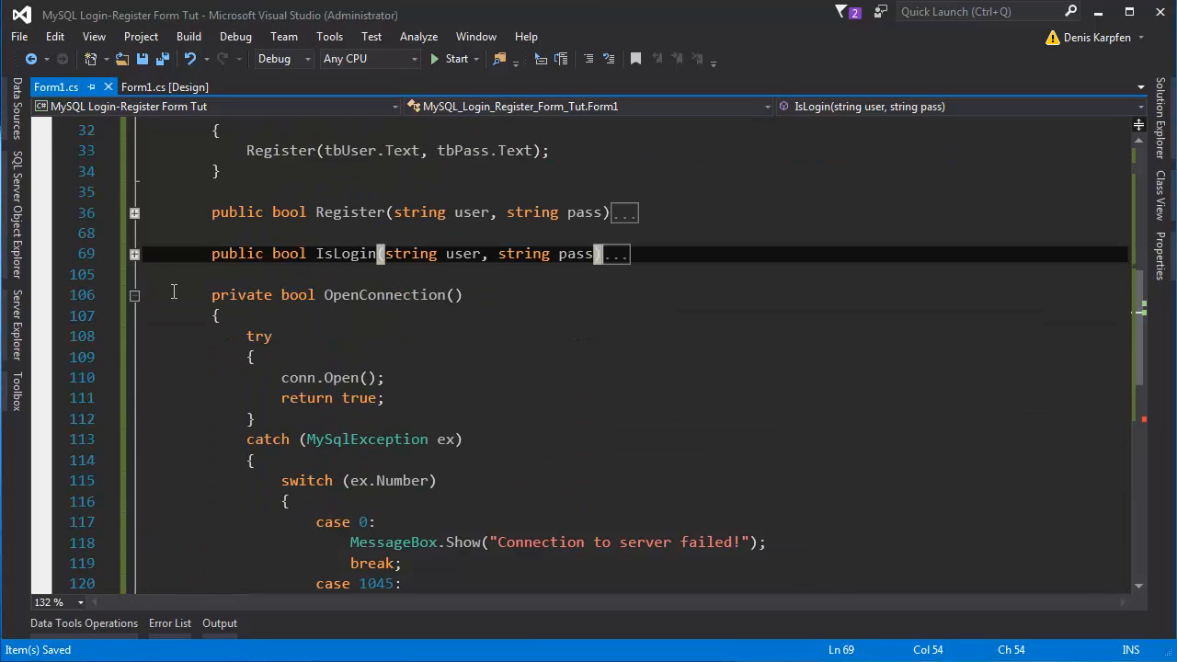
scroll(down, 3)
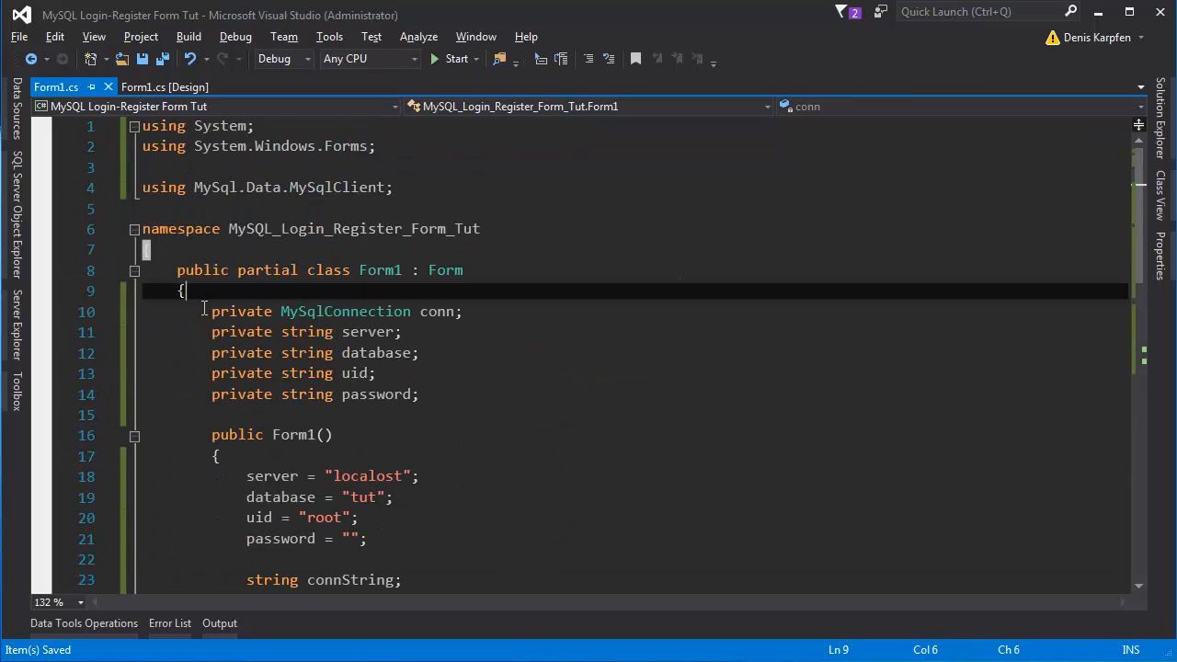
scroll(down, 3)
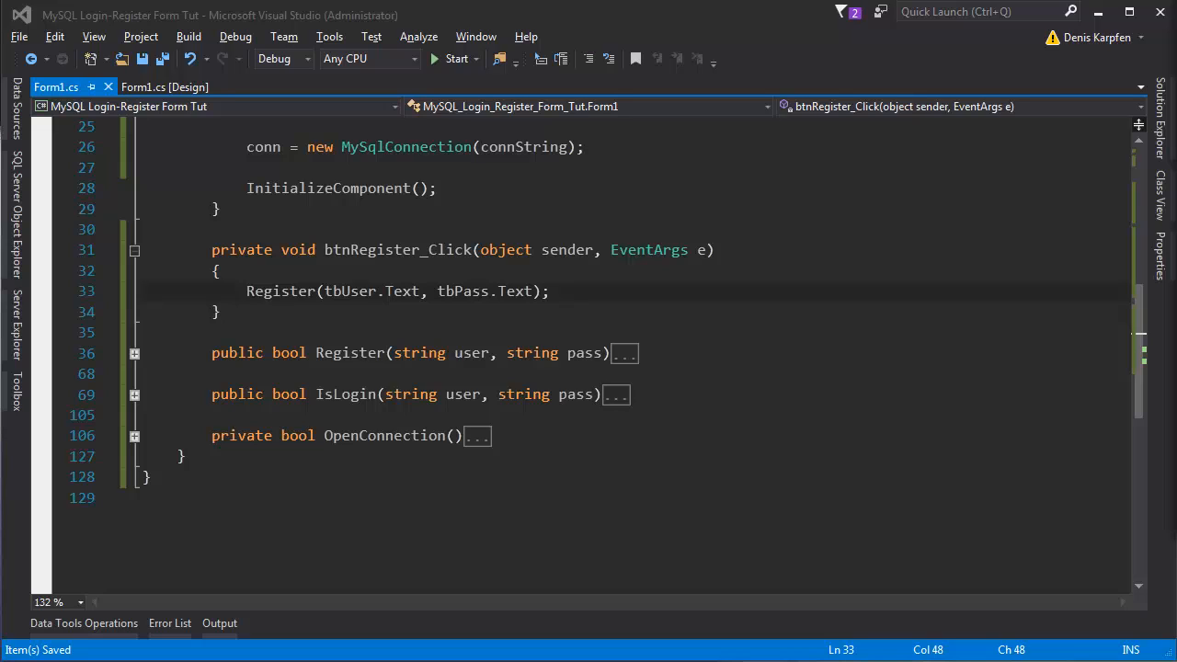
mouse_move(614, 260)
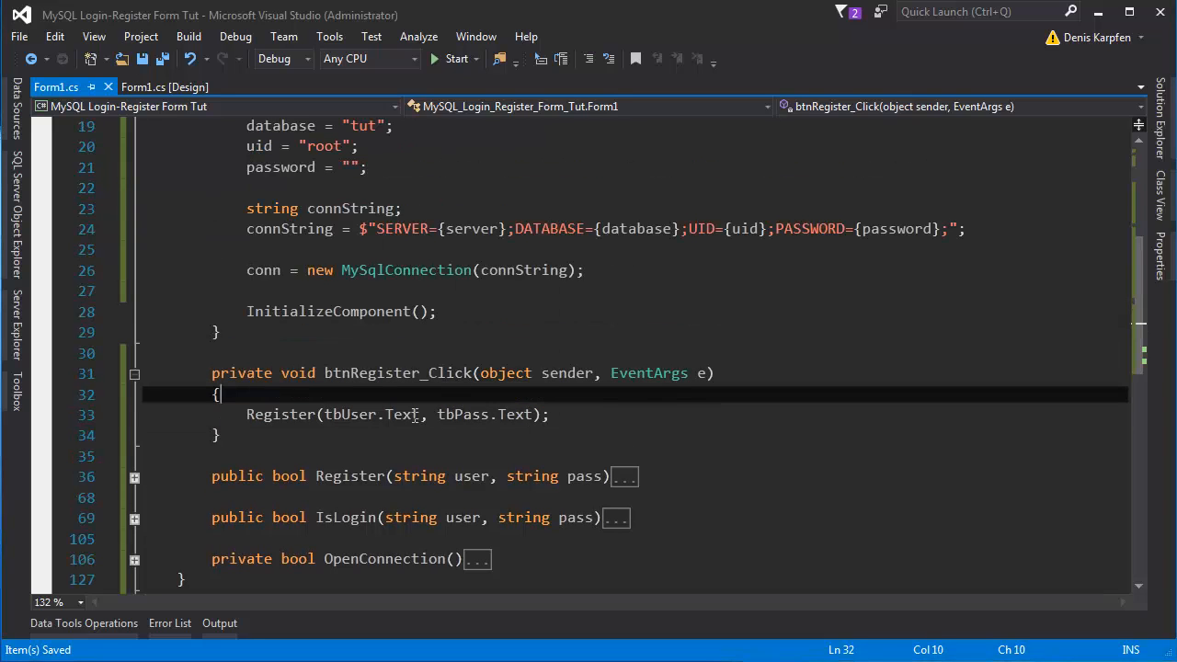
- Store tbUser.Text and tbPass.Text in user and pass variables above the Register call
key(Enter)
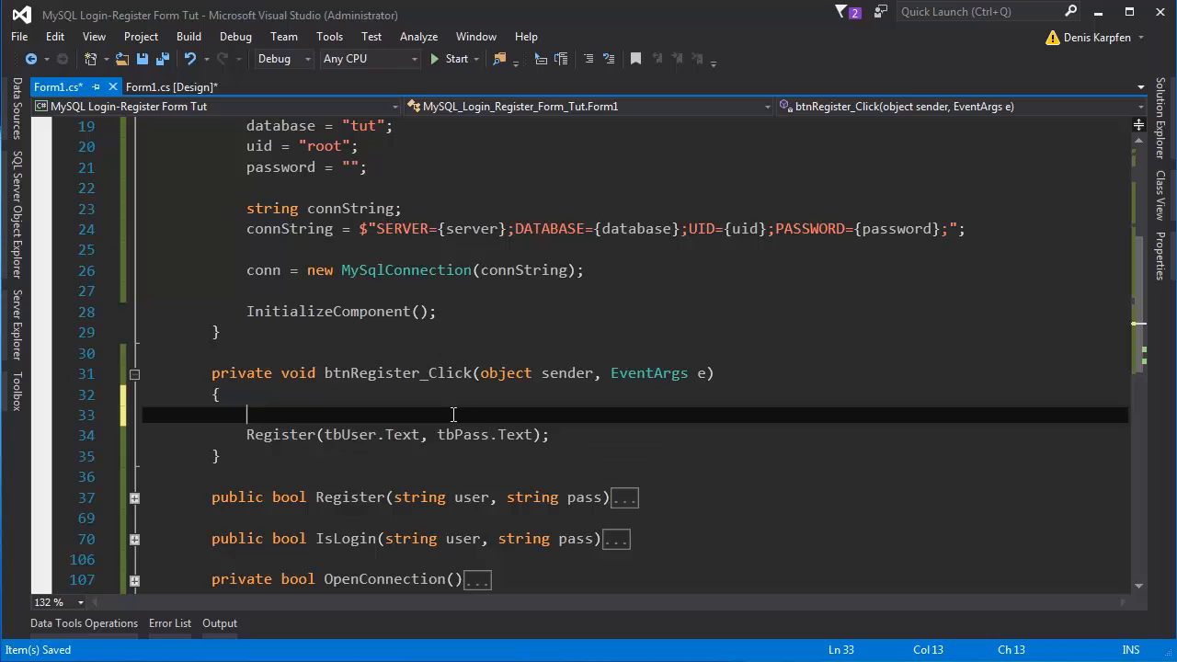
text(string)
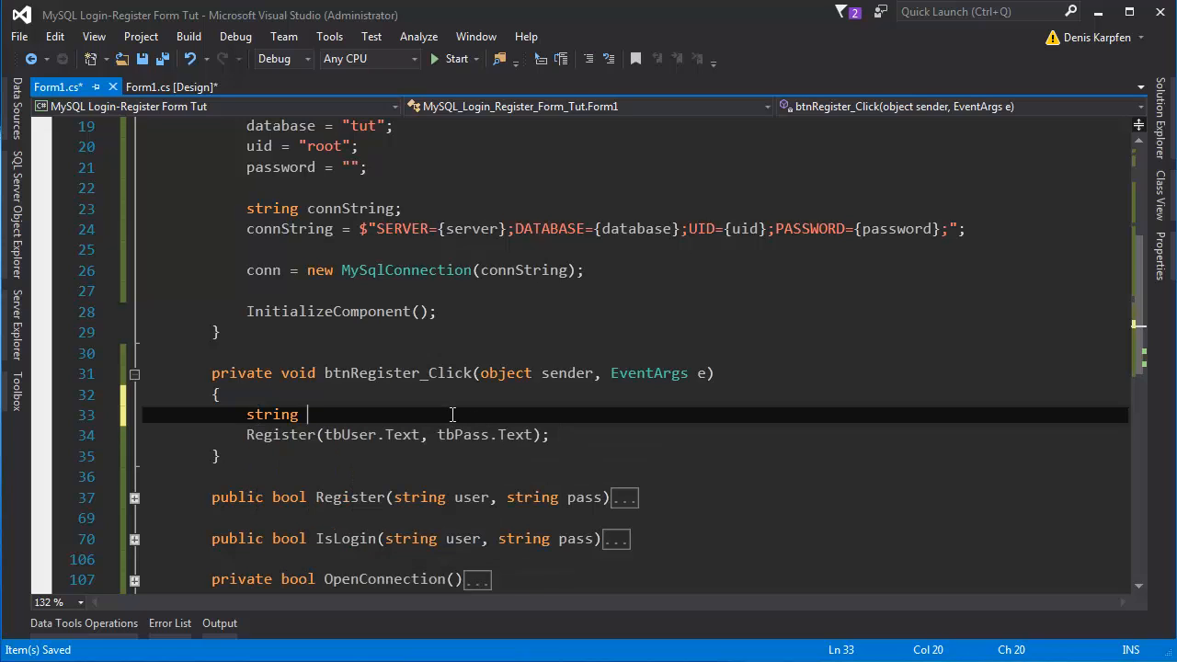
text(user =)
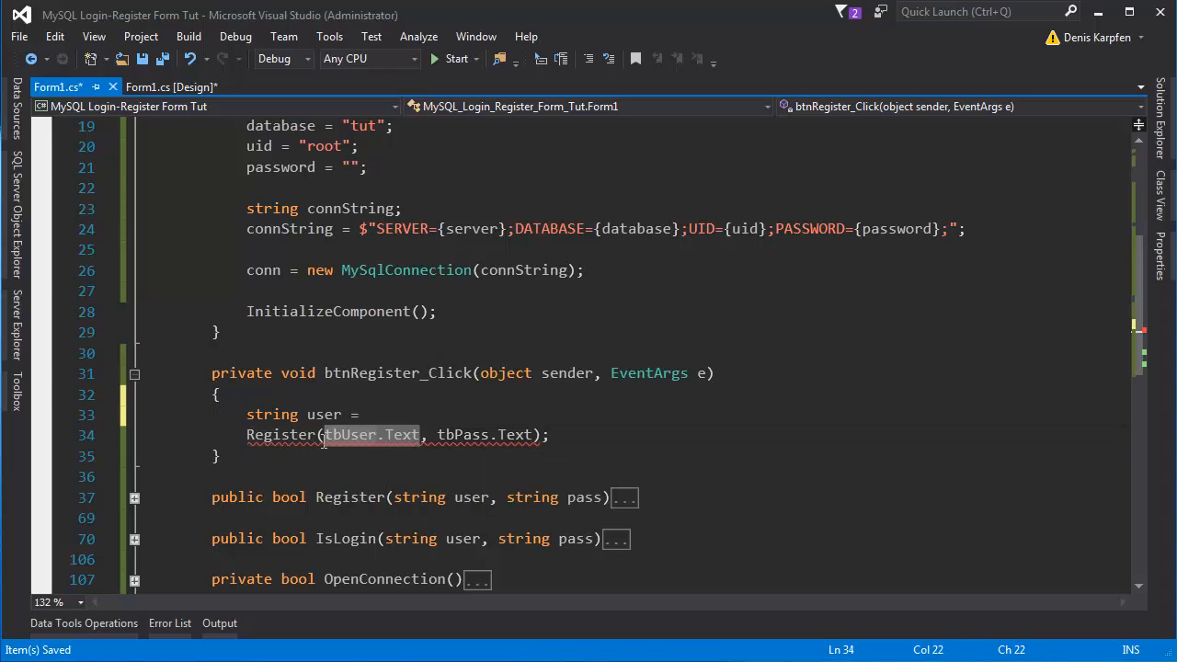
text(user)
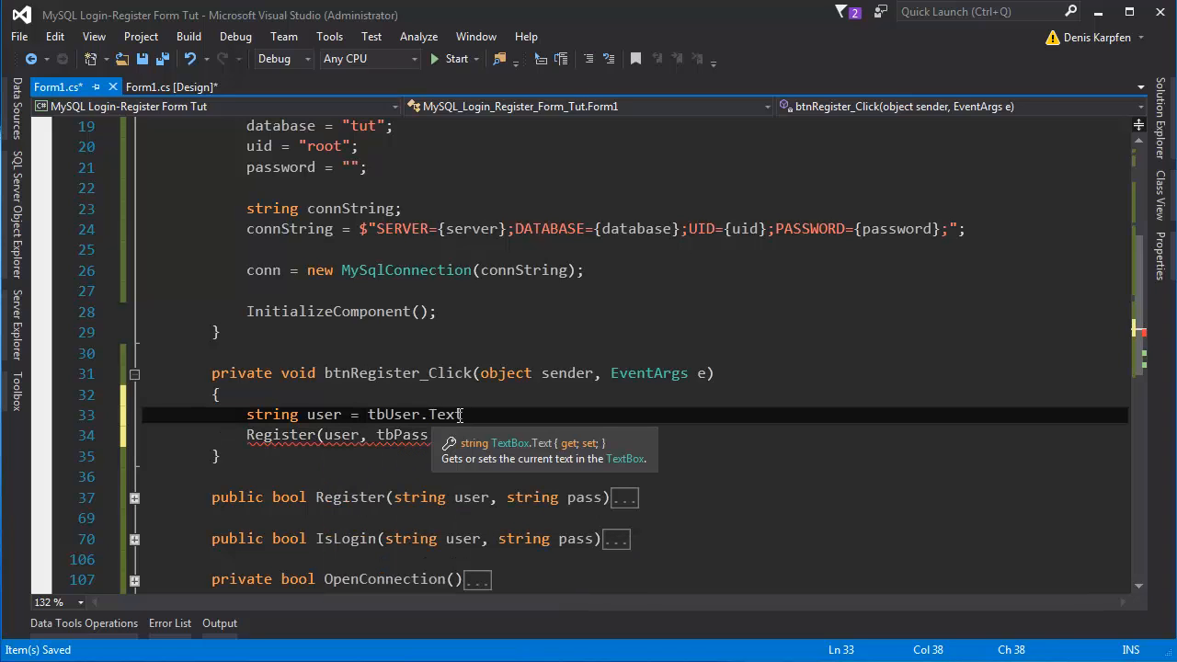
text(string)
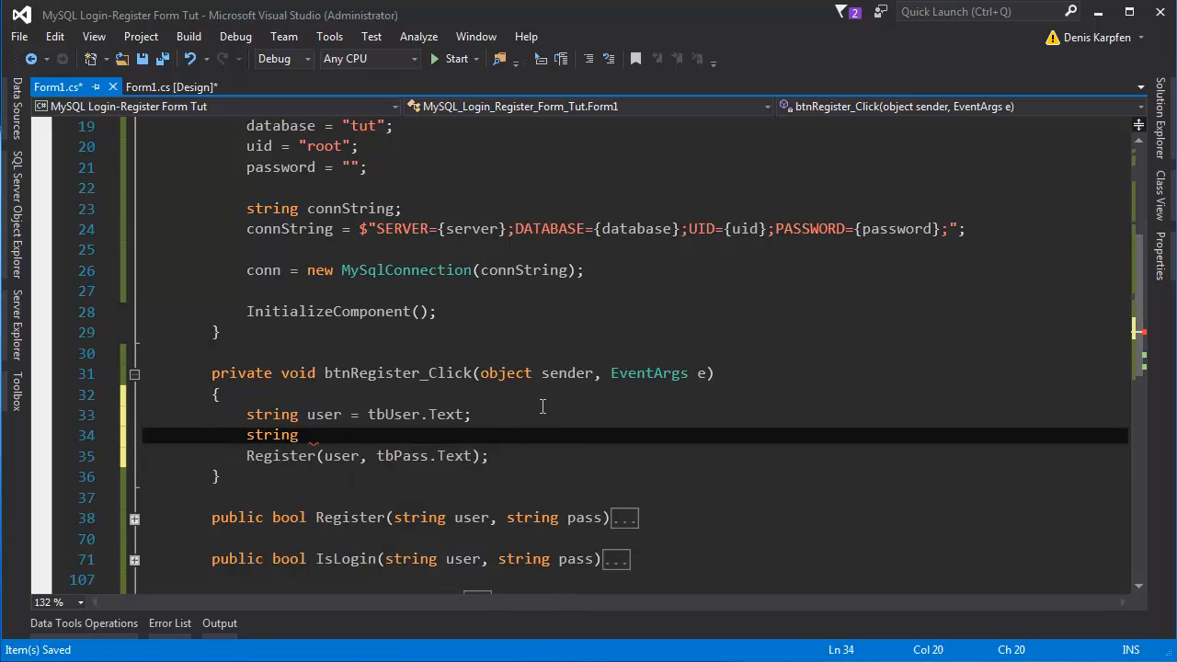
text(pass =)
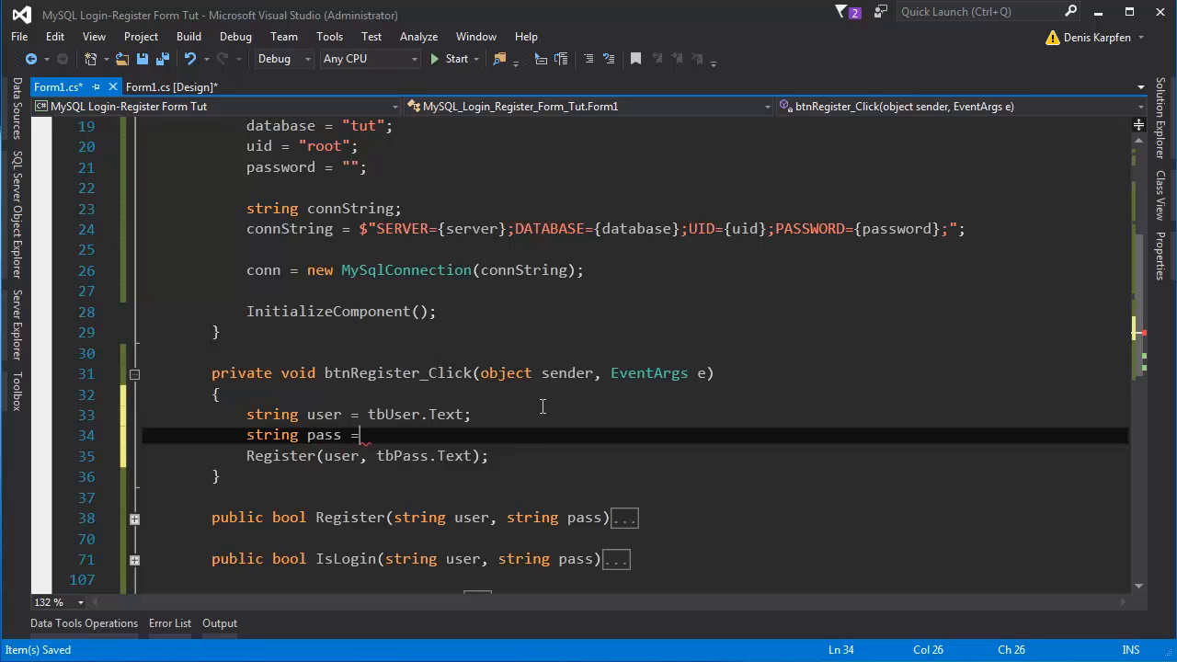
text(tbPass.Text;)
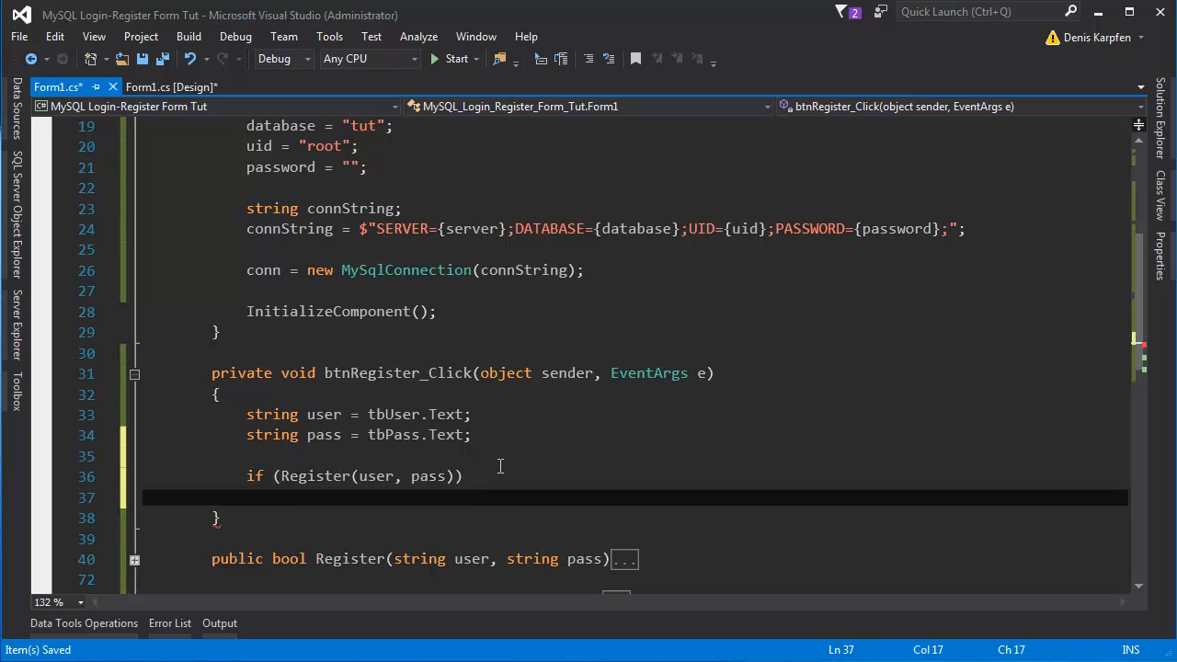
- Show '{user} has been created' or a not-created message based on Register, and save
text(MessageBox.Show($"User");)
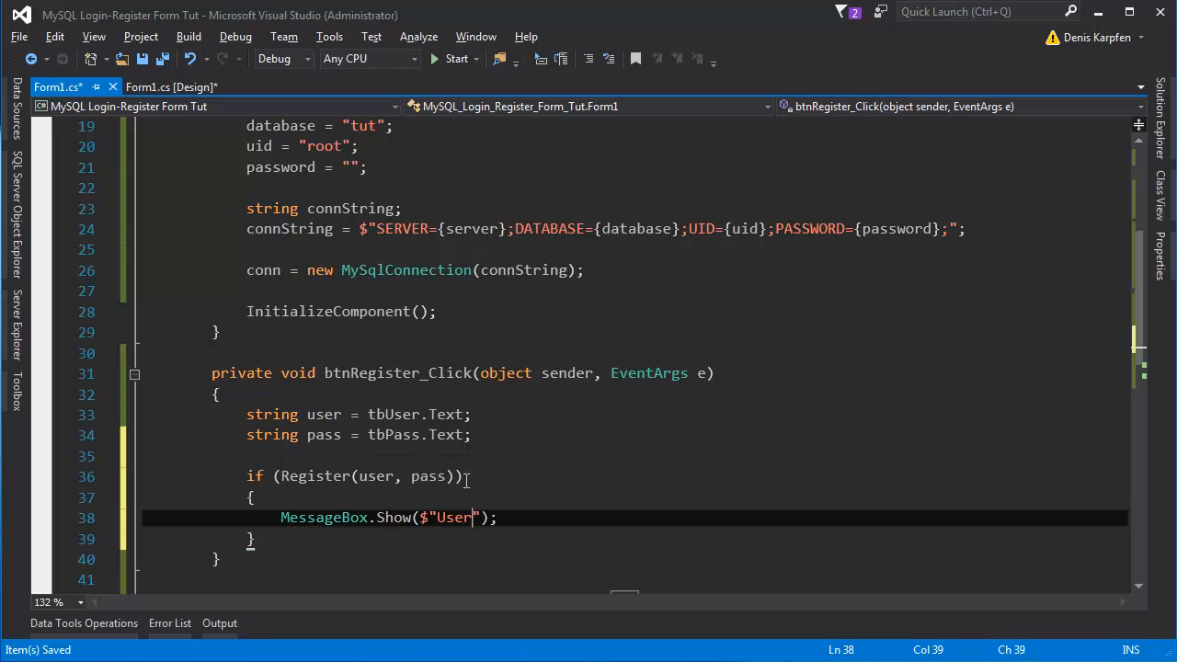
text({user} has been created!)
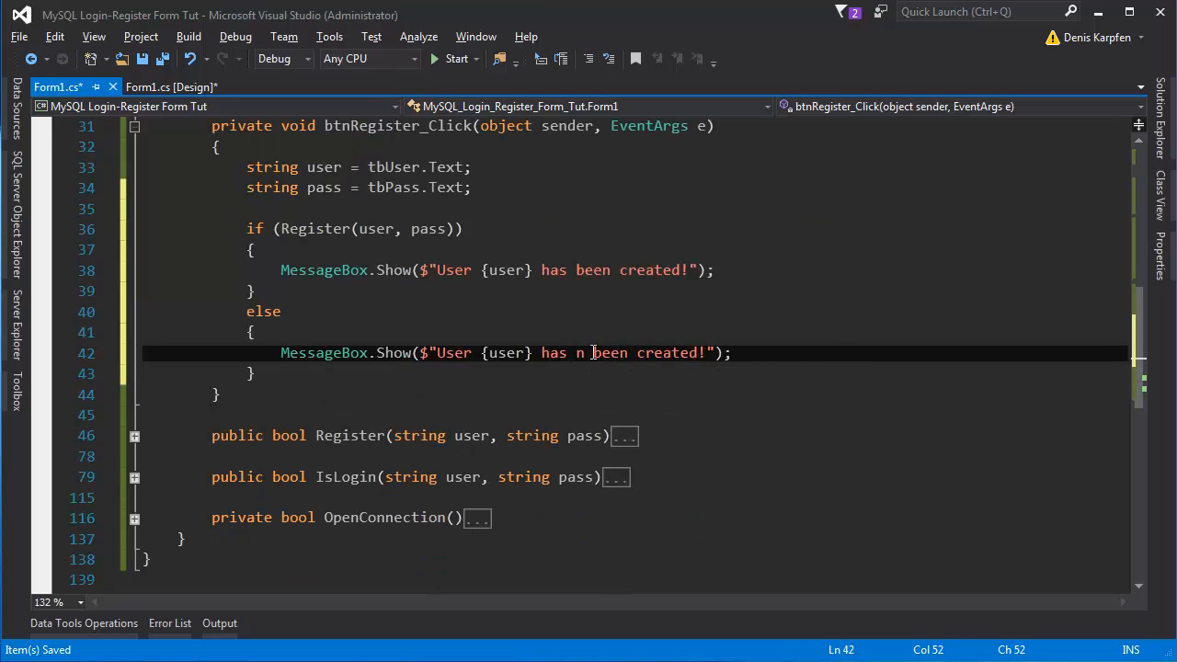
click(166, 87)
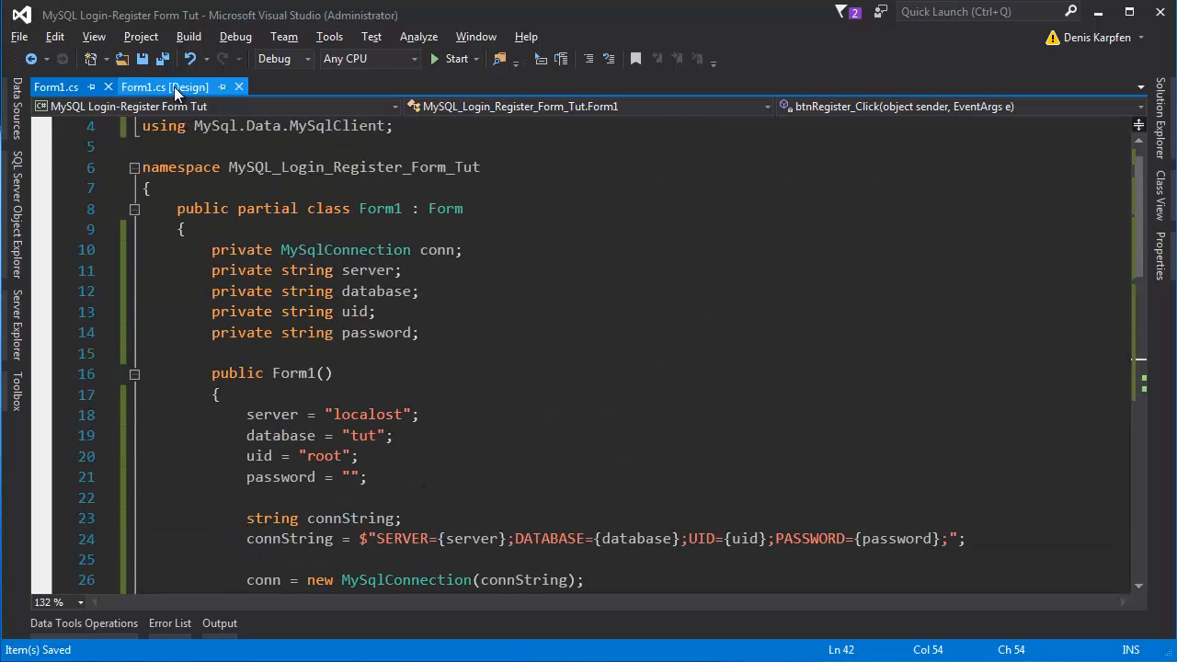
- Write btnLogin_Click: welcome on IsLogin success, else 'user doesn't exist or password is incorrect'
click(55, 86)
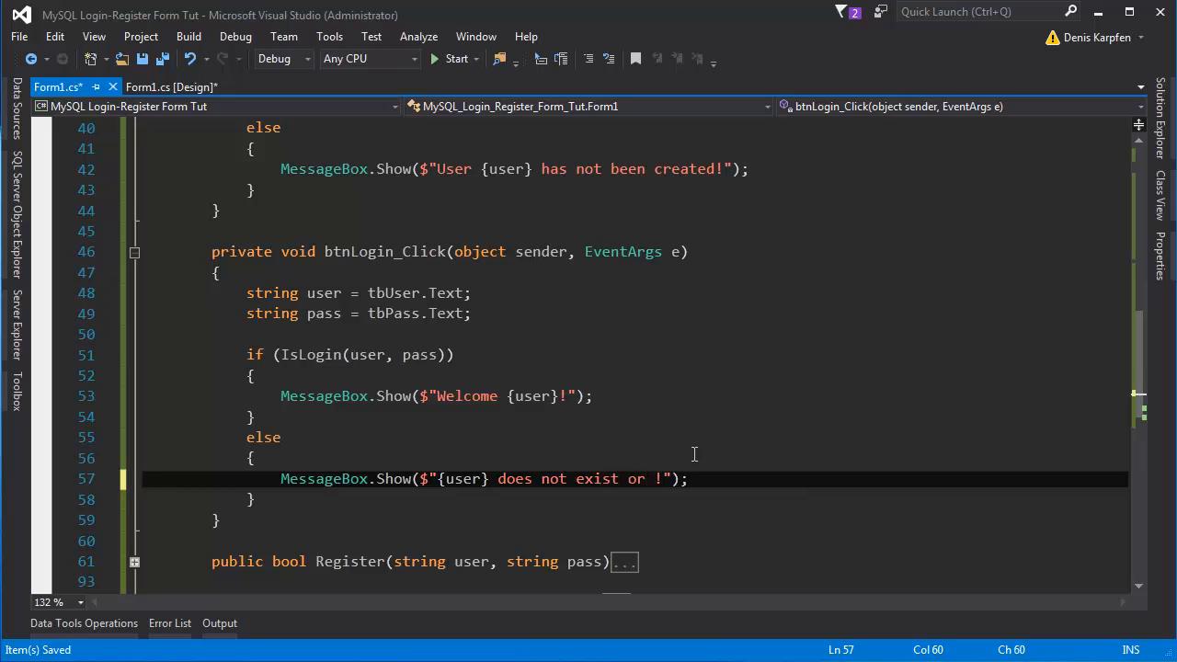
text(password is i)
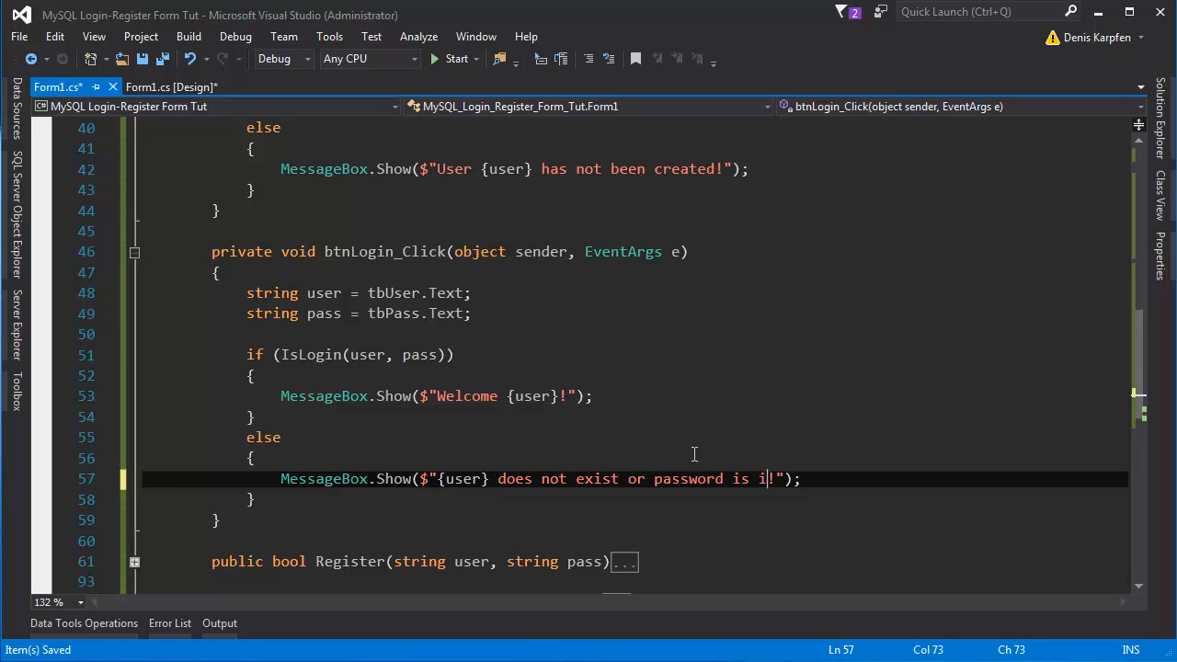
text(ncorrect)
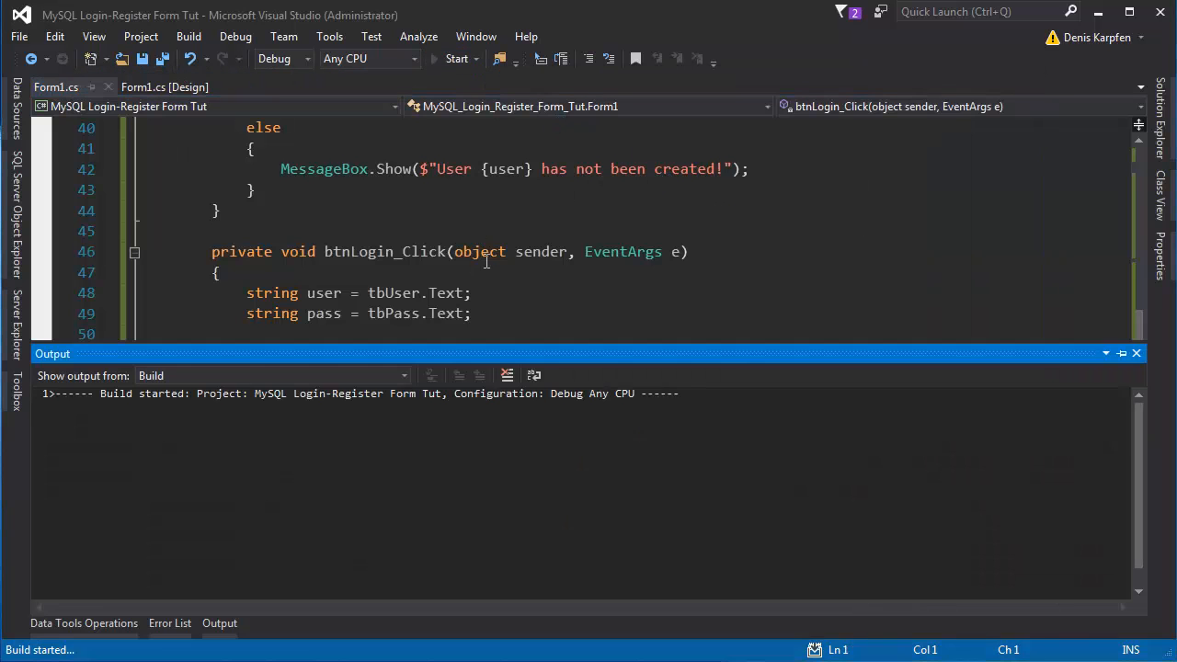
- Register user test with password test123 and dismiss the not-created error message
click(455, 57)
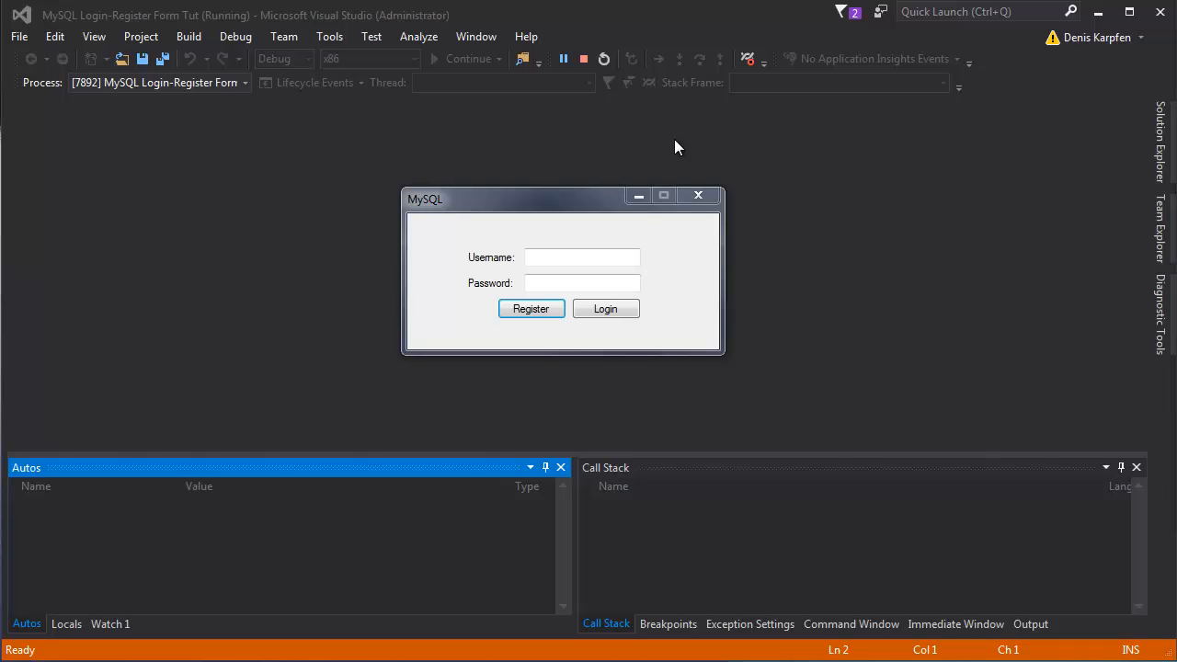
mouse_move(339, 71)
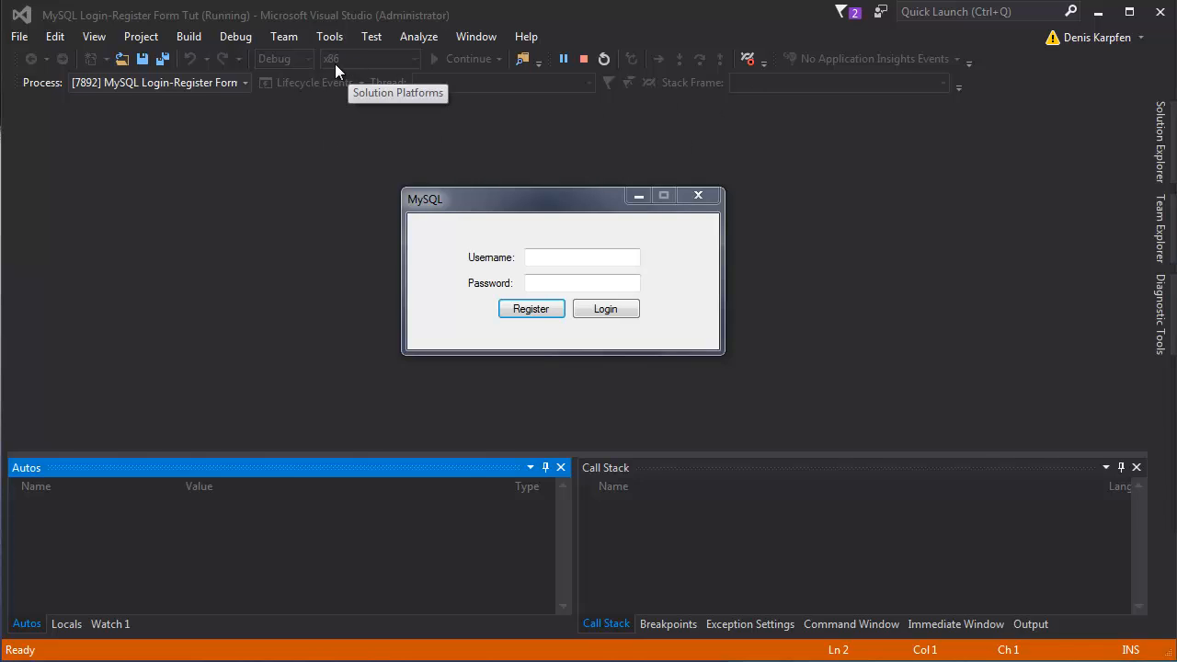
mouse_move(553, 193)
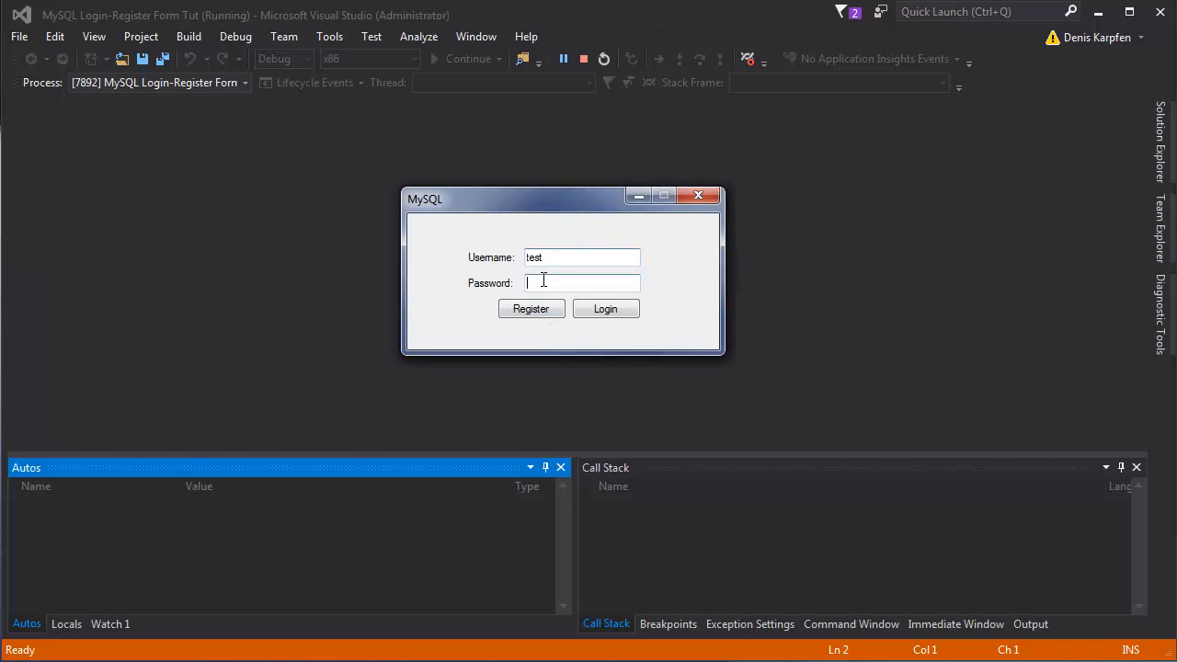
text(test123)
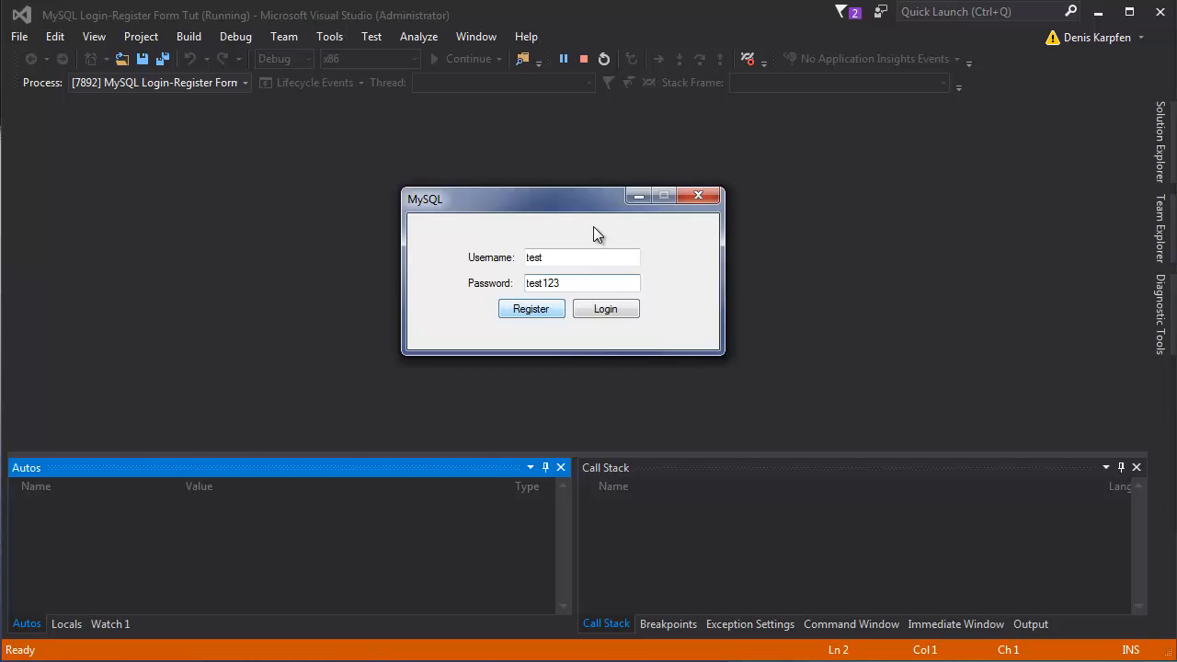
click(530, 308)
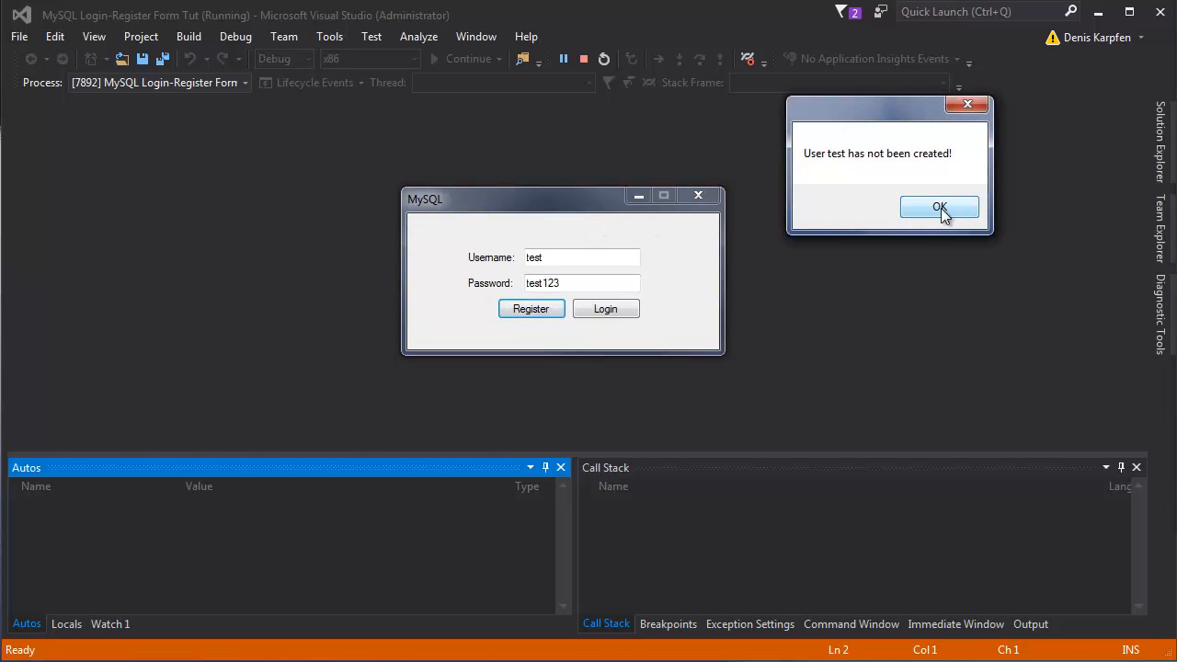
click(939, 205)
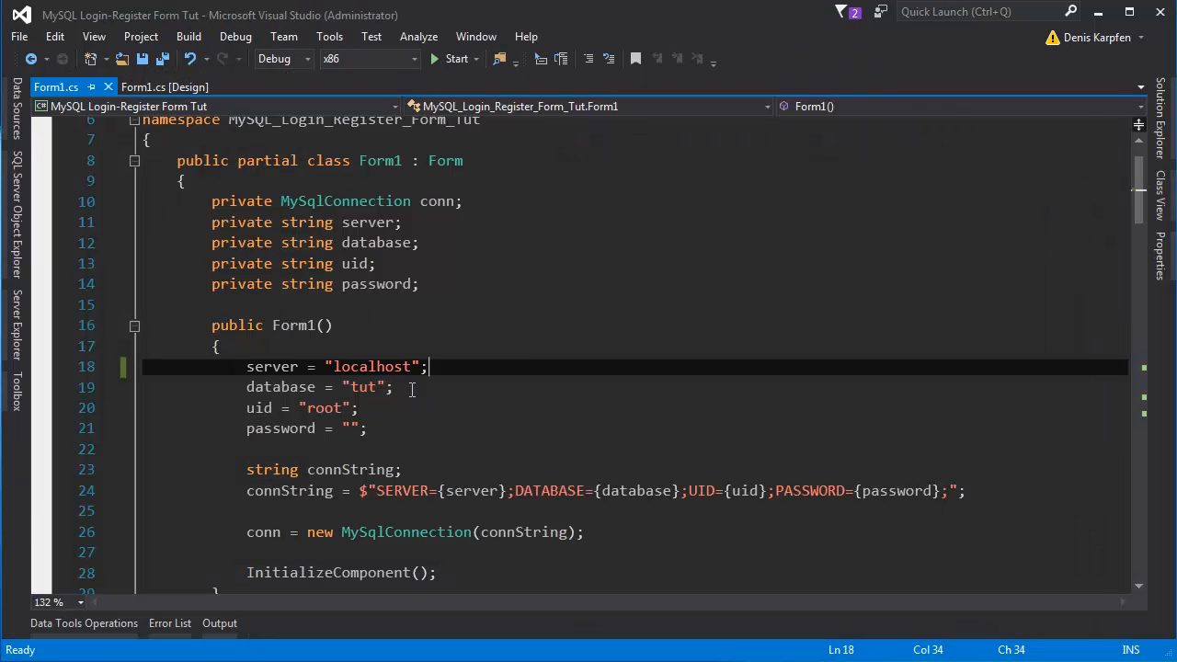
click(393, 367)
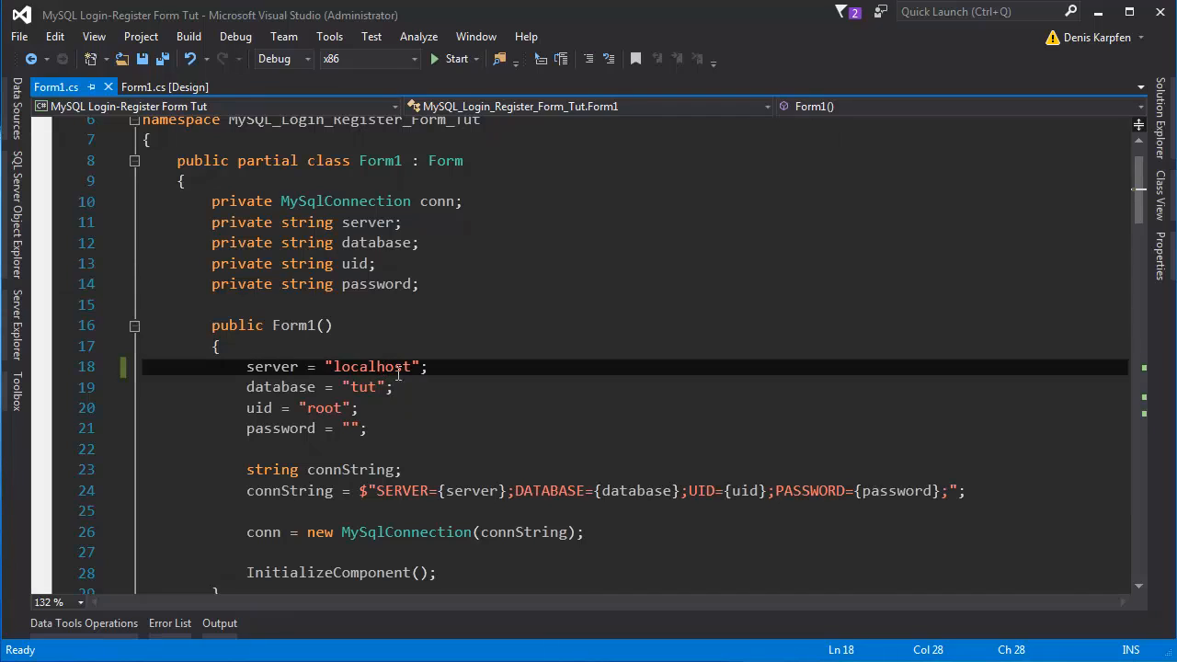
click(380, 367)
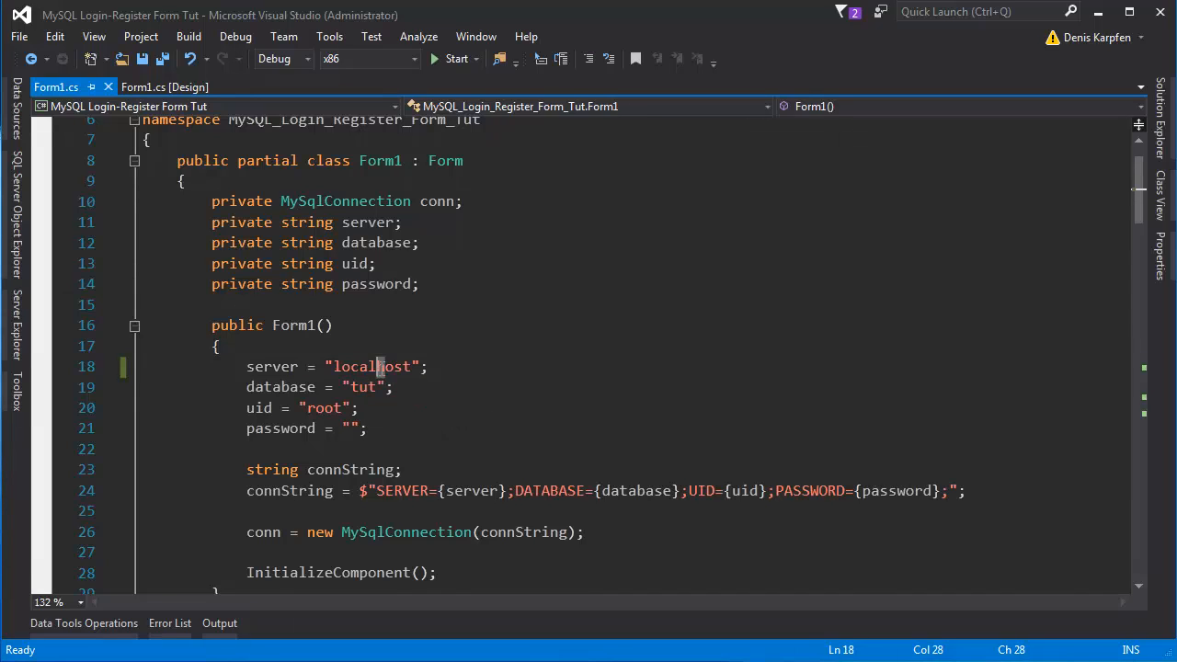
scroll(down, 3)
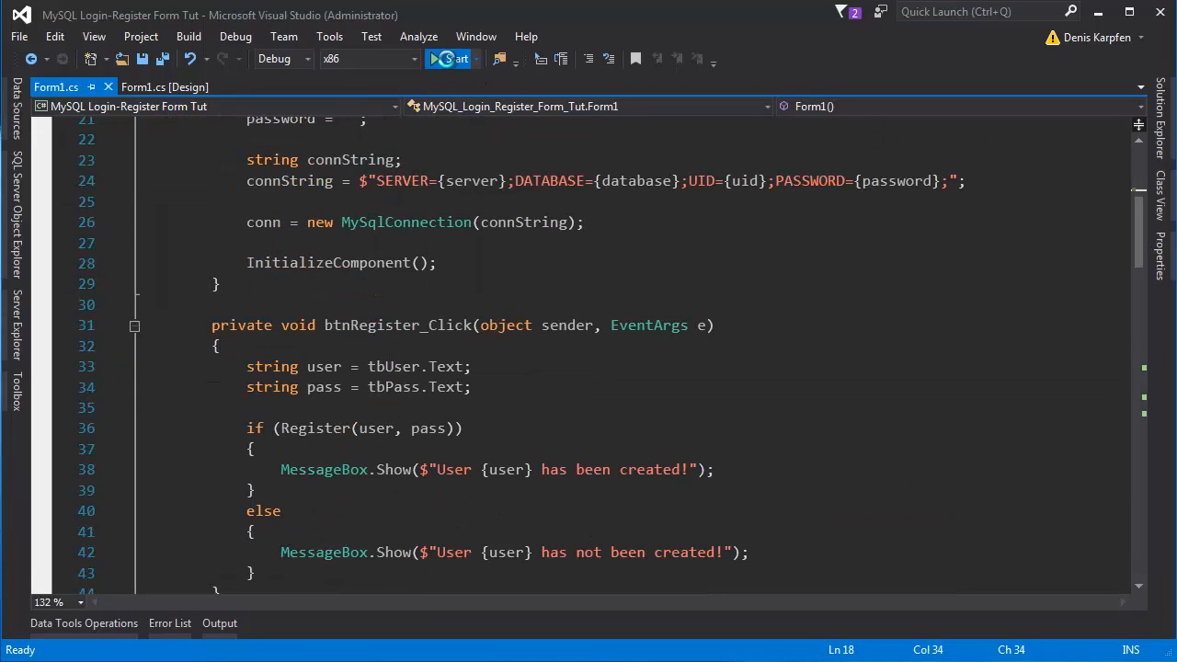
click(445, 58)
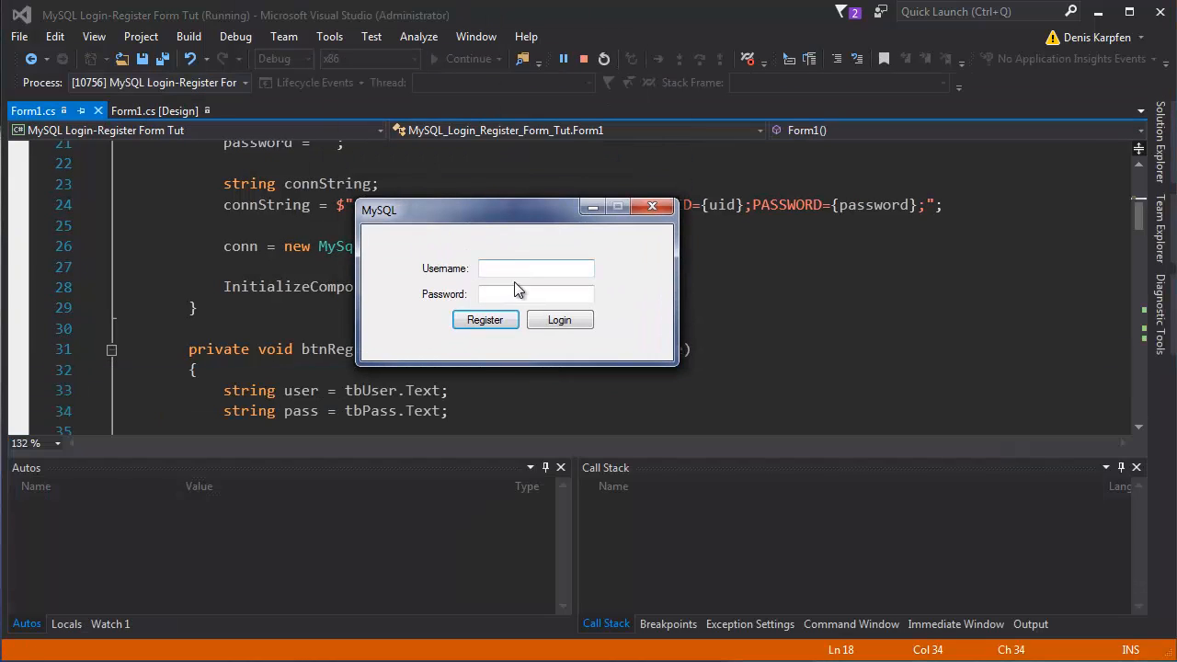
text(test123)
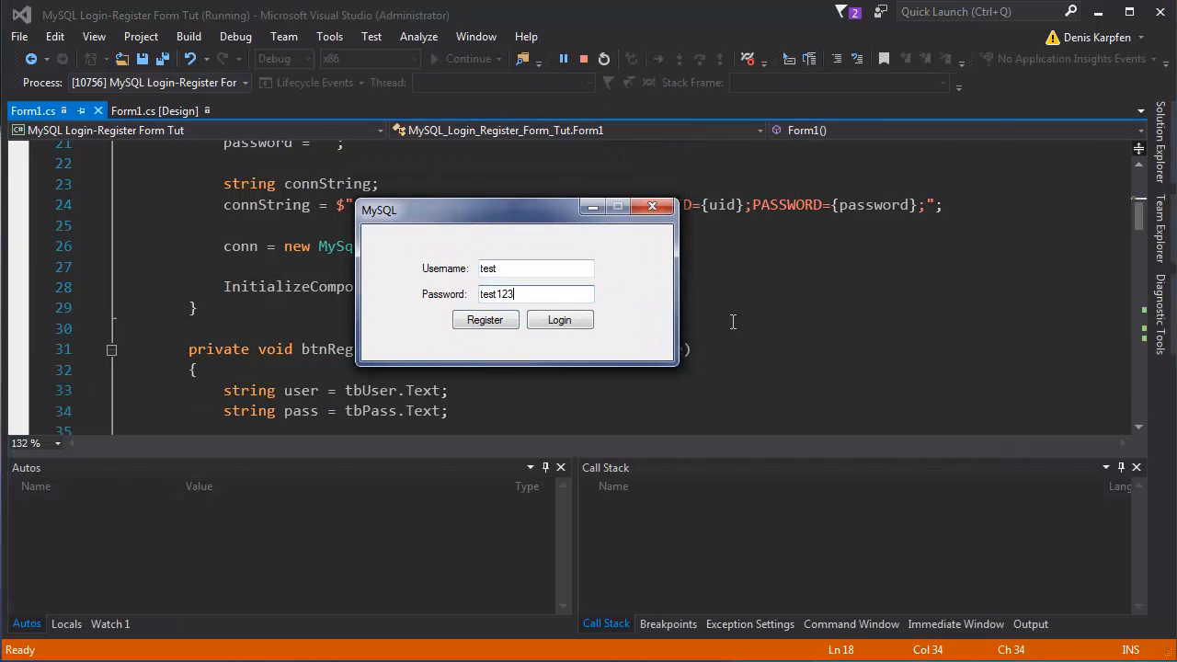
click(485, 319)
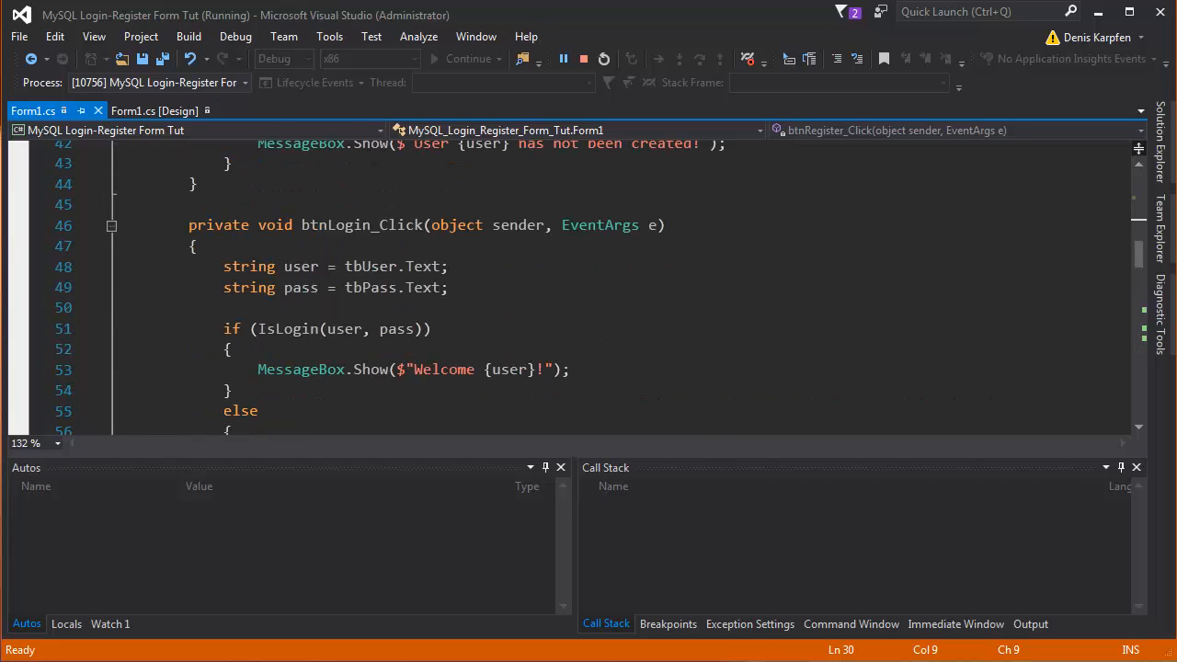
- Register test, dismiss 'User test has been created!', and check the users table
click(485, 319)
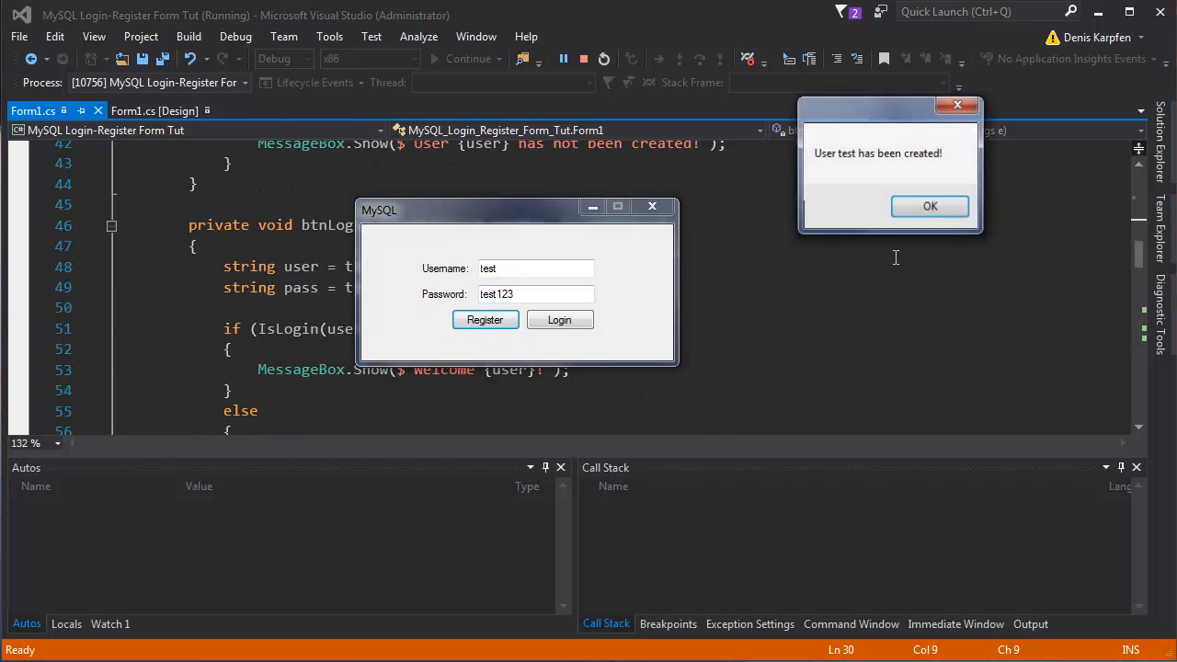
click(929, 205)
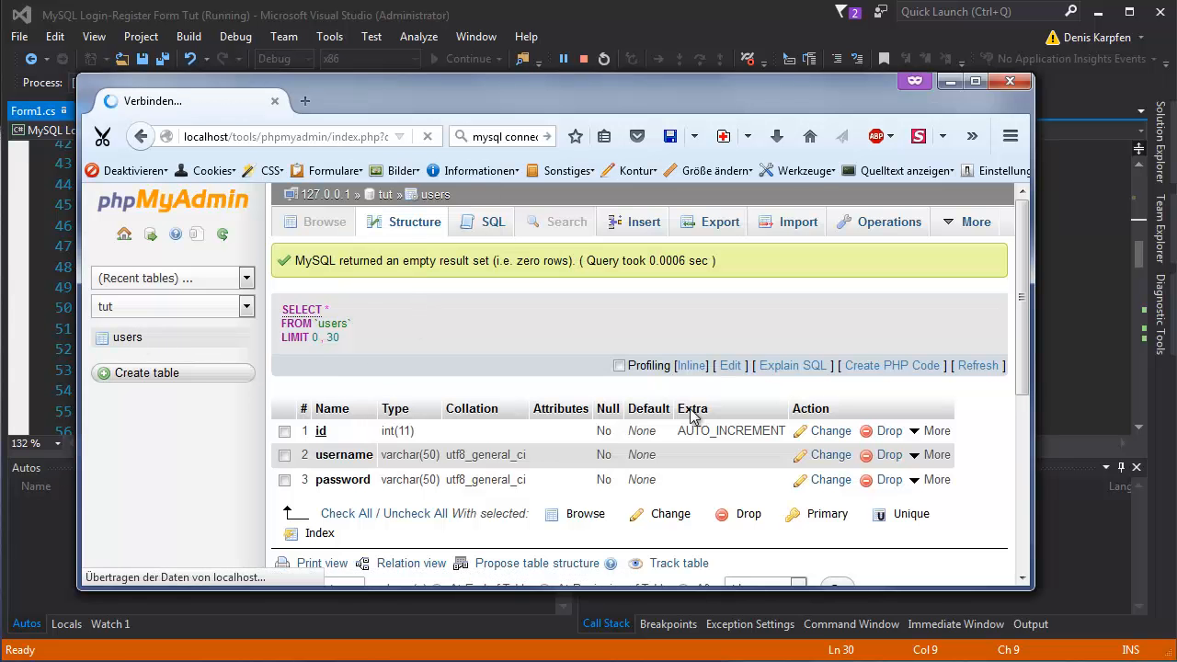
click(323, 221)
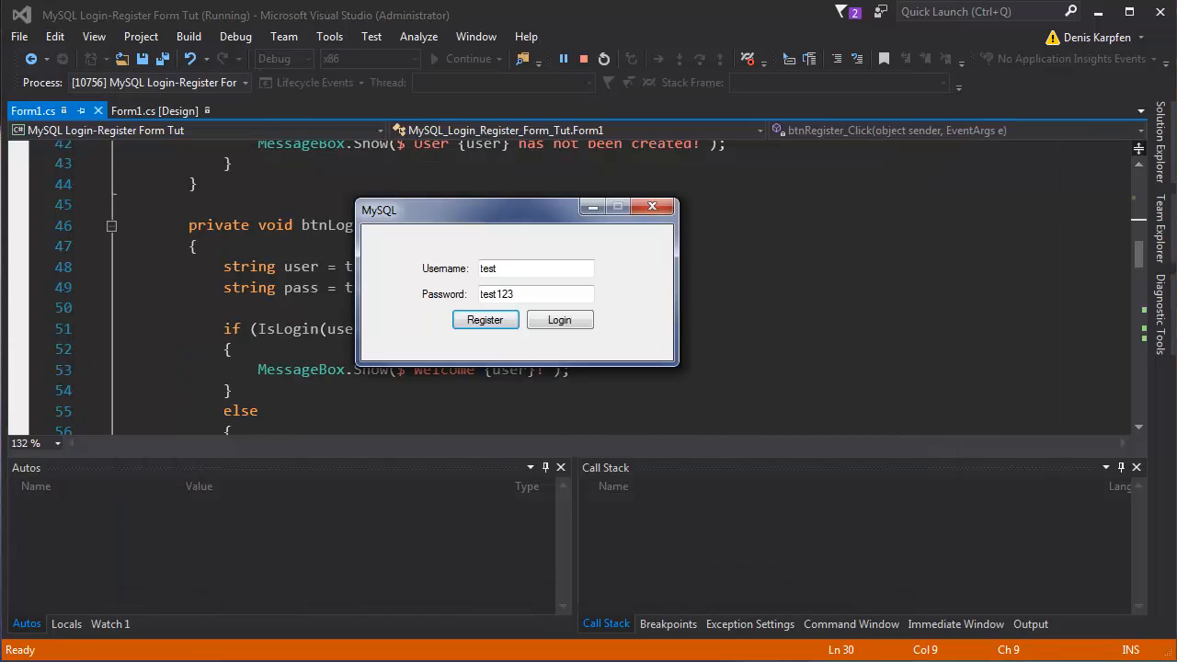
- Log in as test, dismiss the user-doesn't-exist error, then retry to reach the IsLogin breakpoint
click(558, 319)
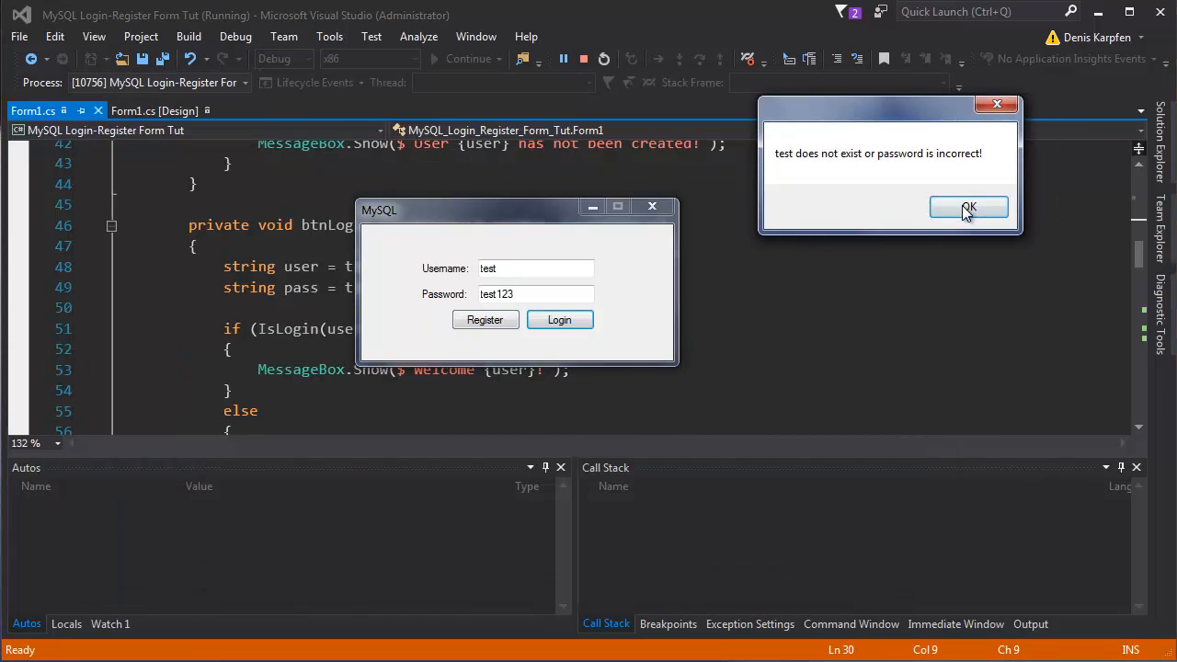
click(968, 207)
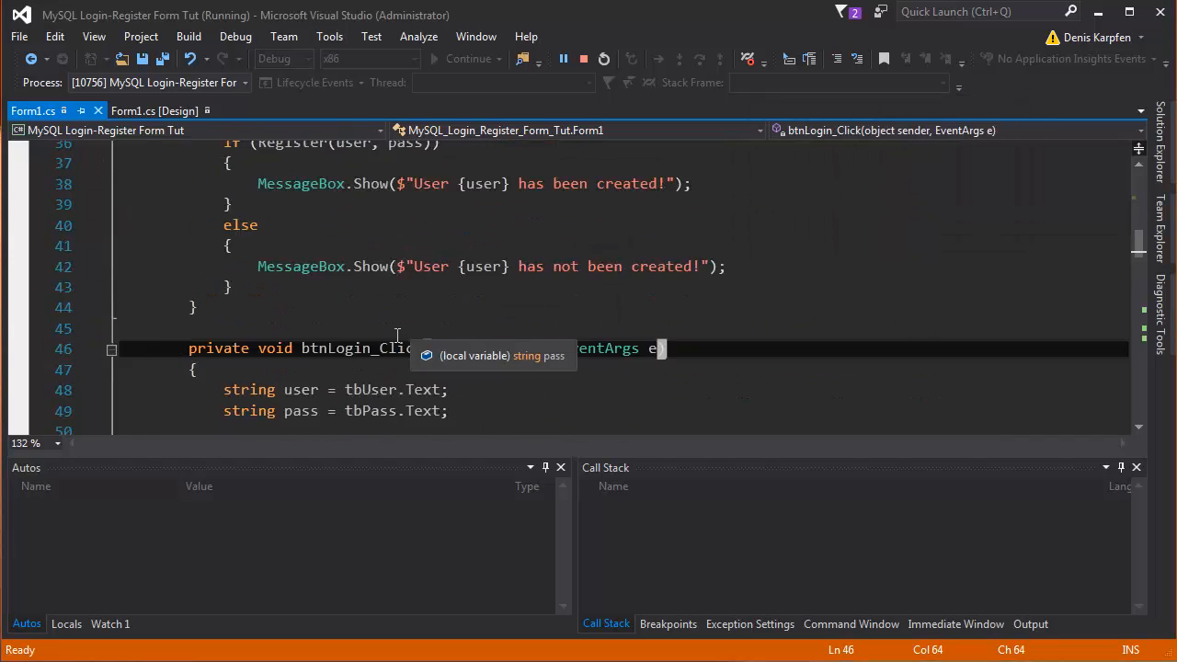
click(559, 319)
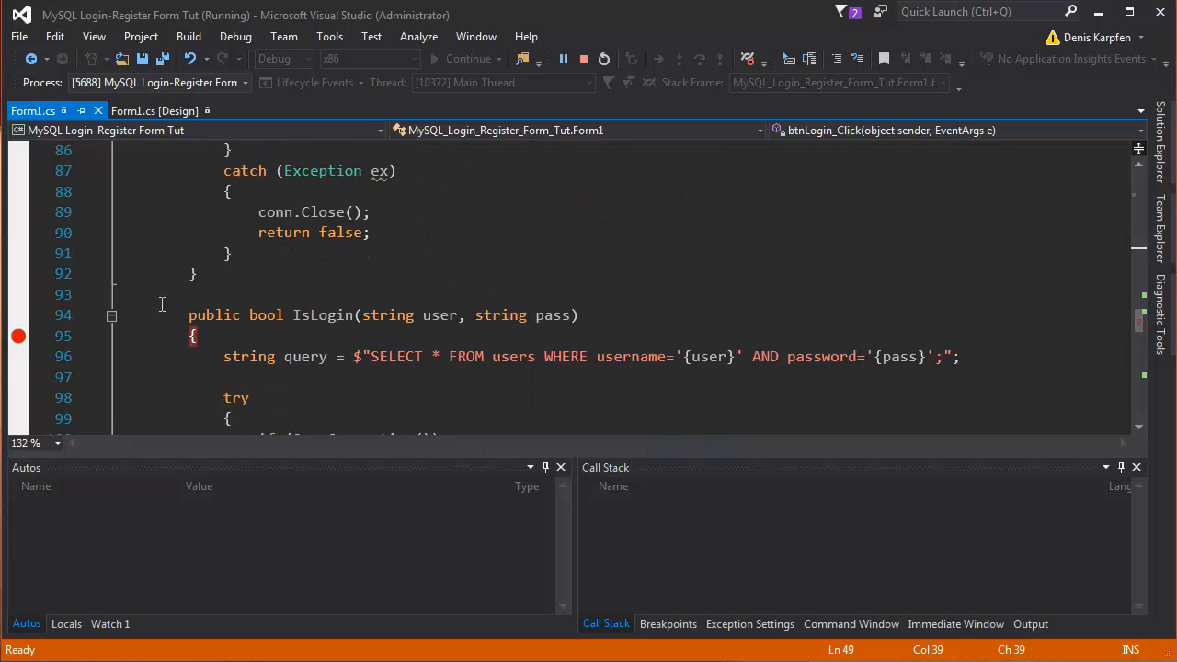
click(569, 418)
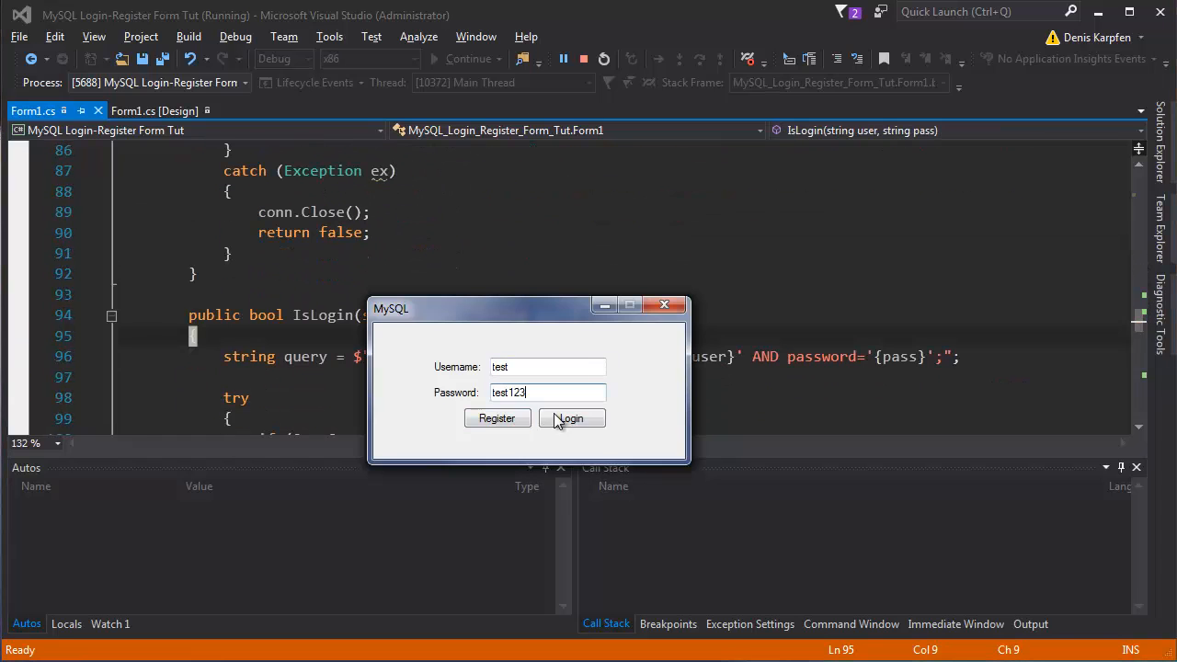